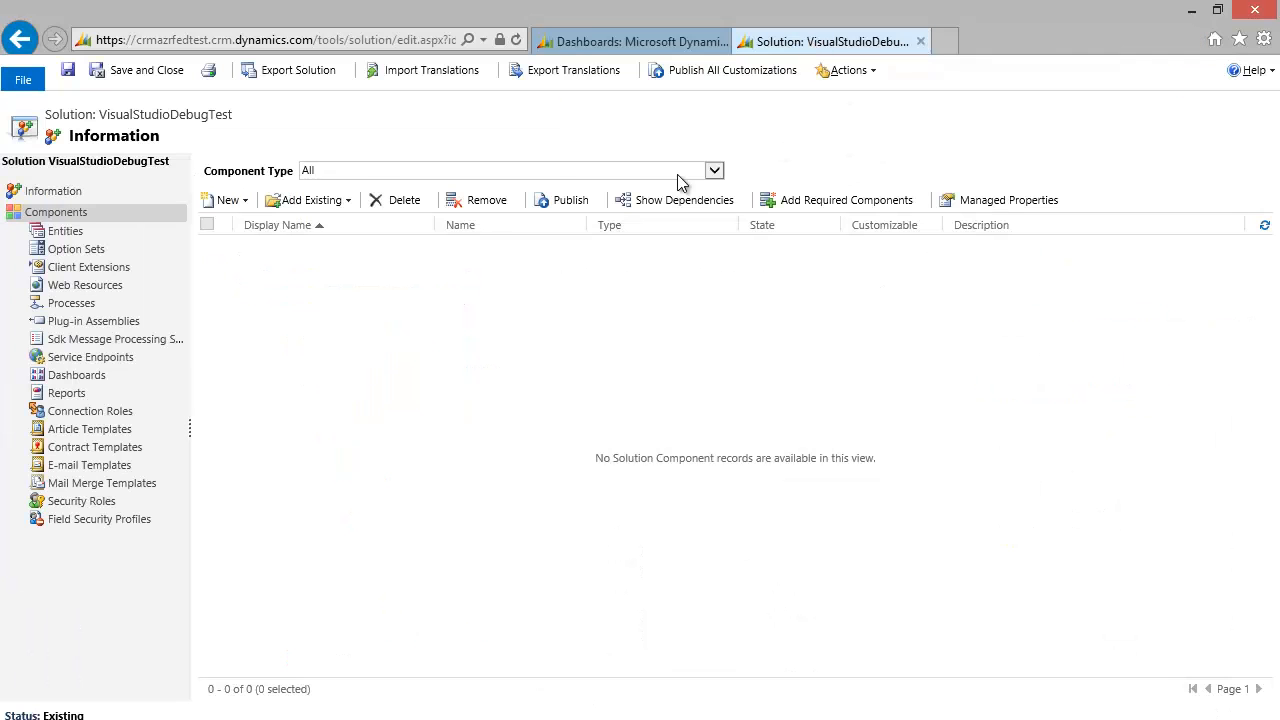
{"action": "mouse_move", "coordinate": [123, 165]}
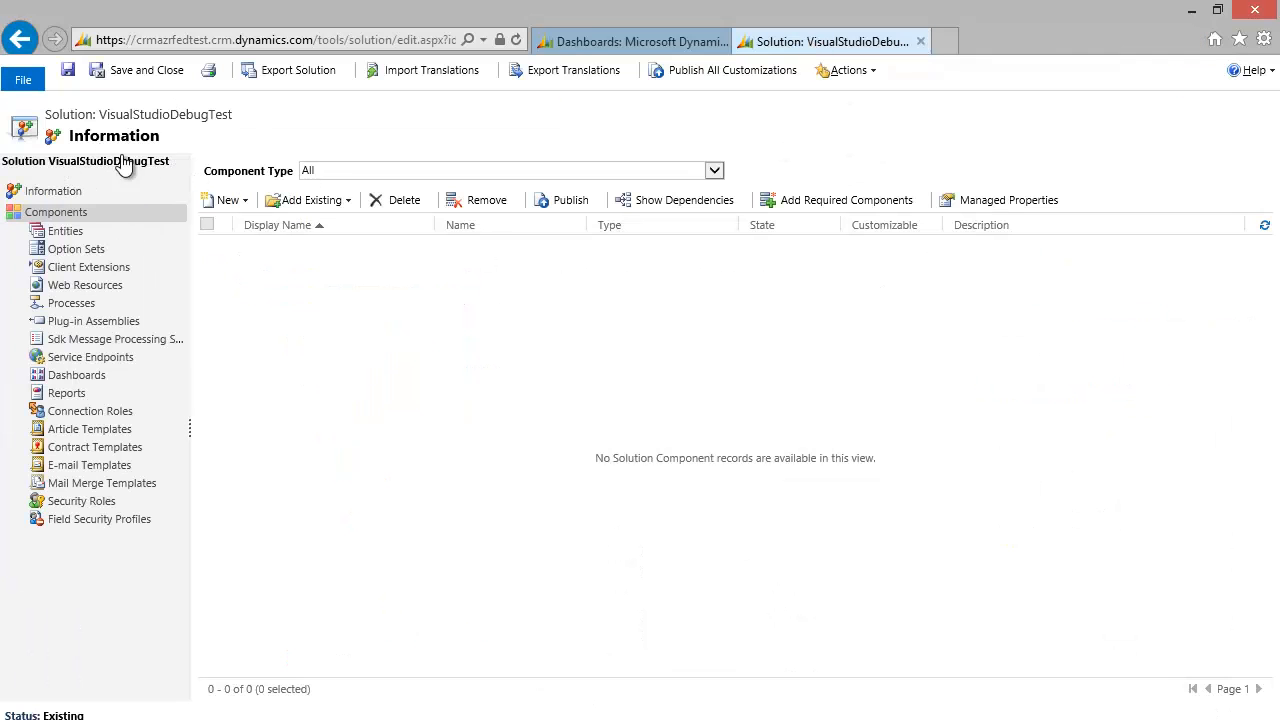
{"action": "mouse_move", "coordinate": [764, 333]}
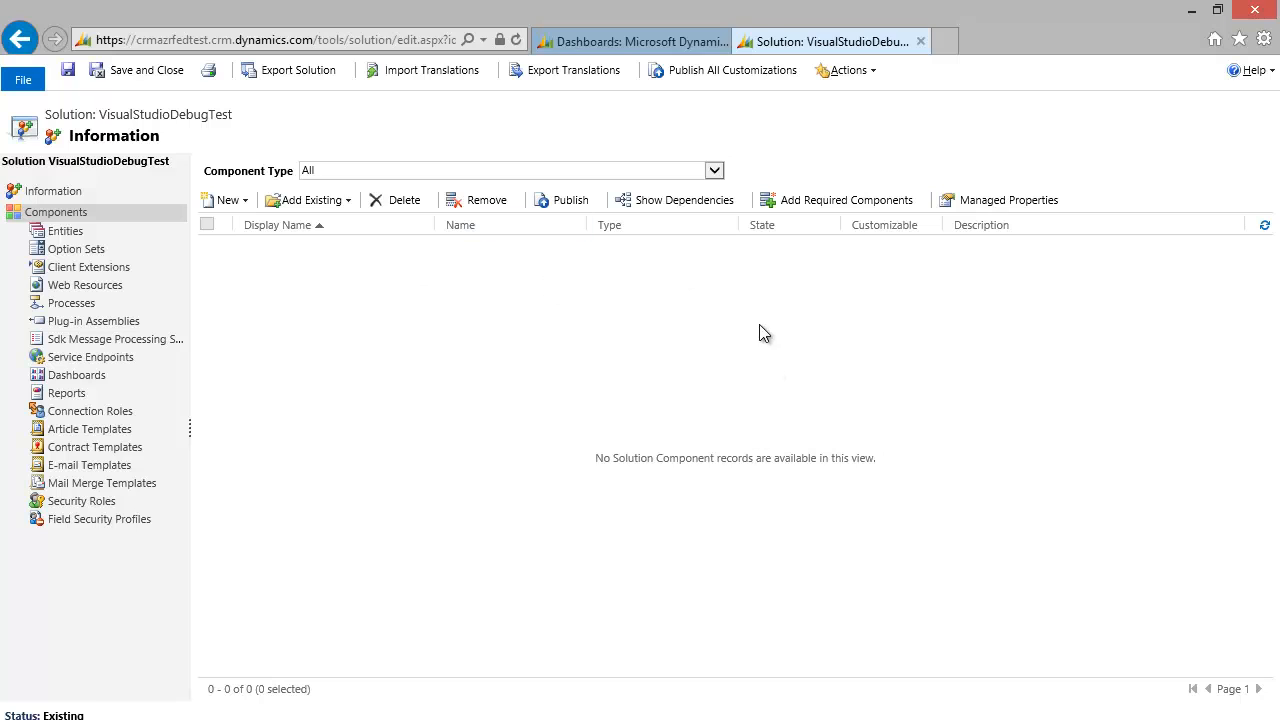
{"action": "mouse_move", "coordinate": [678, 414]}
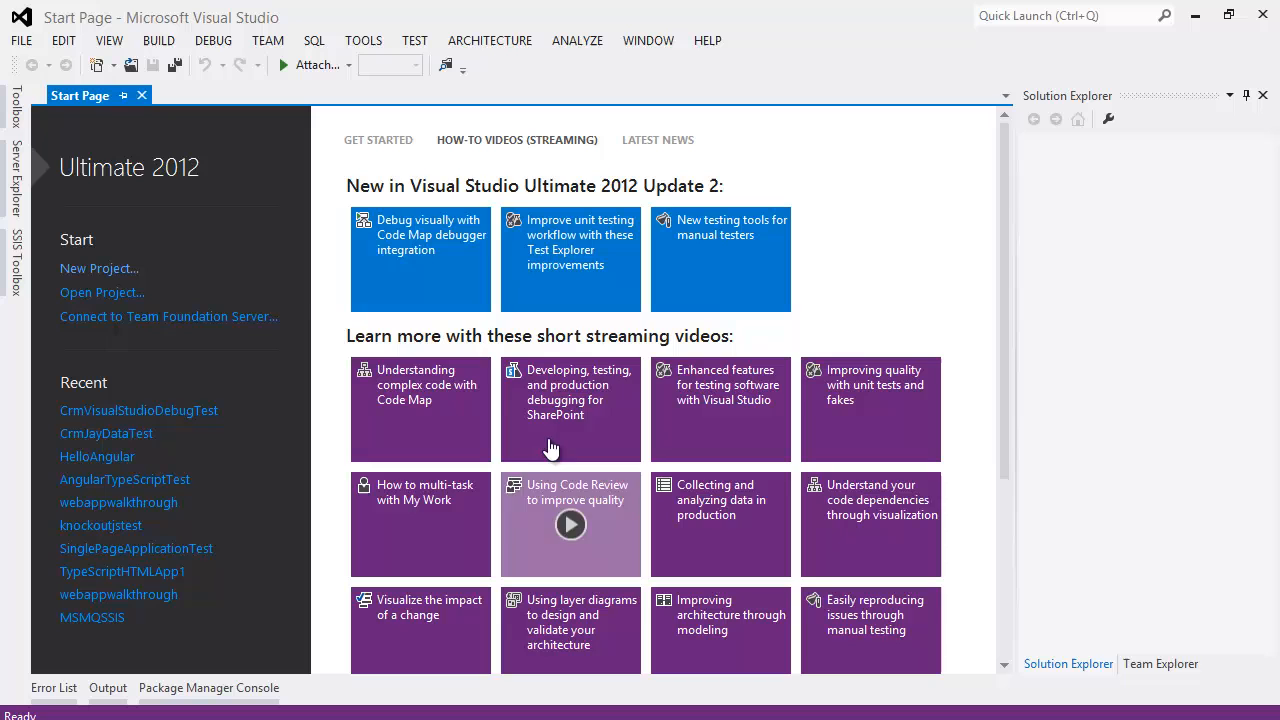
Create an empty ASP.NET web application project named CrmVisualStudioDebugDemo.
{"action": "left_click", "coordinate": [99, 268]}
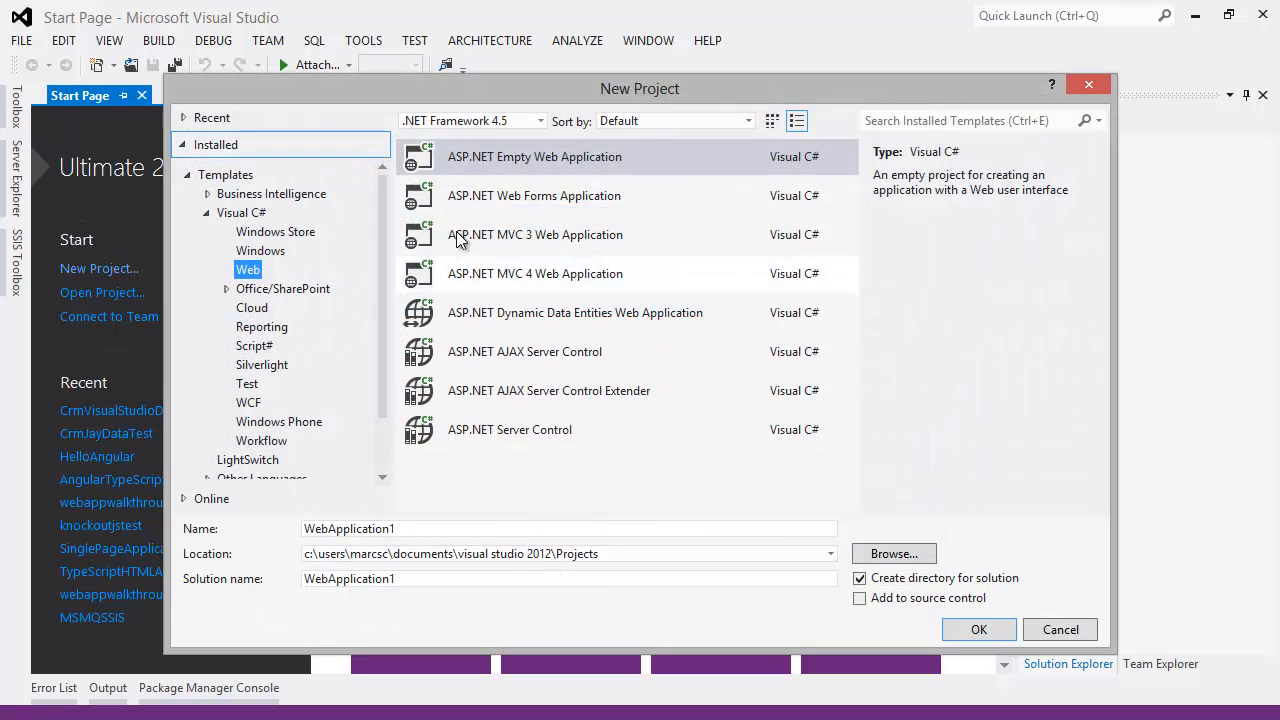
{"action": "left_click", "coordinate": [540, 120]}
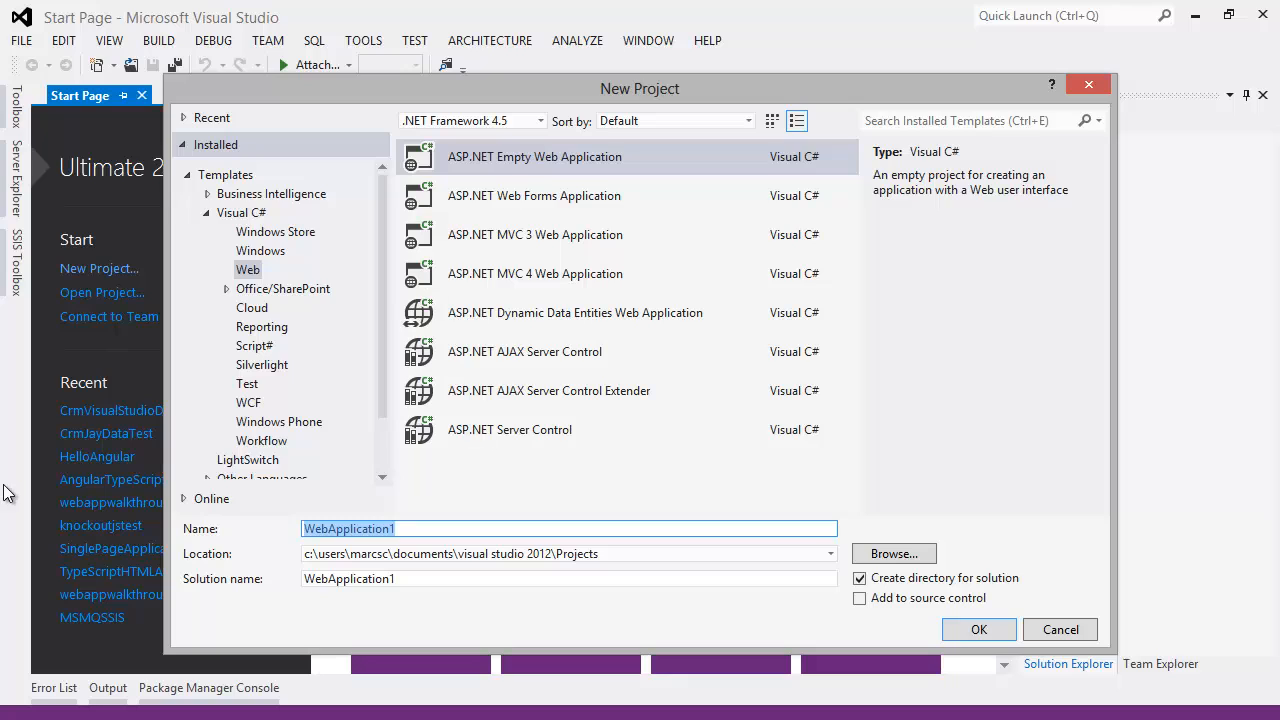
{"action": "type", "text": "CrmVisualStudioDeb"}
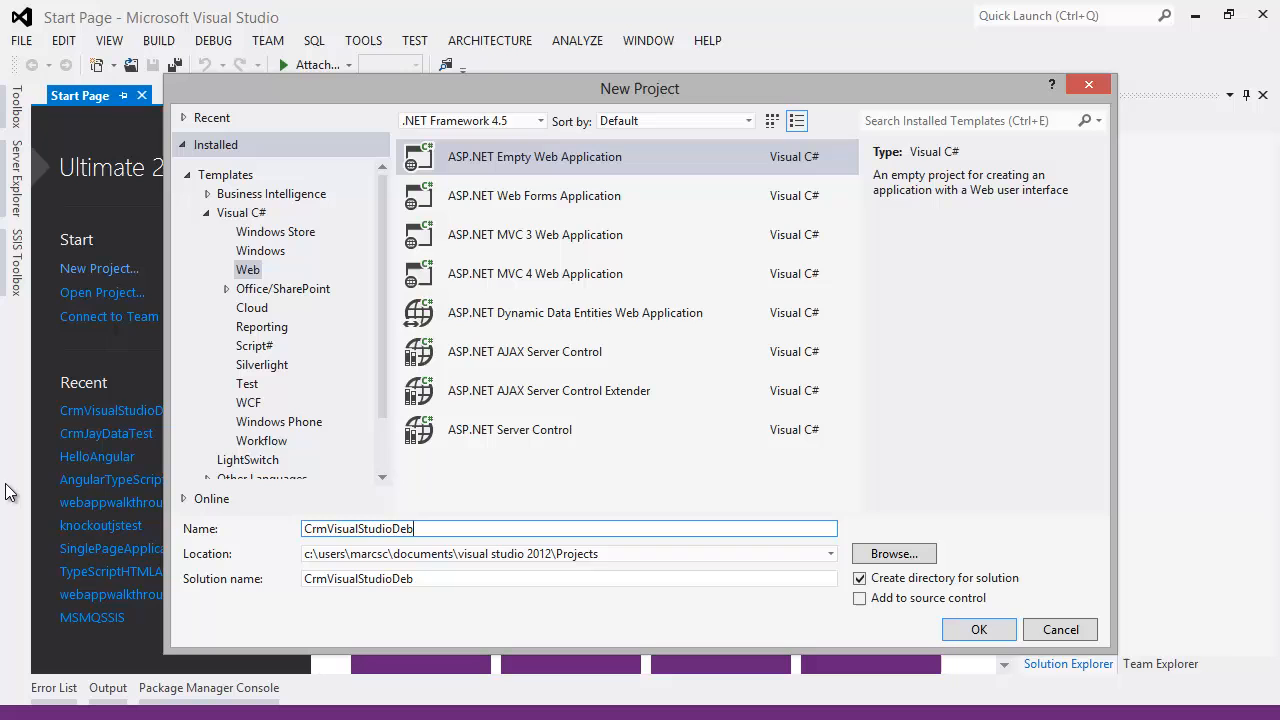
{"action": "type", "text": "ugDemo"}
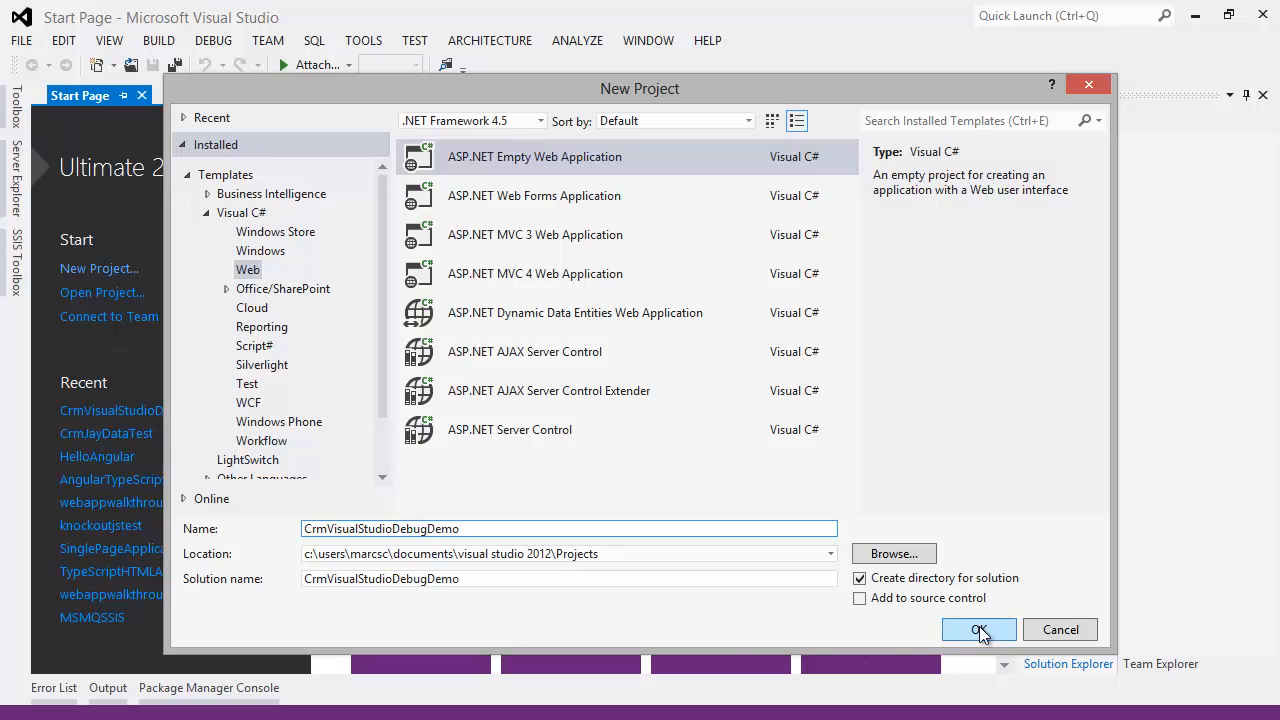
{"action": "left_click", "coordinate": [978, 629]}
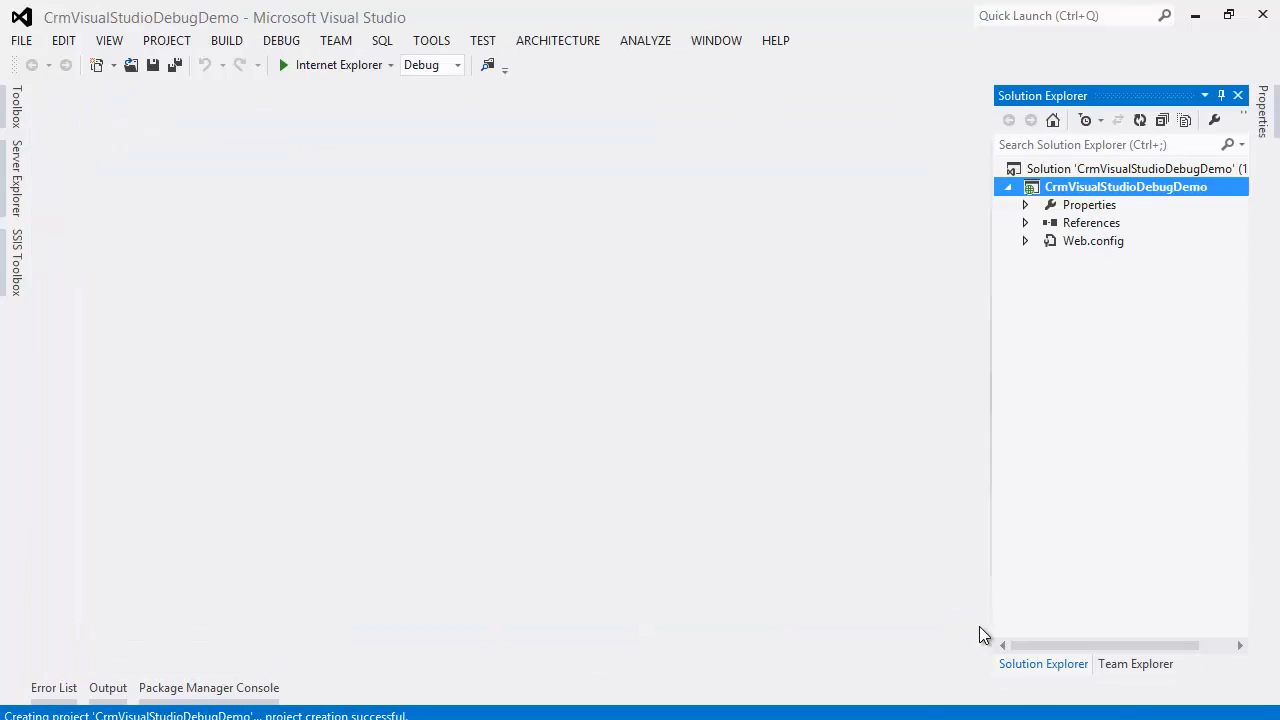
Add a Scripts folder to the project with a Forms subfolder inside it.
{"action": "right_click", "coordinate": [1125, 186]}
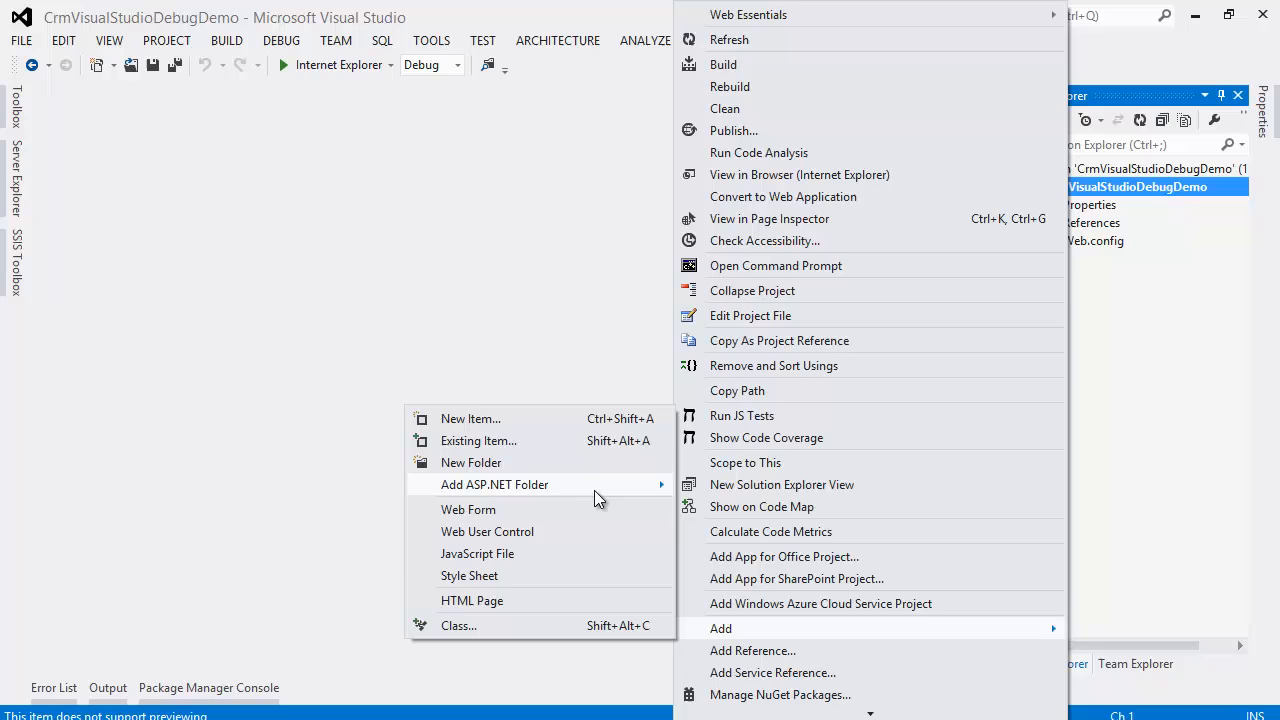
{"action": "left_click", "coordinate": [471, 462]}
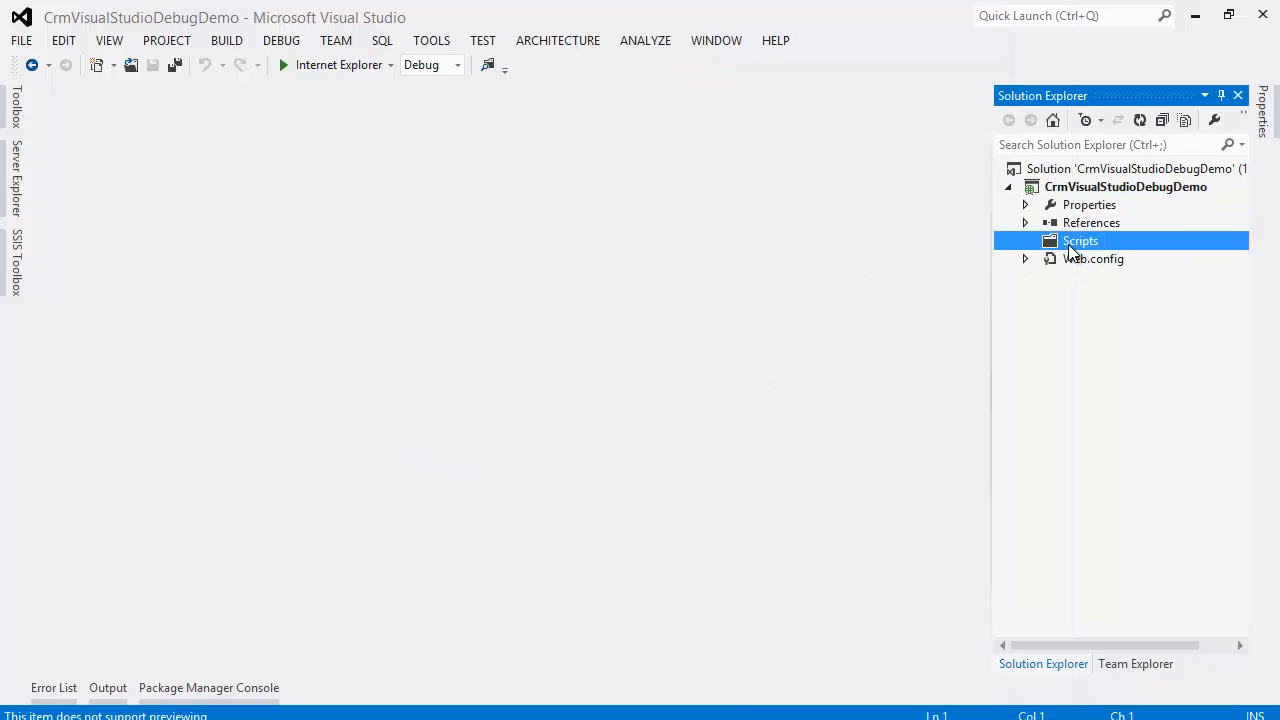
{"action": "right_click", "coordinate": [1080, 240]}
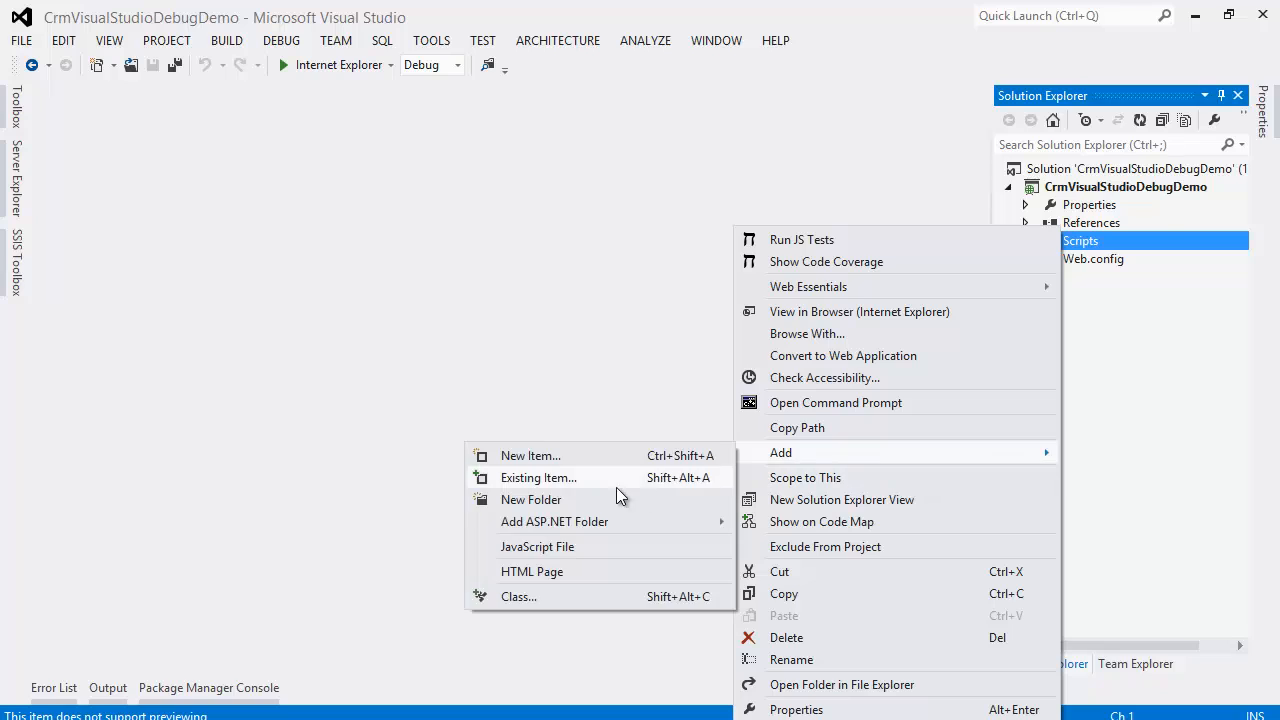
{"action": "left_click", "coordinate": [531, 499]}
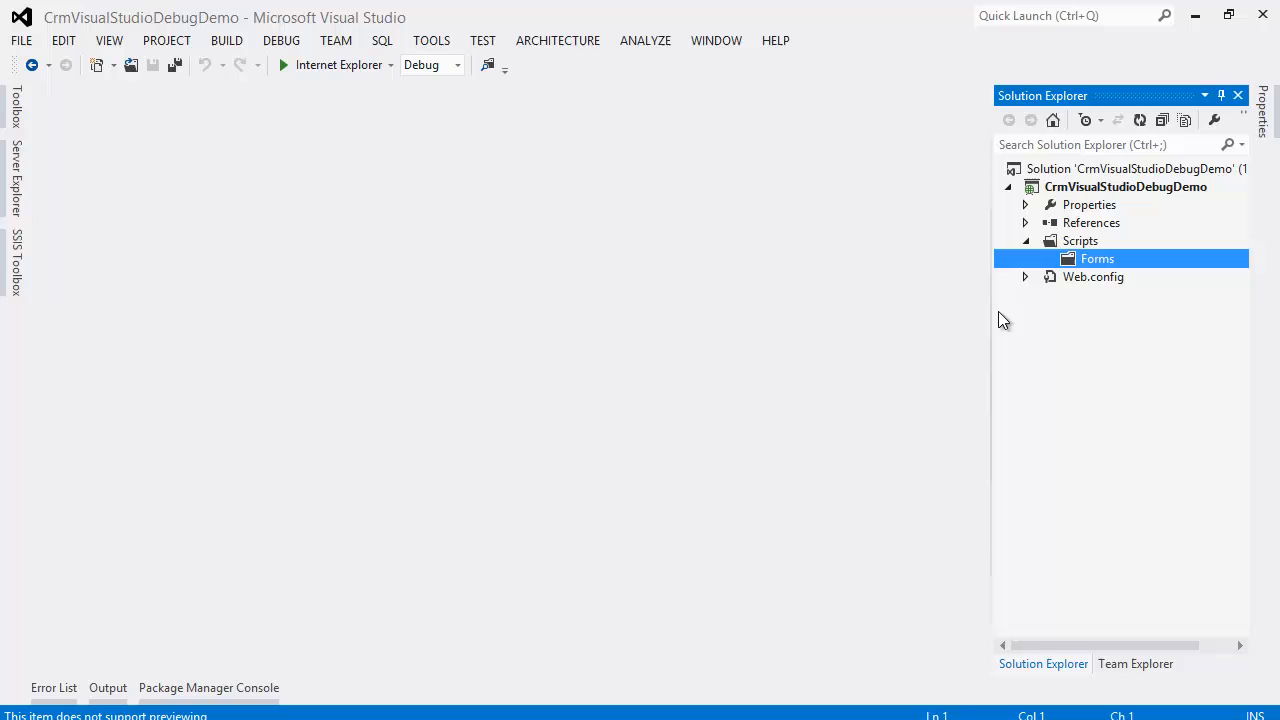
Add a new JavaScript file to Forms and begin naming it AccountForm.
{"action": "right_click", "coordinate": [1097, 258]}
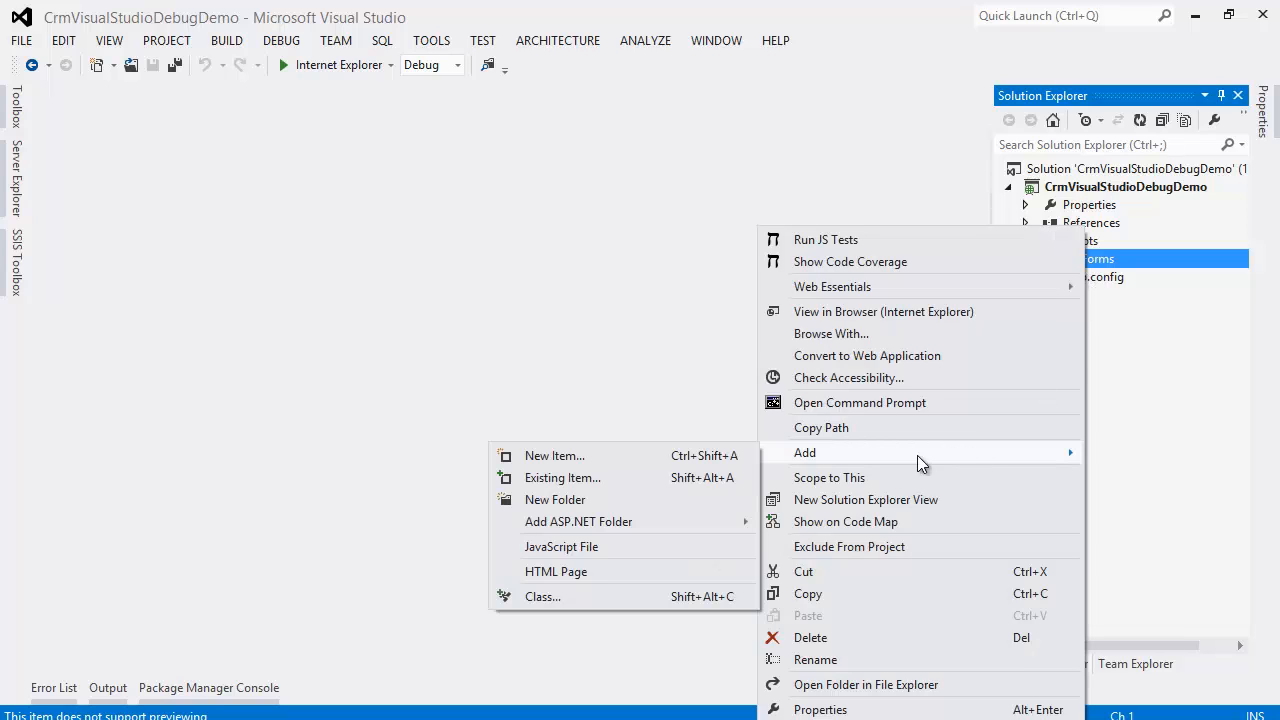
{"action": "left_click", "coordinate": [561, 546]}
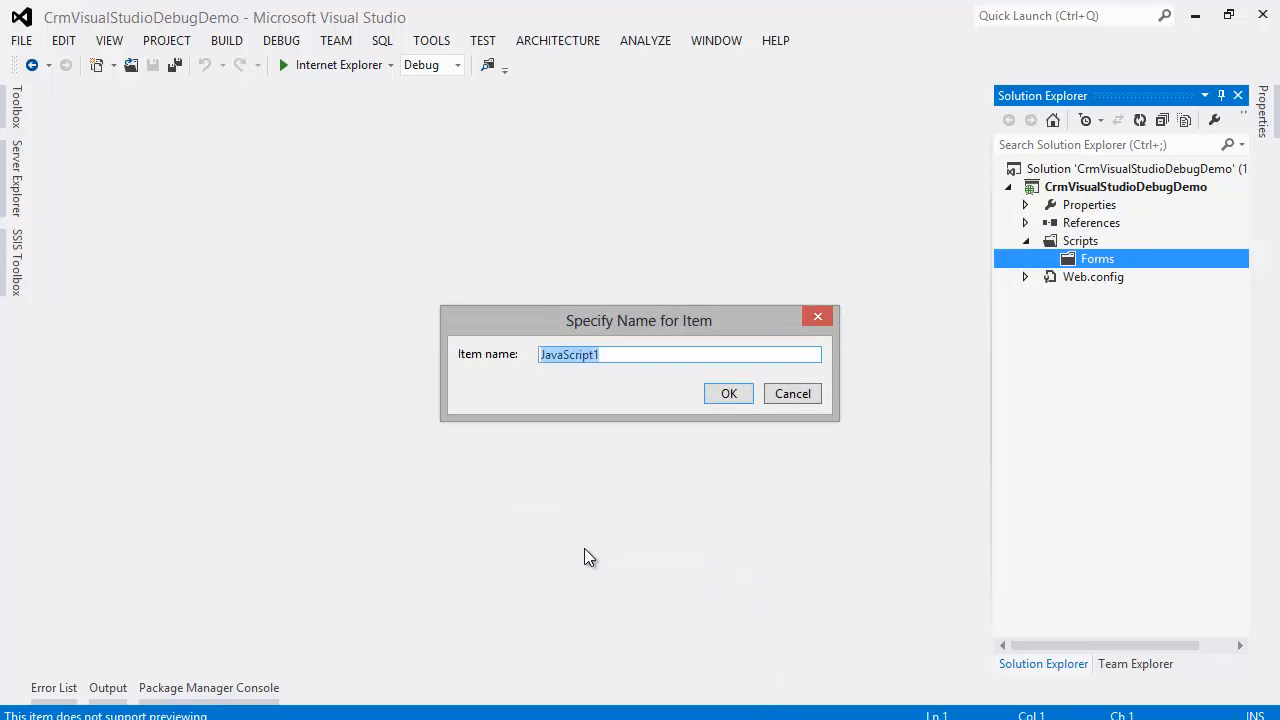
{"action": "type", "text": "AccountForm"}
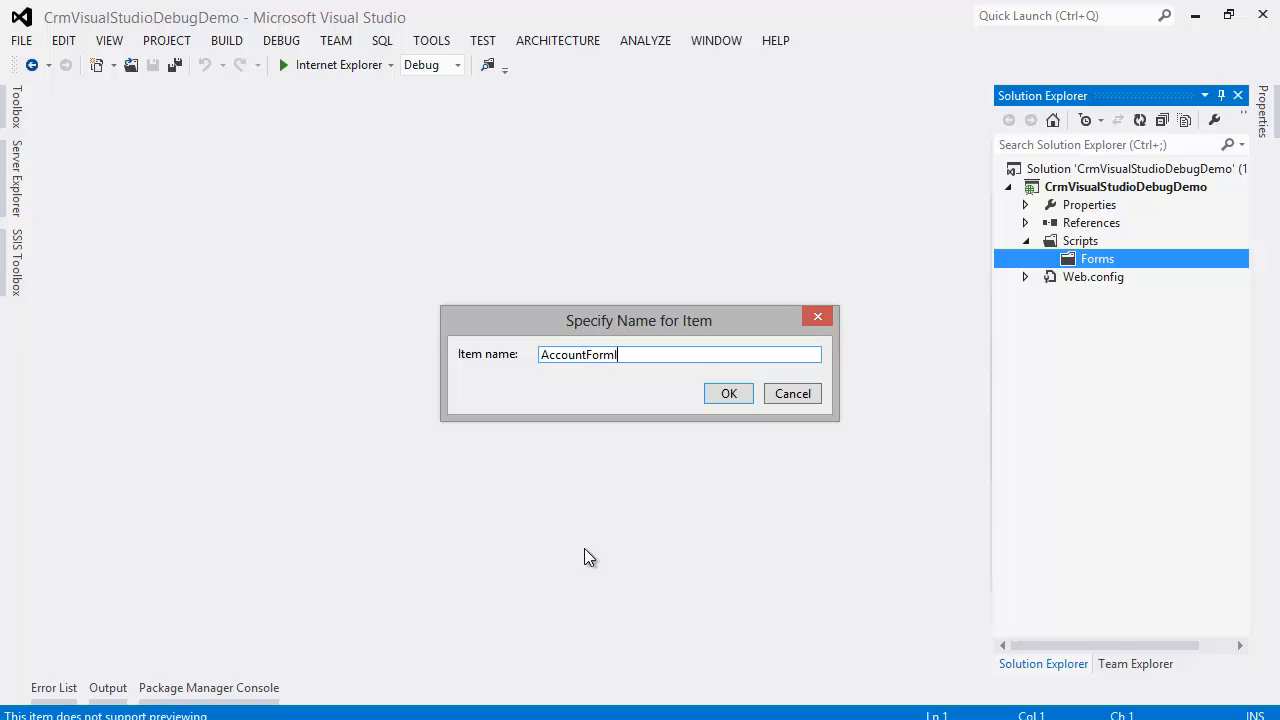
{"action": "type", "text": ".j"}
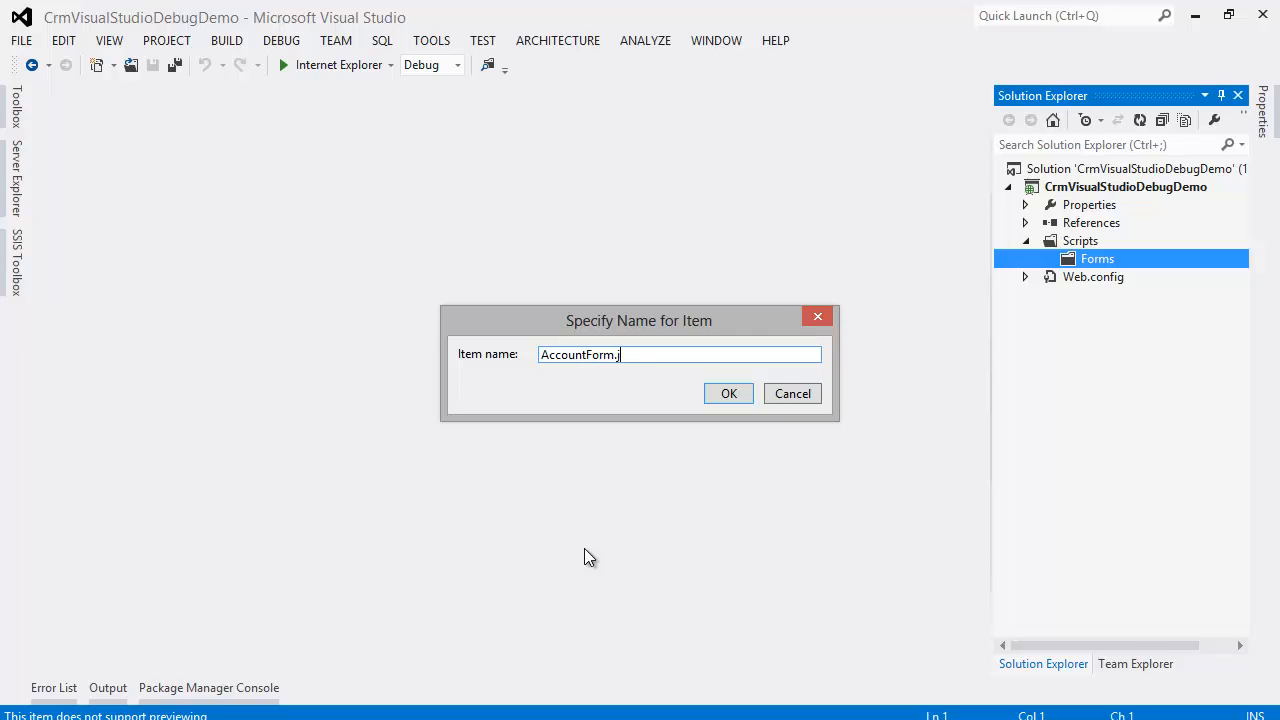
Create the empty AccountForm.js and start Link/Publish Web Resource on it.
{"action": "left_click", "coordinate": [728, 393]}
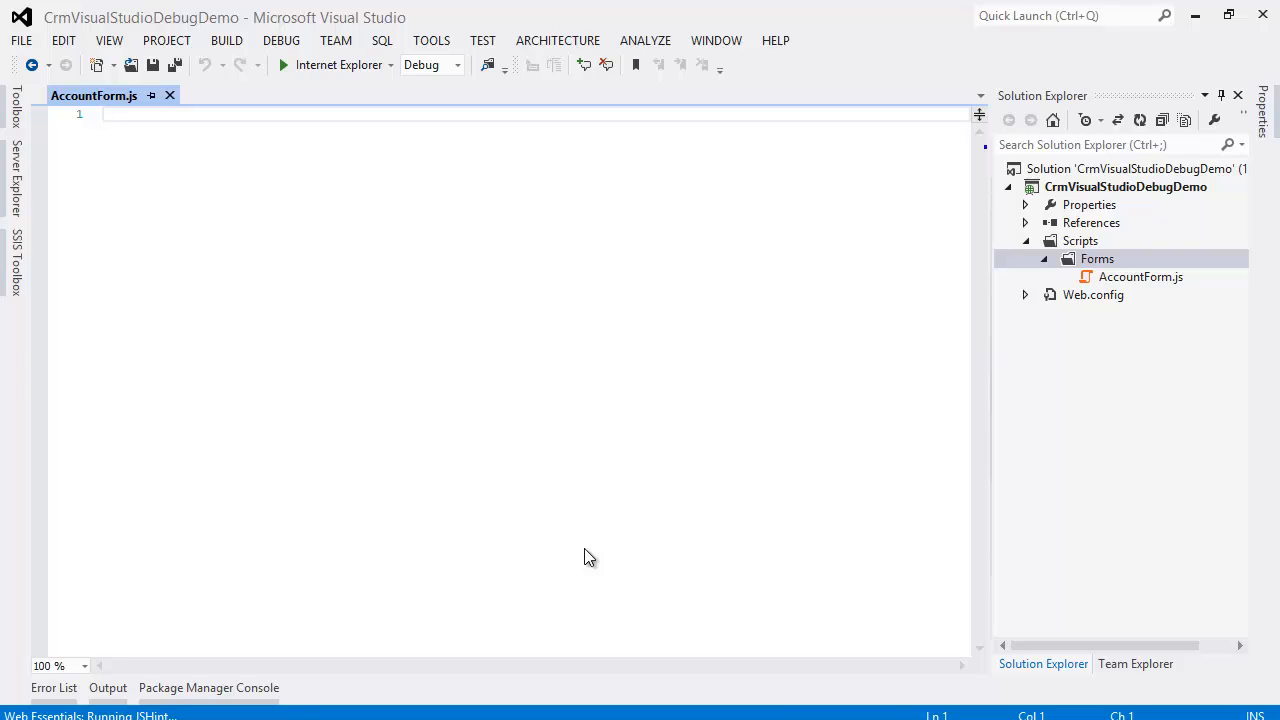
{"action": "mouse_move", "coordinate": [1117, 307]}
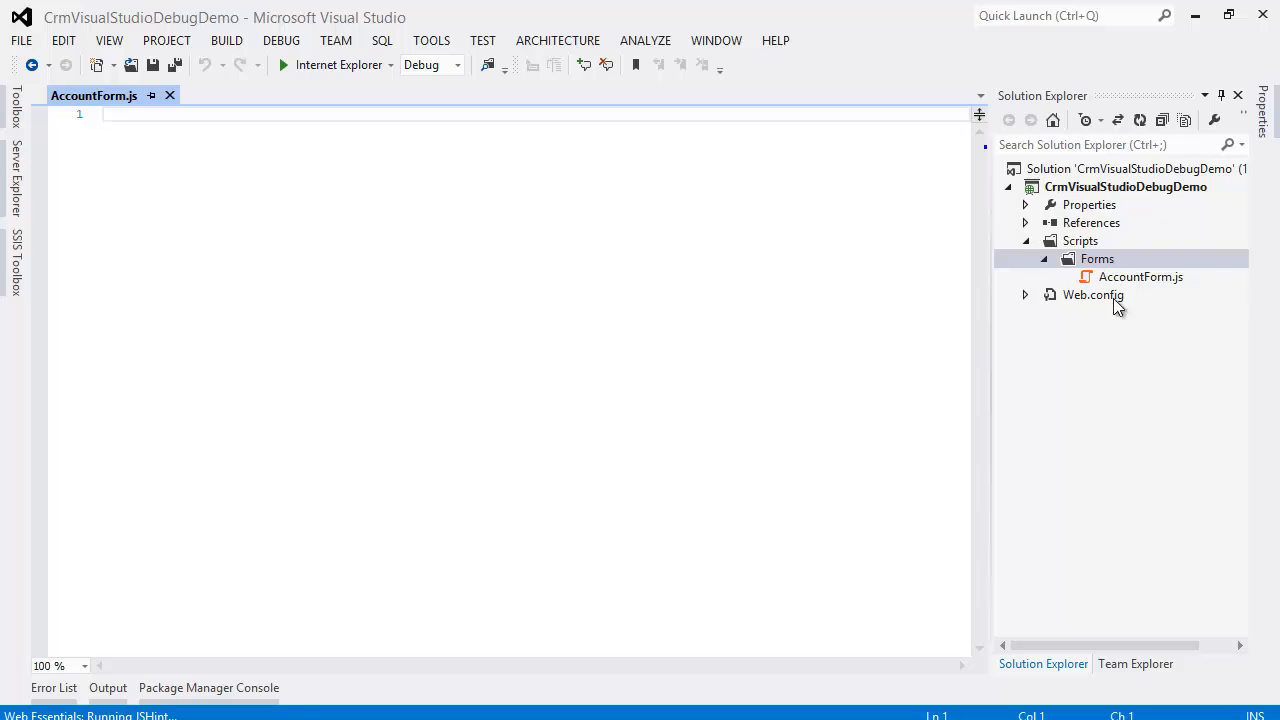
{"action": "mouse_move", "coordinate": [1157, 307]}
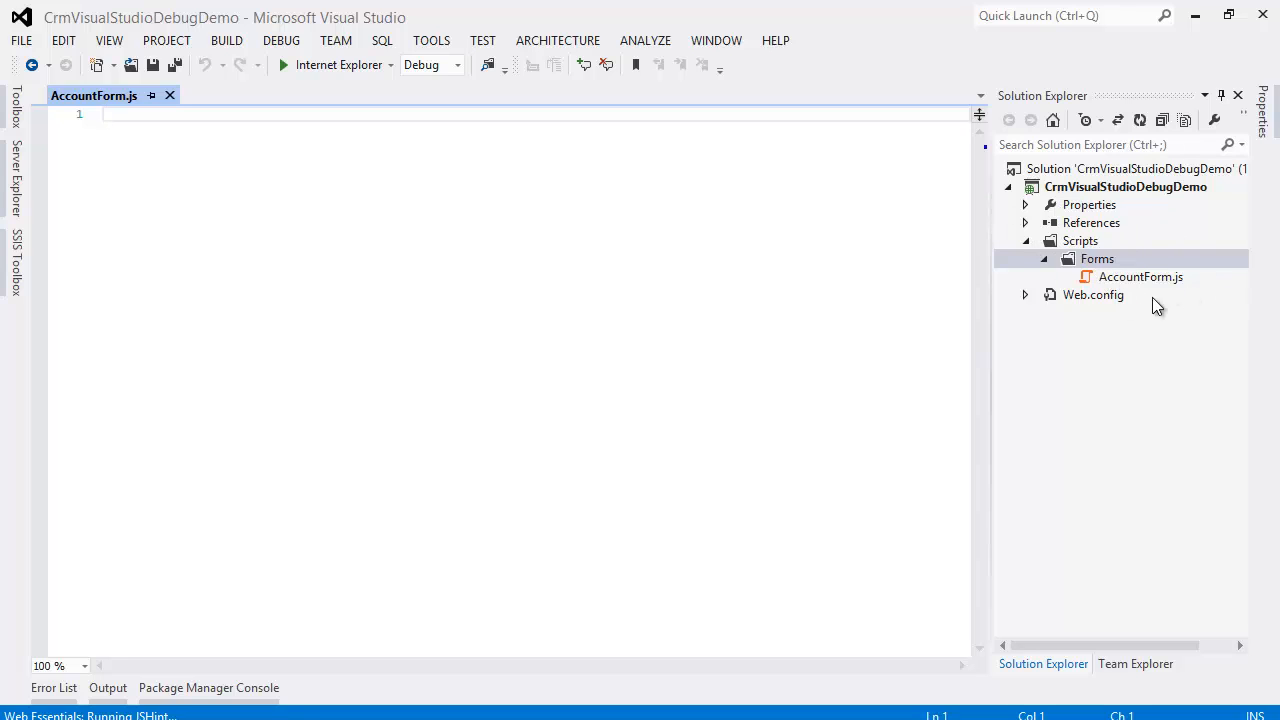
{"action": "right_click", "coordinate": [1141, 277]}
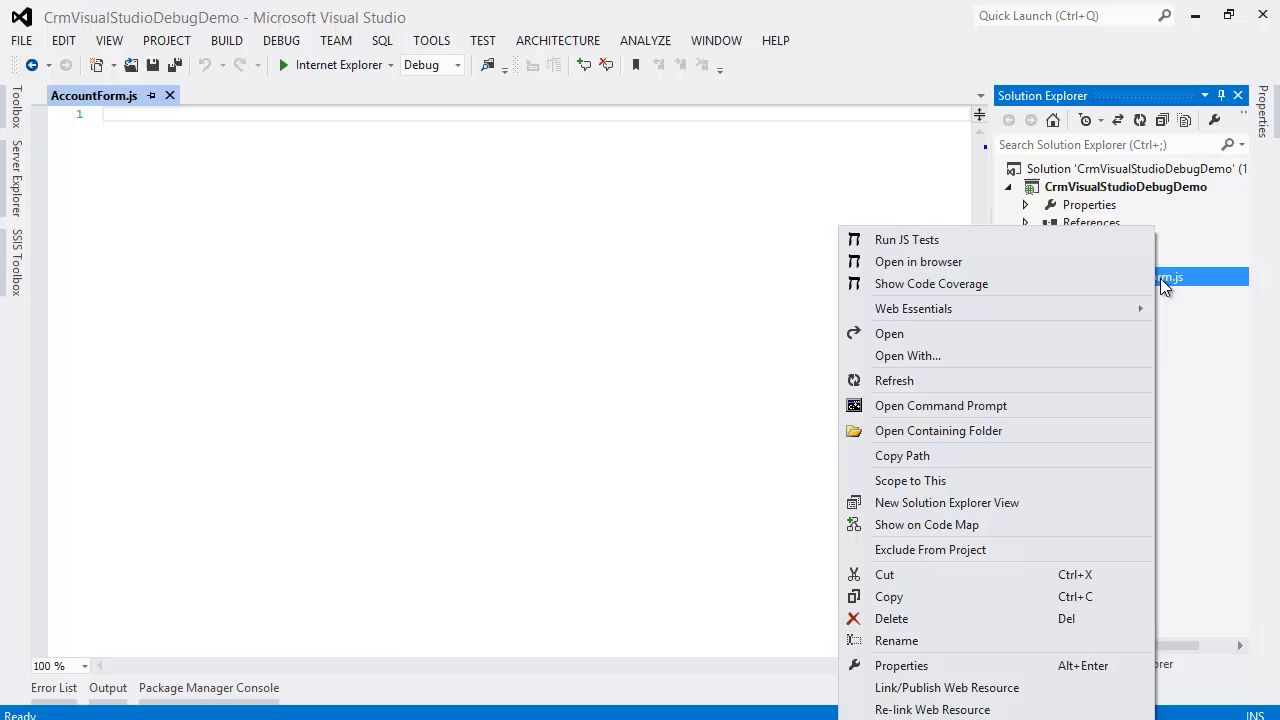
{"action": "mouse_move", "coordinate": [946, 687]}
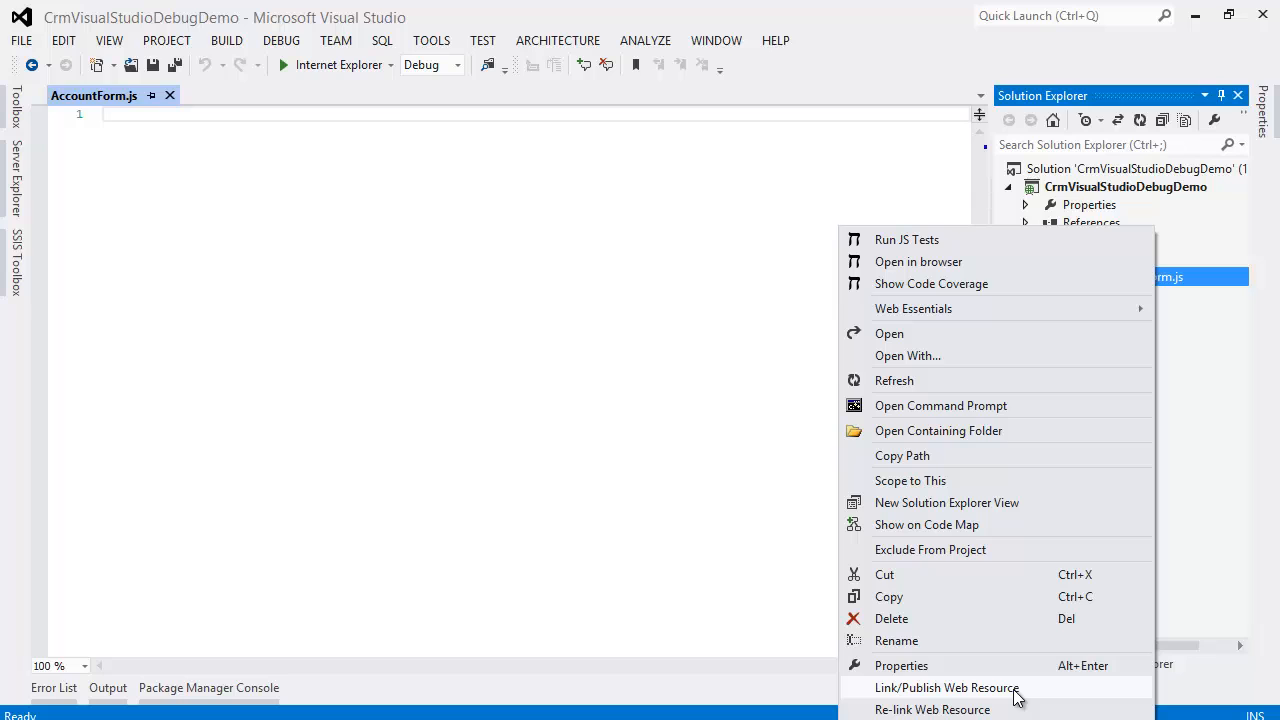
{"action": "left_click", "coordinate": [946, 687]}
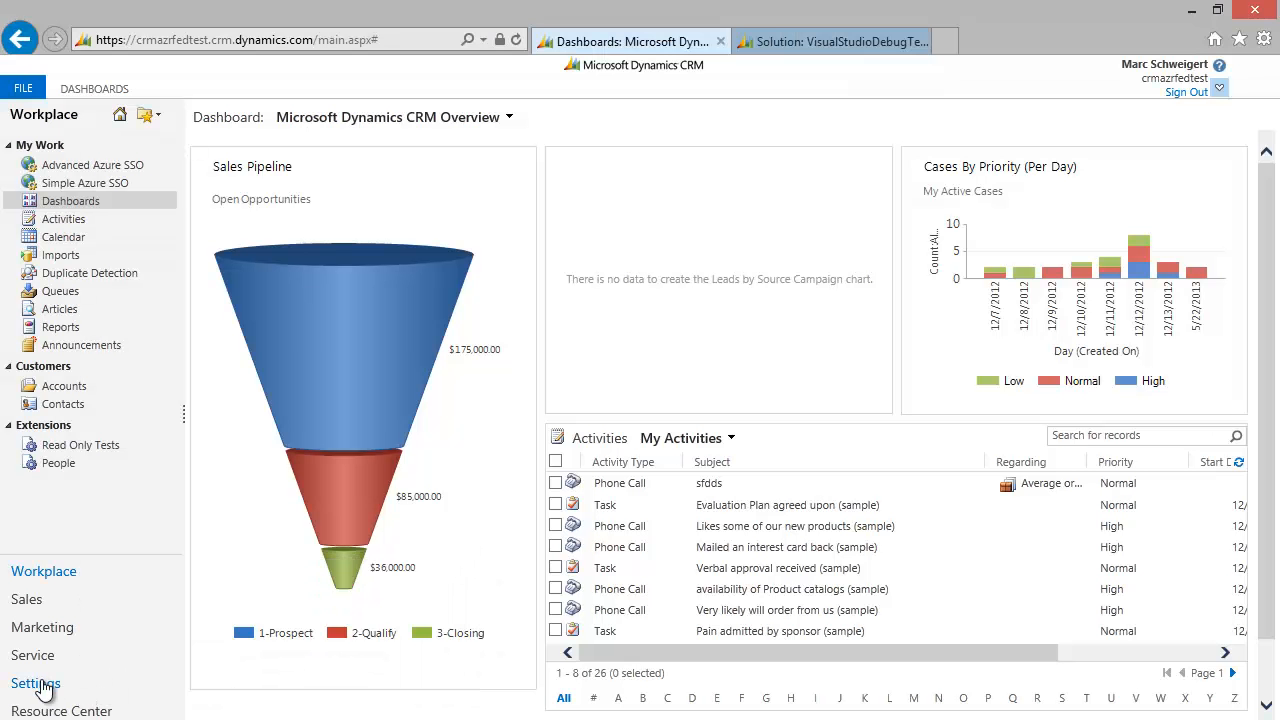
Navigate CRM Settings to Customizations to reach the Developer Resources page.
{"action": "left_click", "coordinate": [35, 683]}
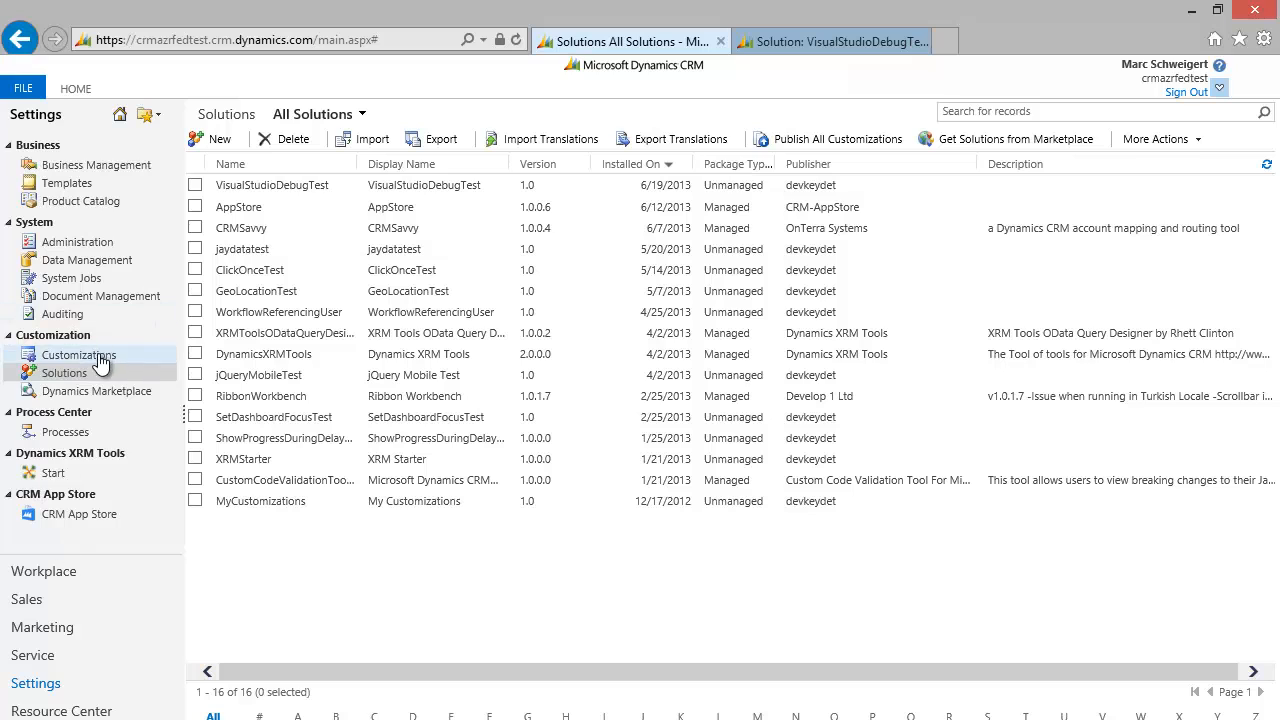
{"action": "left_click", "coordinate": [79, 355]}
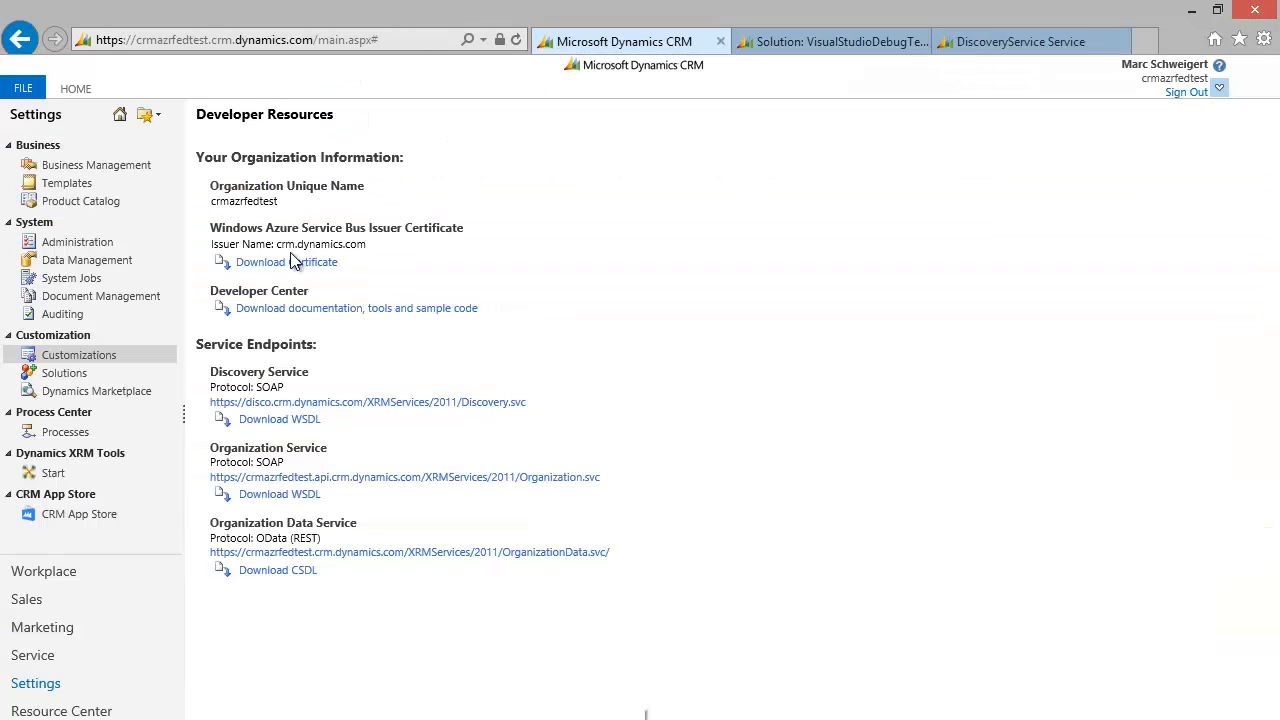
{"action": "mouse_move", "coordinate": [260, 207]}
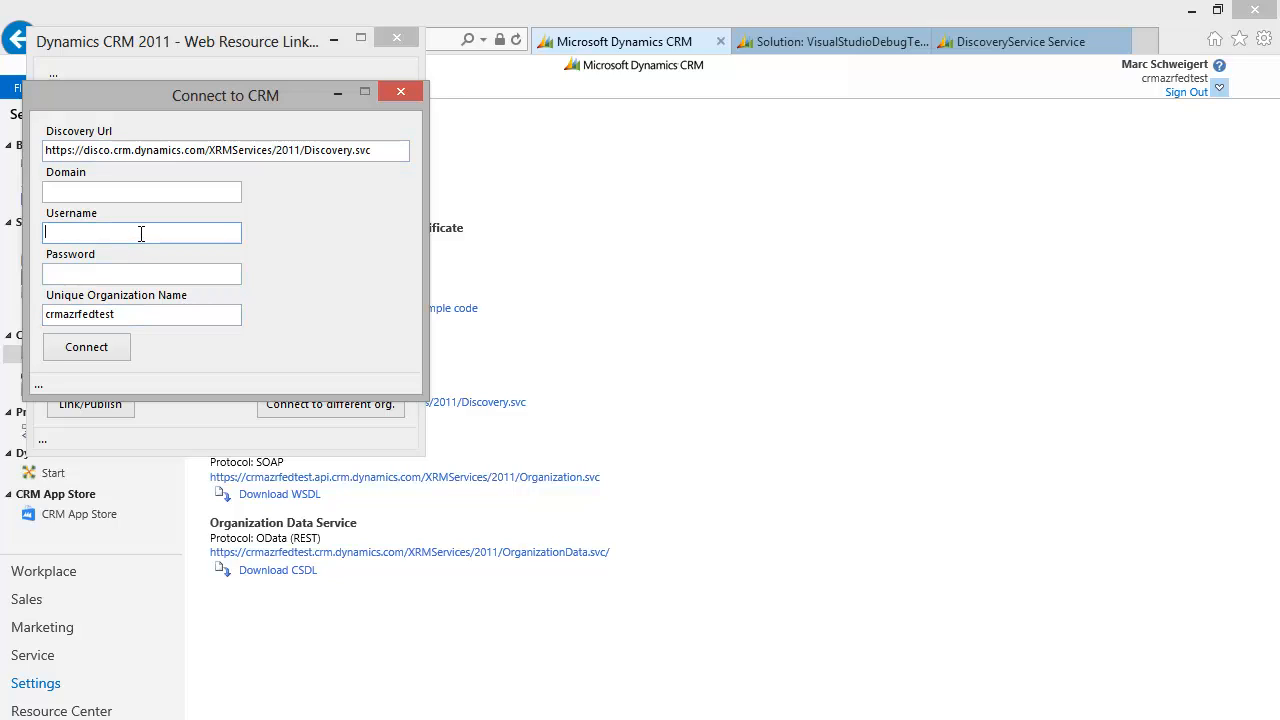
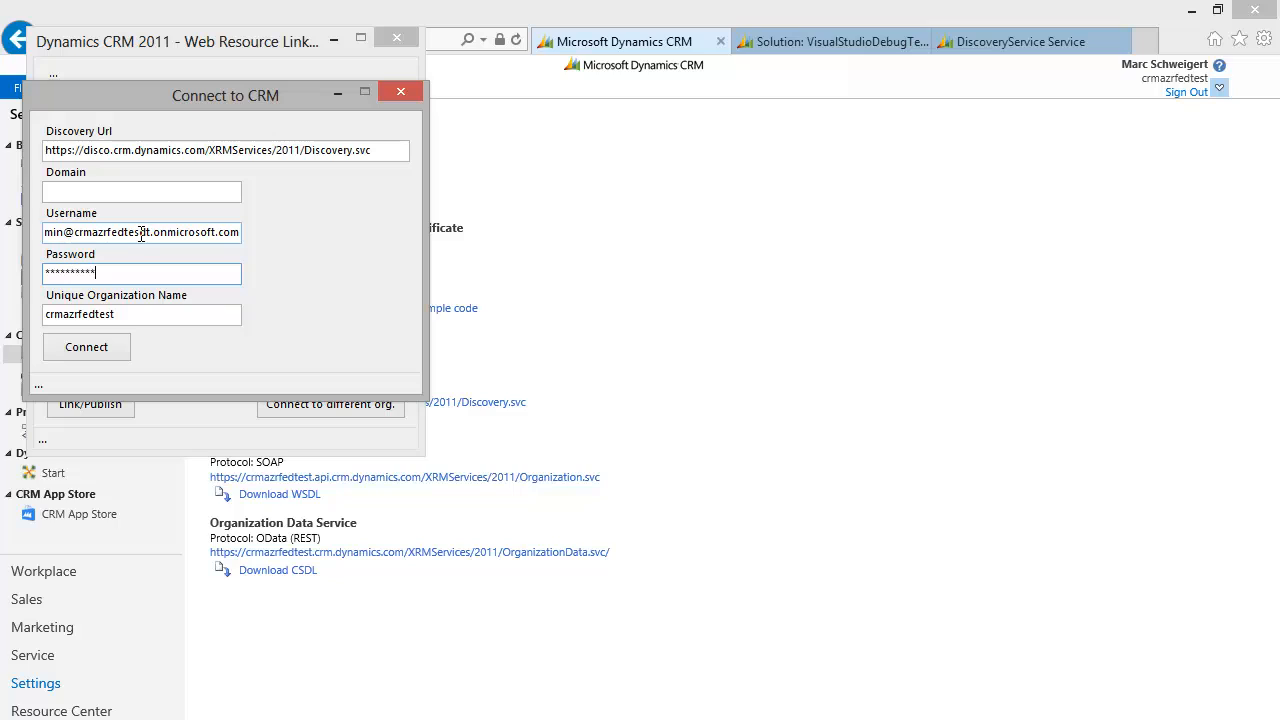
{"action": "left_click", "coordinate": [86, 346]}
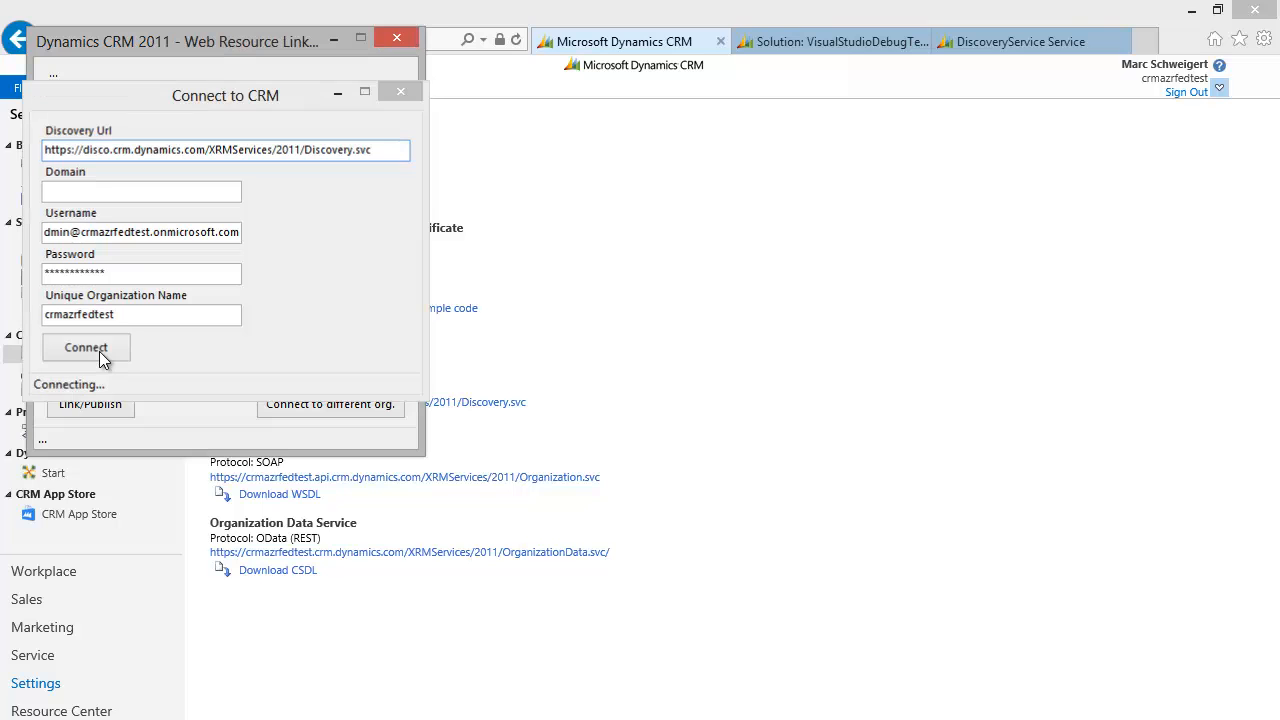
{"action": "left_click", "coordinate": [85, 347]}
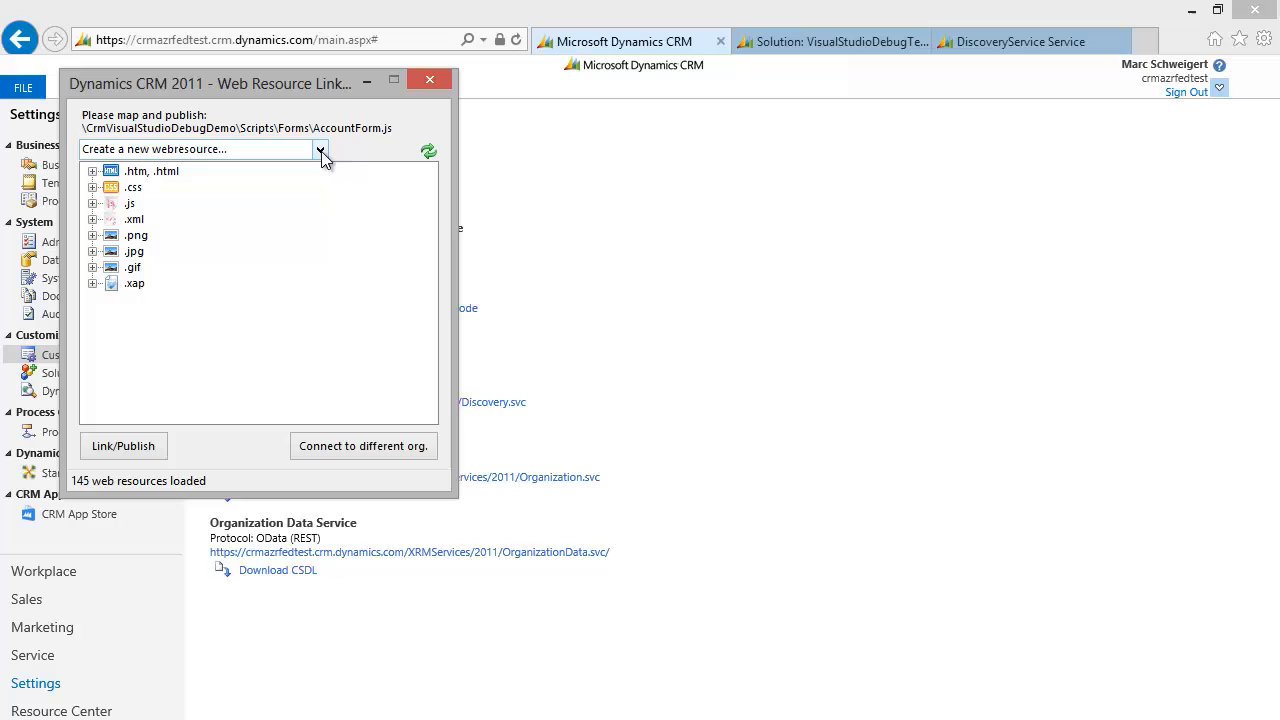
Open the web resource mapping list, then open AccountForm.js in the editor.
{"action": "left_click", "coordinate": [320, 149]}
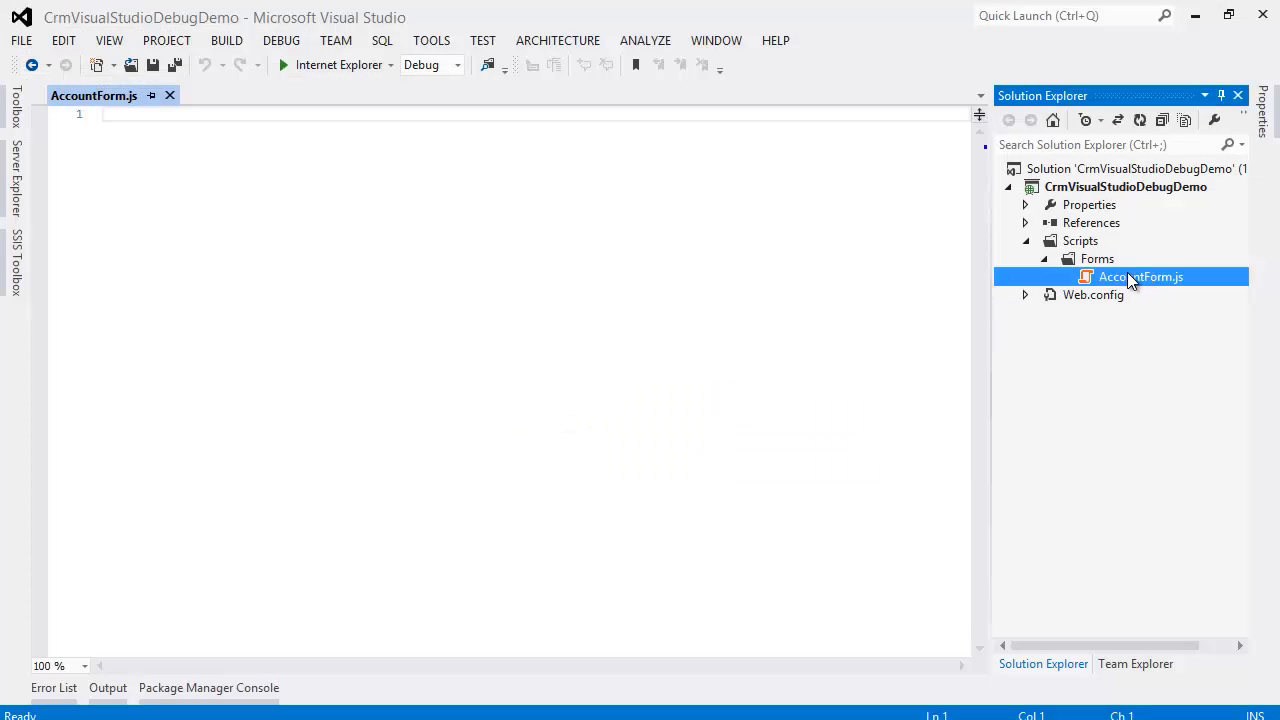
{"action": "double_click", "coordinate": [1141, 276]}
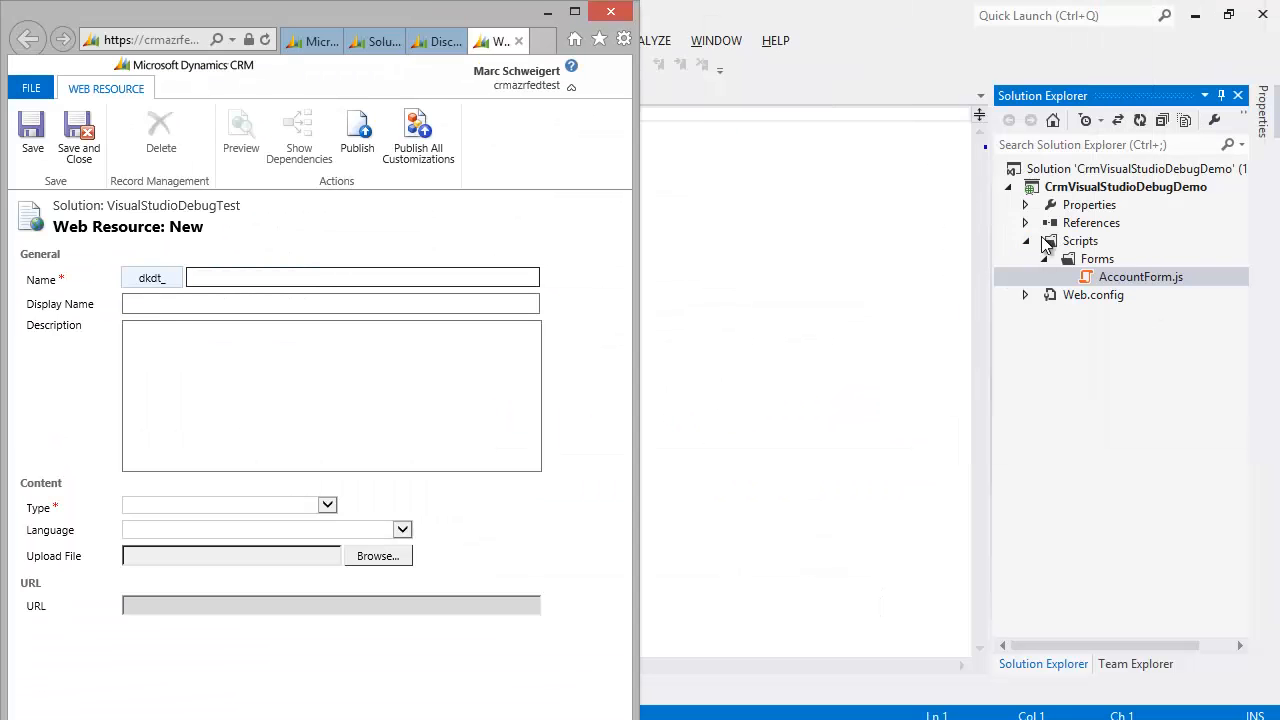
Name the new web resource /Scripts/Forms/AccountForm.js with type Script (JScript).
{"action": "left_click", "coordinate": [360, 277]}
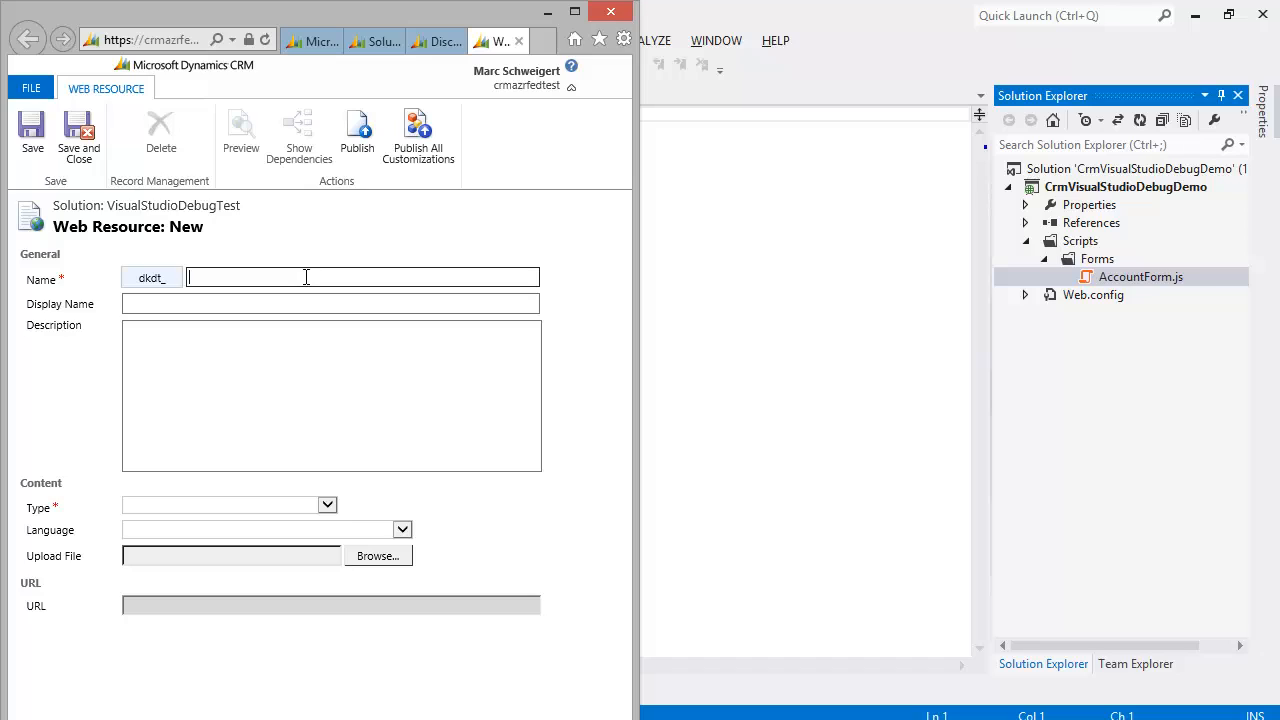
{"action": "type", "text": "/"}
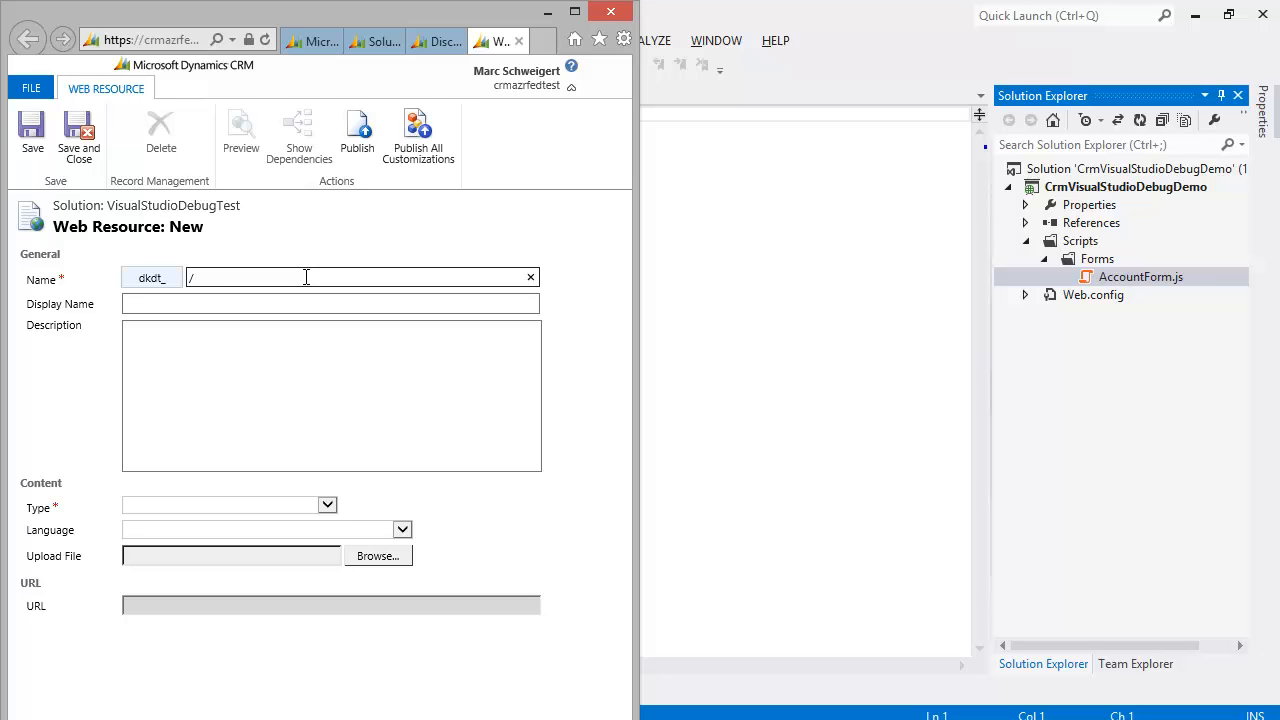
{"action": "type", "text": "Scripts/For"}
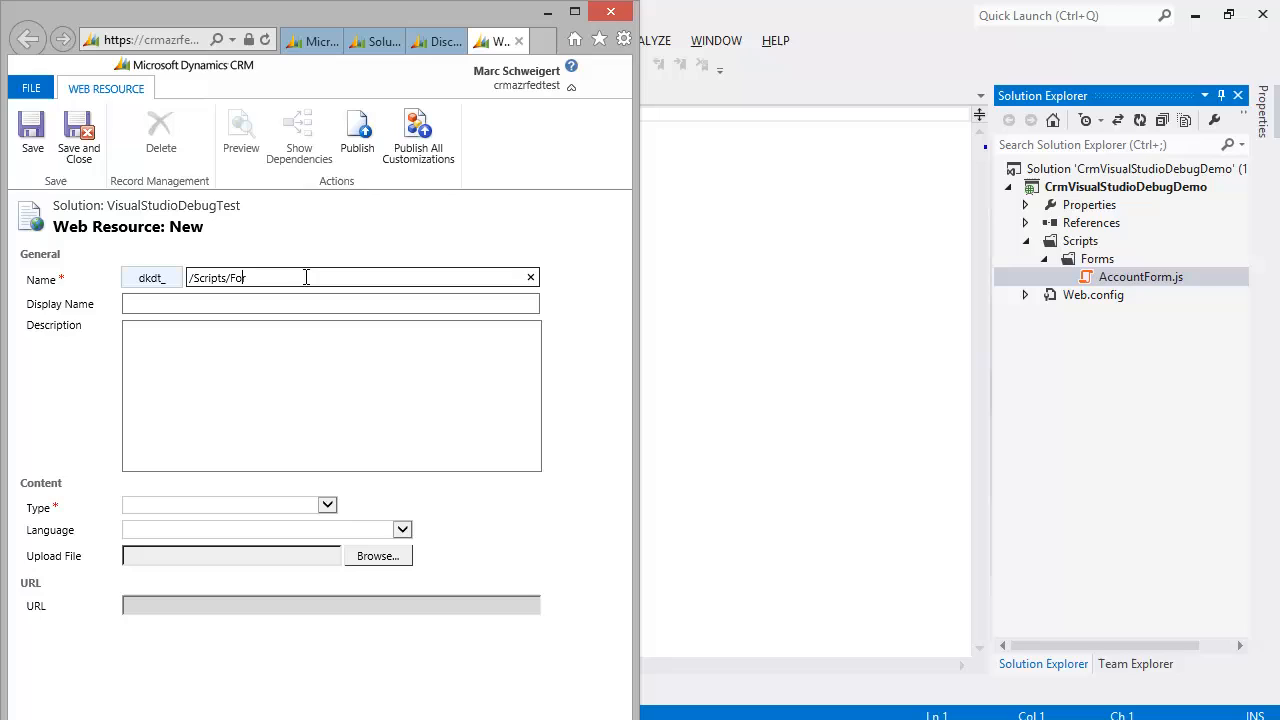
{"action": "type", "text": "rms/AccountForm.js"}
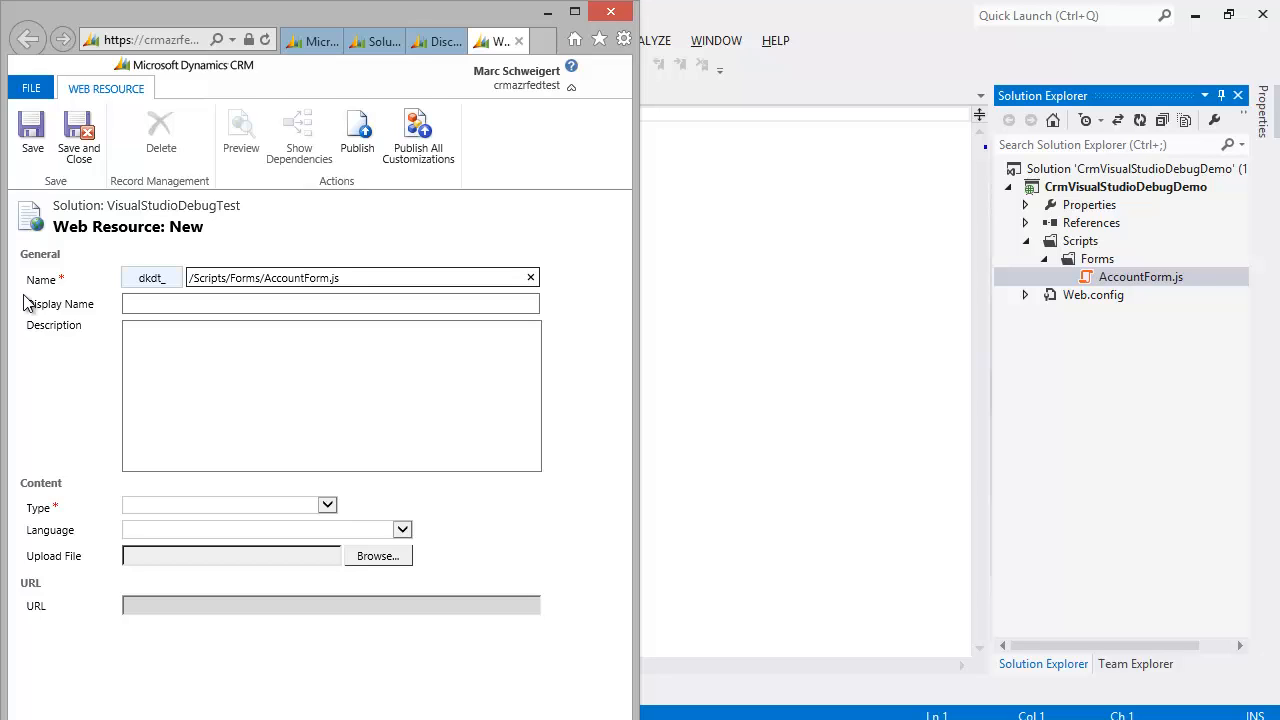
{"action": "left_click", "coordinate": [327, 505]}
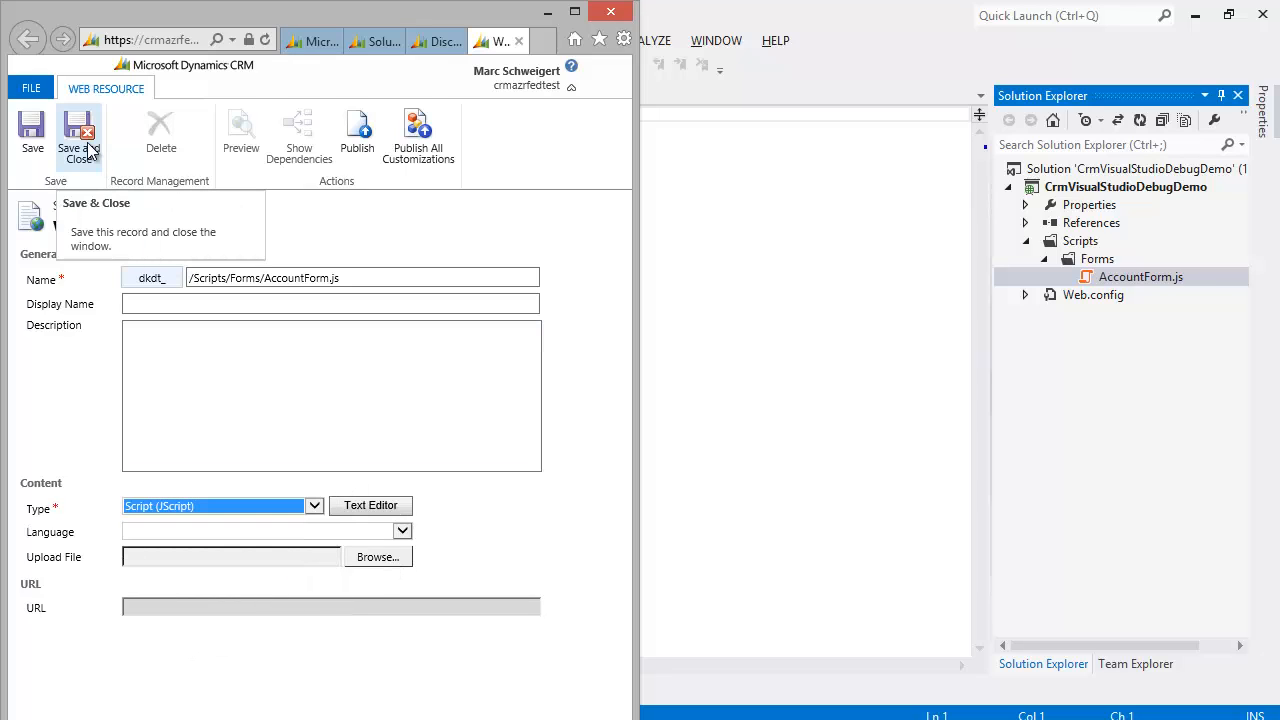
Save and close the web resource, confirm, and close the Discovery tab.
{"action": "left_click", "coordinate": [78, 135]}
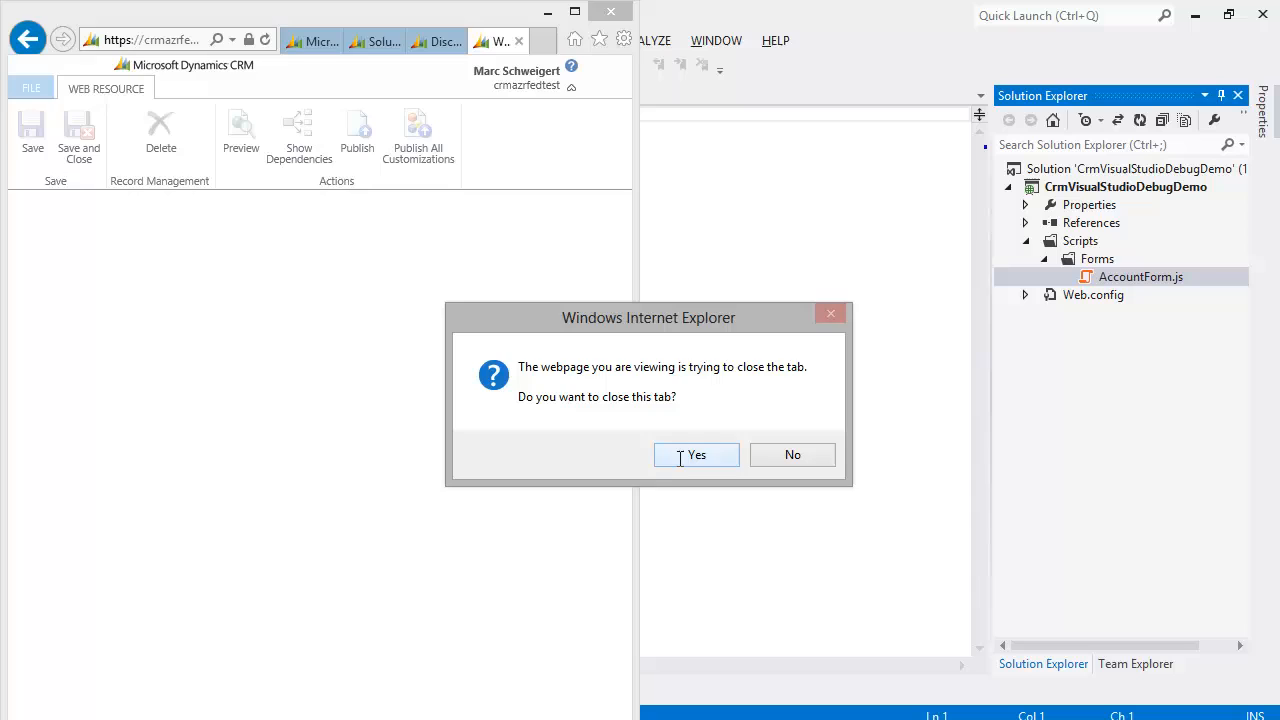
{"action": "left_click", "coordinate": [696, 454]}
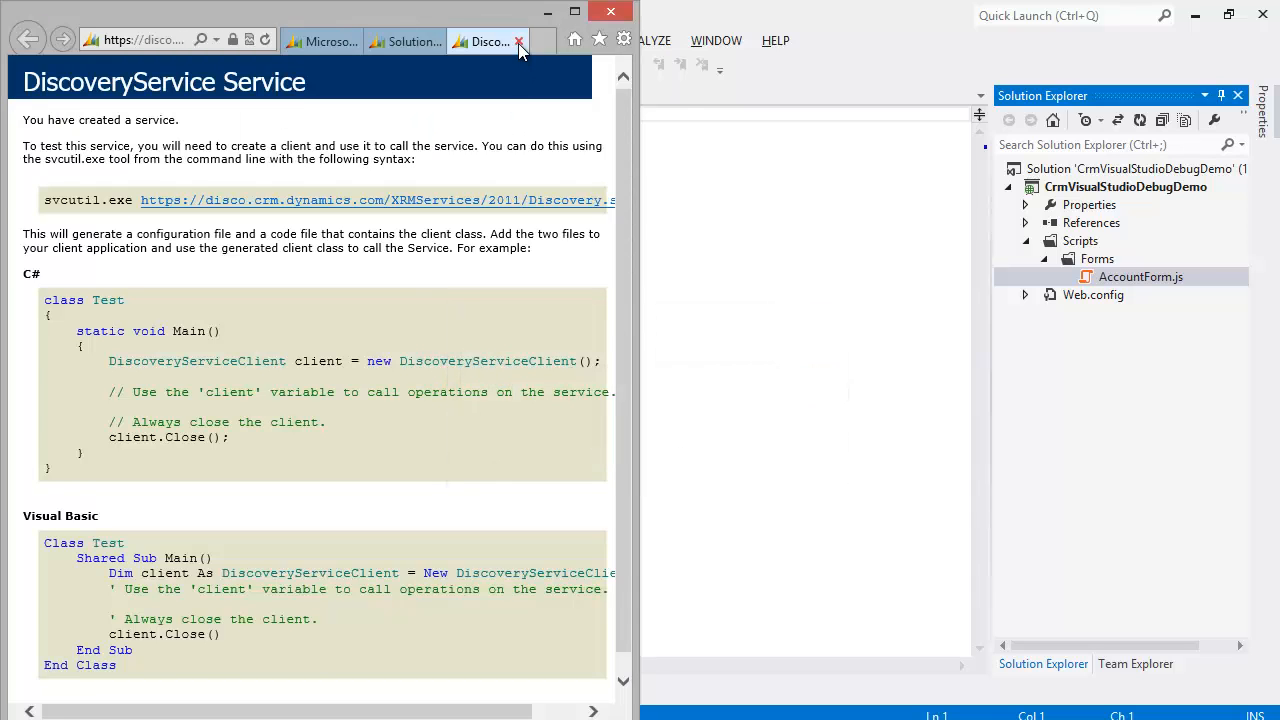
{"action": "left_click", "coordinate": [519, 41]}
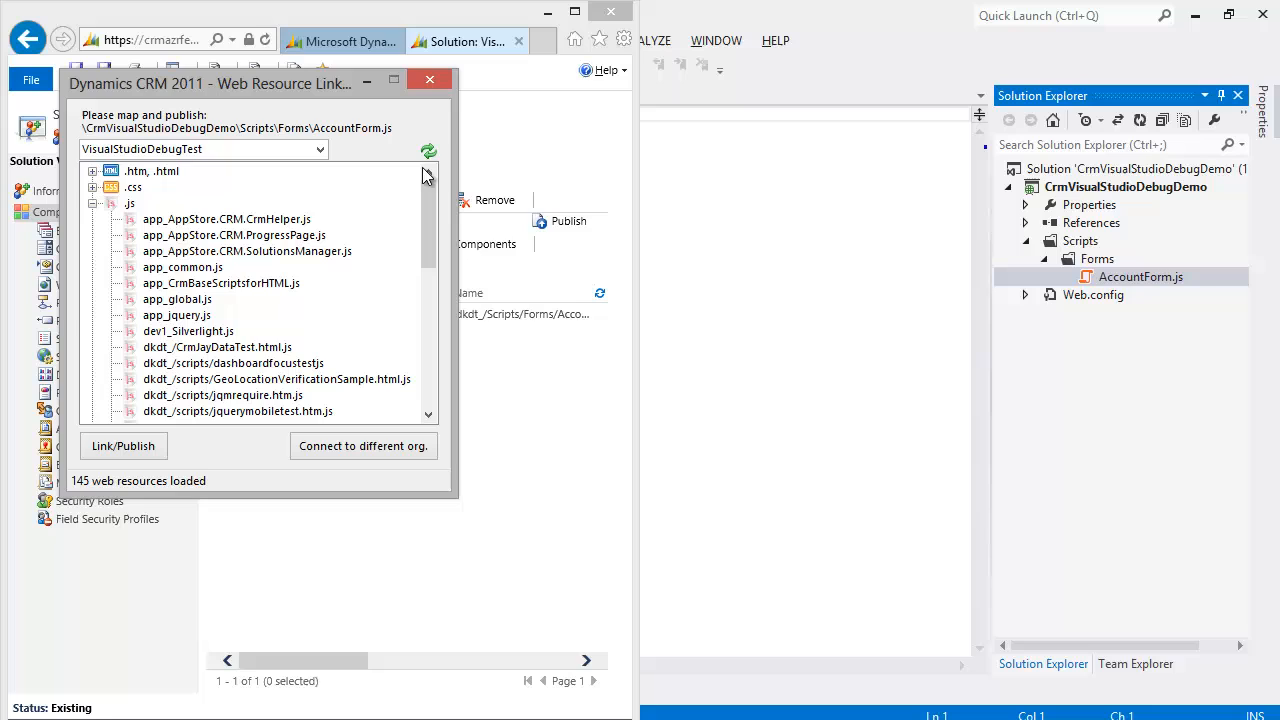
Refresh the list, then link and publish AccountForm.js to dkdt_/Scripts/Forms/AccountForm.js.
{"action": "left_click", "coordinate": [429, 152]}
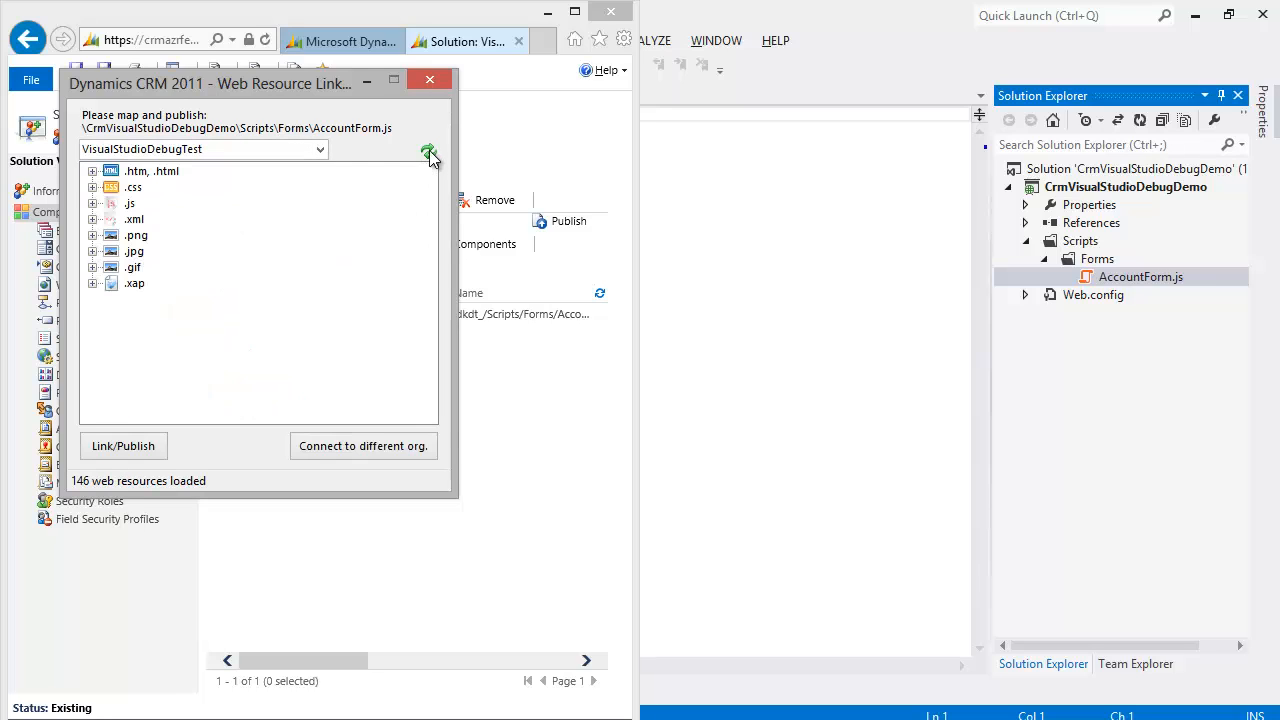
{"action": "left_click", "coordinate": [92, 203]}
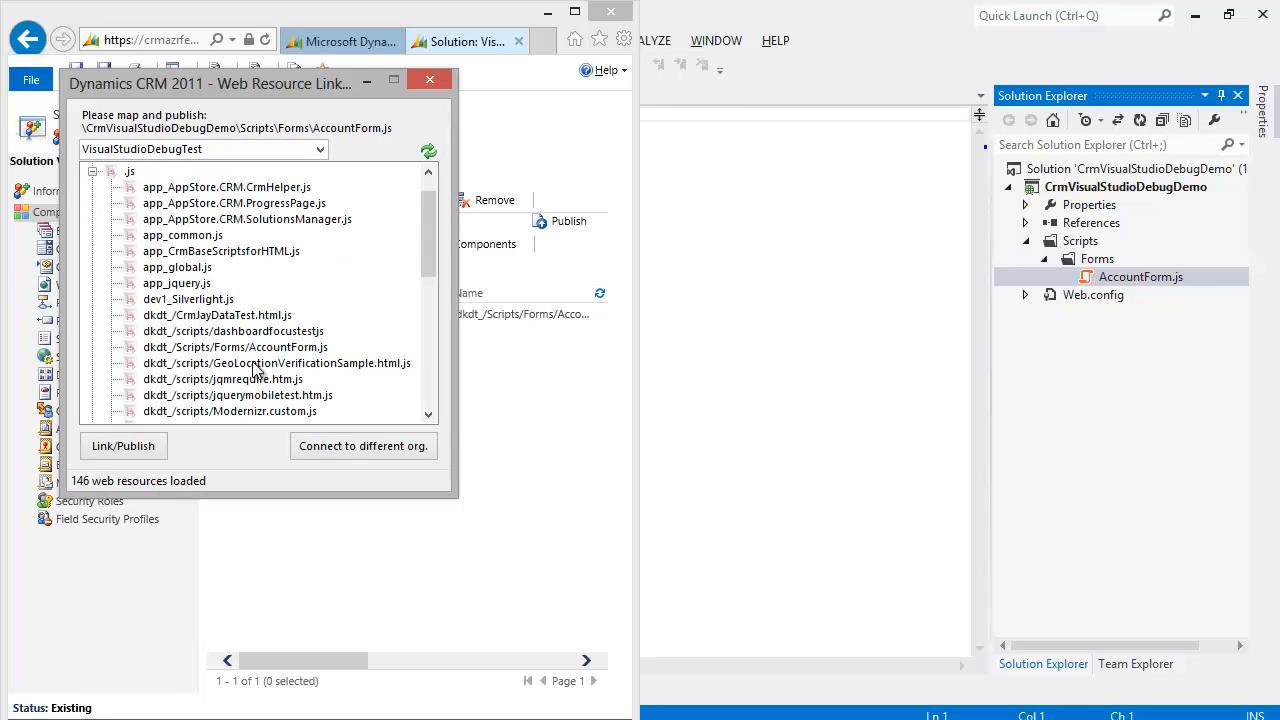
{"action": "left_click", "coordinate": [235, 347]}
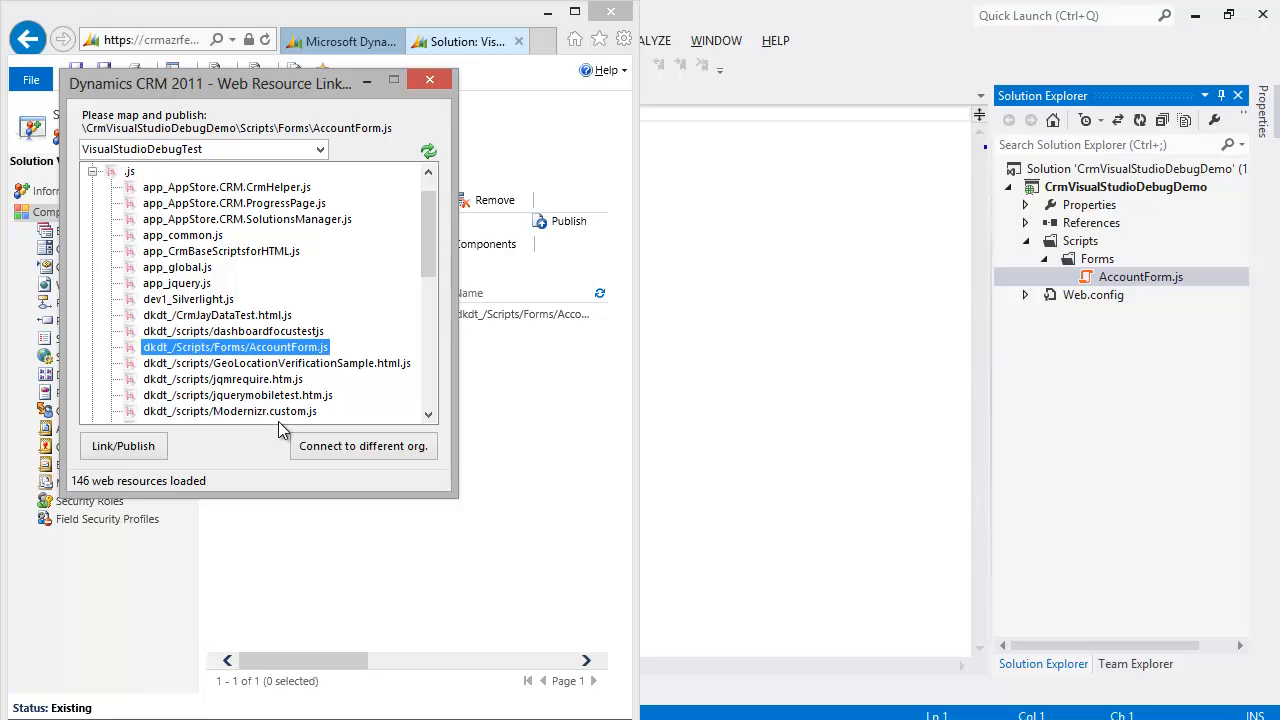
{"action": "mouse_move", "coordinate": [193, 442]}
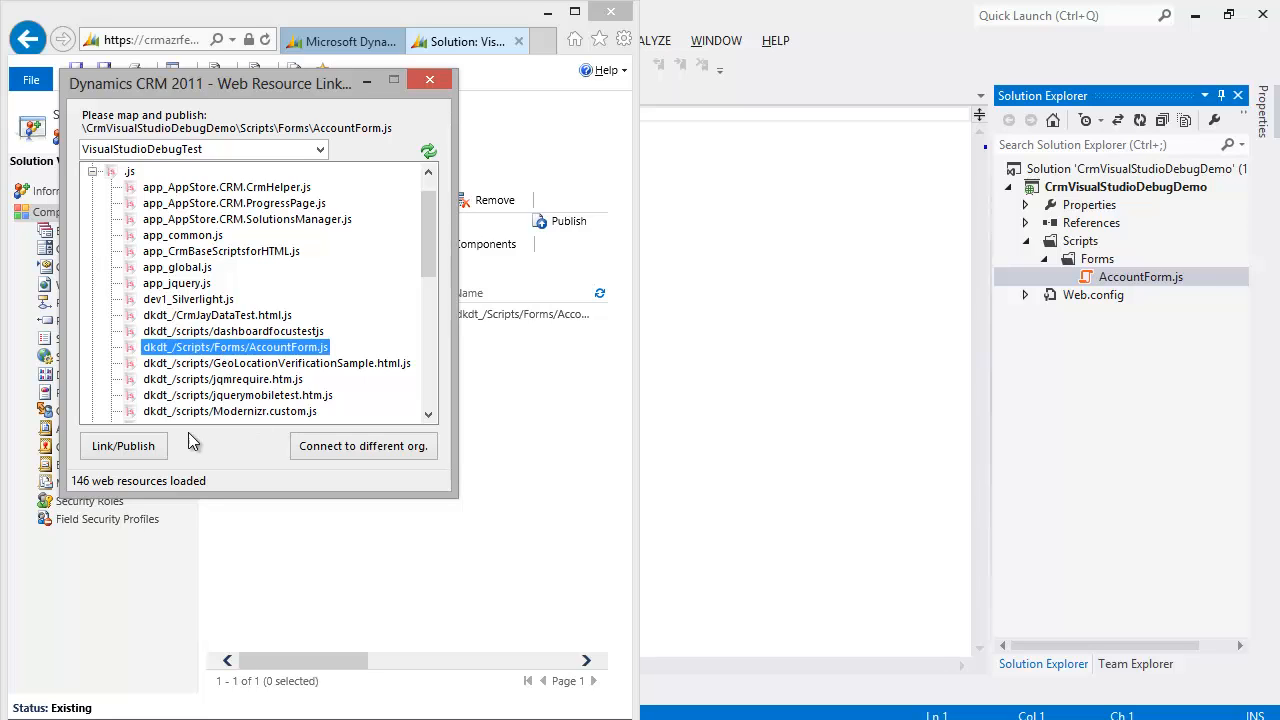
{"action": "left_click", "coordinate": [123, 446]}
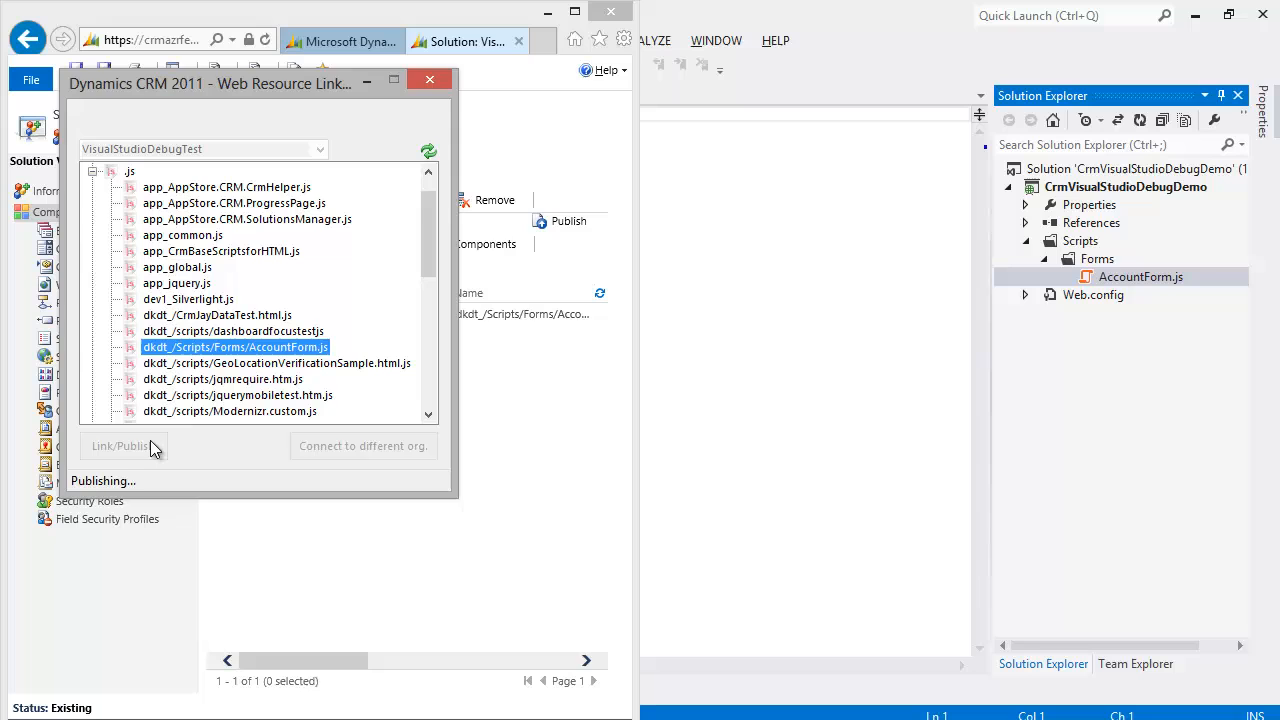
{"action": "left_click", "coordinate": [122, 445]}
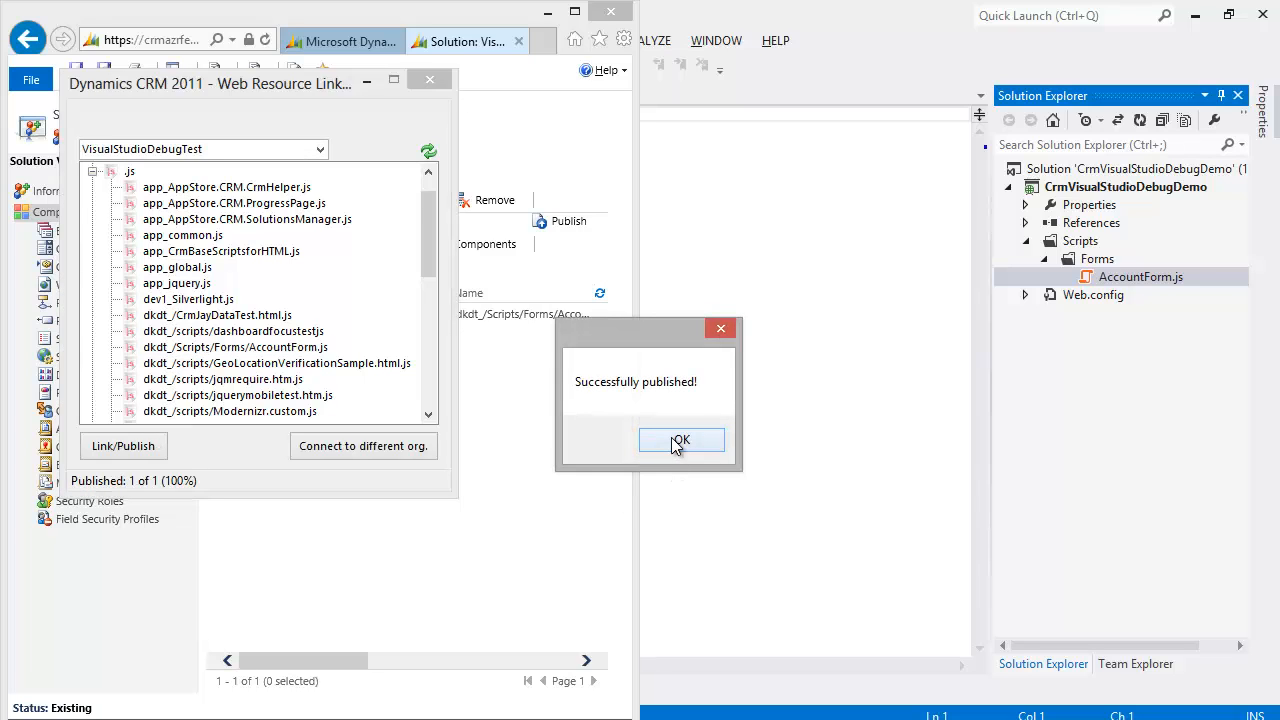
{"action": "left_click", "coordinate": [680, 441]}
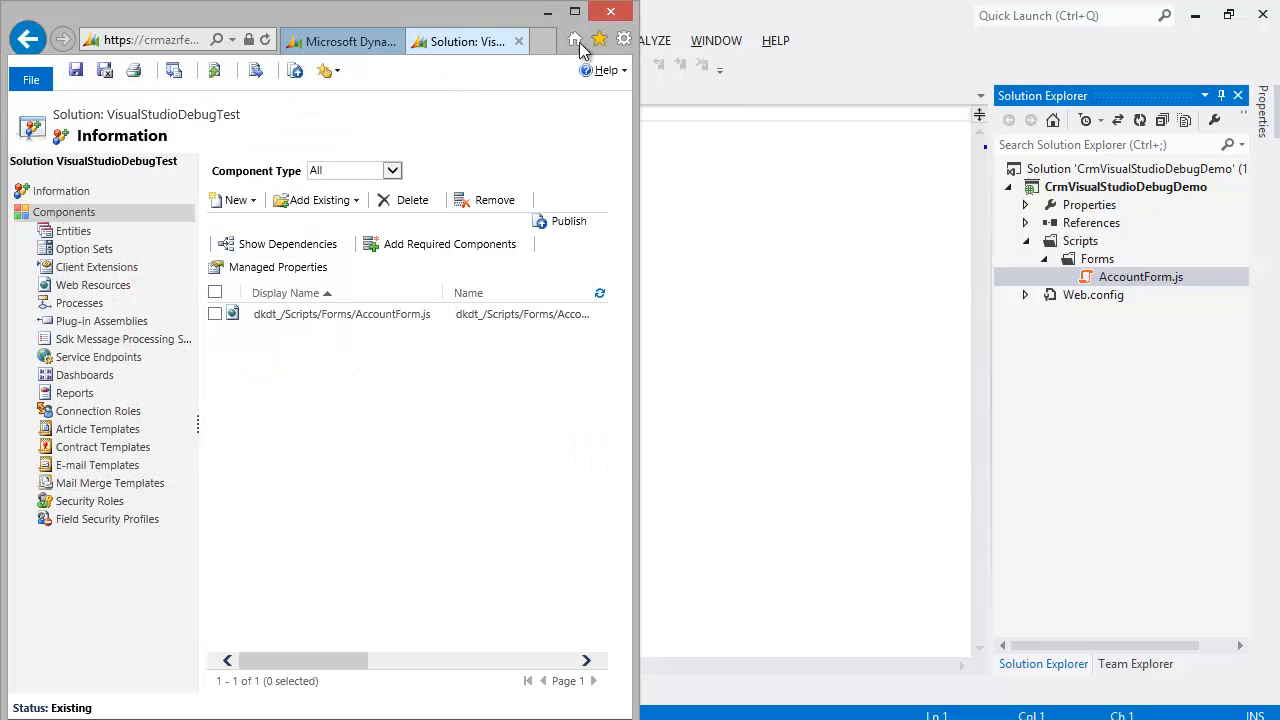
{"action": "left_click", "coordinate": [610, 11]}
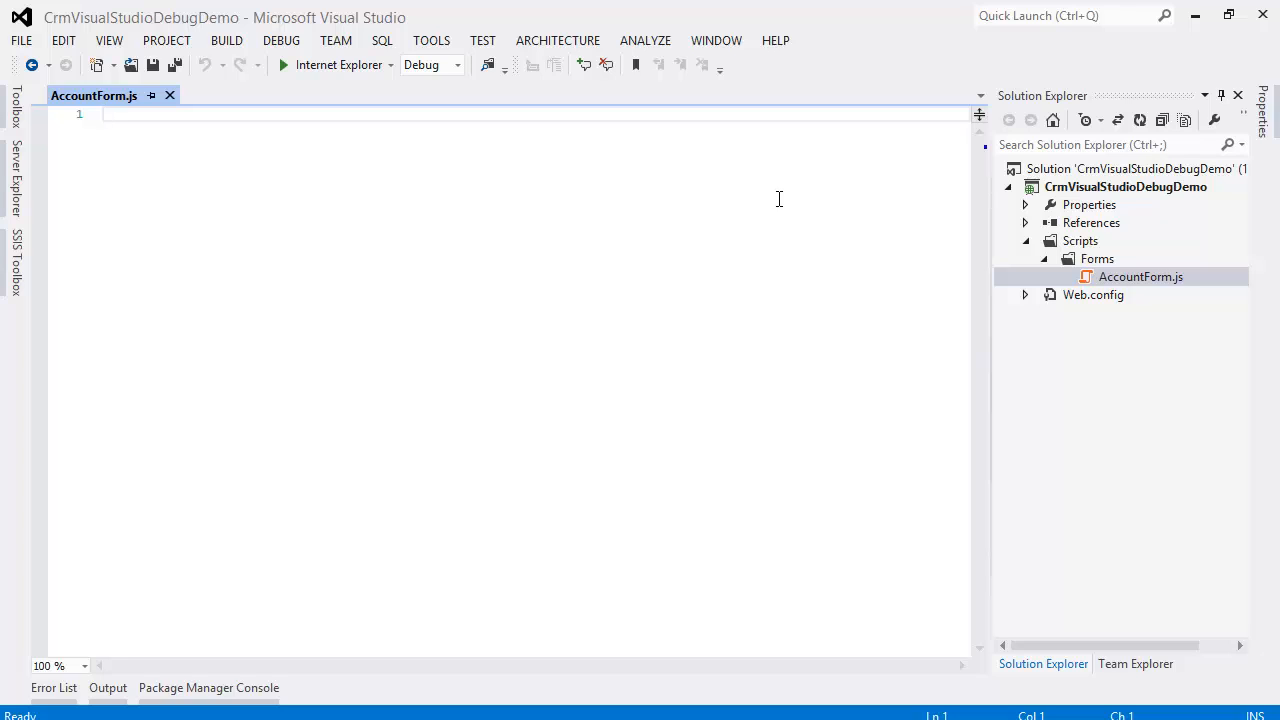
Insert a function snippet in AccountForm.js and name it dkdt_FormLoad.
{"action": "type", "text": "function myfunction() {"}
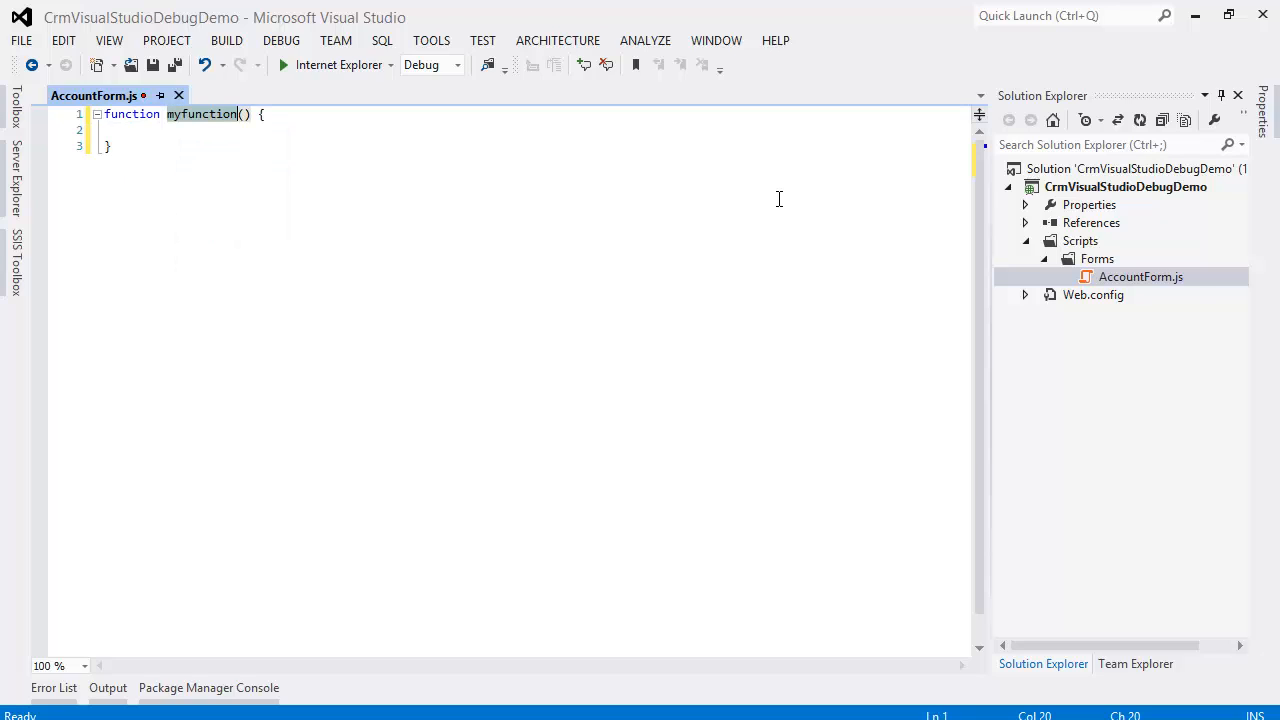
{"action": "type", "text": "dkdt_"}
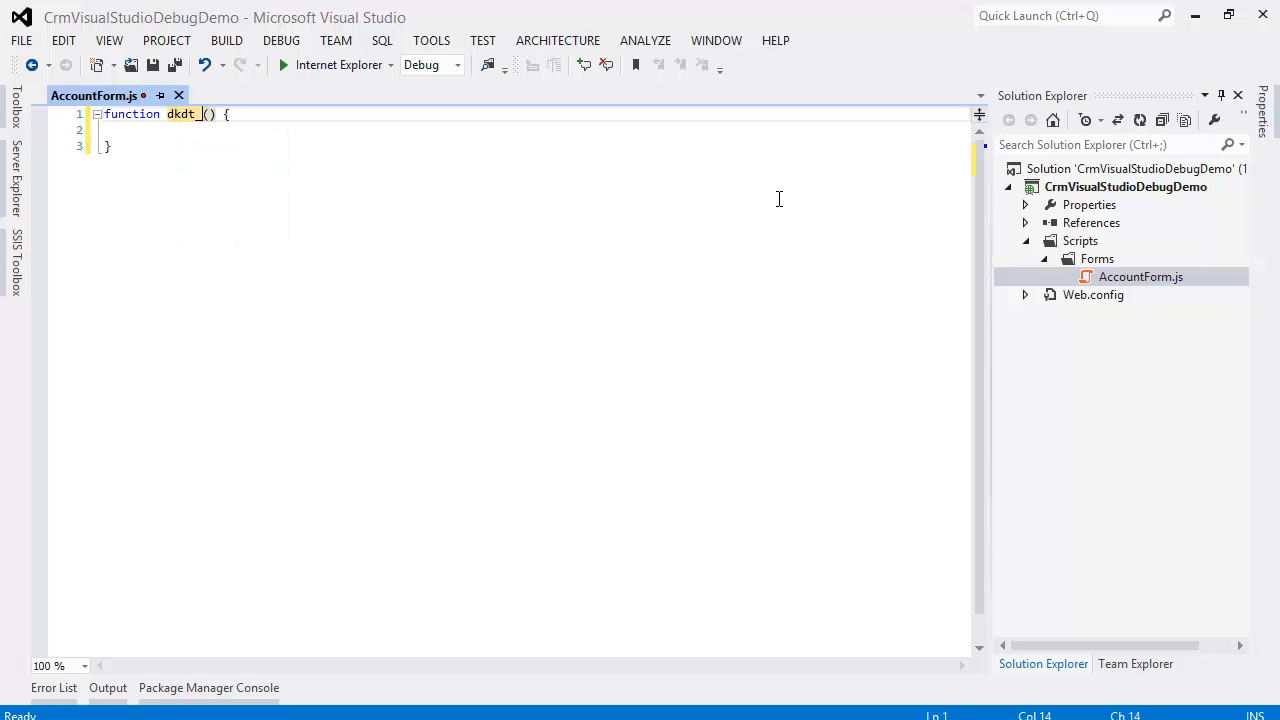
{"action": "type", "text": "FormLoad"}
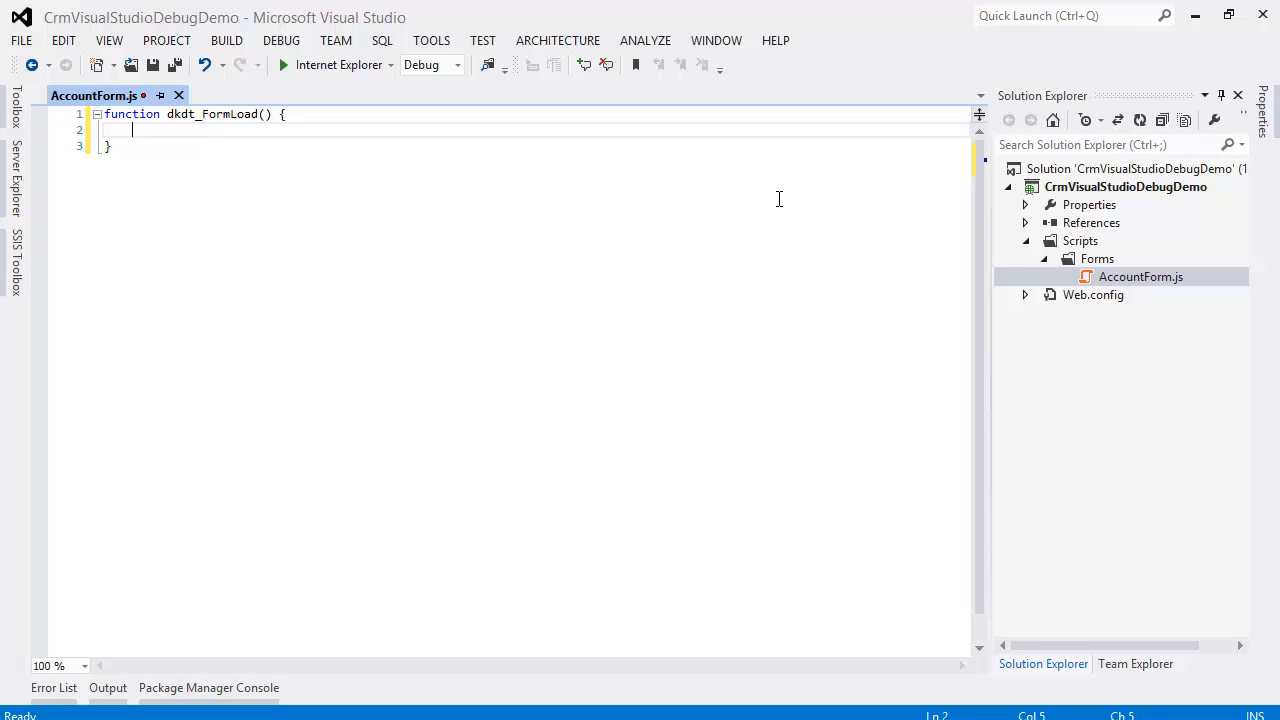
{"action": "mouse_move", "coordinate": [1120, 234]}
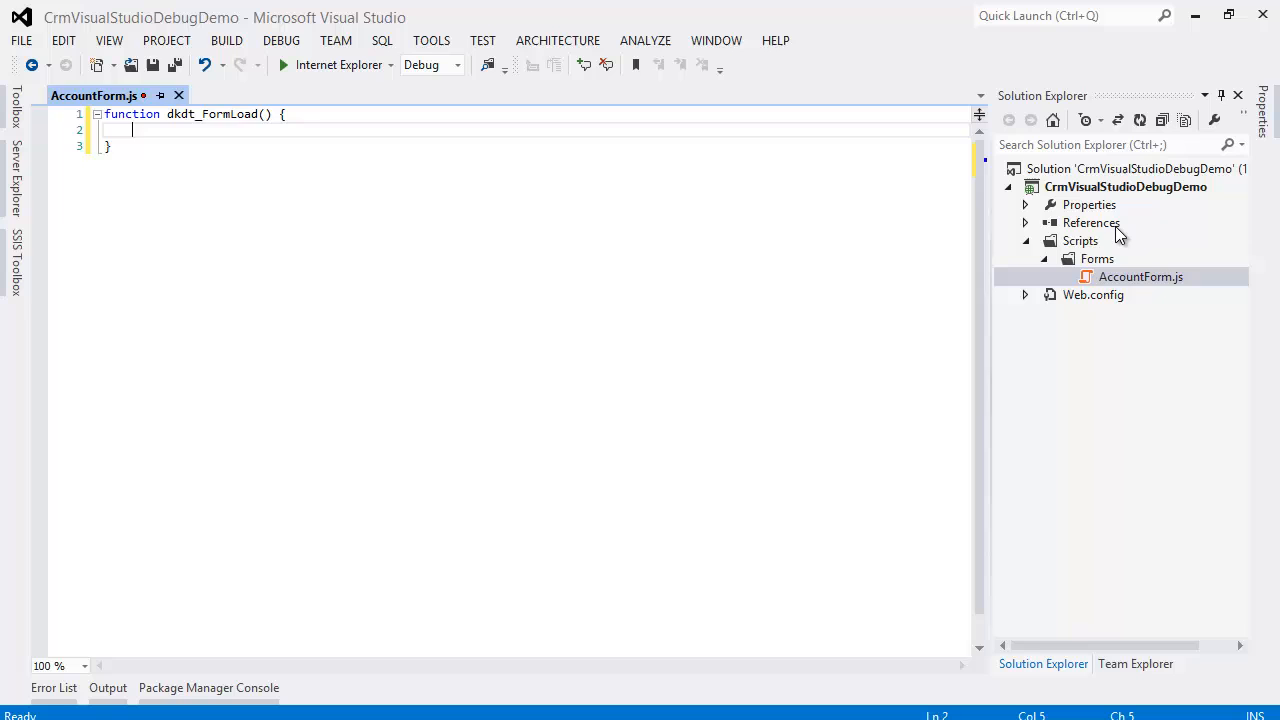
Install the CRM 2011 Client Side VsDoc NuGet package found via 'Xrm.Page', referencing XrmPage-vsdoc.js.
{"action": "right_click", "coordinate": [1091, 222]}
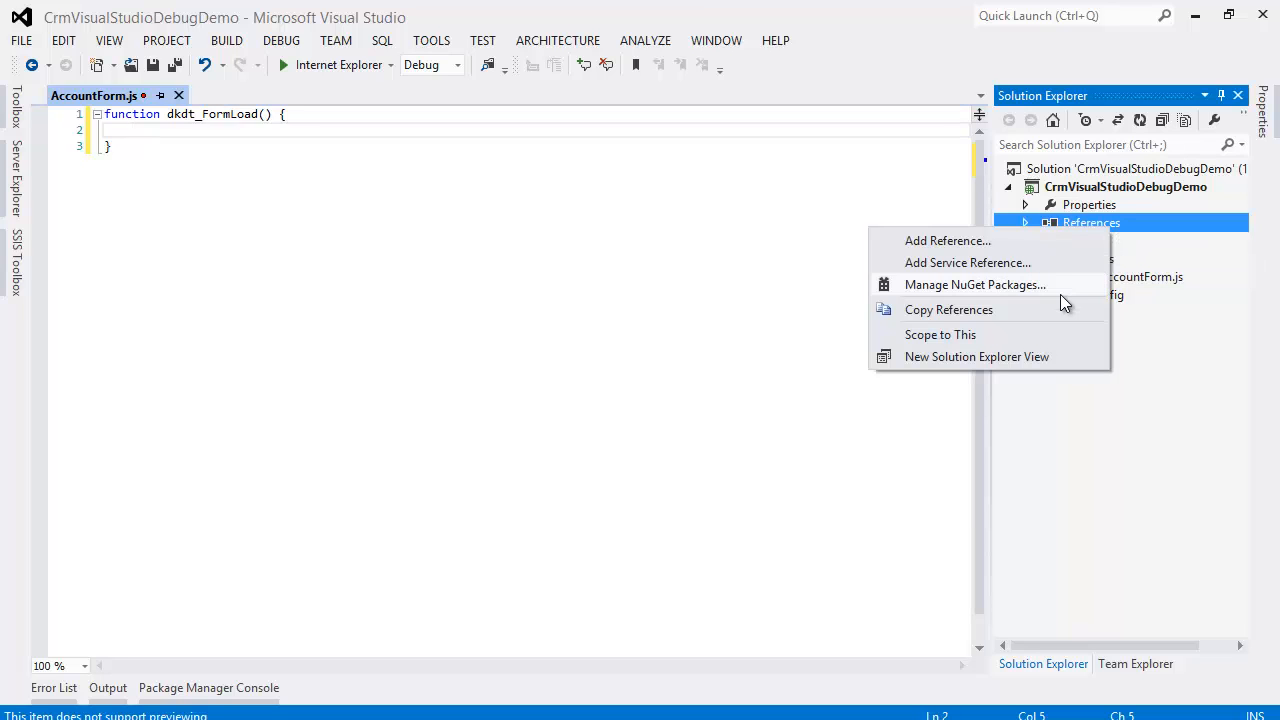
{"action": "left_click", "coordinate": [974, 284]}
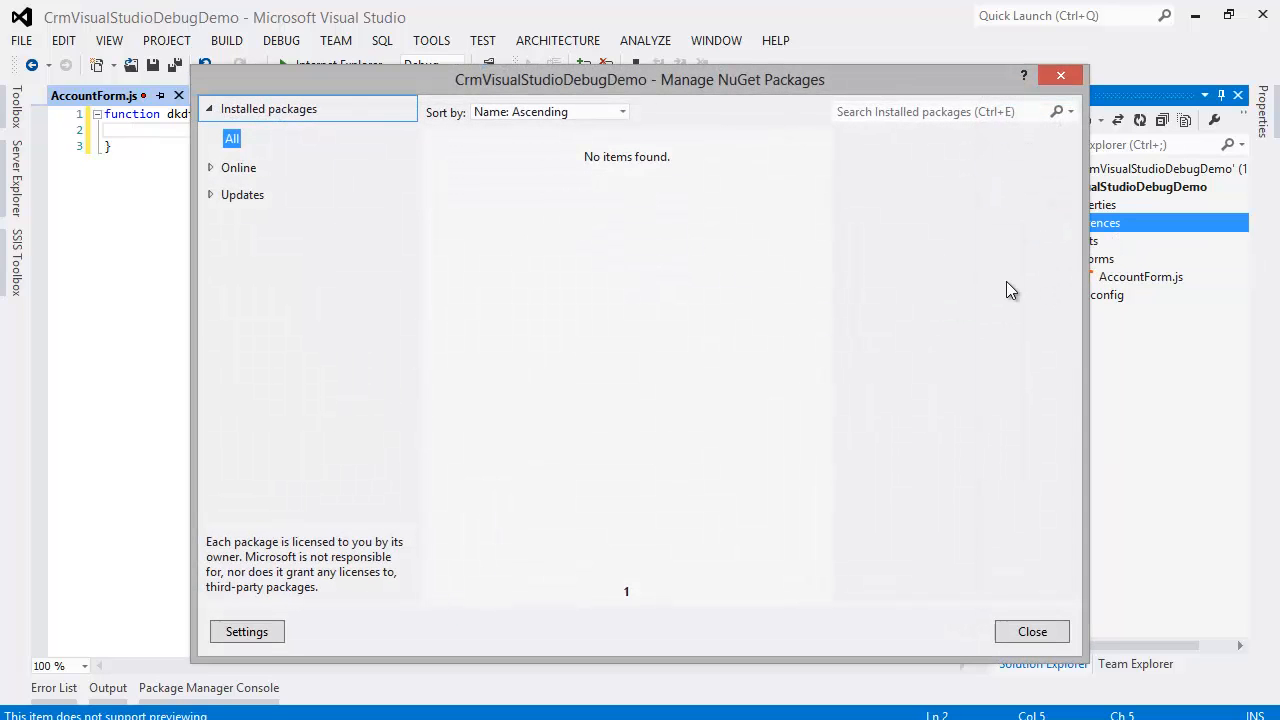
{"action": "left_click", "coordinate": [238, 135]}
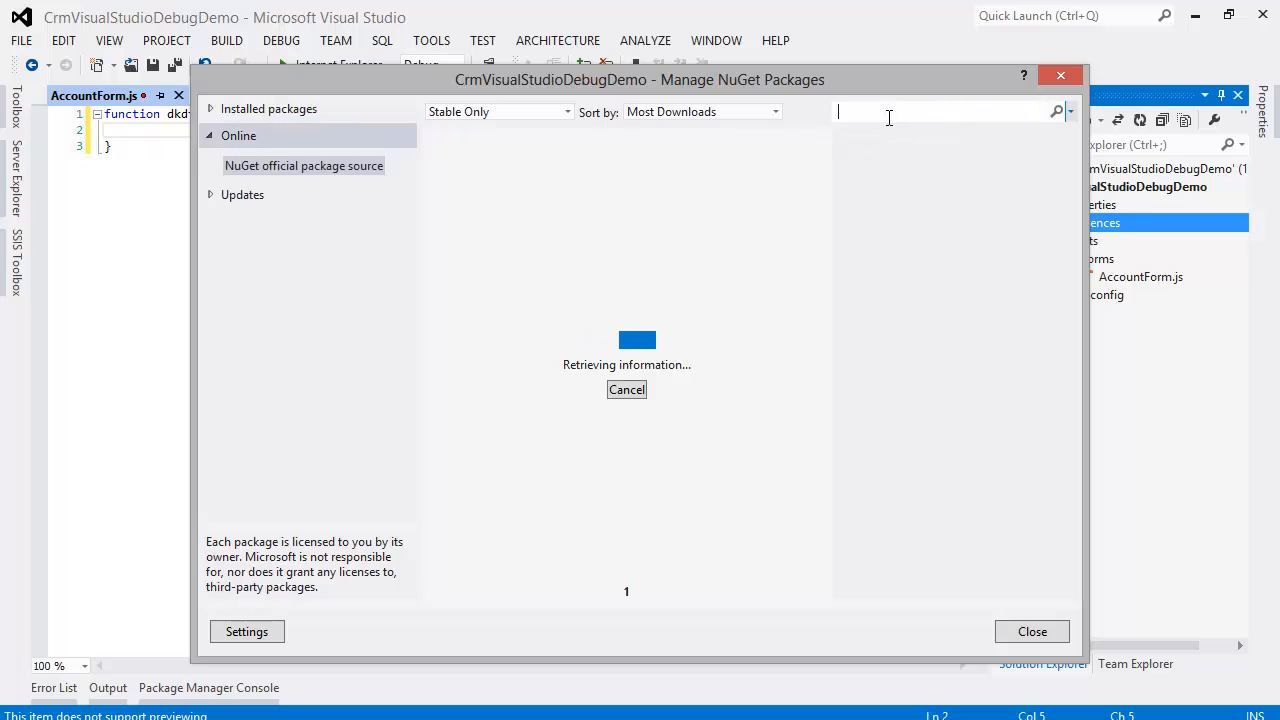
{"action": "type", "text": "Xrm.Page"}
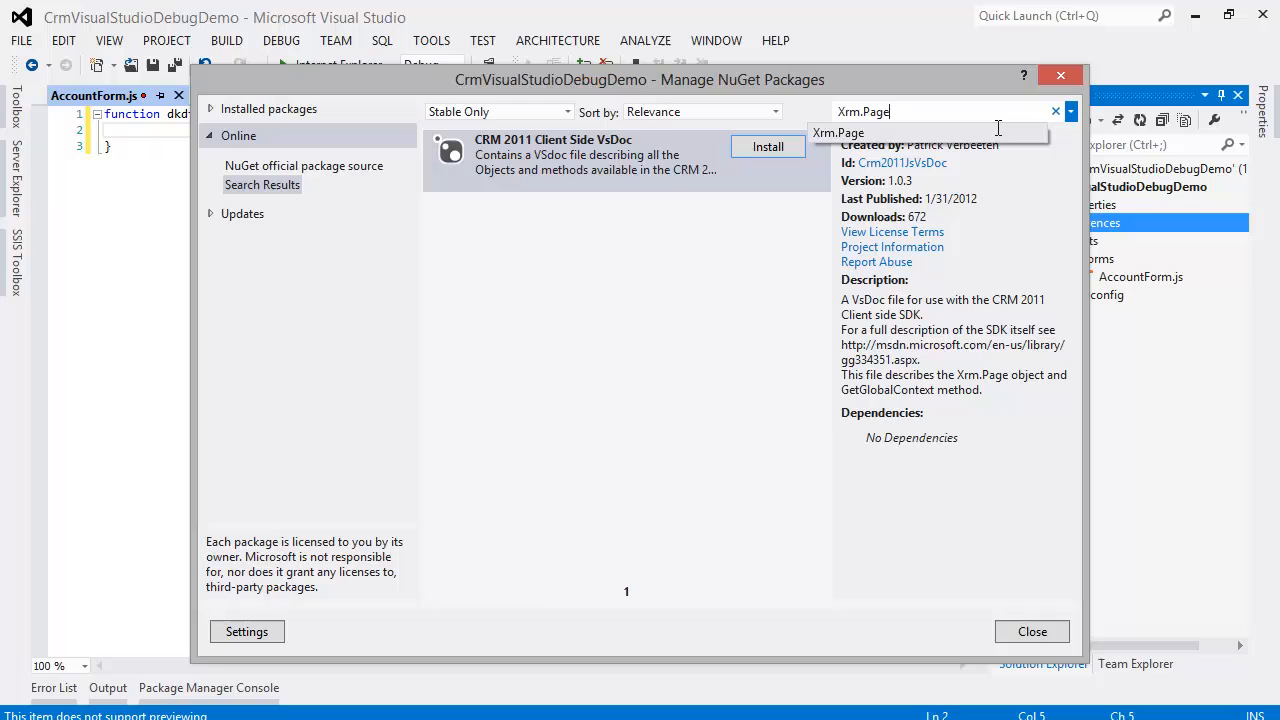
{"action": "left_click", "coordinate": [768, 147]}
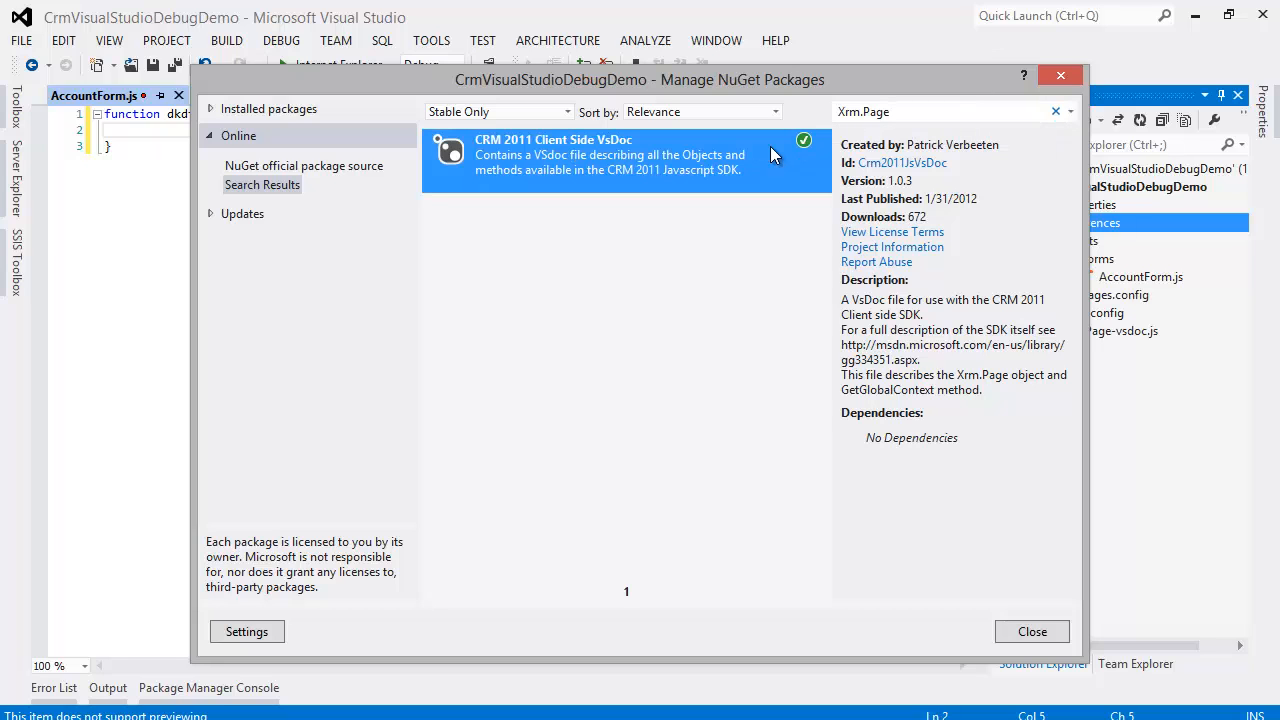
{"action": "left_click", "coordinate": [1031, 631]}
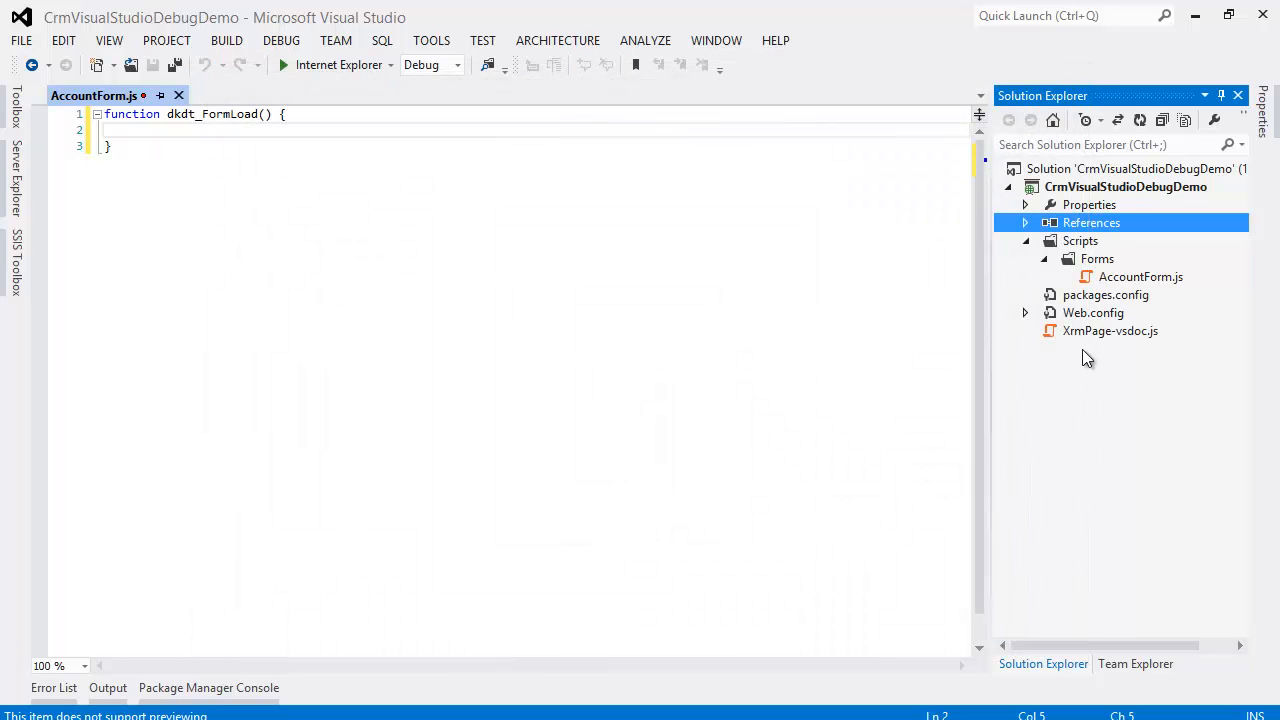
{"action": "left_click", "coordinate": [1110, 330]}
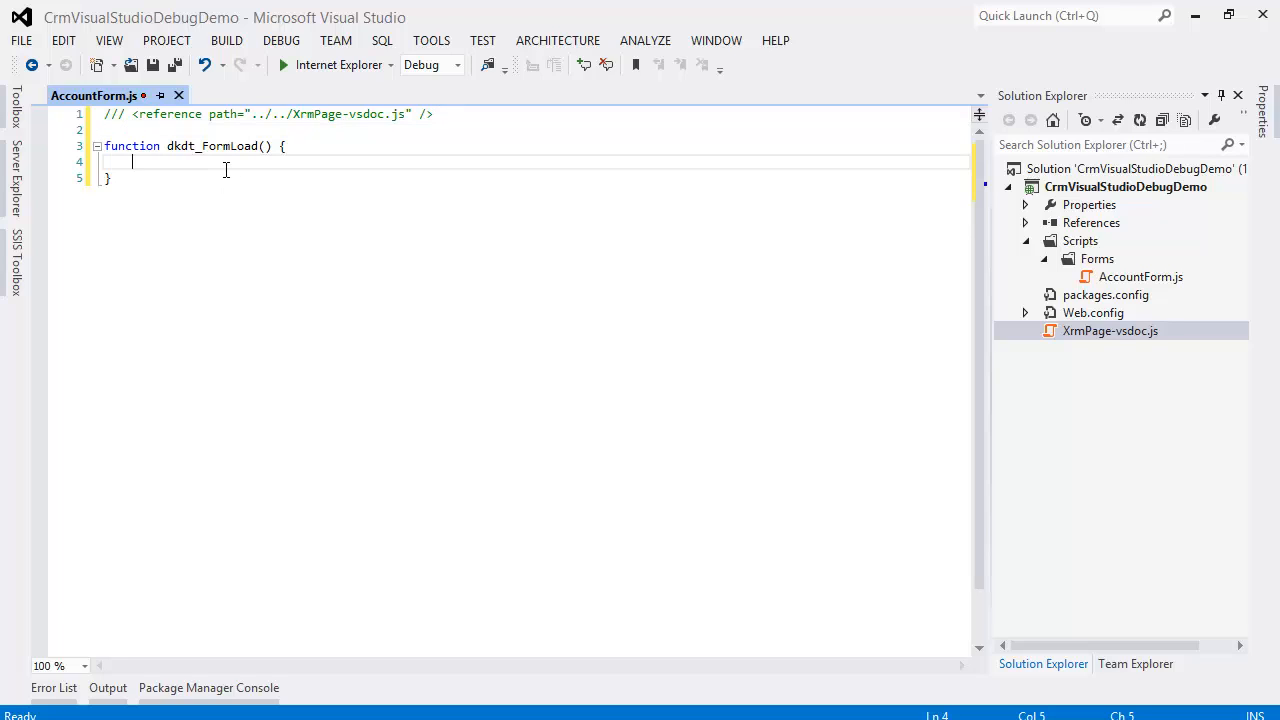
In dkdt_FormLoad, write var clientUrl = Xrm.Page.context.getClientUrl(); using IntelliSense.
{"action": "type", "text": "var"}
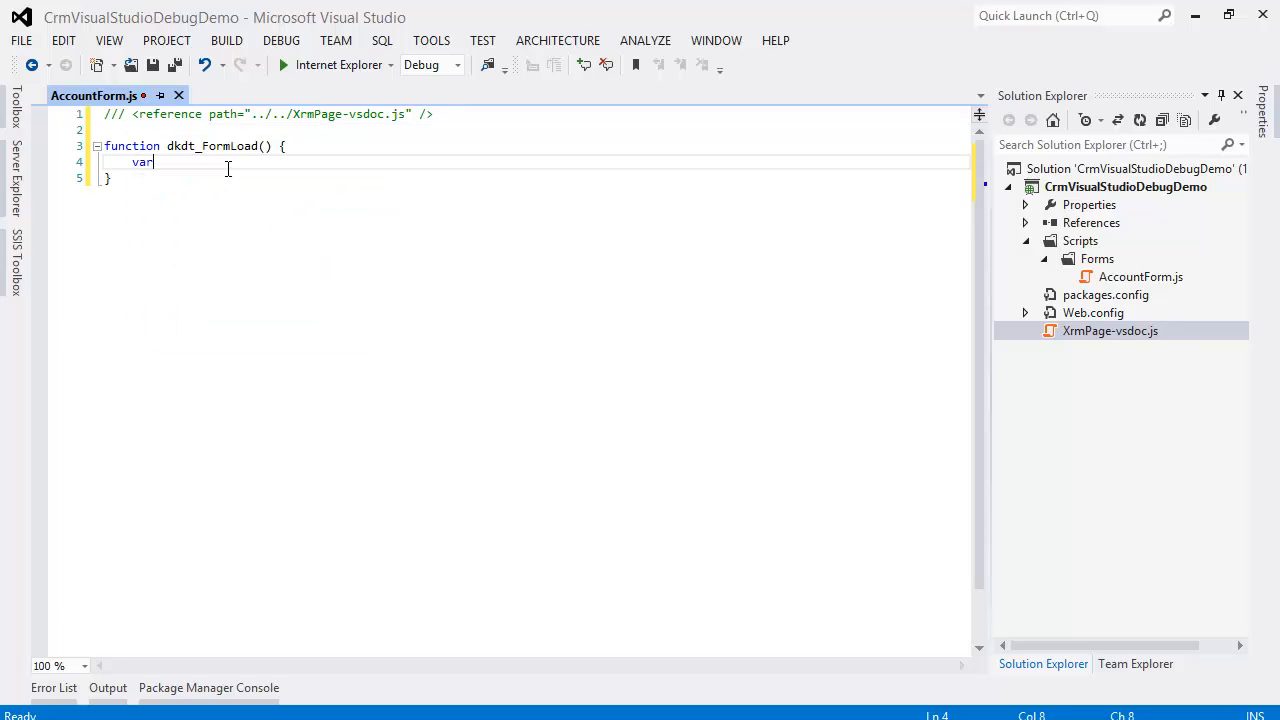
{"action": "type", "text": "clientUrl = X"}
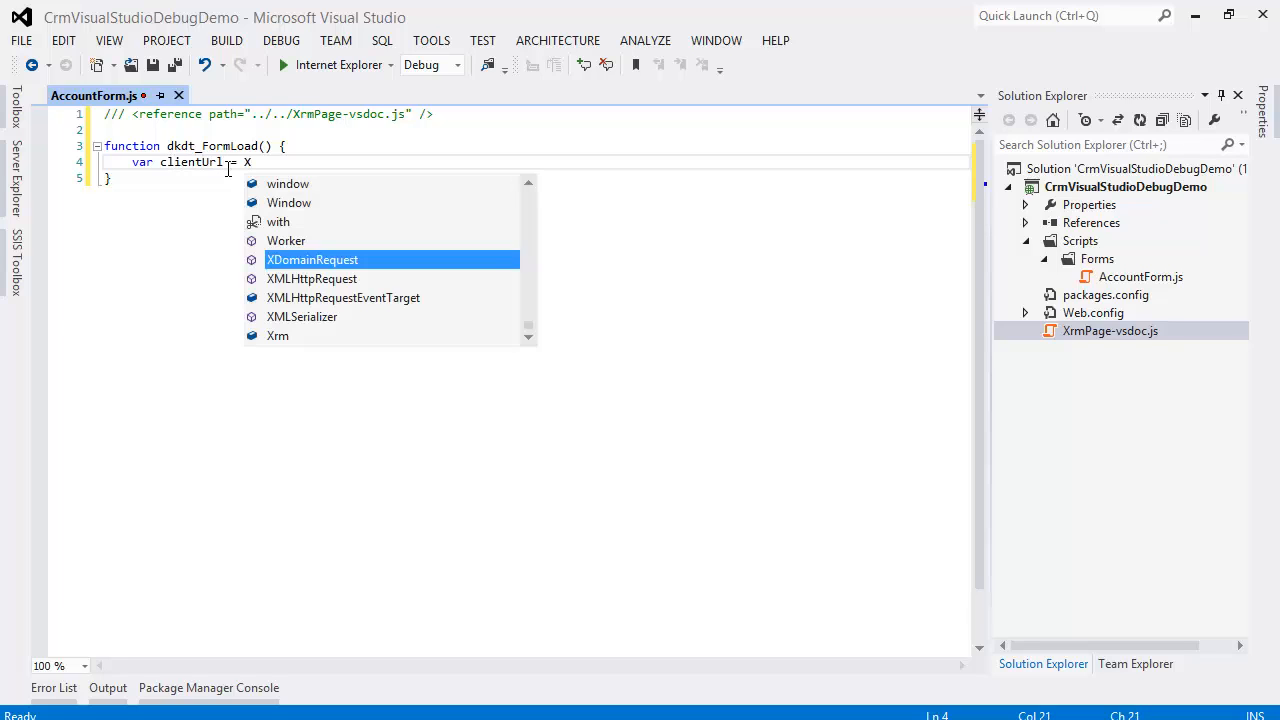
{"action": "type", "text": "rm.P"}
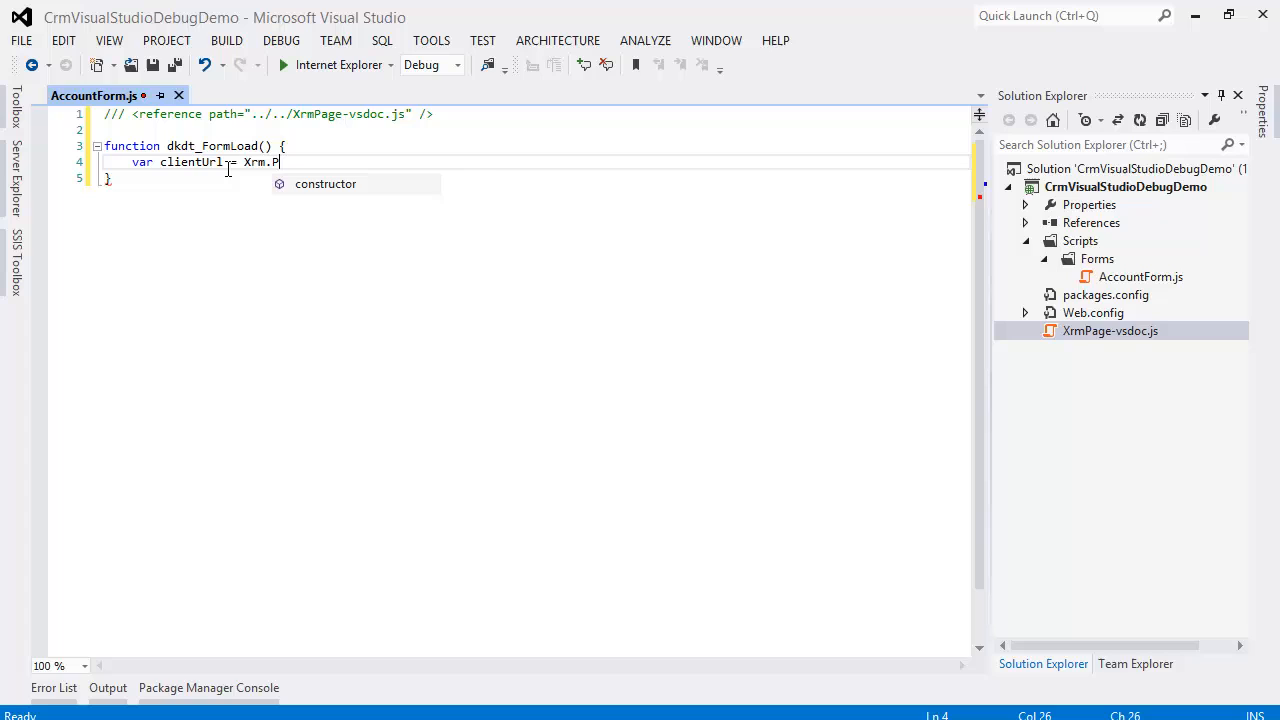
{"action": "type", "text": "age.context"}
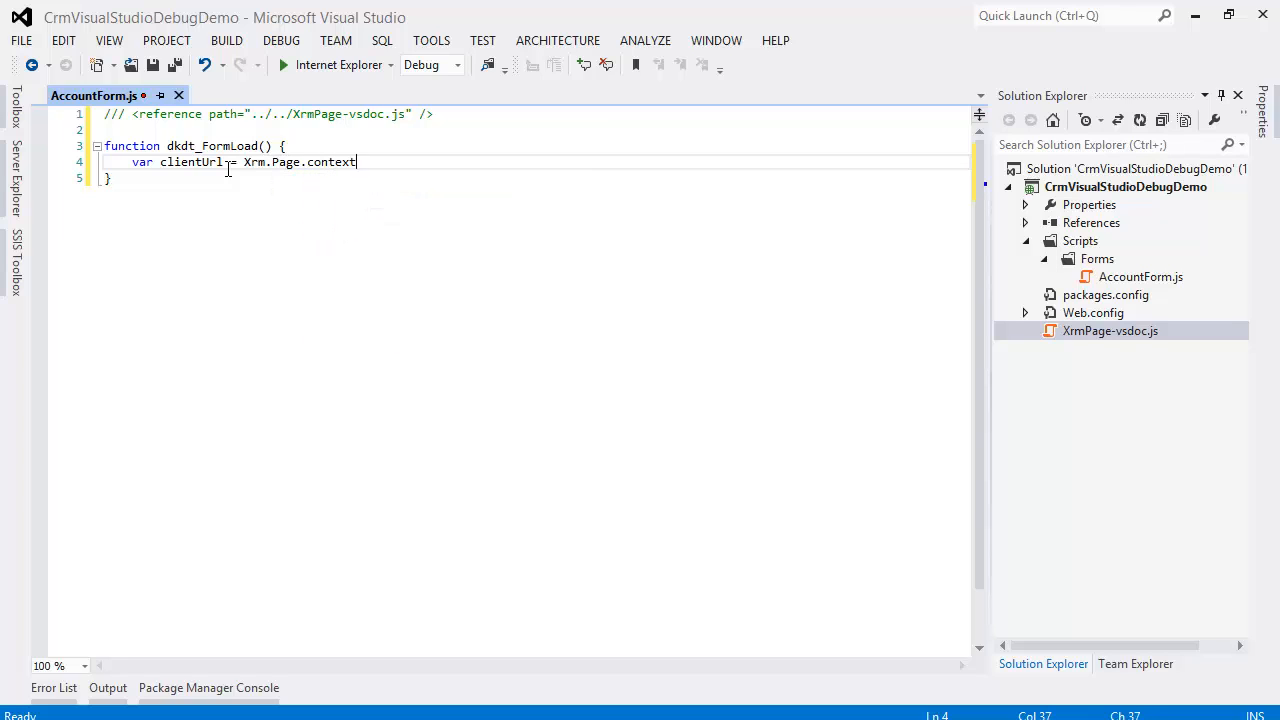
{"action": "type", "text": ".get"}
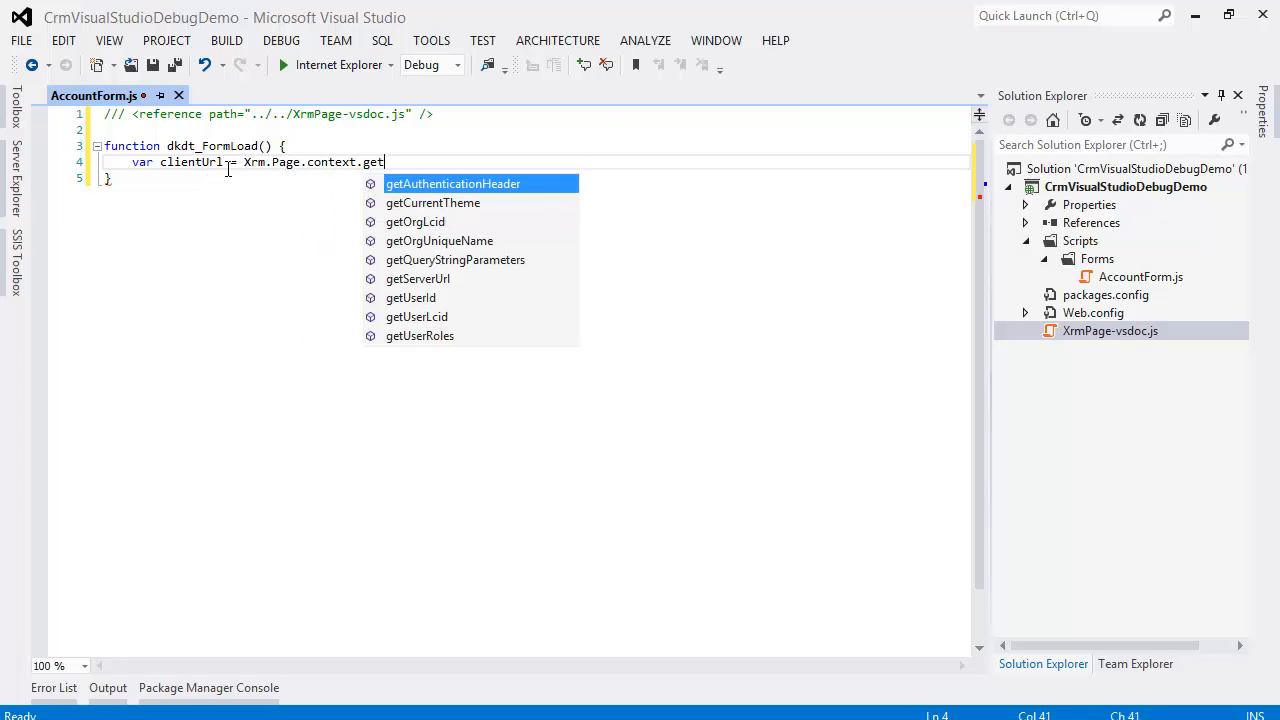
{"action": "type", "text": "Ser"}
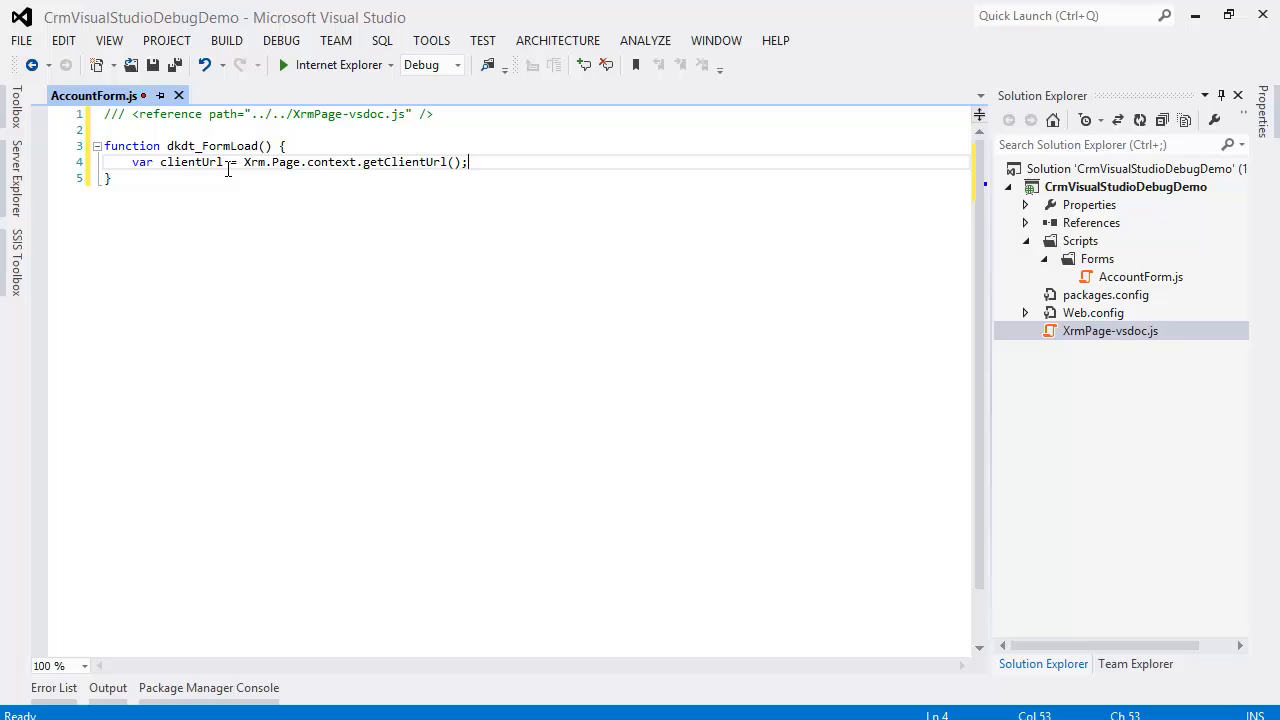
Add alert(clientUrl); on the next line.
{"action": "type", "text": "a"}
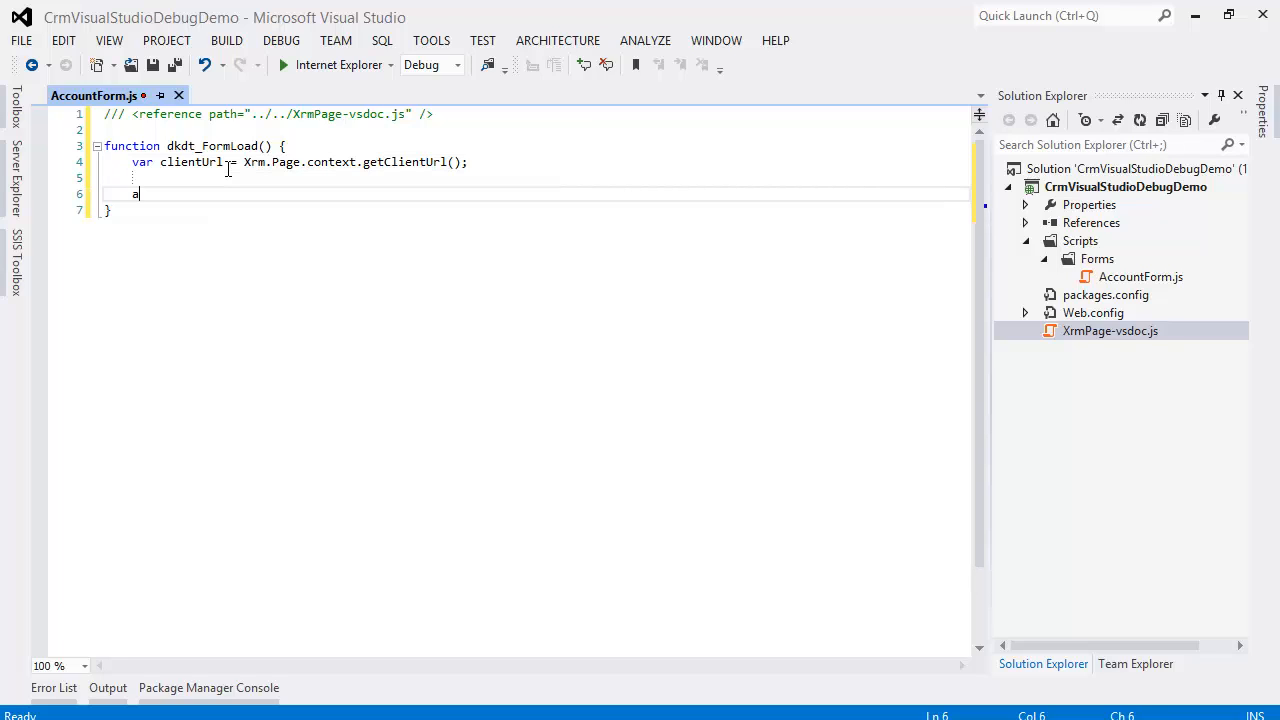
{"action": "type", "text": "lert("}
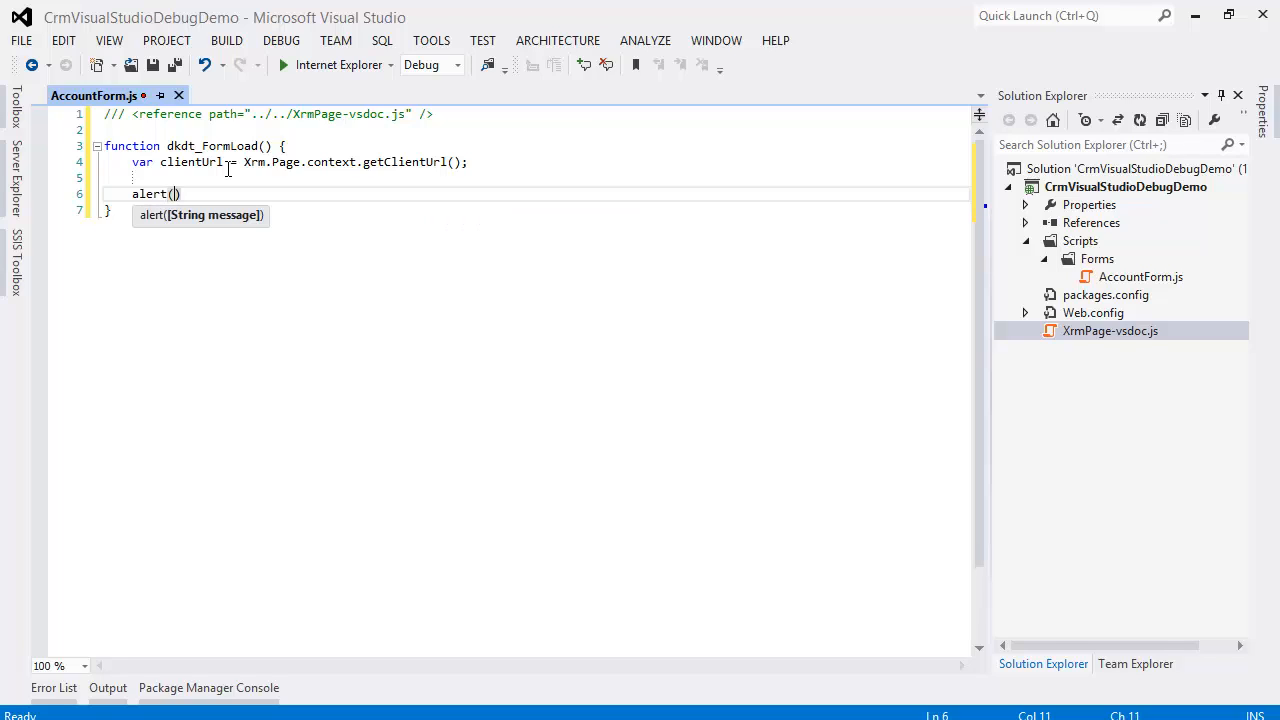
{"action": "type", "text": "clientUrl"}
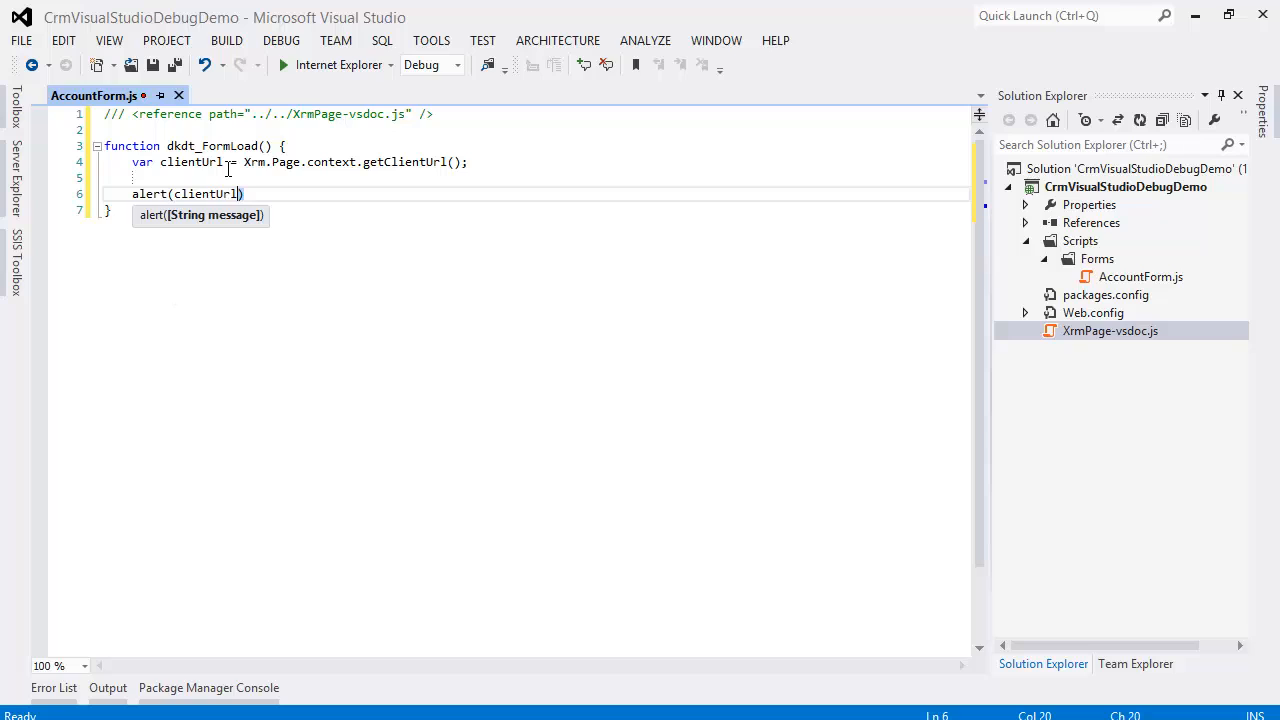
{"action": "type", "text": ";"}
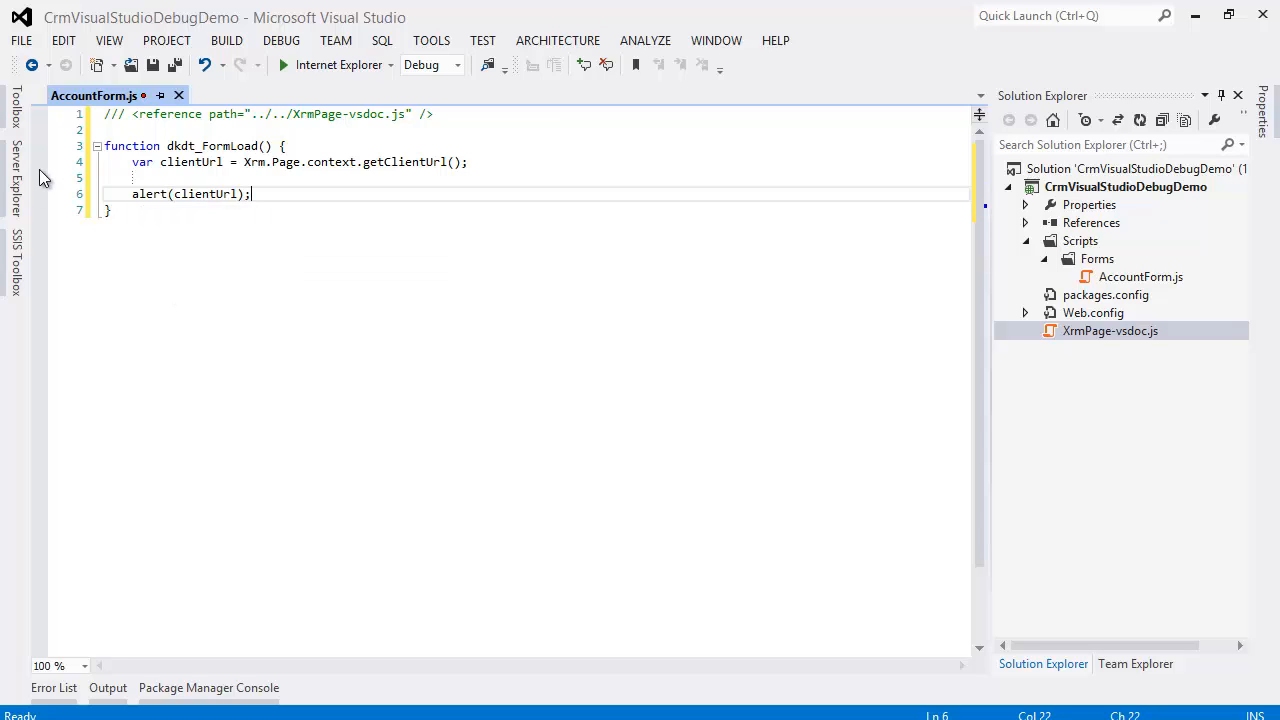
Set a breakpoint in the margin of line 4, the clientUrl assignment.
{"action": "left_click", "coordinate": [40, 161]}
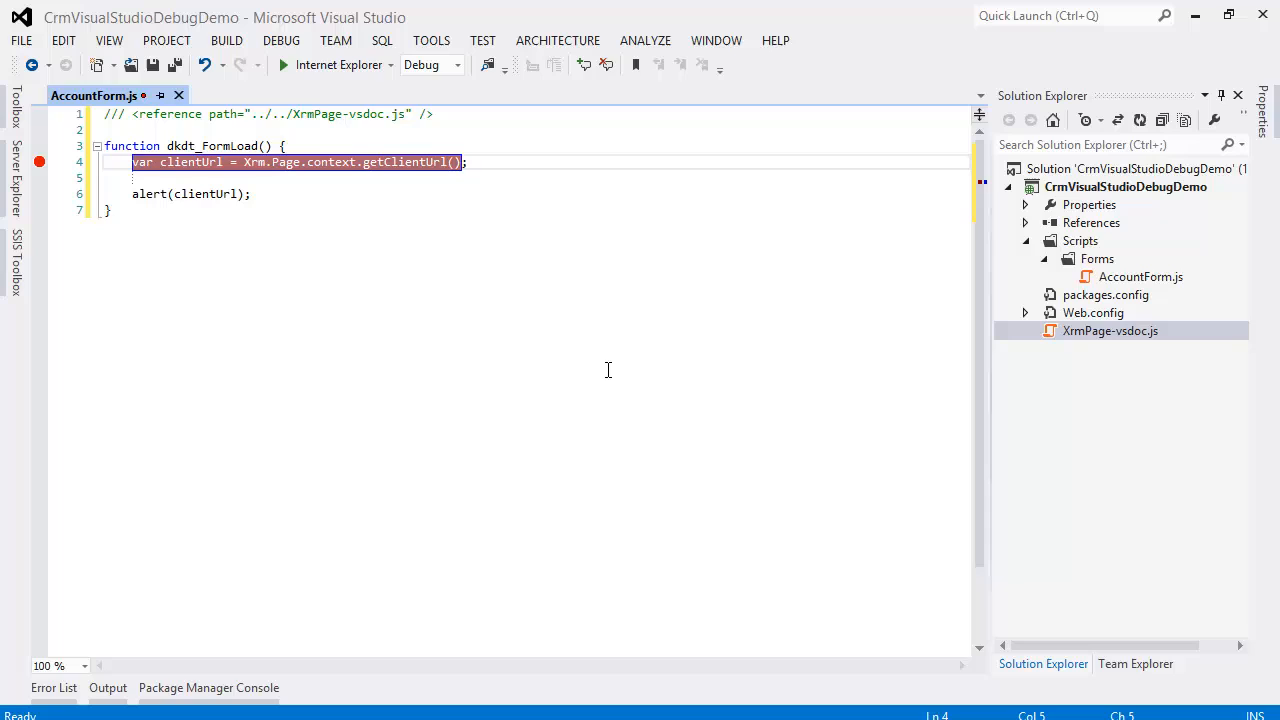
{"action": "mouse_move", "coordinate": [335, 65]}
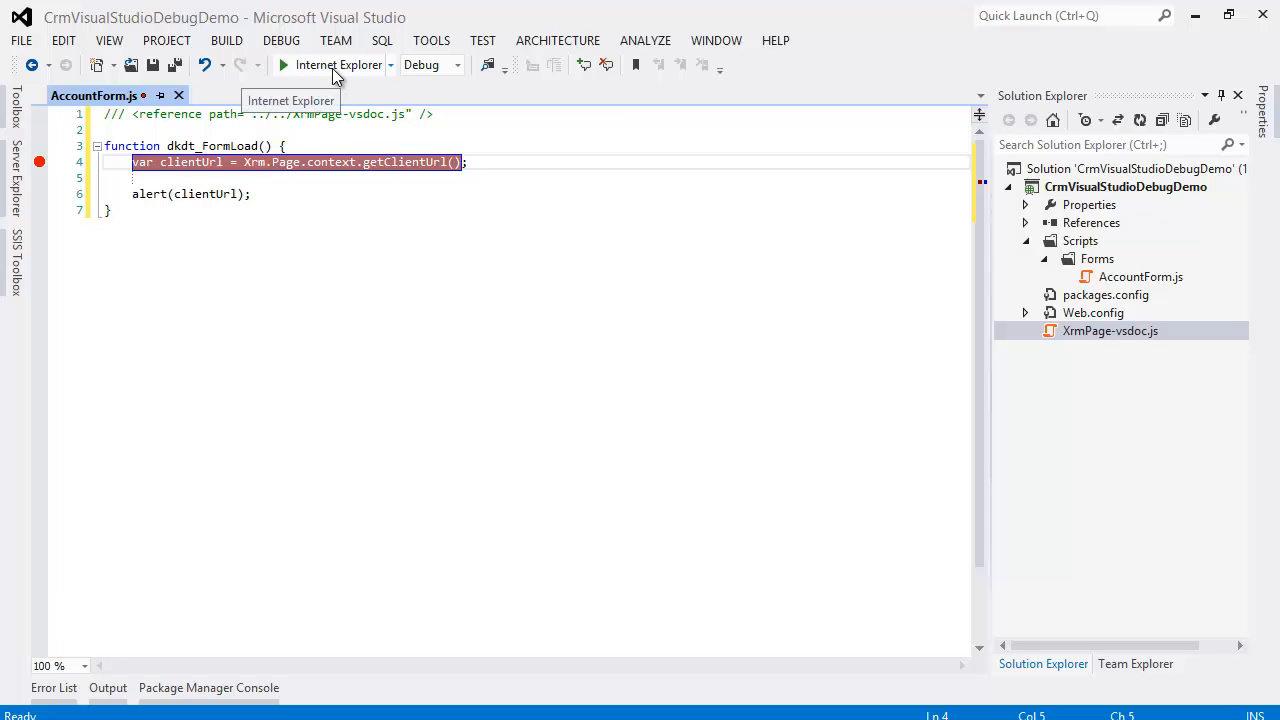
{"action": "mouse_move", "coordinate": [1199, 297]}
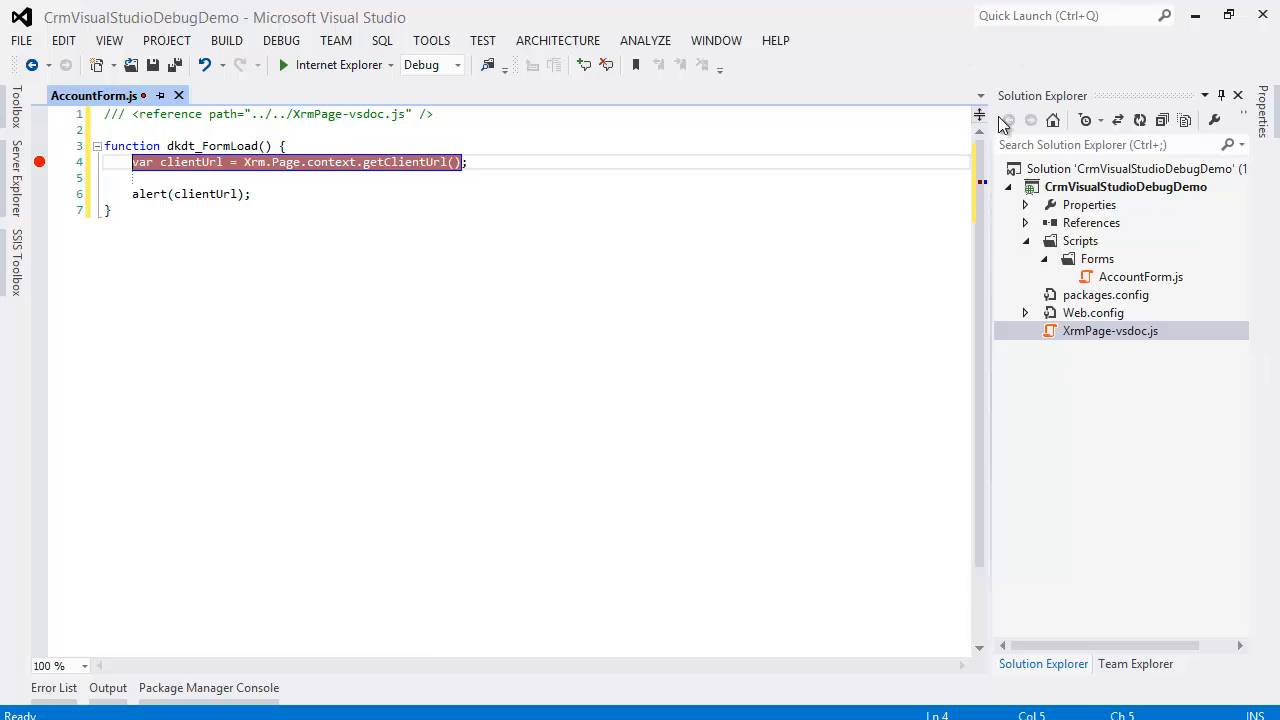
{"action": "mouse_move", "coordinate": [1095, 220]}
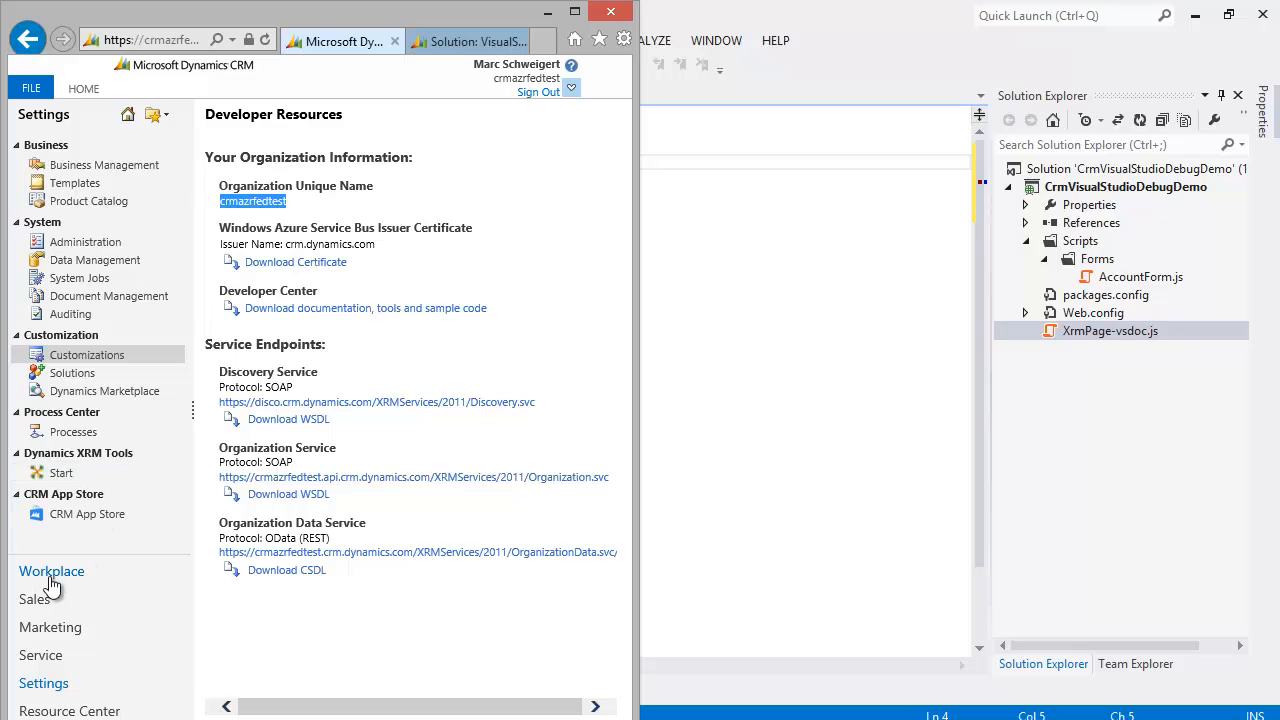
Open a new Account record from Workplace > Accounts in Dynamics CRM.
{"action": "left_click", "coordinate": [51, 571]}
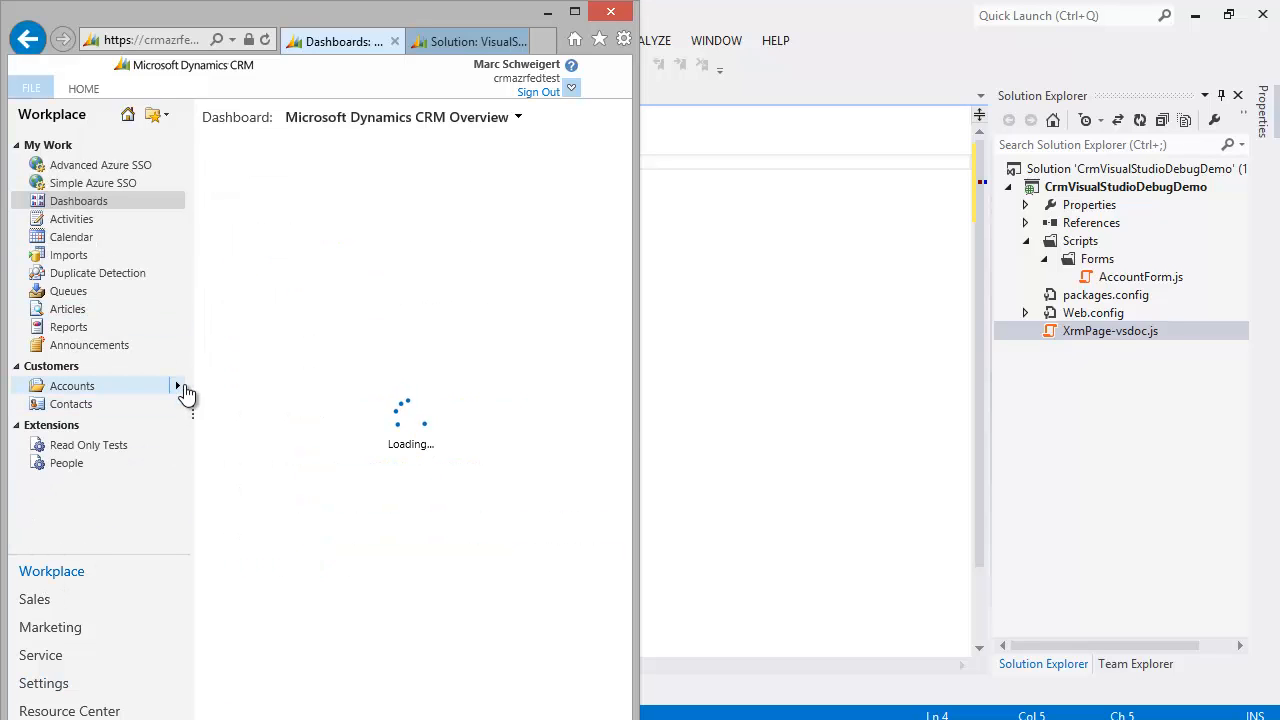
{"action": "left_click", "coordinate": [177, 386]}
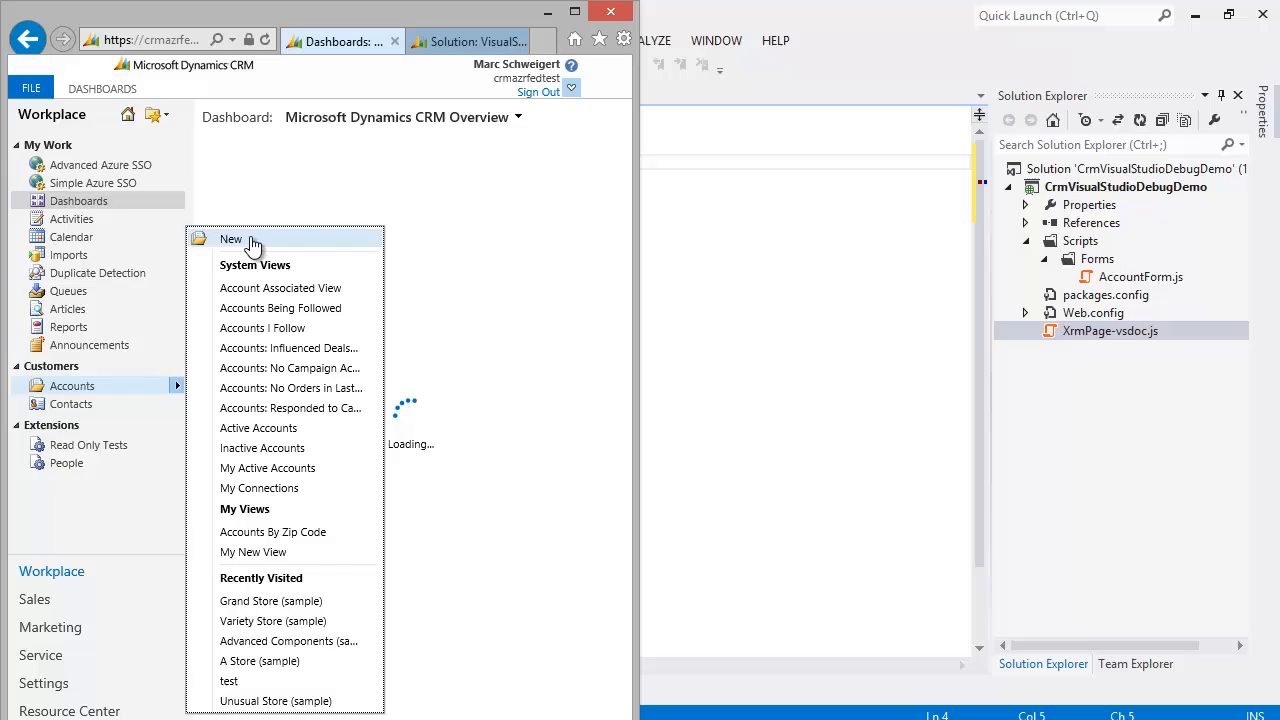
{"action": "left_click", "coordinate": [231, 239]}
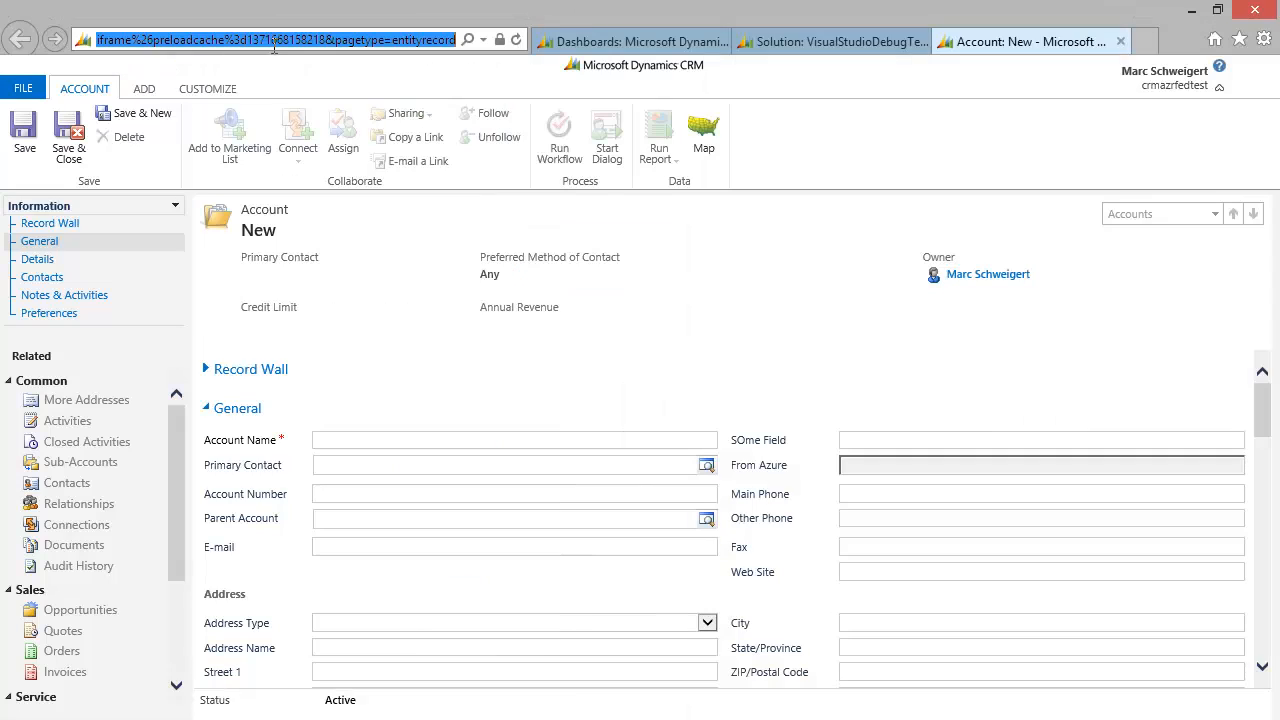
{"action": "mouse_move", "coordinate": [359, 93]}
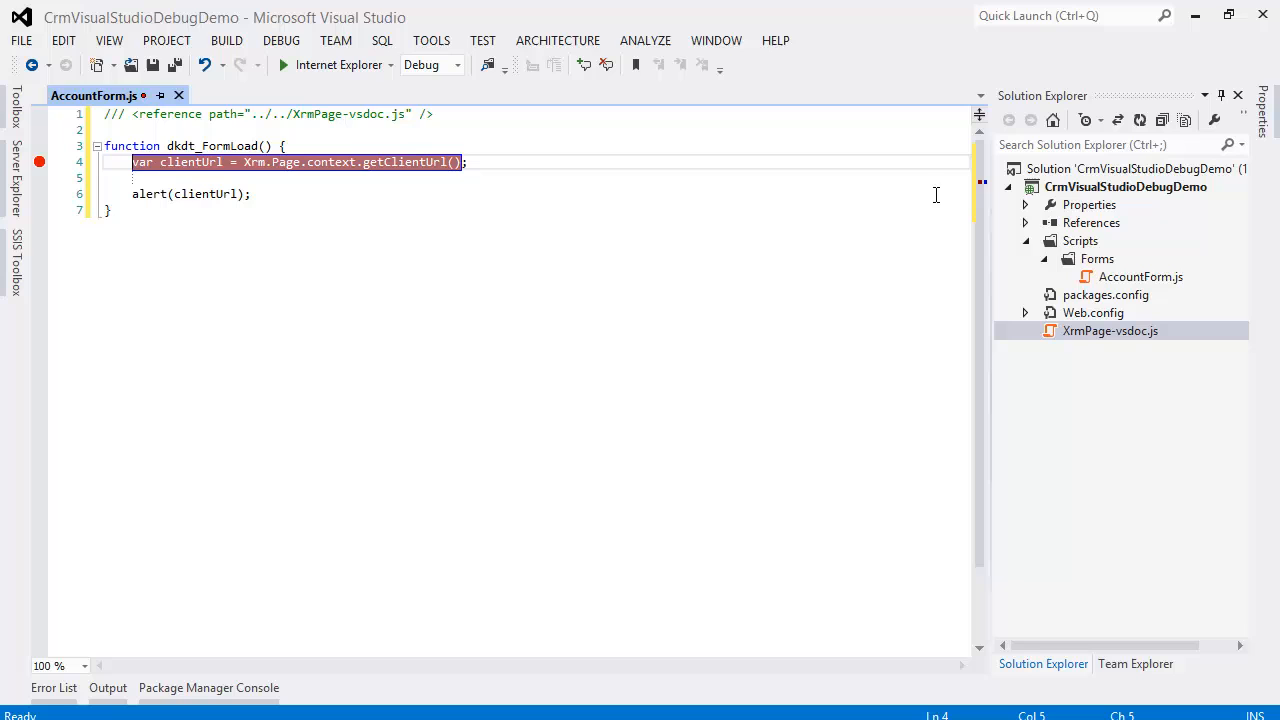
Set the project's Web start action to the copied Account form Start URL and save all.
{"action": "left_click", "coordinate": [1089, 204]}
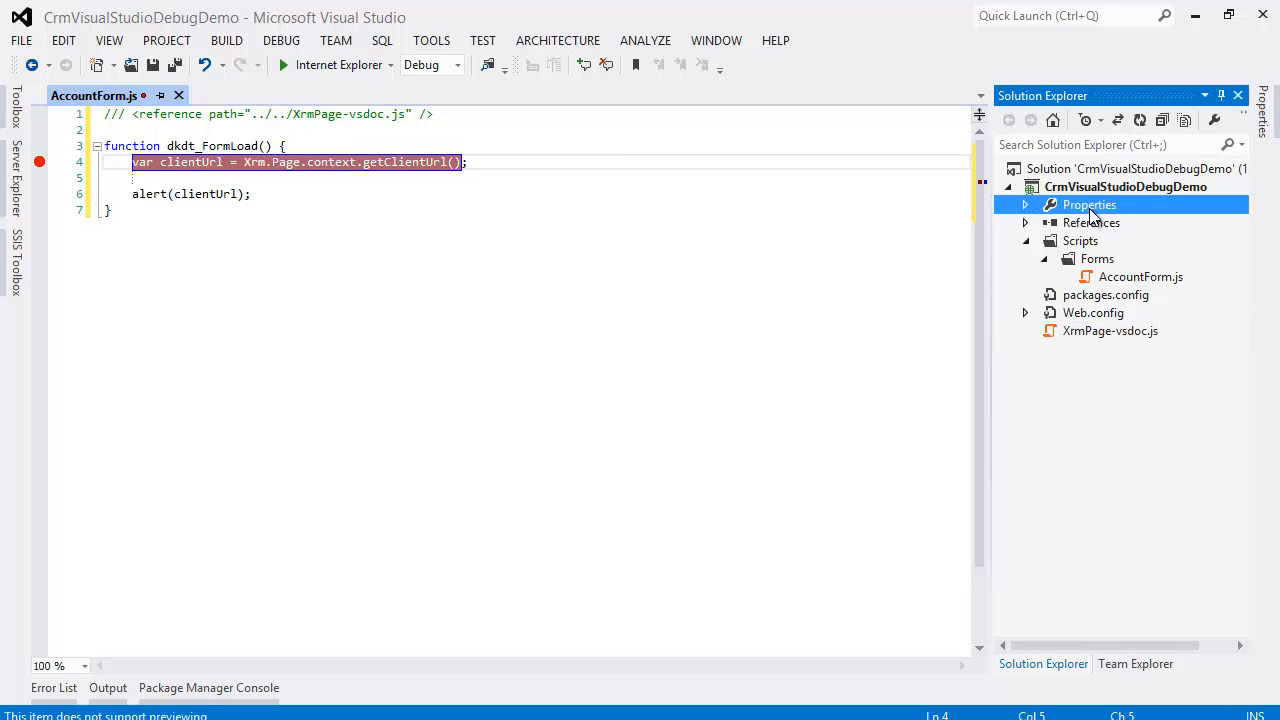
{"action": "double_click", "coordinate": [1089, 204]}
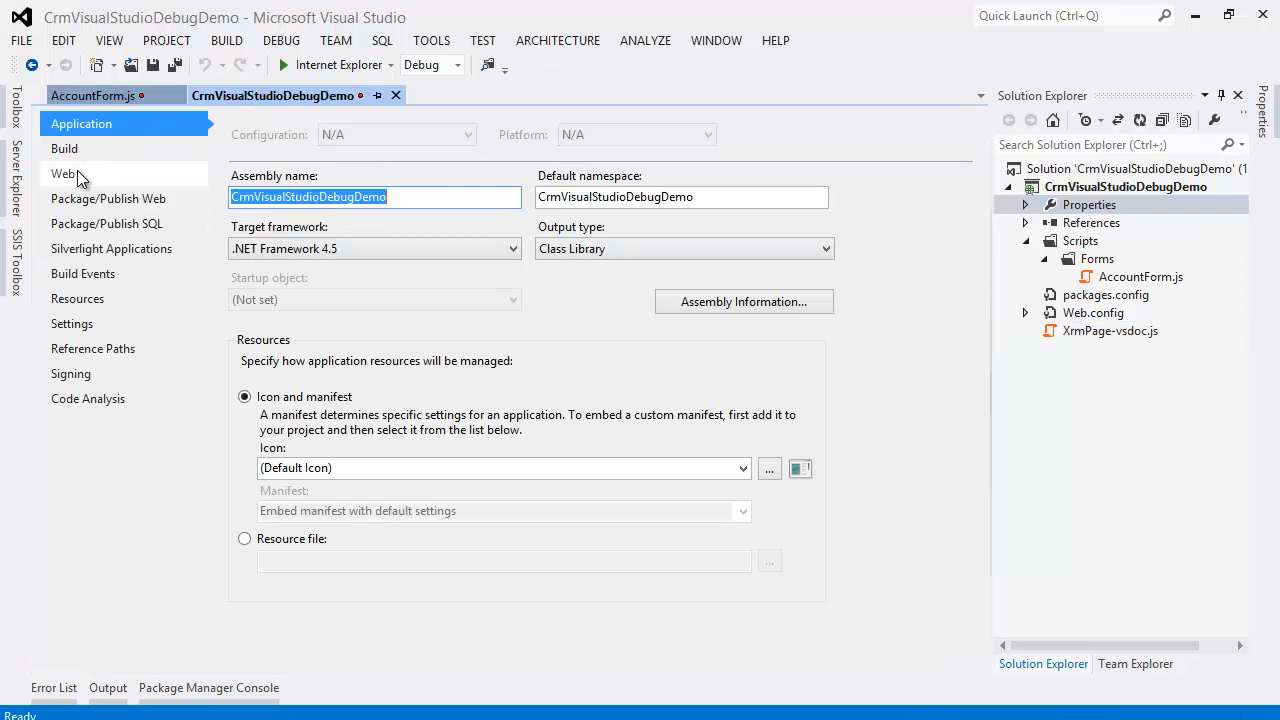
{"action": "left_click", "coordinate": [63, 173]}
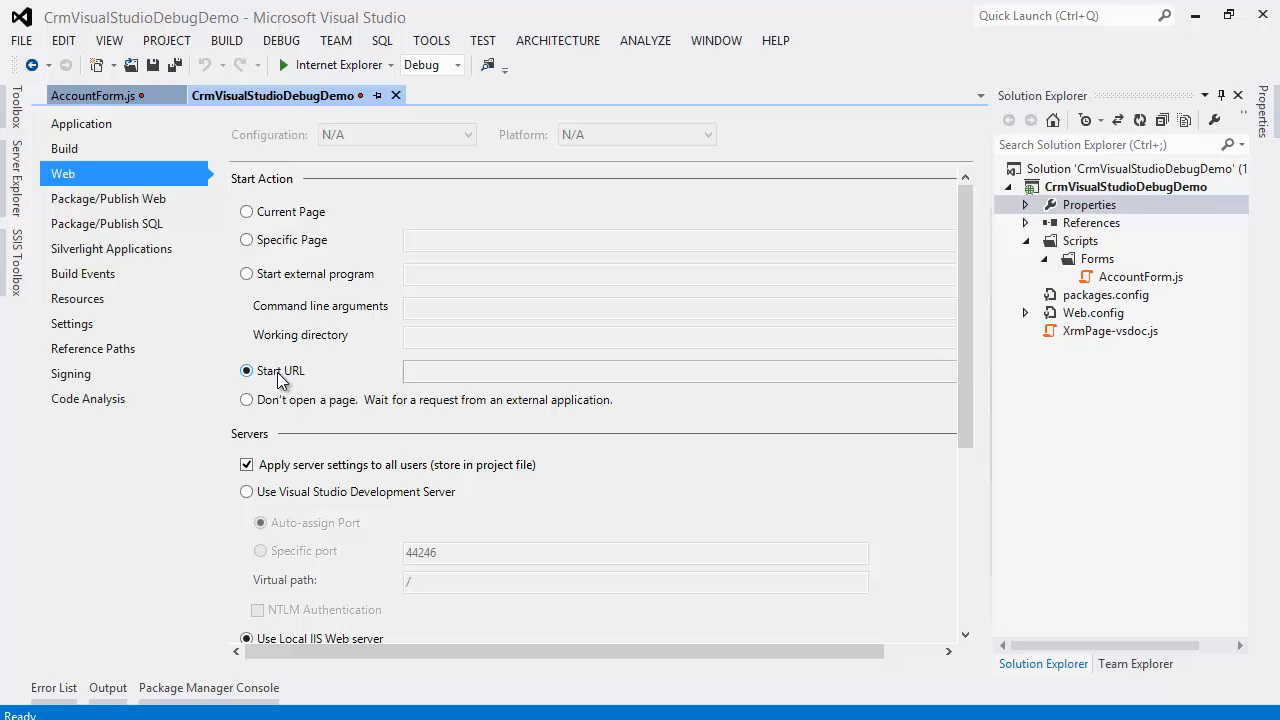
{"action": "left_click", "coordinate": [680, 371]}
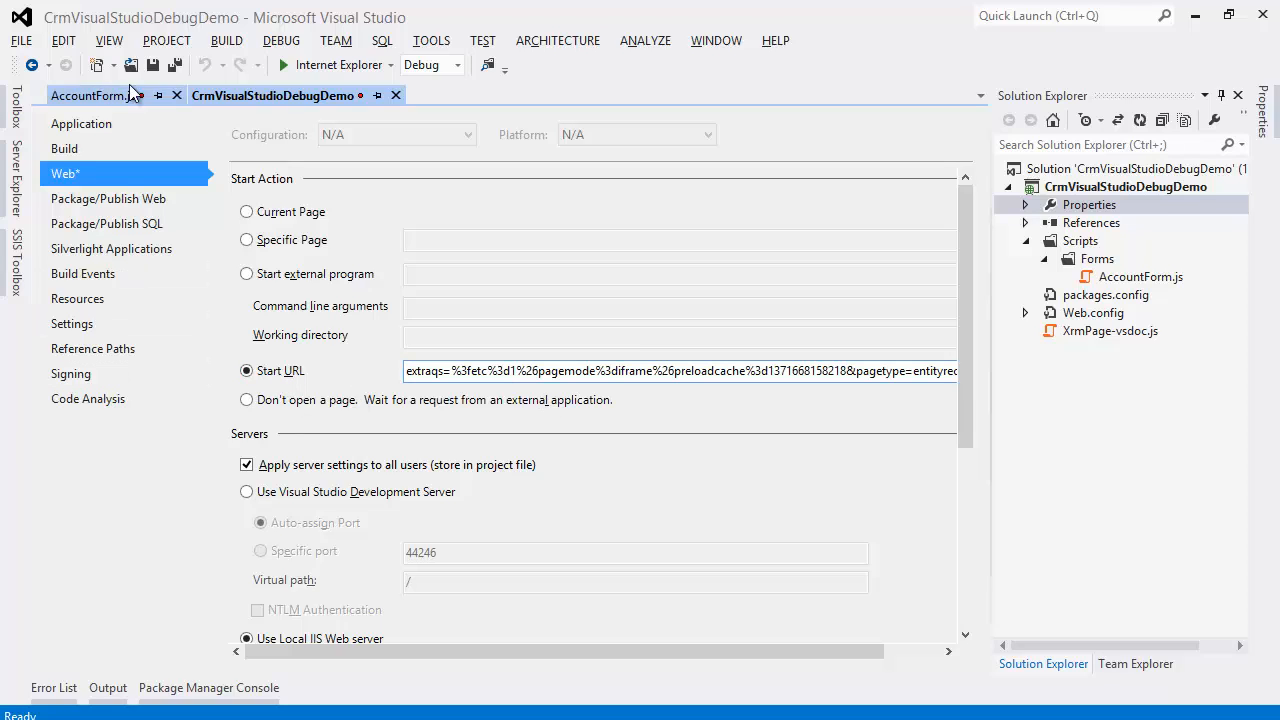
{"action": "left_click", "coordinate": [175, 64]}
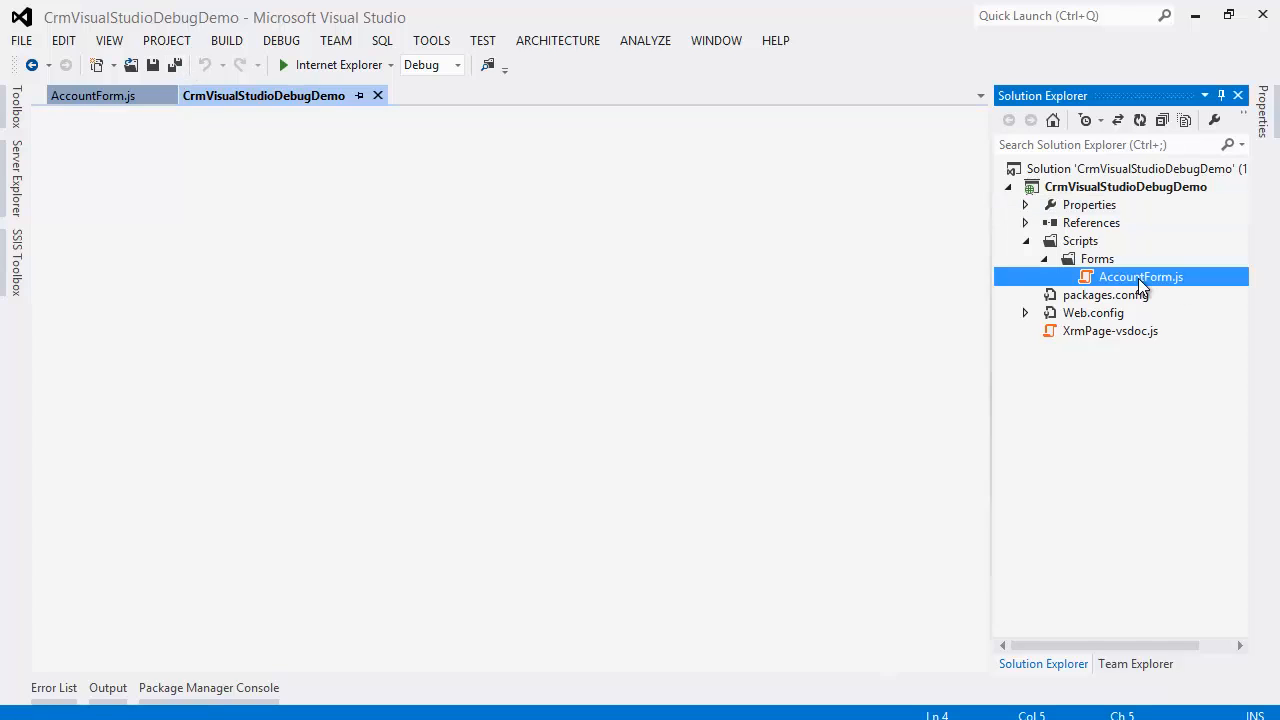
Publish AccountForm.js via Web Resource Linker, check the log, and dismiss the success message.
{"action": "right_click", "coordinate": [1140, 277]}
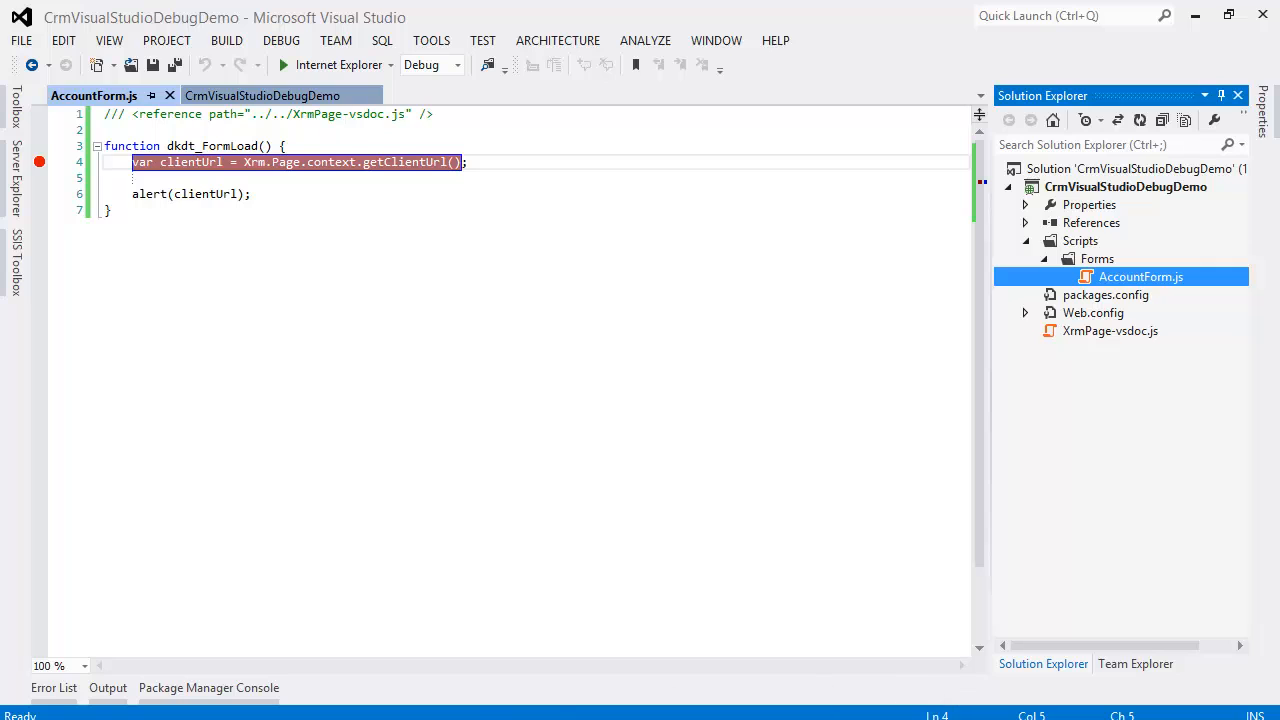
{"action": "left_click", "coordinate": [107, 687]}
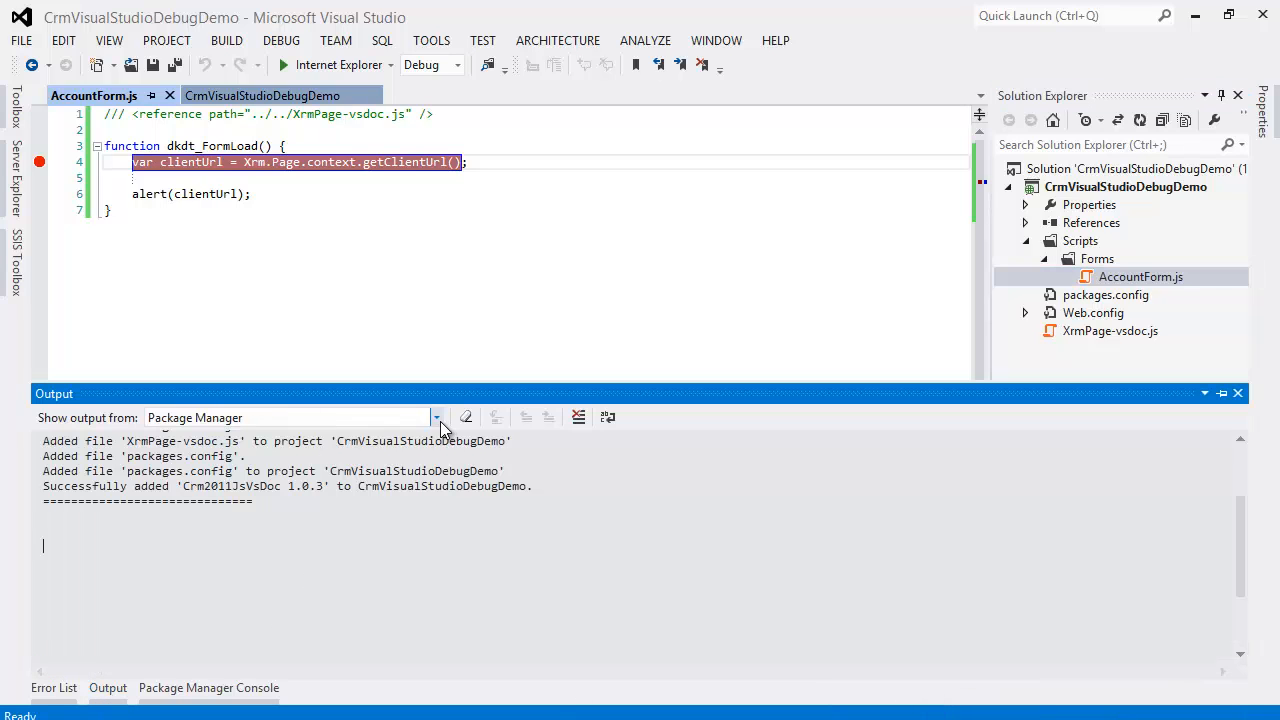
{"action": "left_click", "coordinate": [436, 417]}
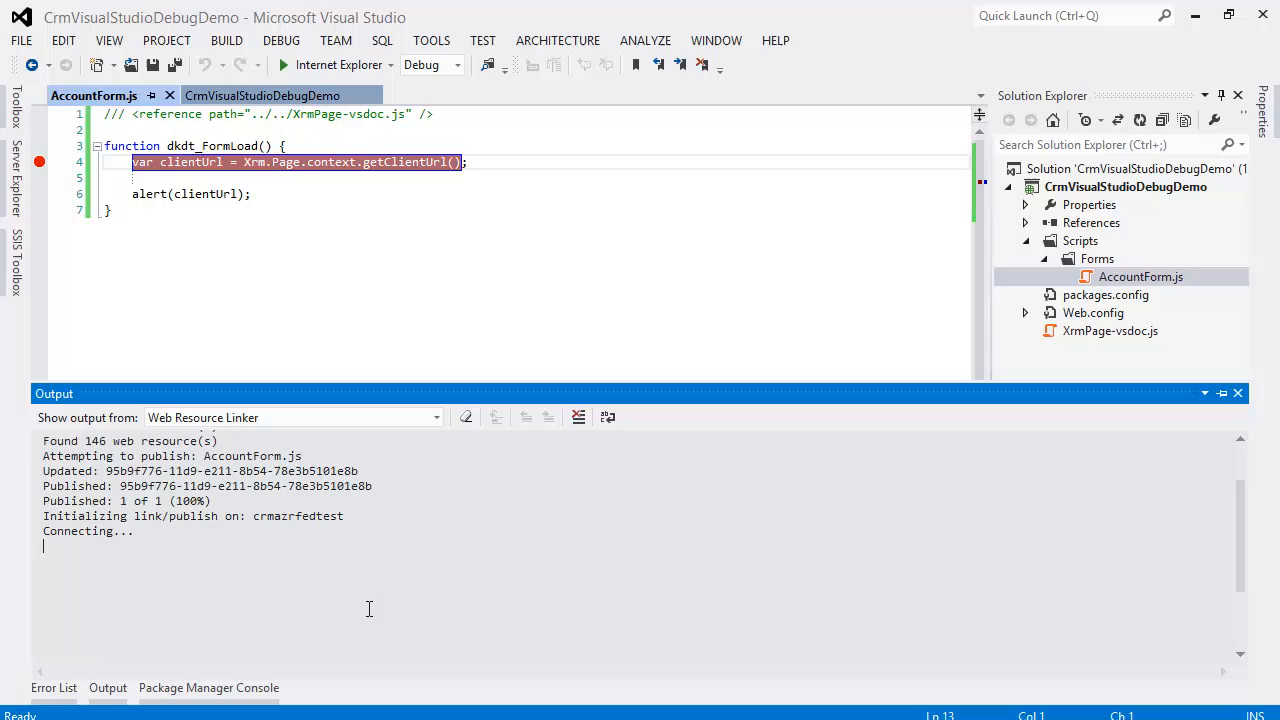
{"action": "mouse_move", "coordinate": [356, 541]}
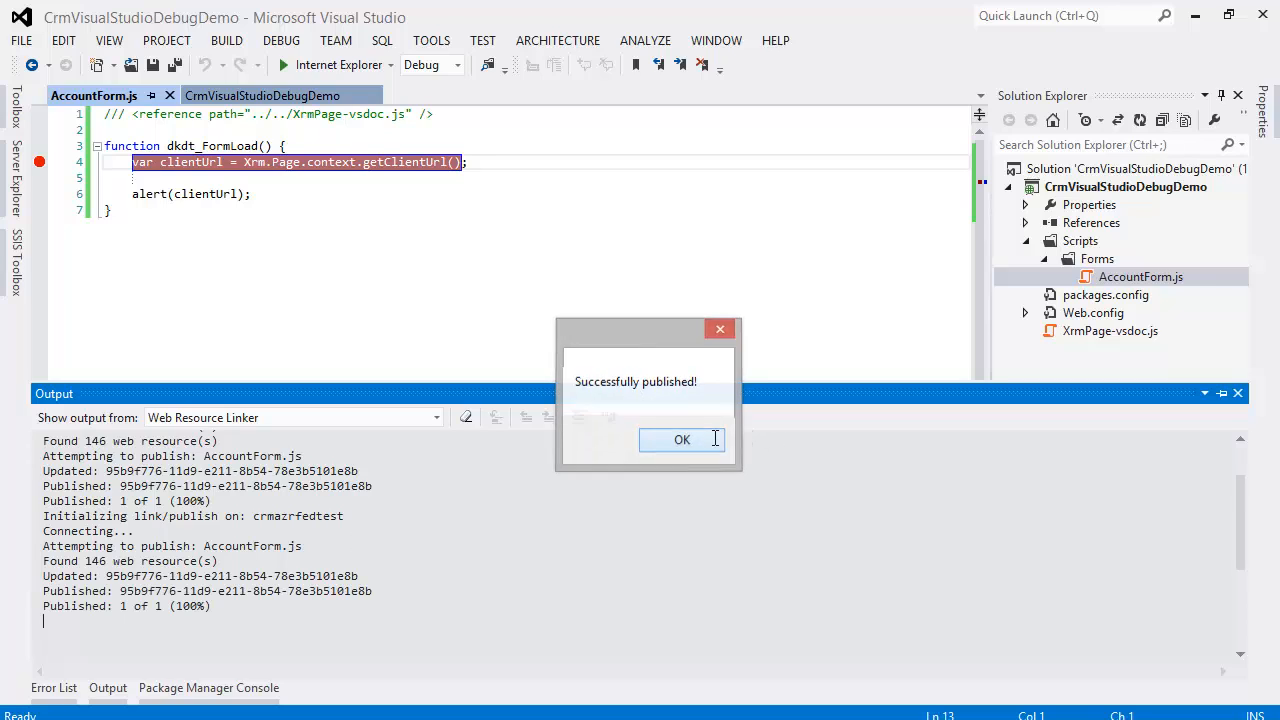
{"action": "left_click", "coordinate": [682, 440]}
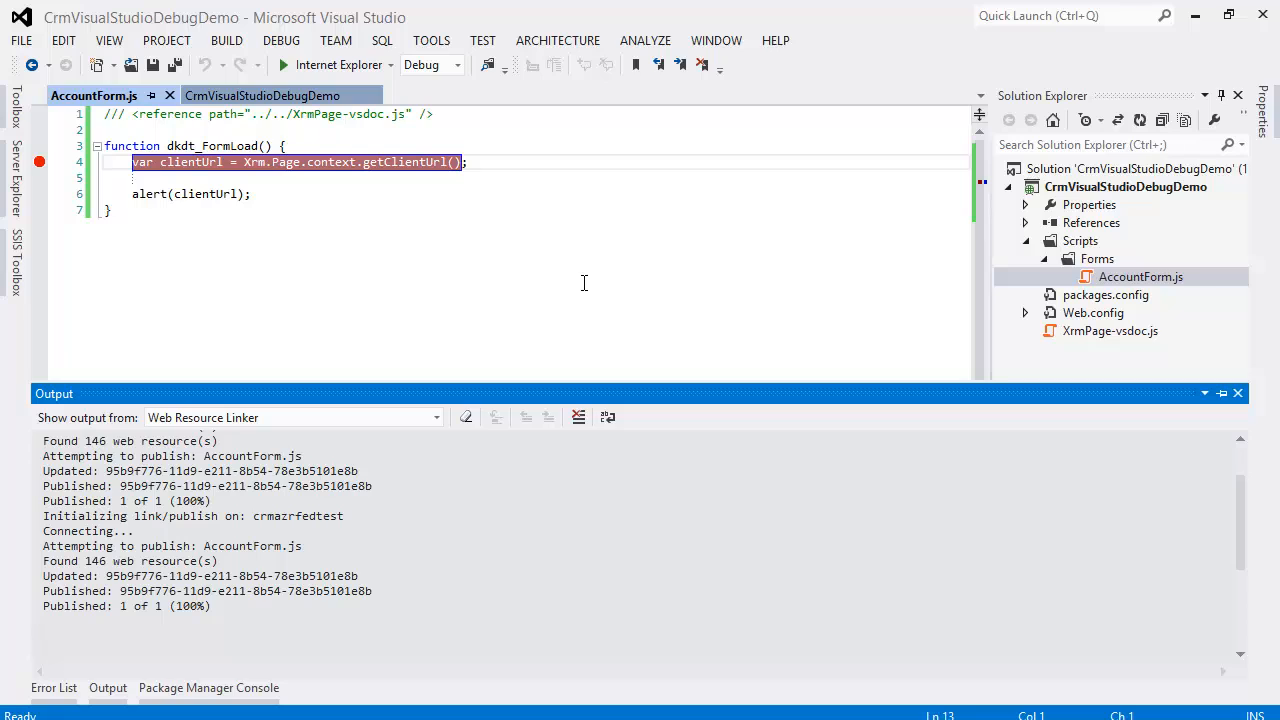
{"action": "left_click", "coordinate": [1238, 393]}
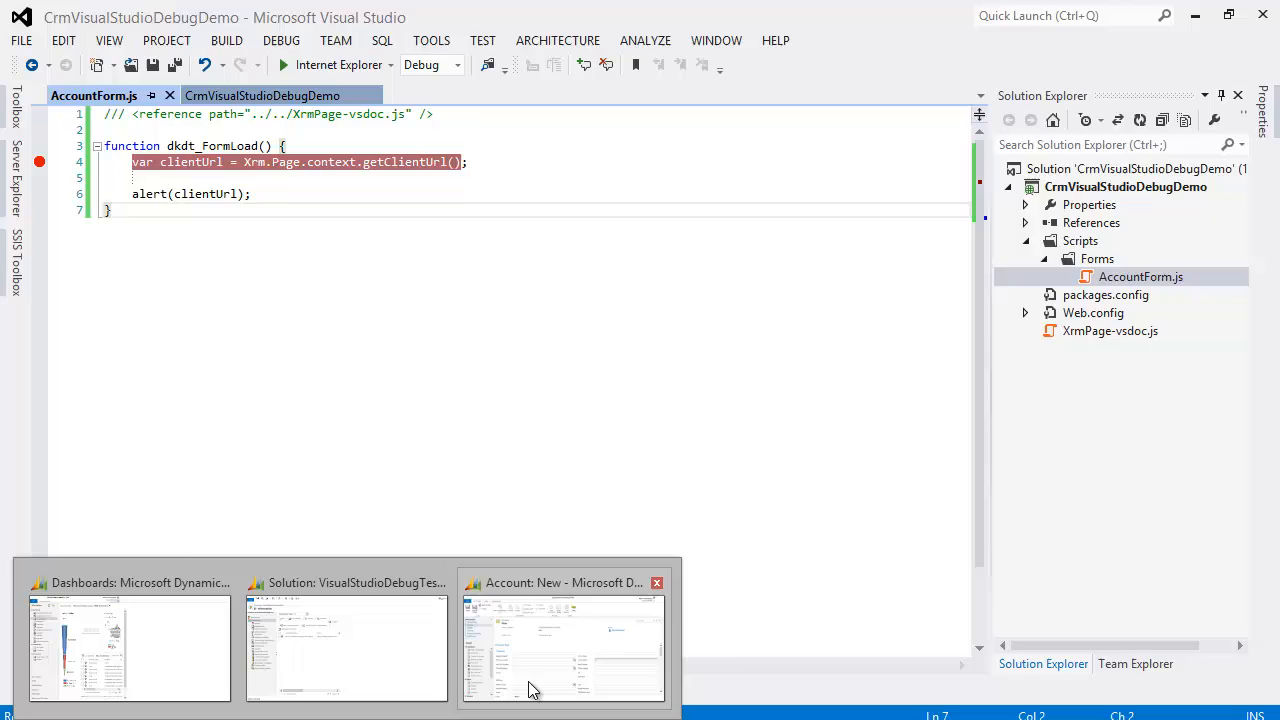
From the new Account tab, customize the form and open Form Properties.
{"action": "left_click", "coordinate": [563, 648]}
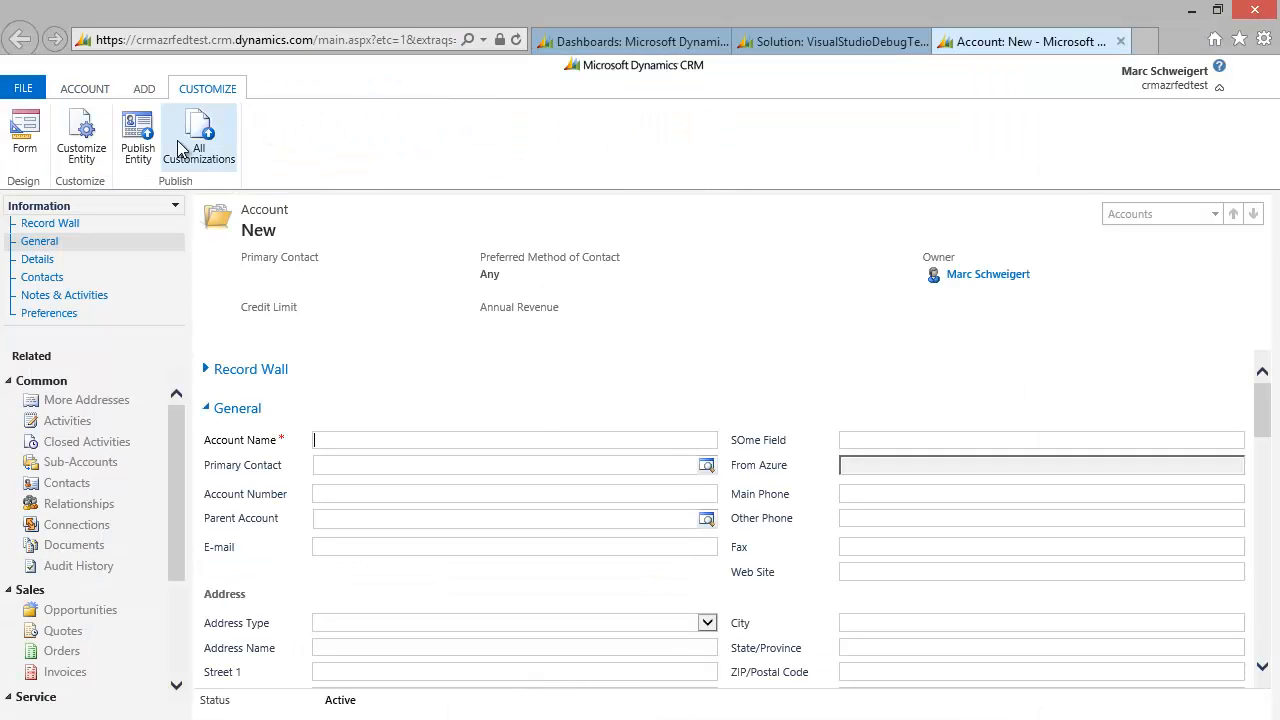
{"action": "left_click", "coordinate": [198, 137]}
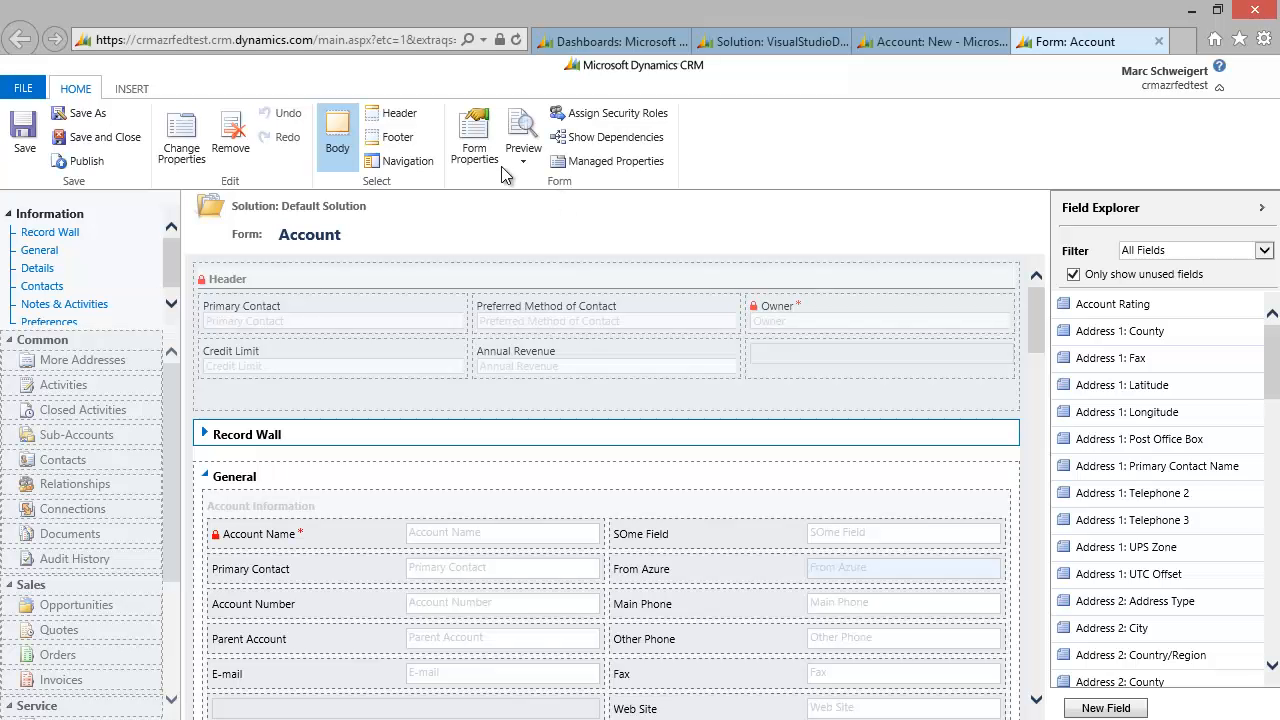
{"action": "left_click", "coordinate": [474, 137]}
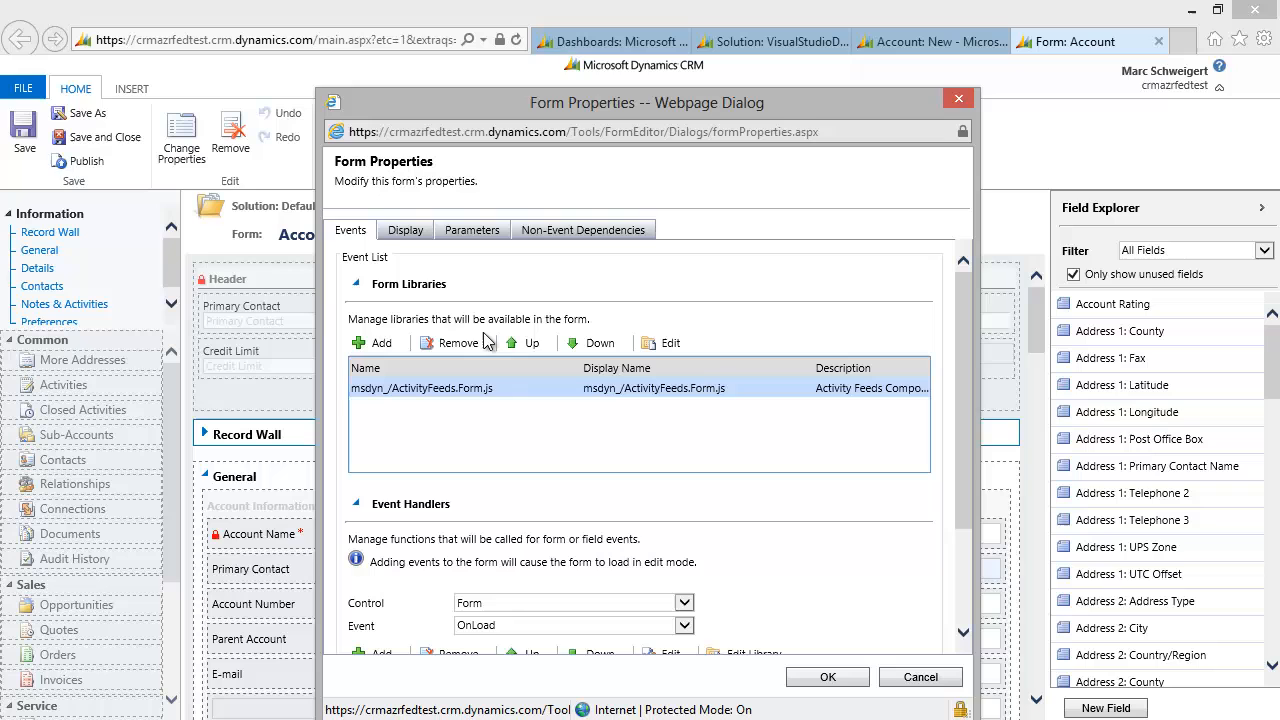
Add the AccountForm.js library and an OnLoad handler calling dkdt_FormLoad.
{"action": "left_click", "coordinate": [373, 342]}
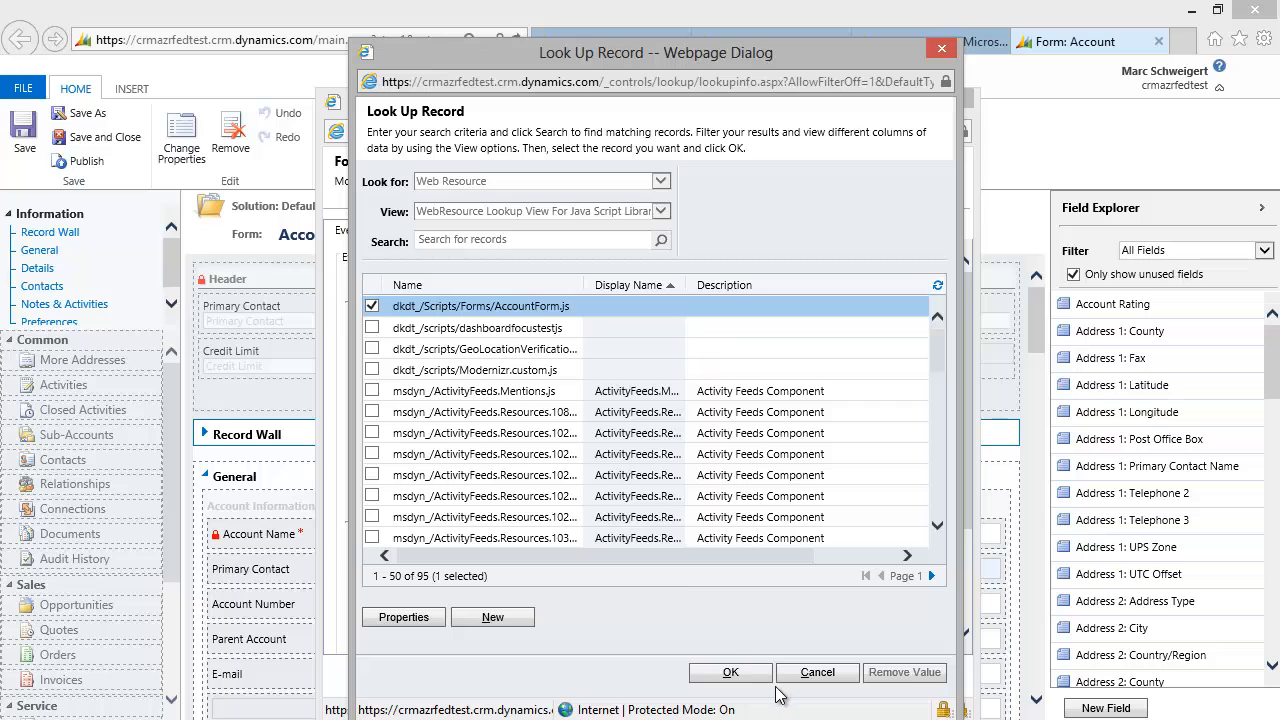
{"action": "left_click", "coordinate": [730, 672]}
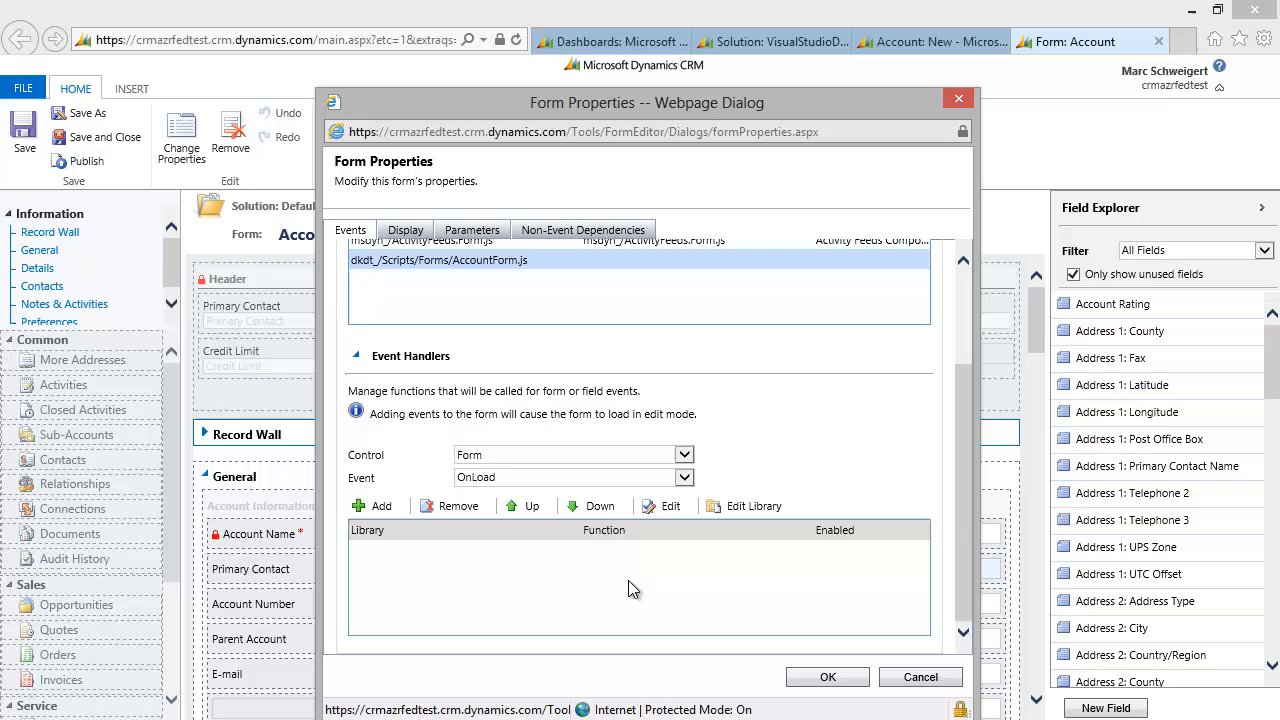
{"action": "left_click", "coordinate": [379, 505]}
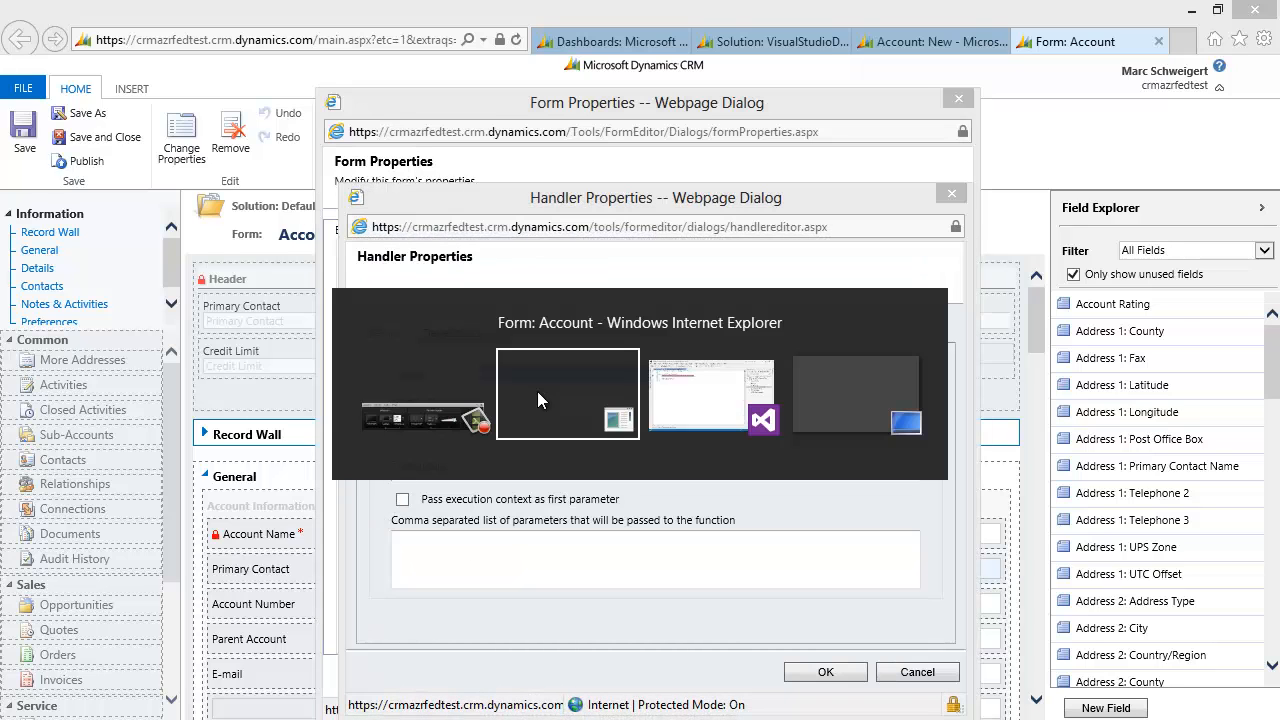
{"action": "left_click", "coordinate": [710, 393]}
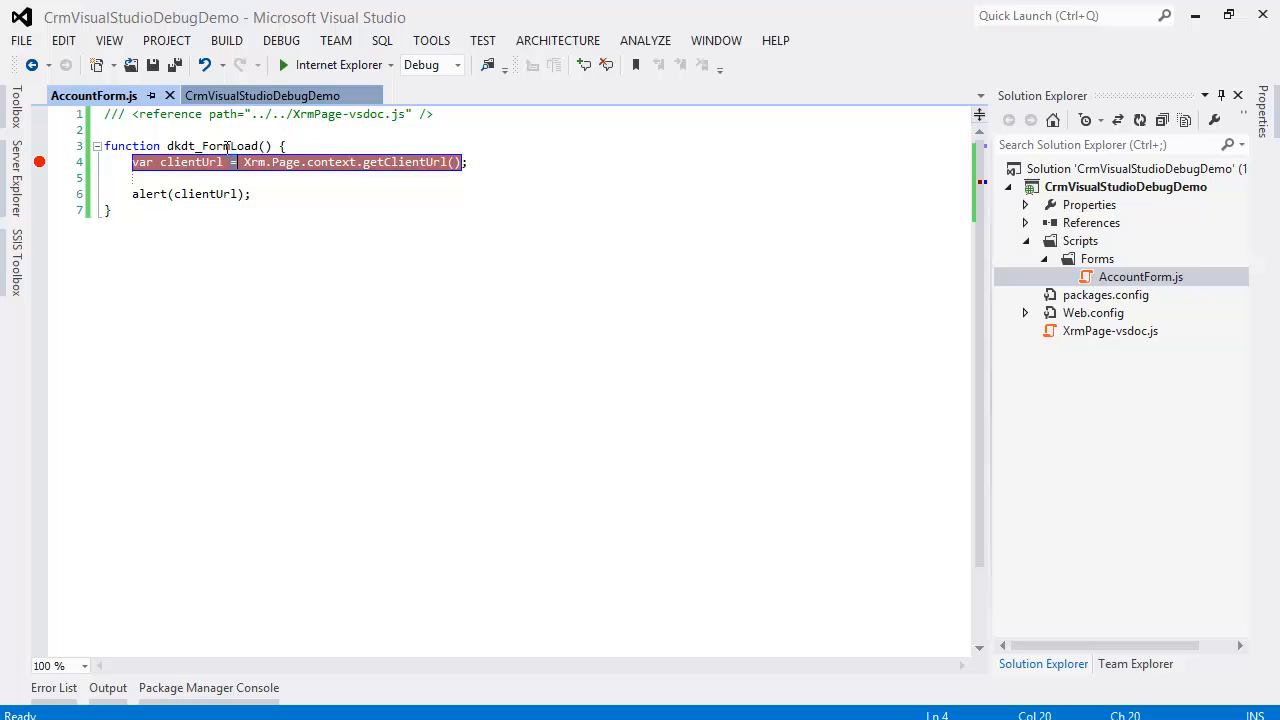
{"action": "left_click", "coordinate": [618, 373]}
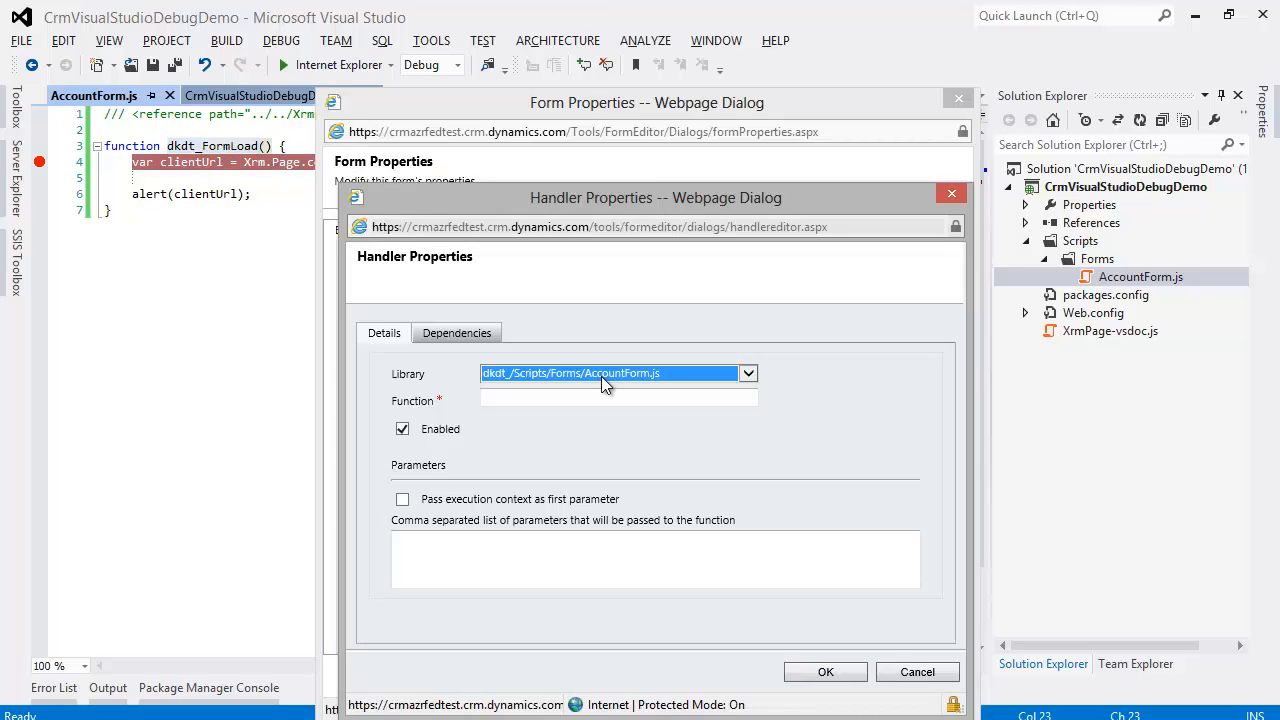
{"action": "type", "text": "dkdt_FormLoad"}
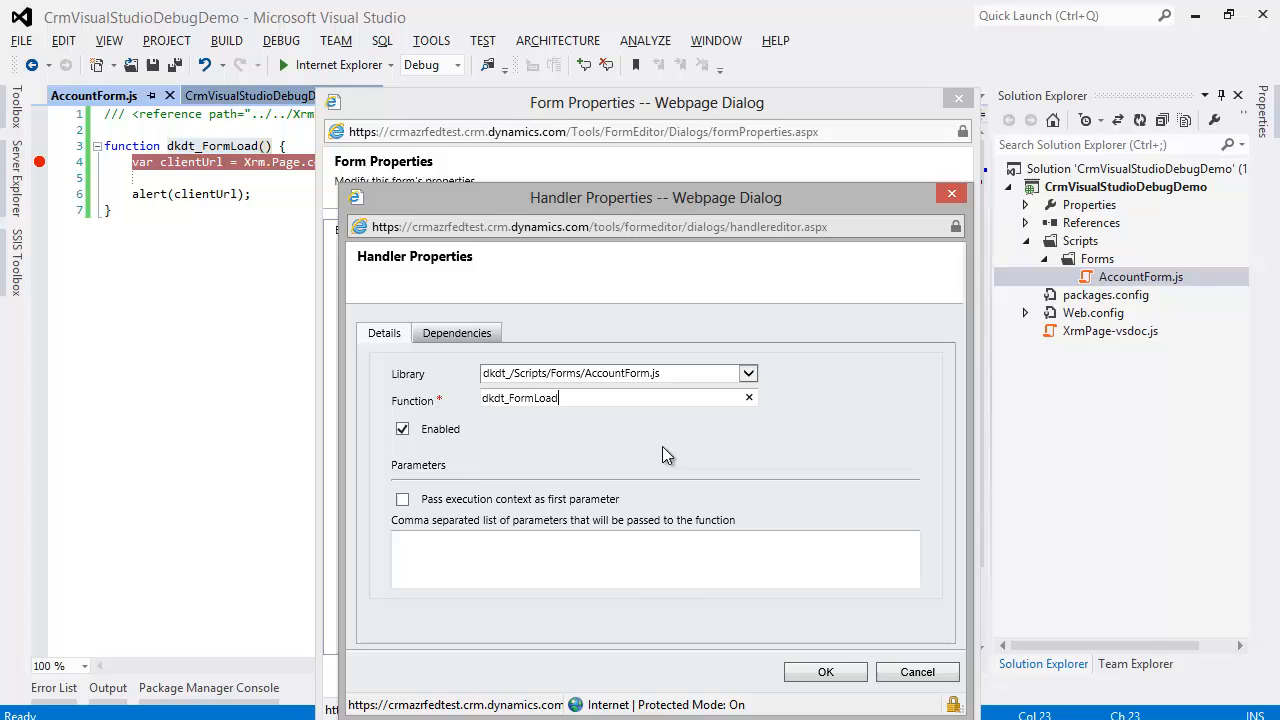
{"action": "left_click", "coordinate": [825, 671]}
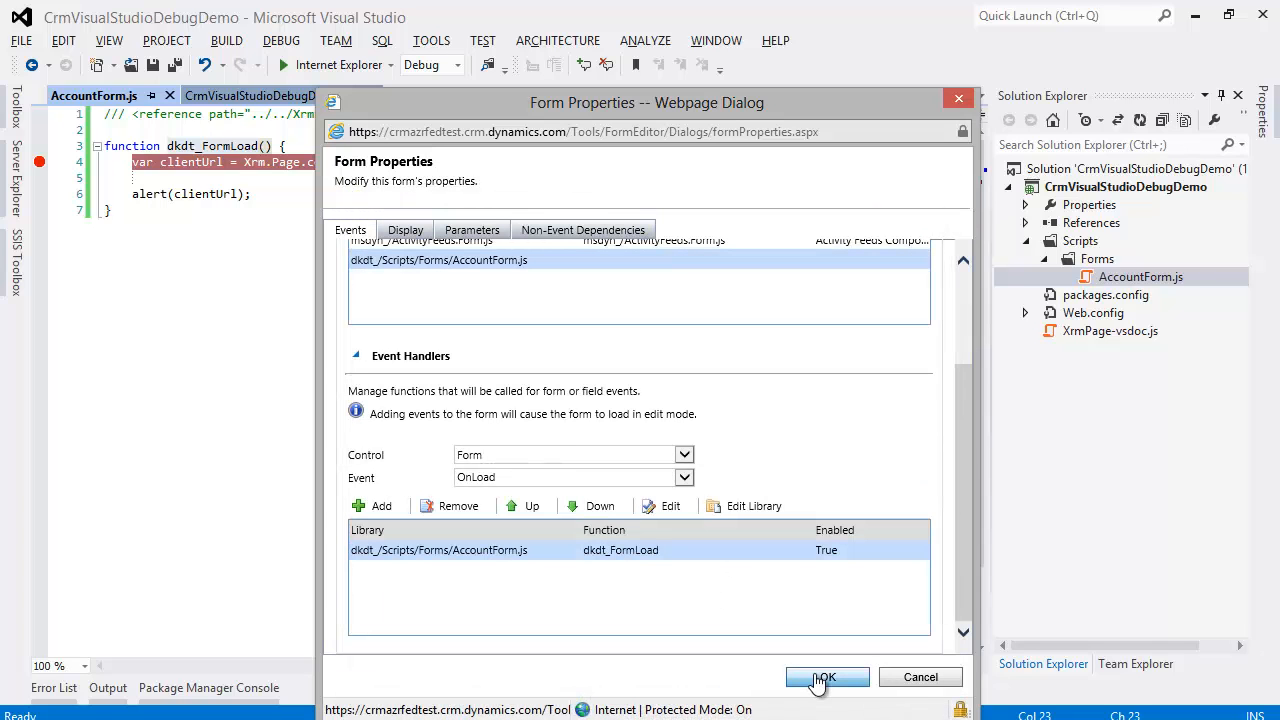
Confirm Form Properties, then save and close the Account form editor.
{"action": "left_click", "coordinate": [825, 677]}
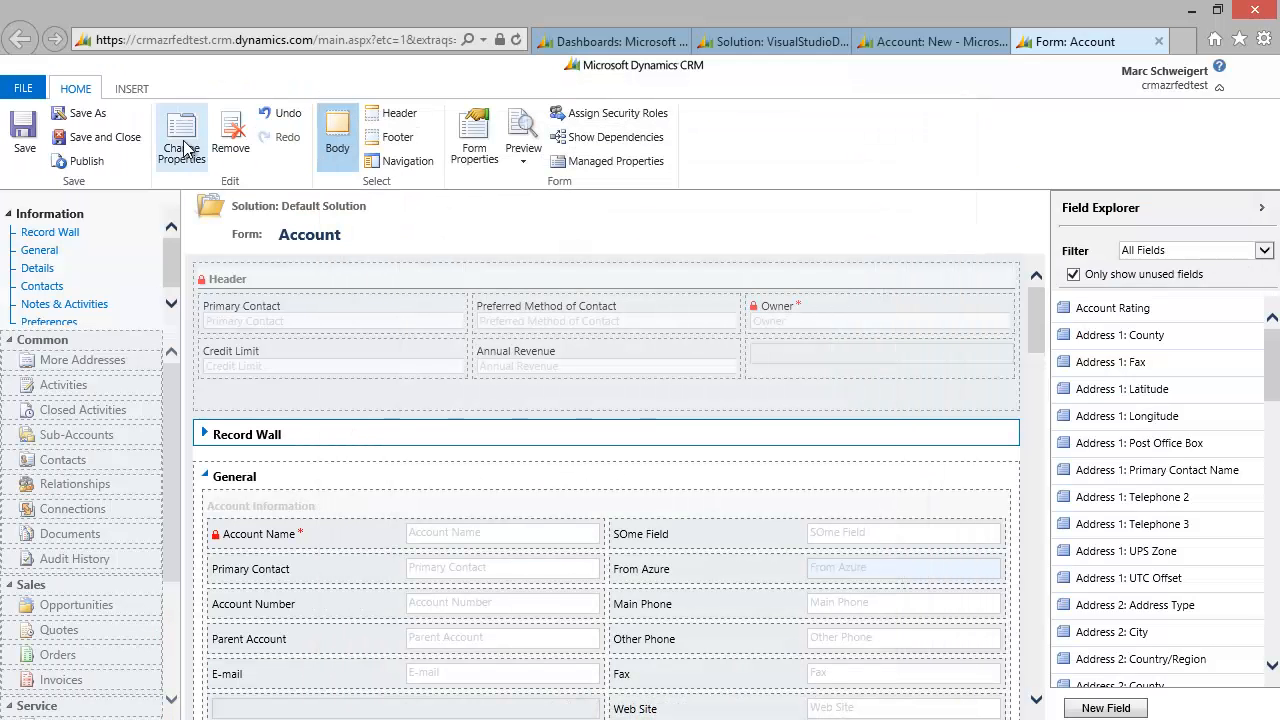
{"action": "mouse_move", "coordinate": [105, 137]}
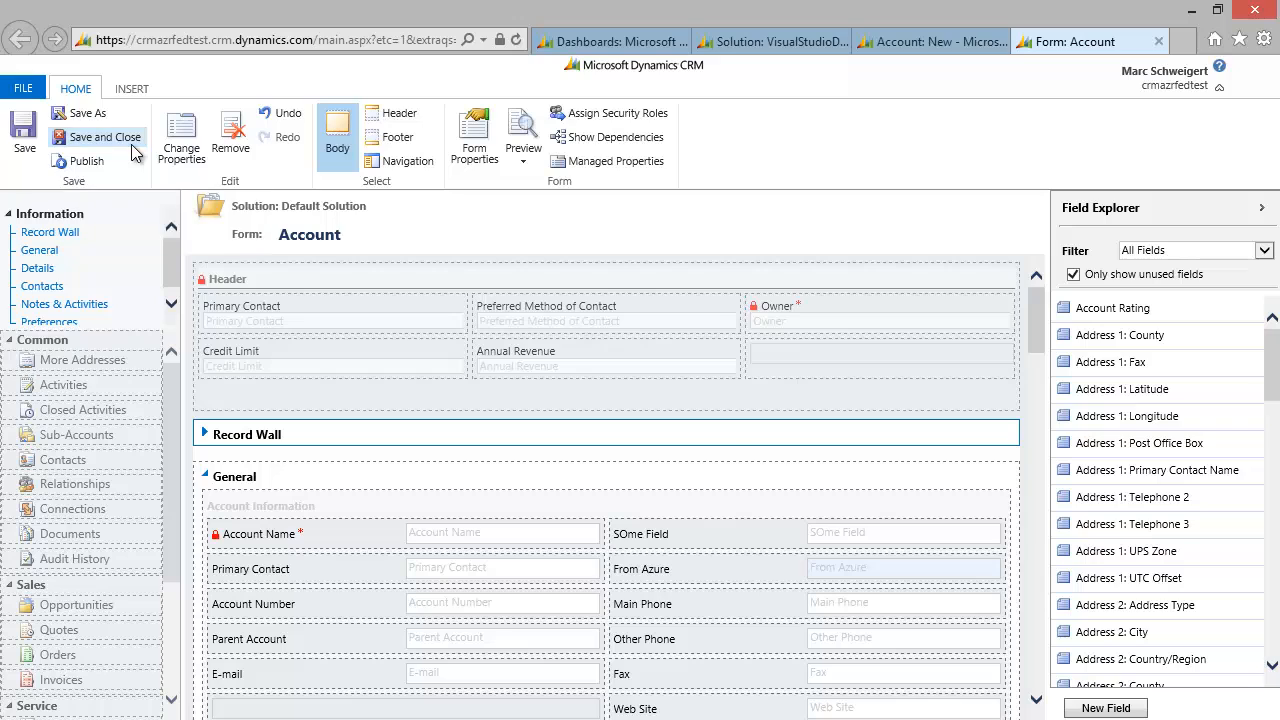
{"action": "left_click", "coordinate": [76, 136]}
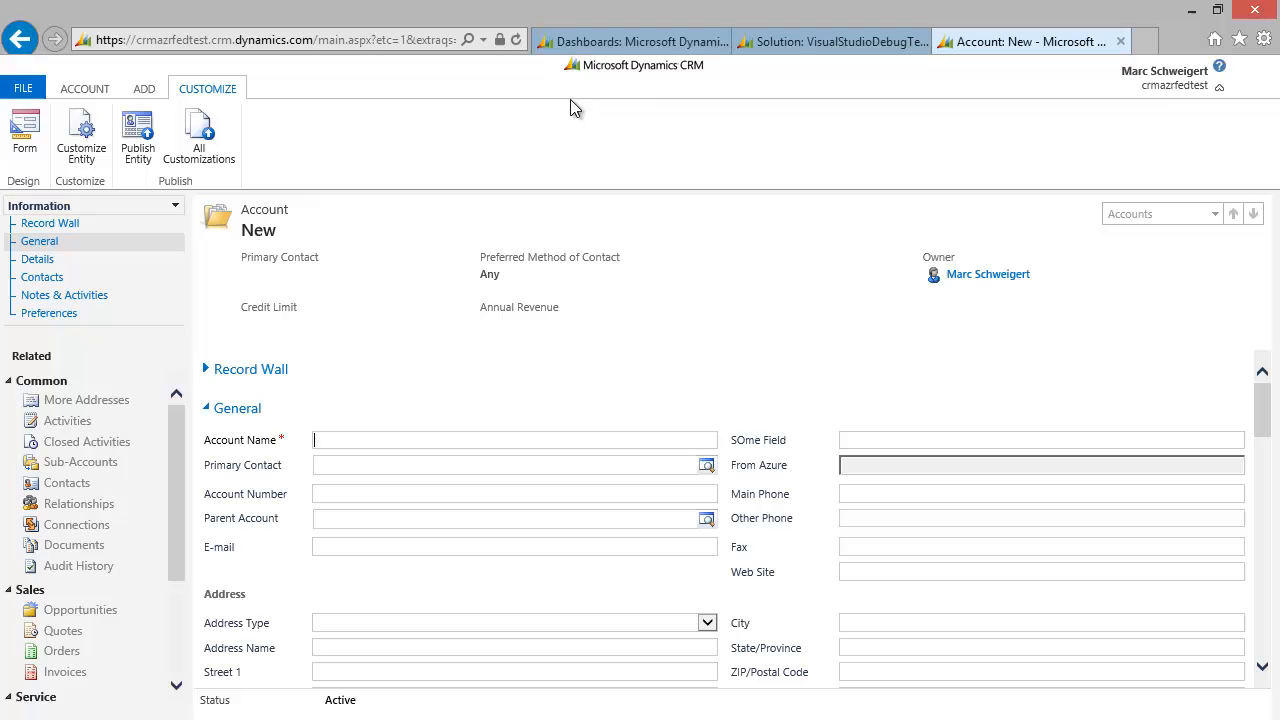
{"action": "left_click", "coordinate": [830, 41]}
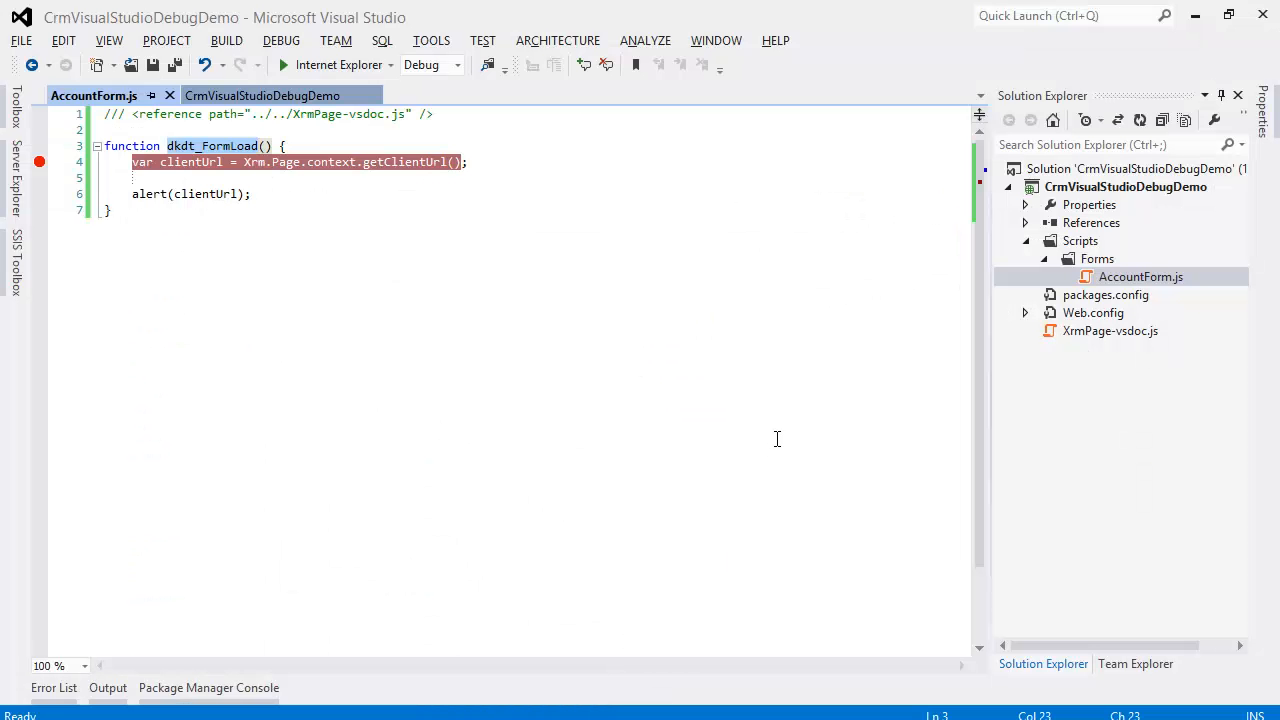
{"action": "mouse_move", "coordinate": [746, 360]}
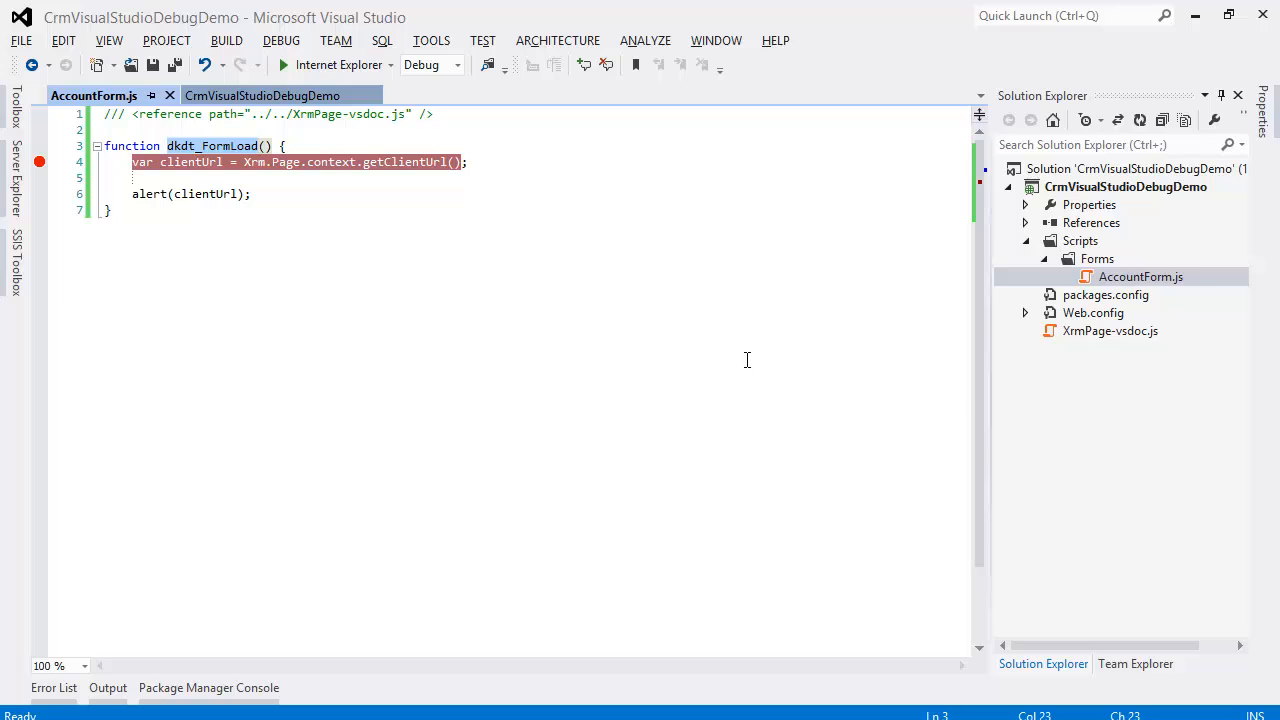
{"action": "mouse_move", "coordinate": [803, 300]}
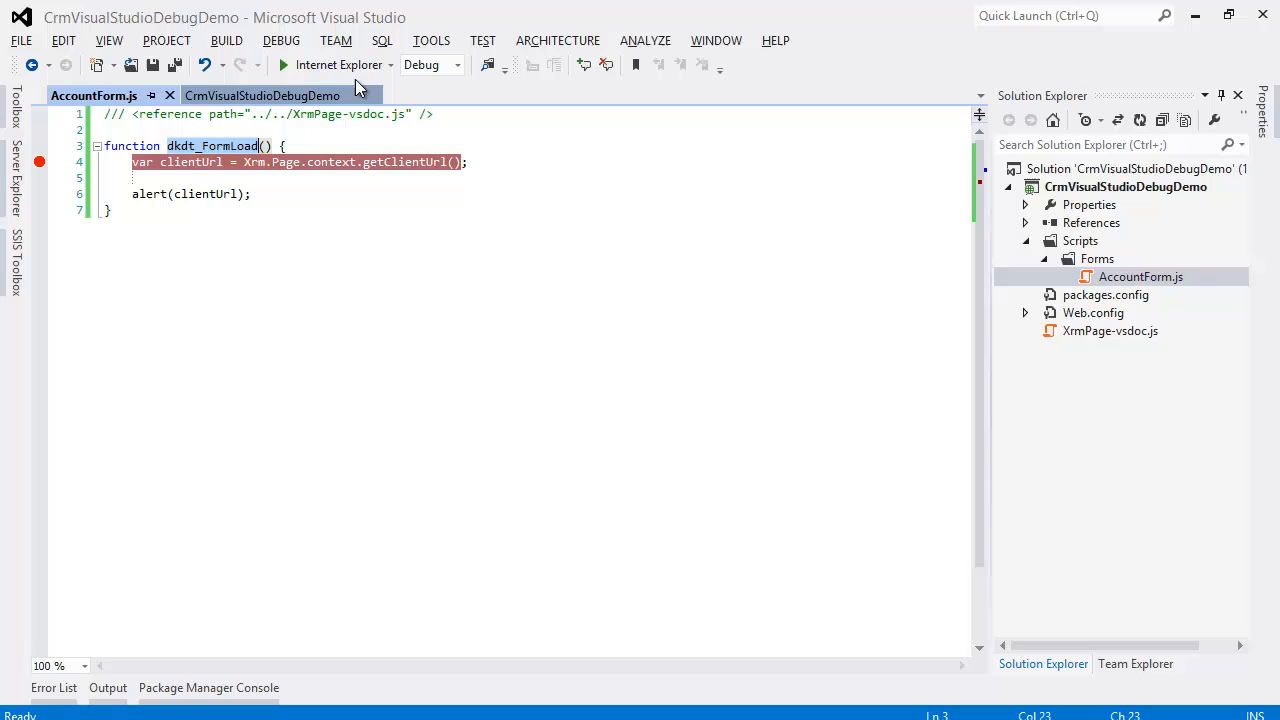
{"action": "mouse_move", "coordinate": [338, 64]}
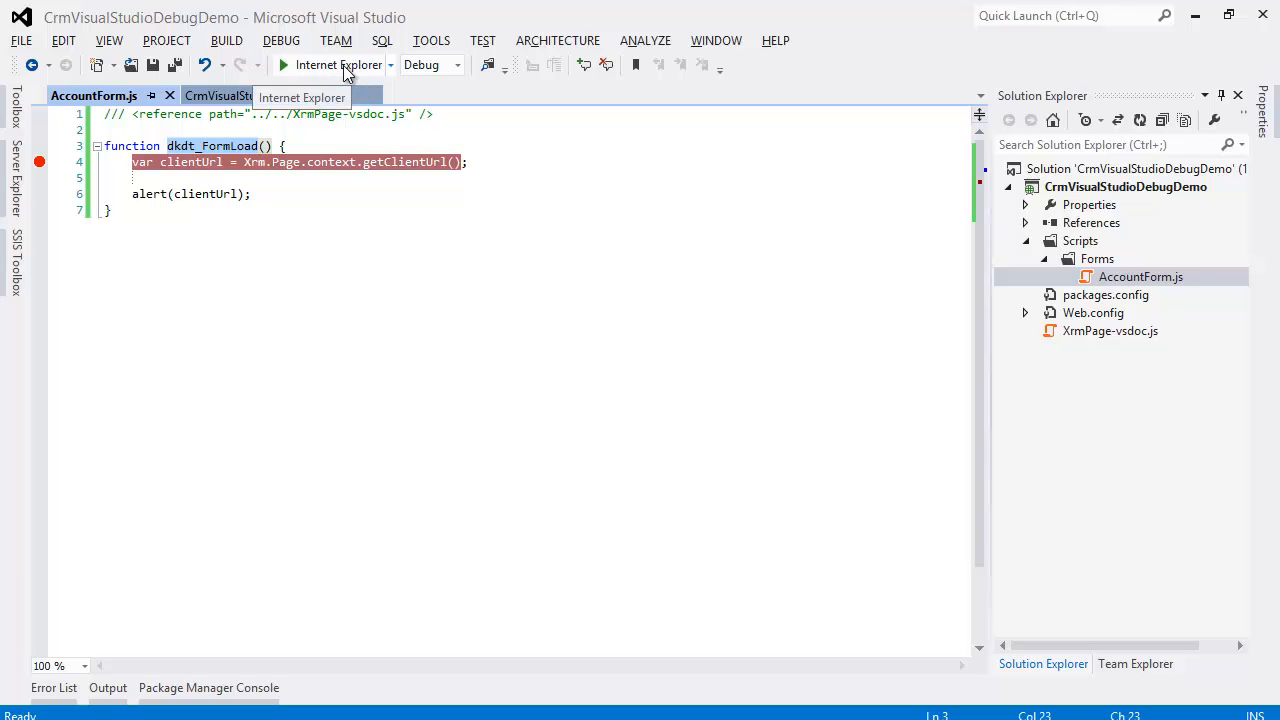
Start debugging in Internet Explorer so the line 4 breakpoint is hit.
{"action": "left_click", "coordinate": [281, 40]}
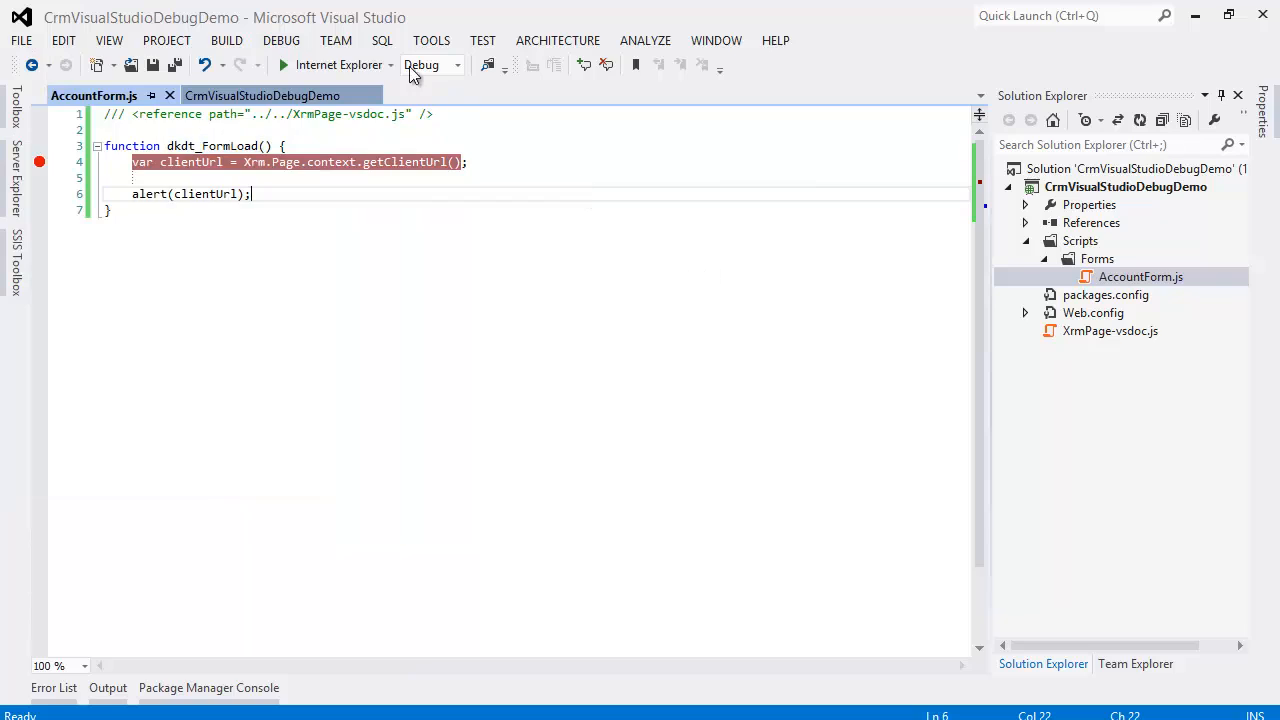
{"action": "mouse_move", "coordinate": [557, 147]}
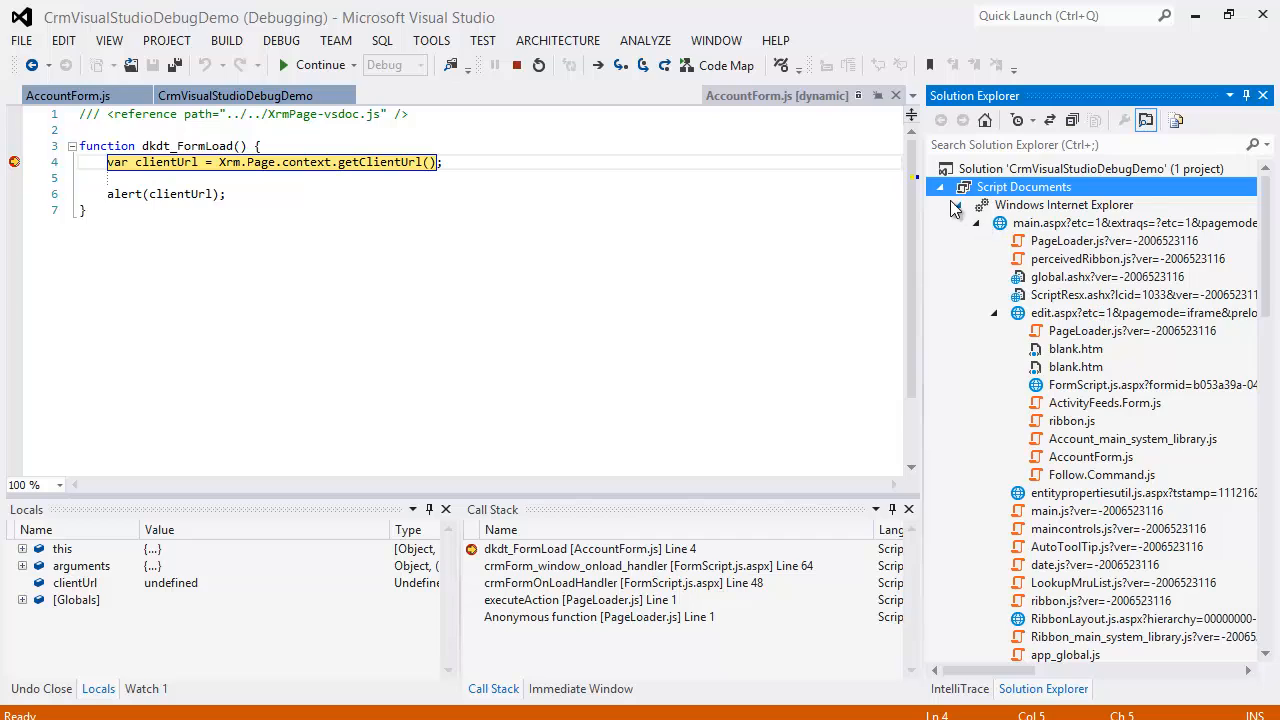
Step over line 4, continue past the client URL alert, and stop debugging.
{"action": "left_click", "coordinate": [953, 205]}
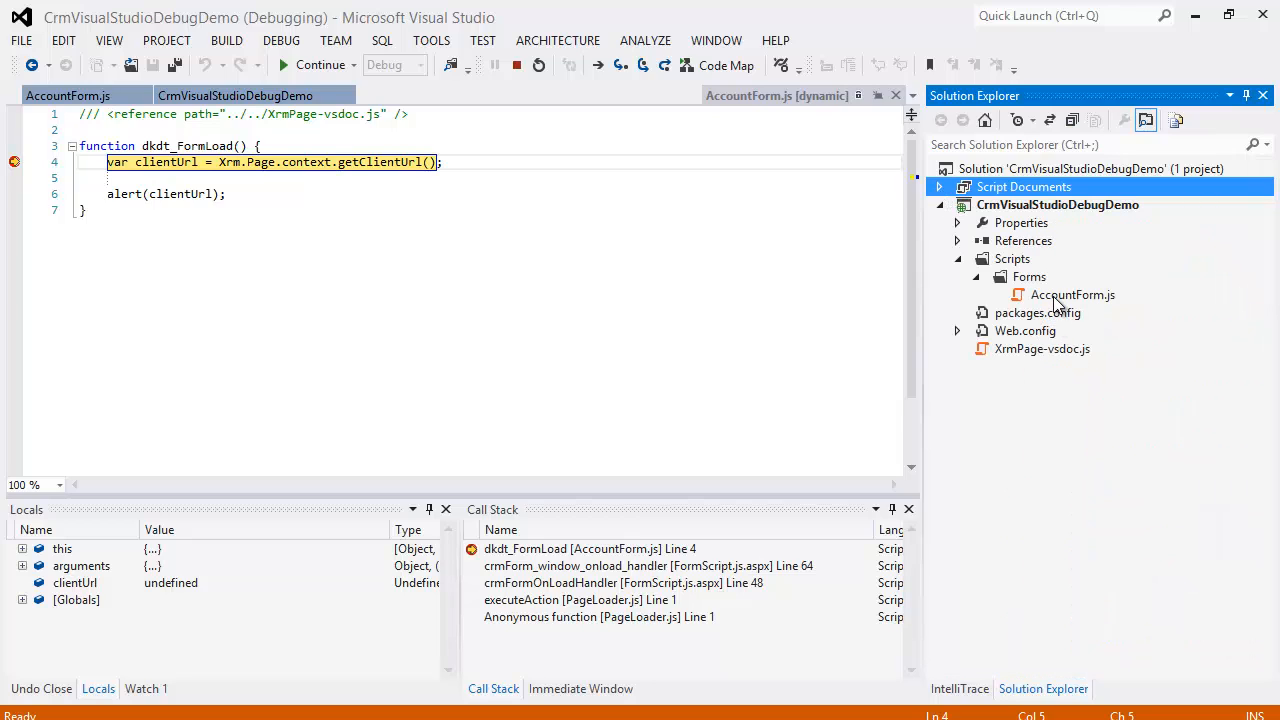
{"action": "left_click", "coordinate": [1073, 294]}
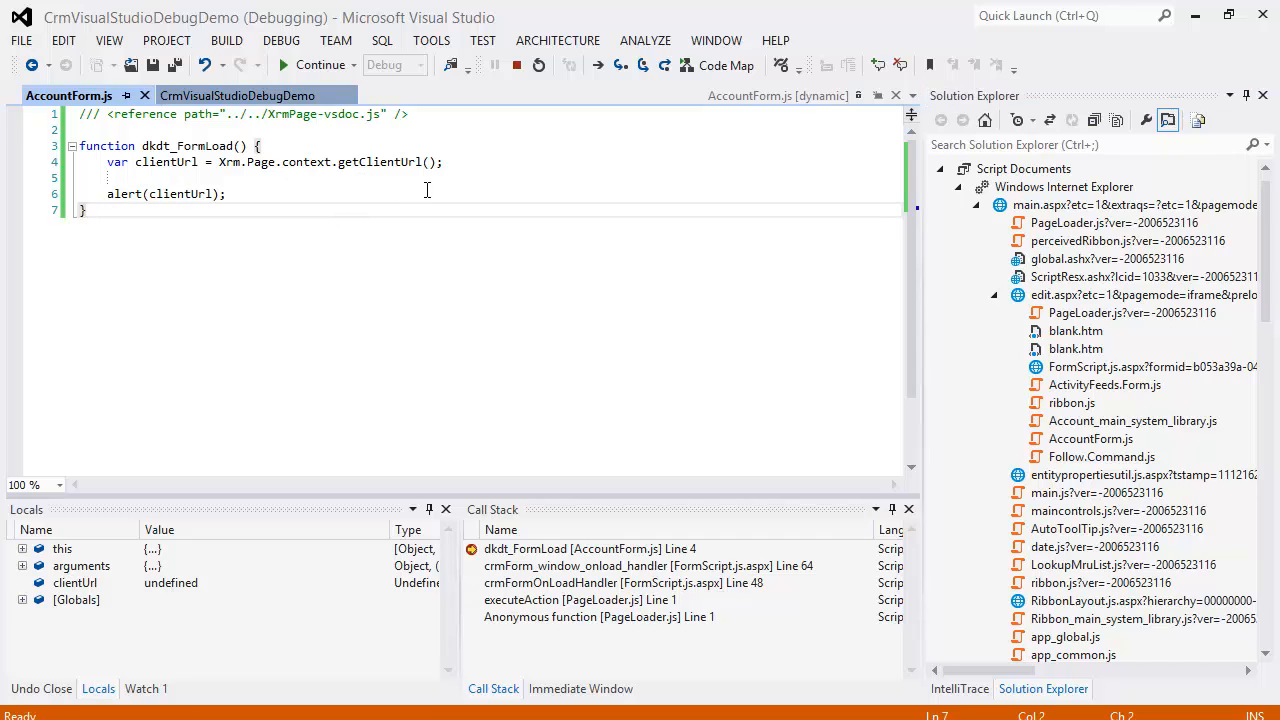
{"action": "key", "text": "F10"}
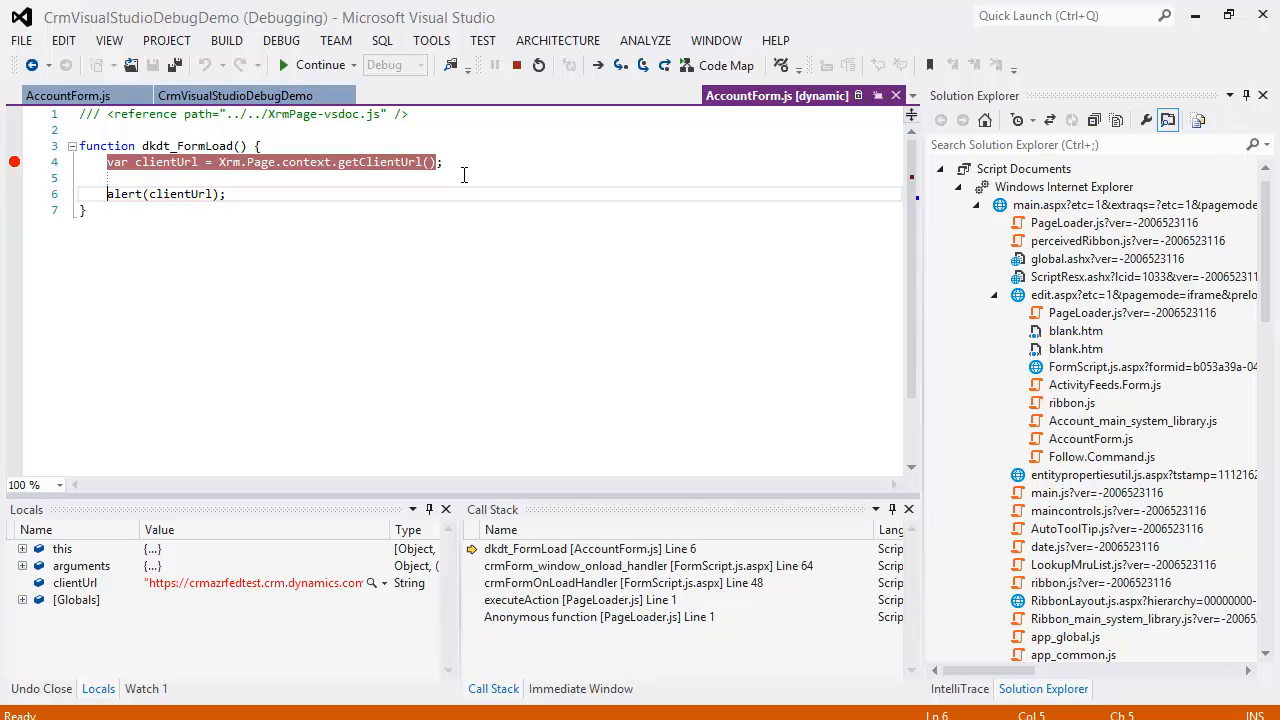
{"action": "left_click", "coordinate": [320, 65]}
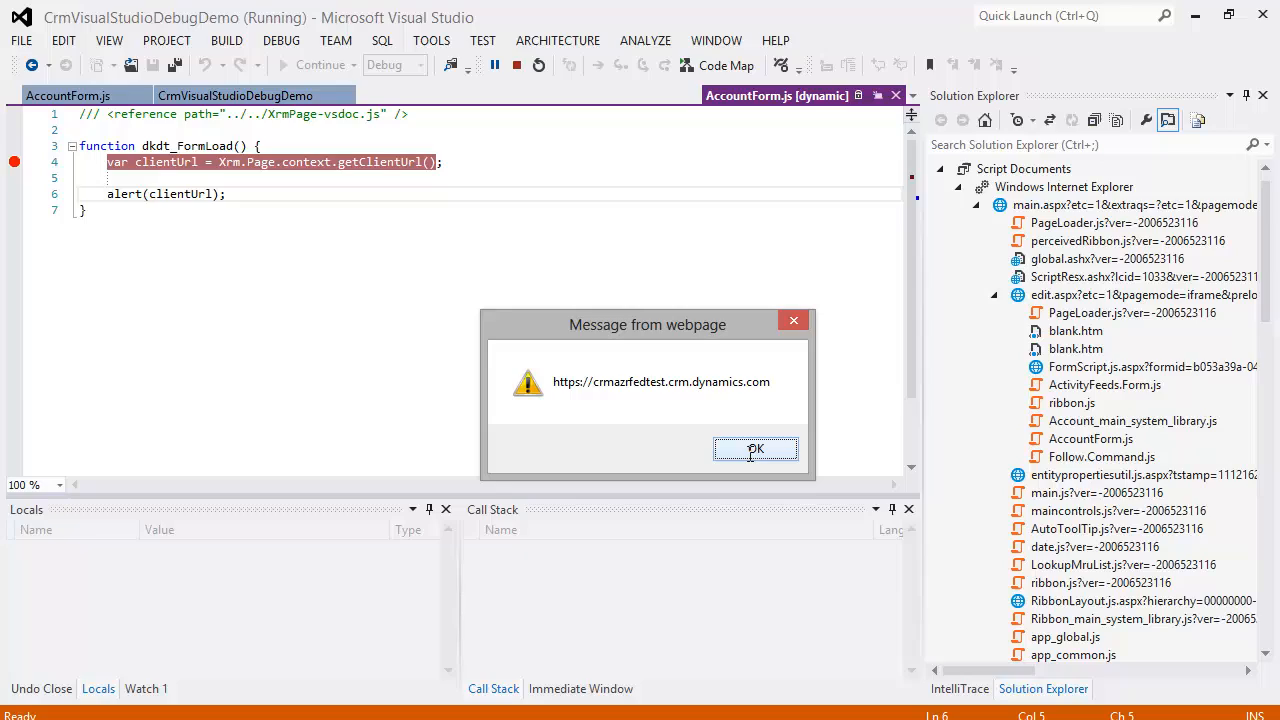
{"action": "left_click", "coordinate": [755, 448]}
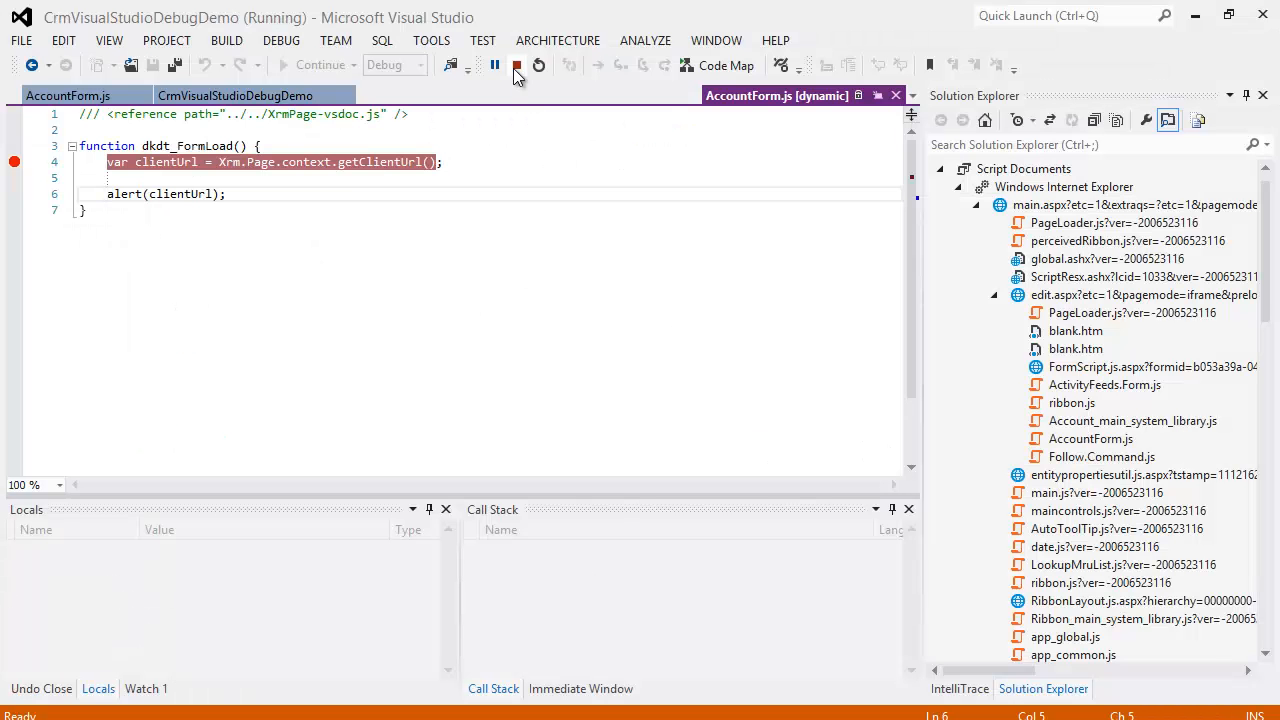
{"action": "mouse_move", "coordinate": [517, 65]}
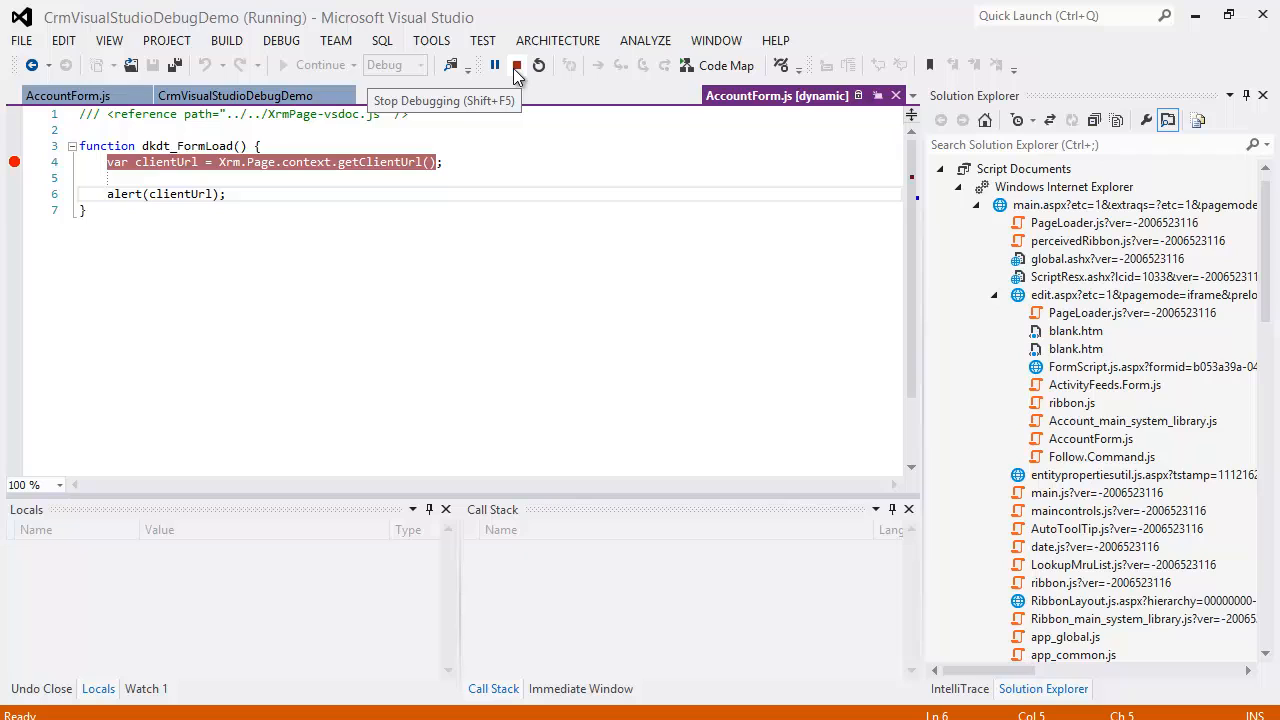
{"action": "left_click", "coordinate": [517, 64]}
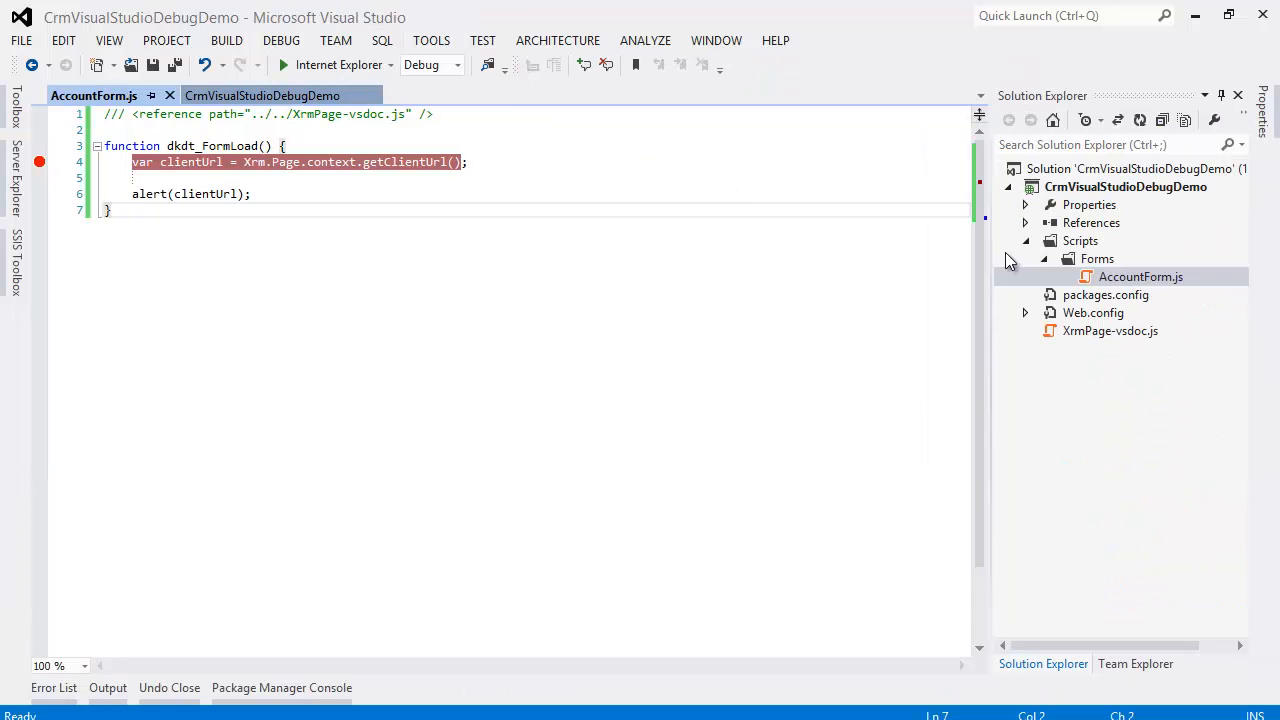
{"action": "mouse_move", "coordinate": [1070, 258]}
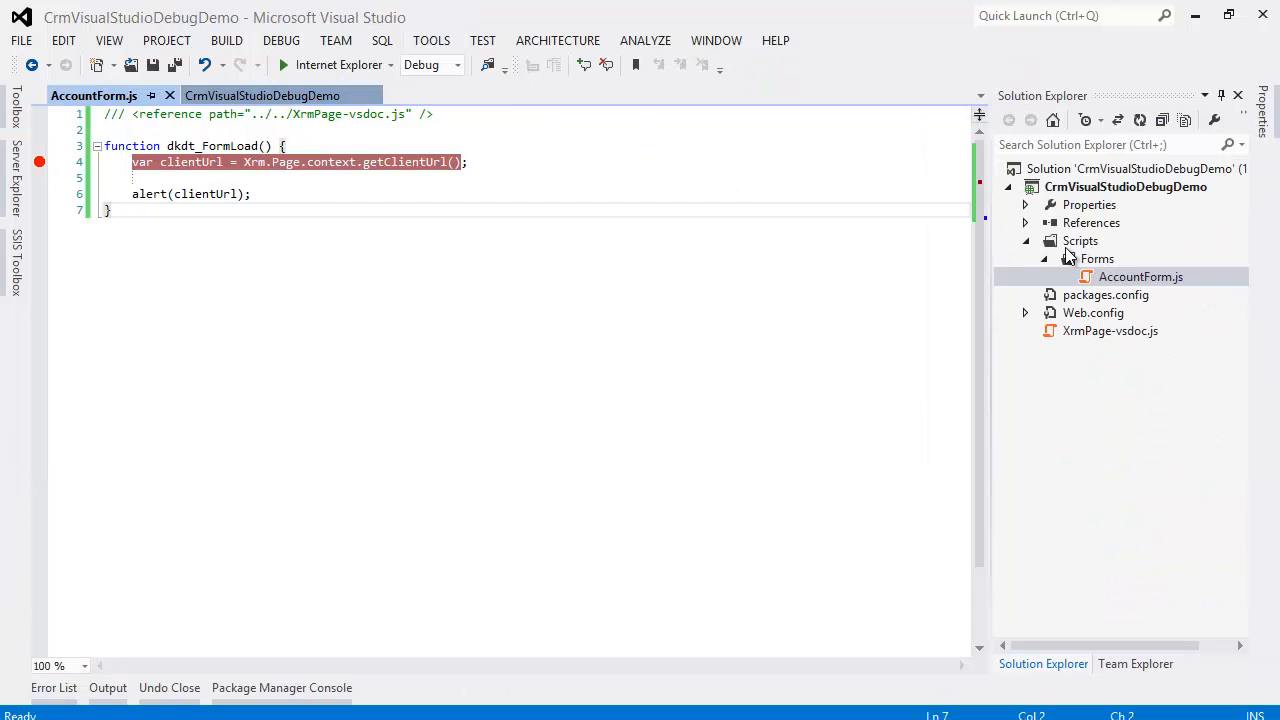
Add a new DebugTest.html page to the project.
{"action": "right_click", "coordinate": [1125, 186]}
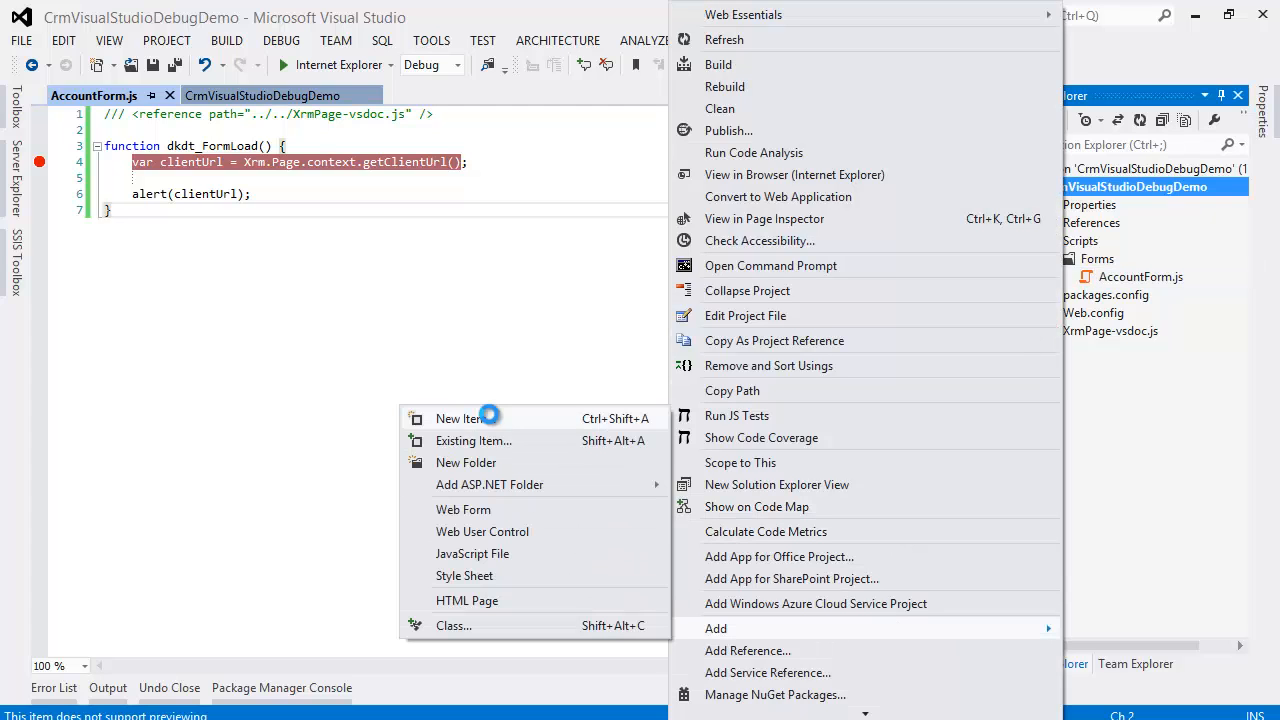
{"action": "left_click", "coordinate": [460, 418]}
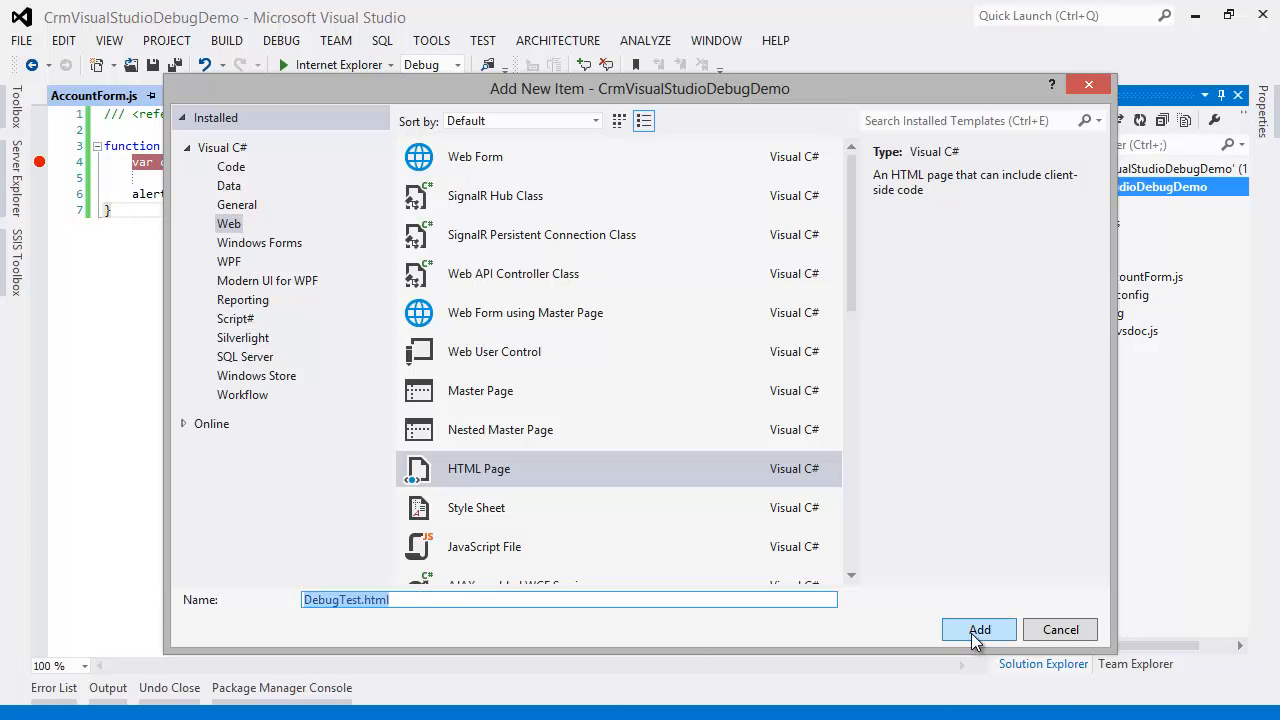
{"action": "left_click", "coordinate": [979, 629]}
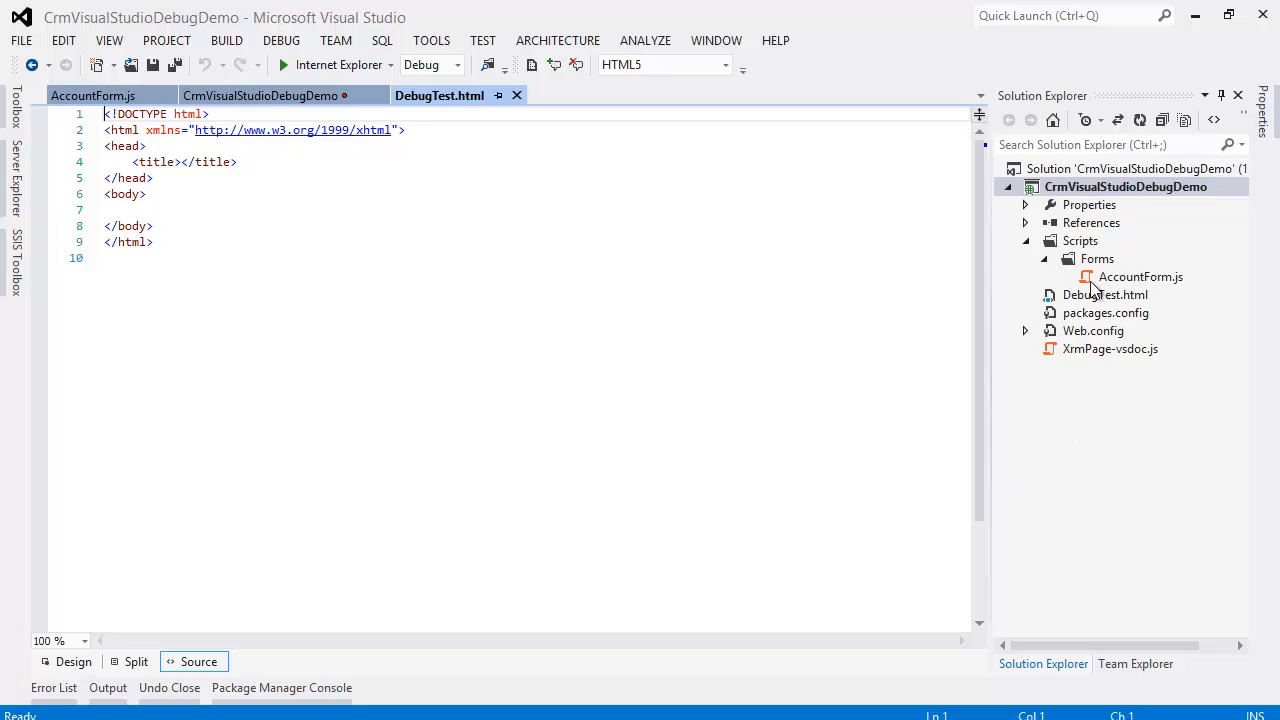
{"action": "left_click", "coordinate": [1105, 294]}
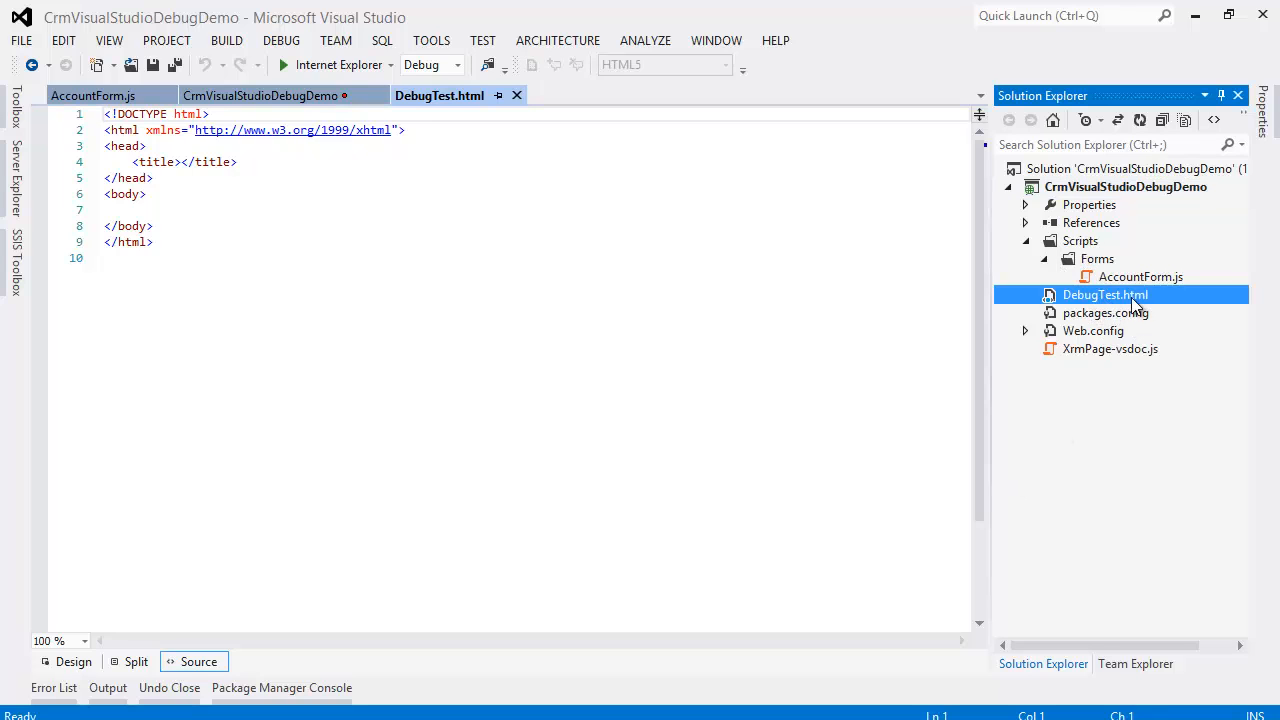
Create DebugTest.html.js, reference it in DebugTest.html's head, and save the page.
{"action": "right_click", "coordinate": [1124, 187]}
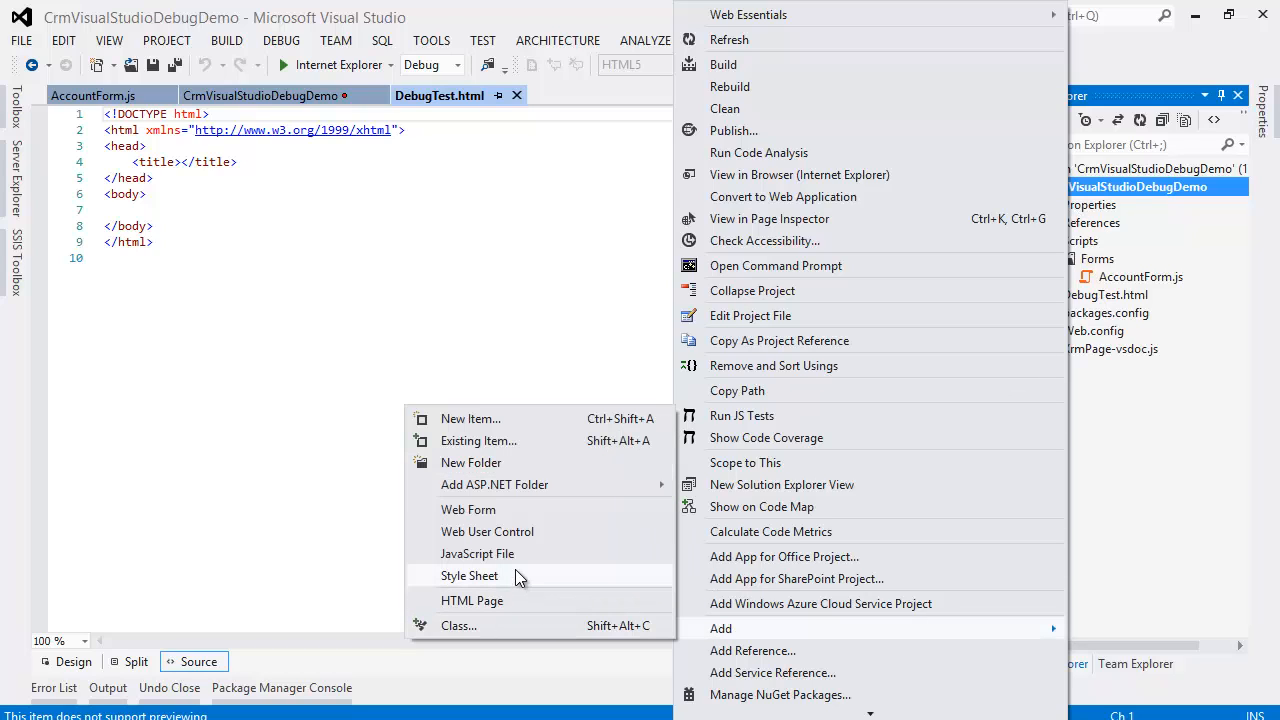
{"action": "left_click", "coordinate": [472, 600]}
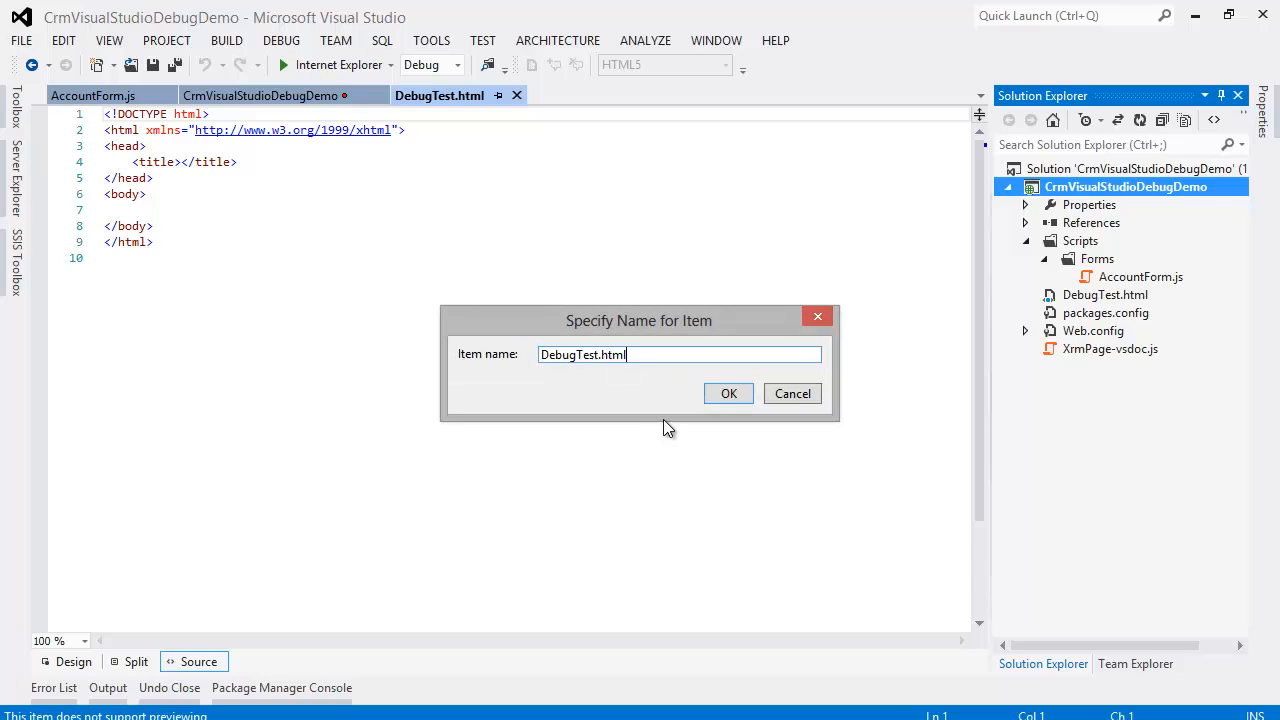
{"action": "type", "text": ".js"}
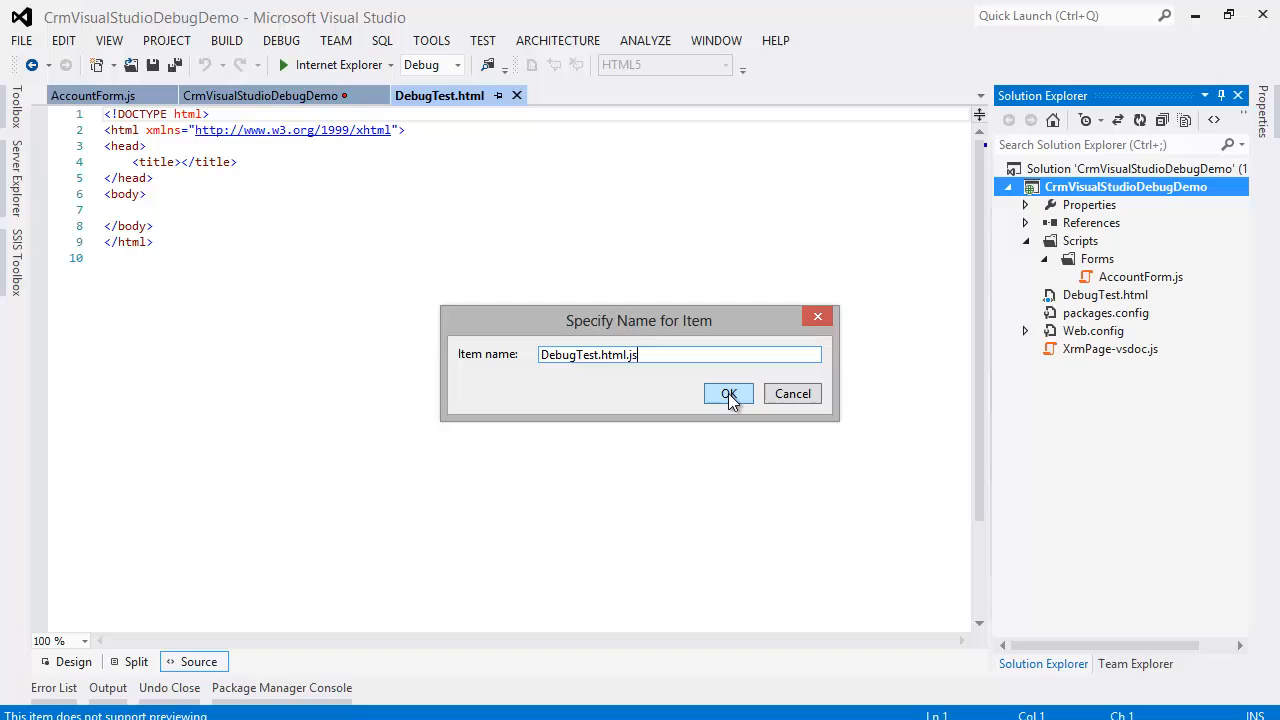
{"action": "left_click", "coordinate": [728, 393]}
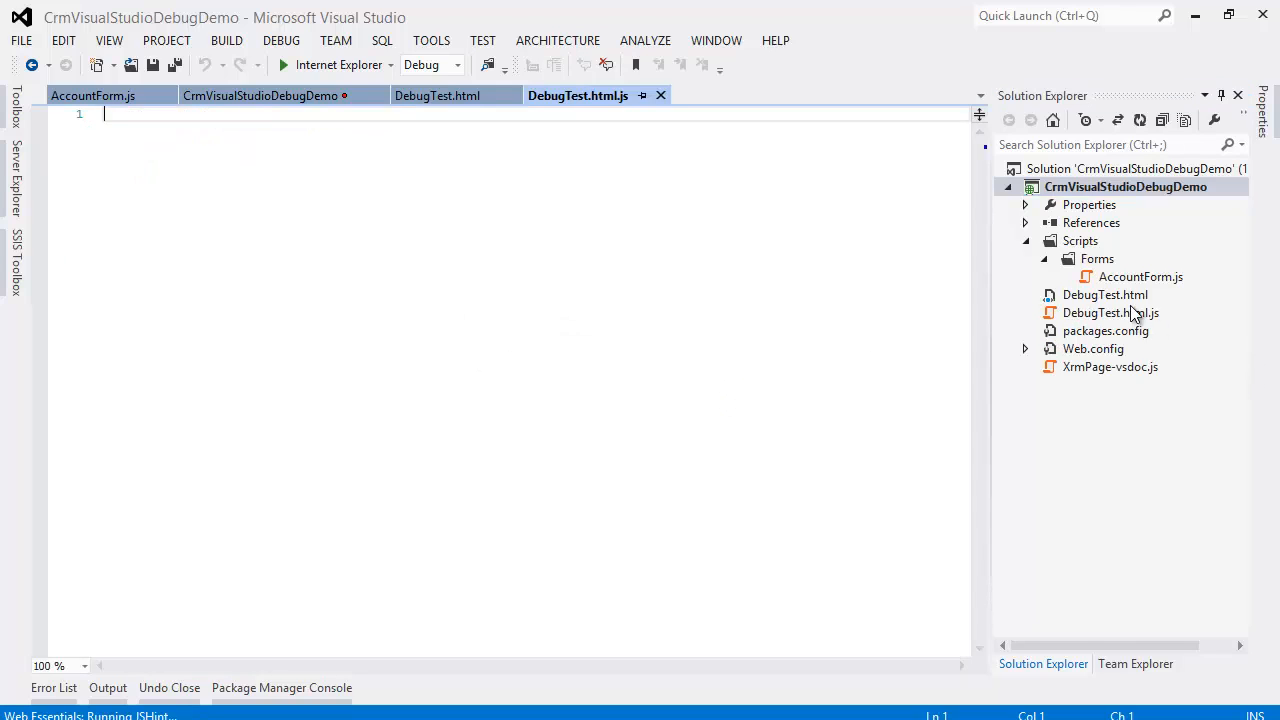
{"action": "left_click", "coordinate": [437, 95]}
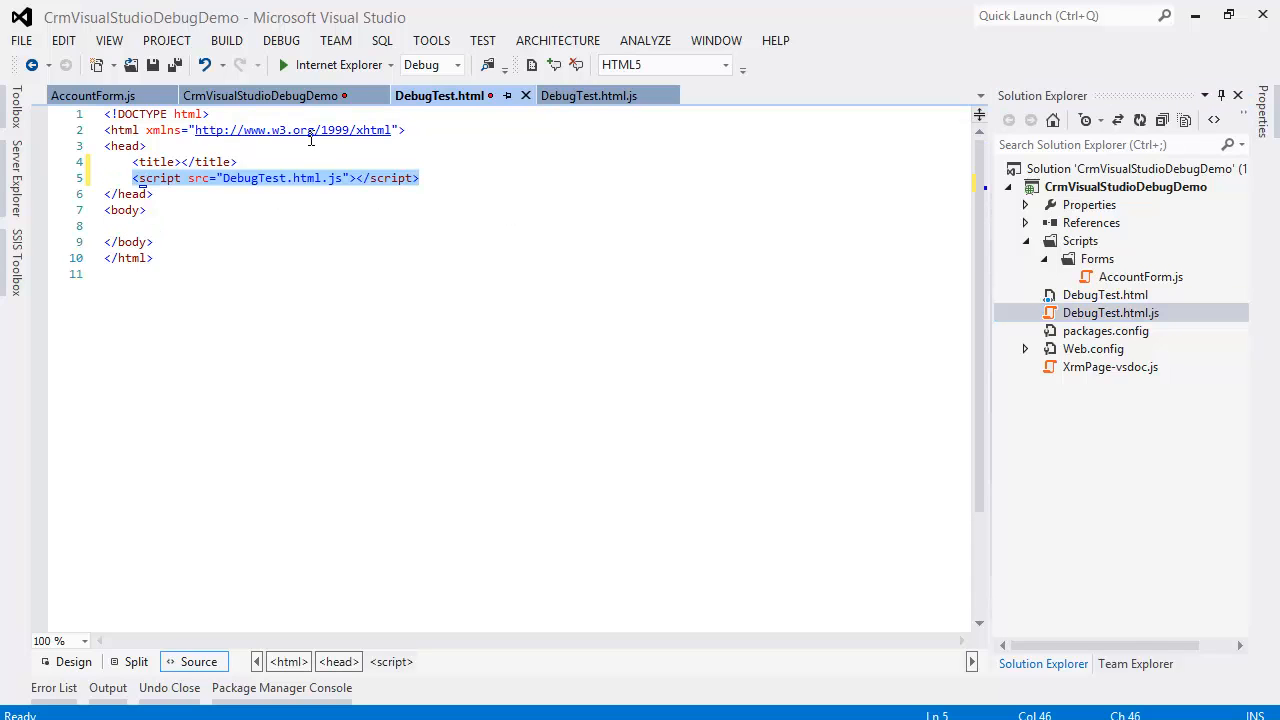
{"action": "key", "text": "ctrl+s"}
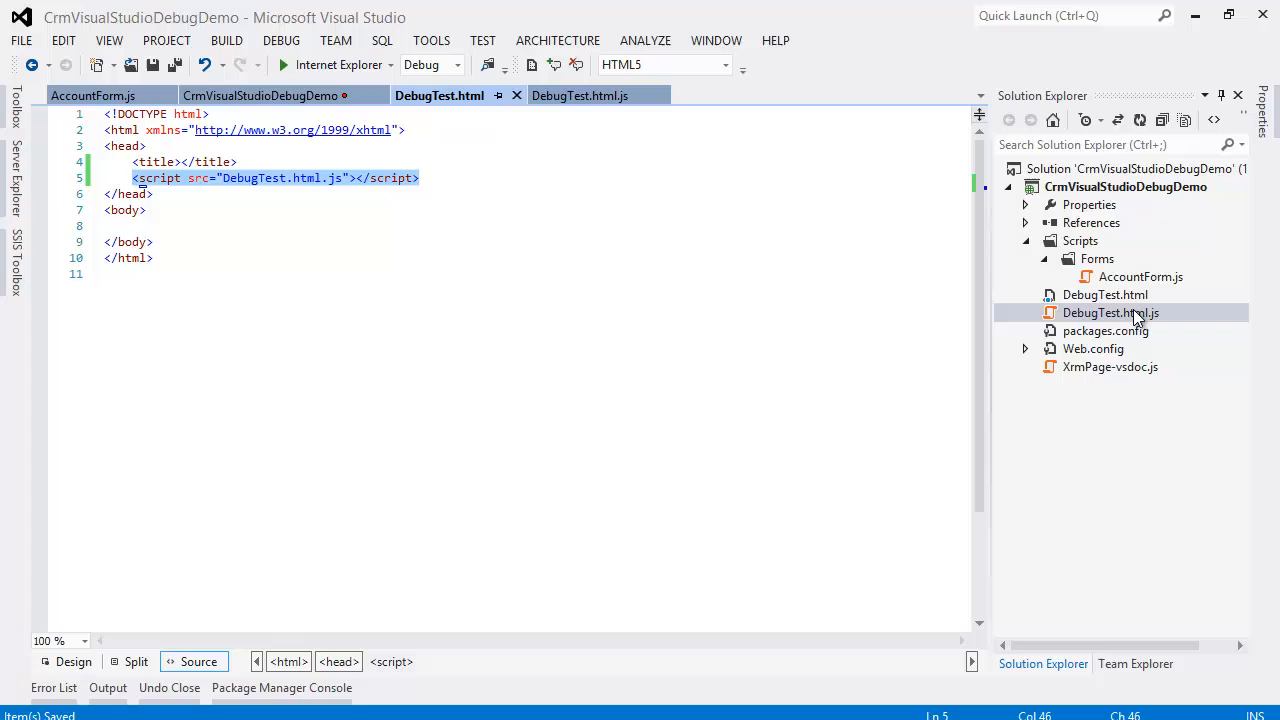
Start creating a new CRM web resource for DebugTest.html via the Web Resource Linker.
{"action": "right_click", "coordinate": [1110, 312]}
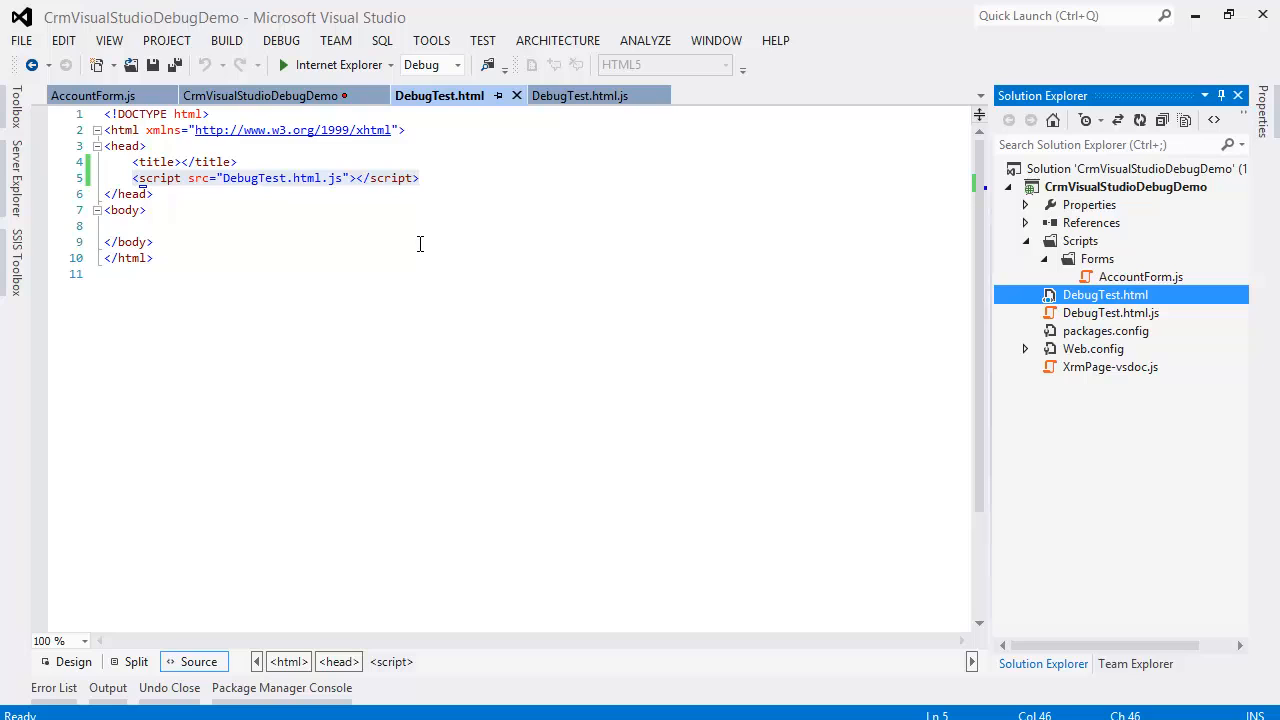
{"action": "mouse_move", "coordinate": [421, 251]}
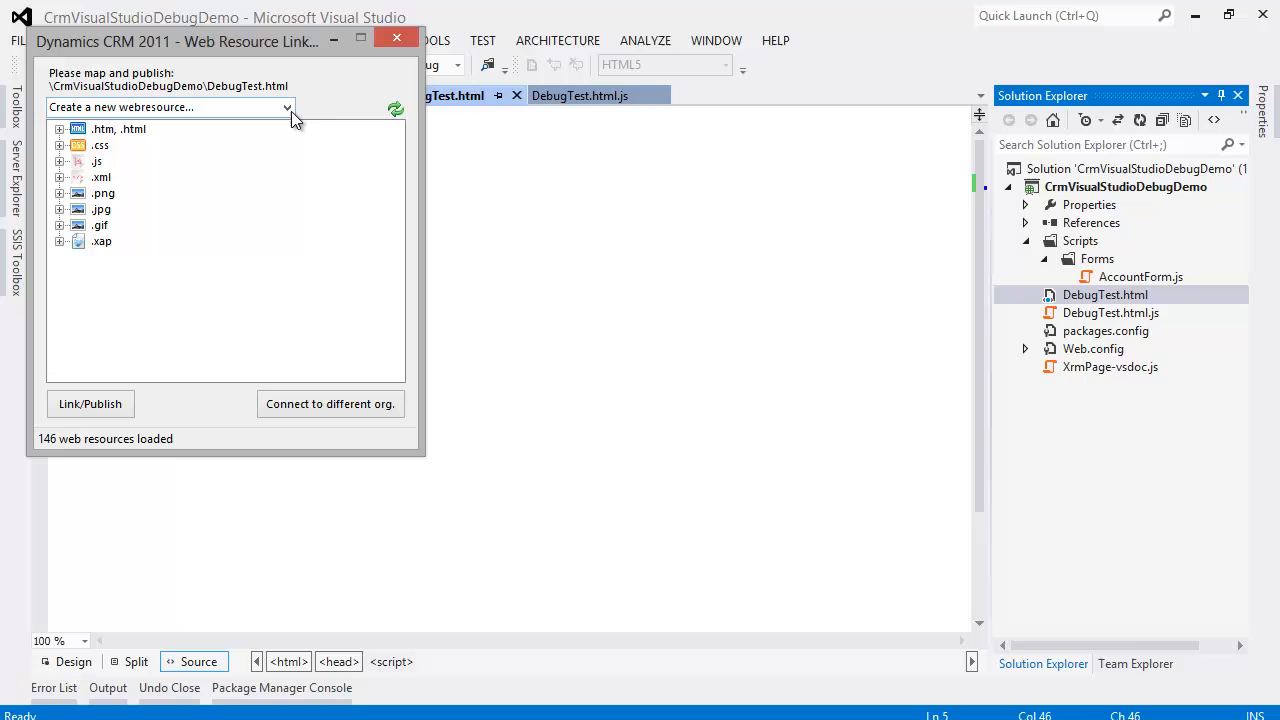
{"action": "left_click", "coordinate": [287, 107]}
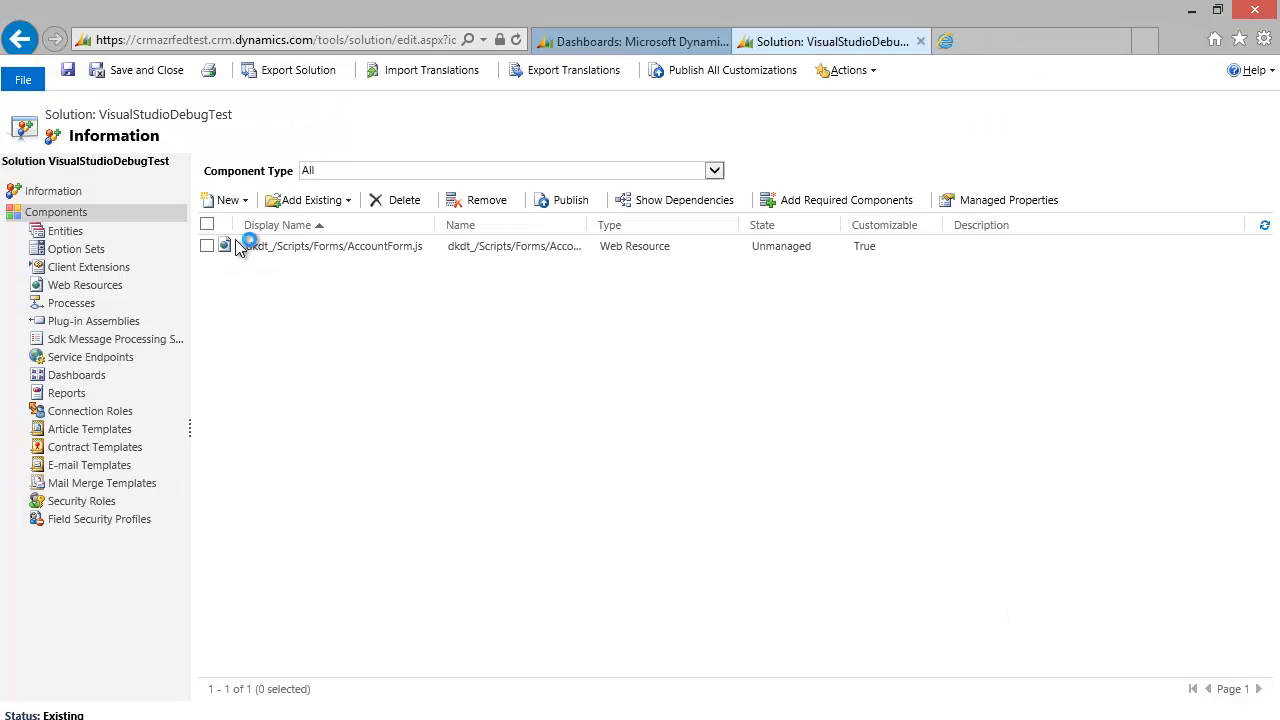
Name the new web resource /DebugTest.html, save it and close its tab.
{"action": "left_click", "coordinate": [224, 200]}
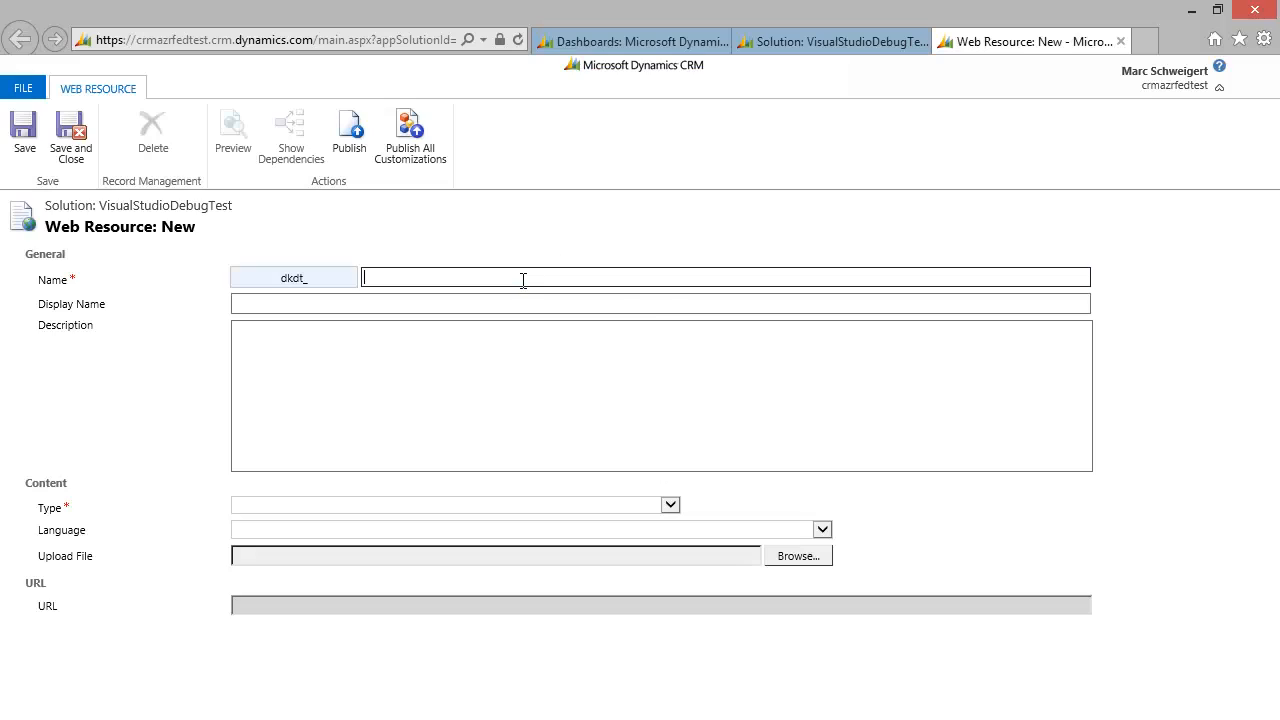
{"action": "type", "text": "/DebugTest.html"}
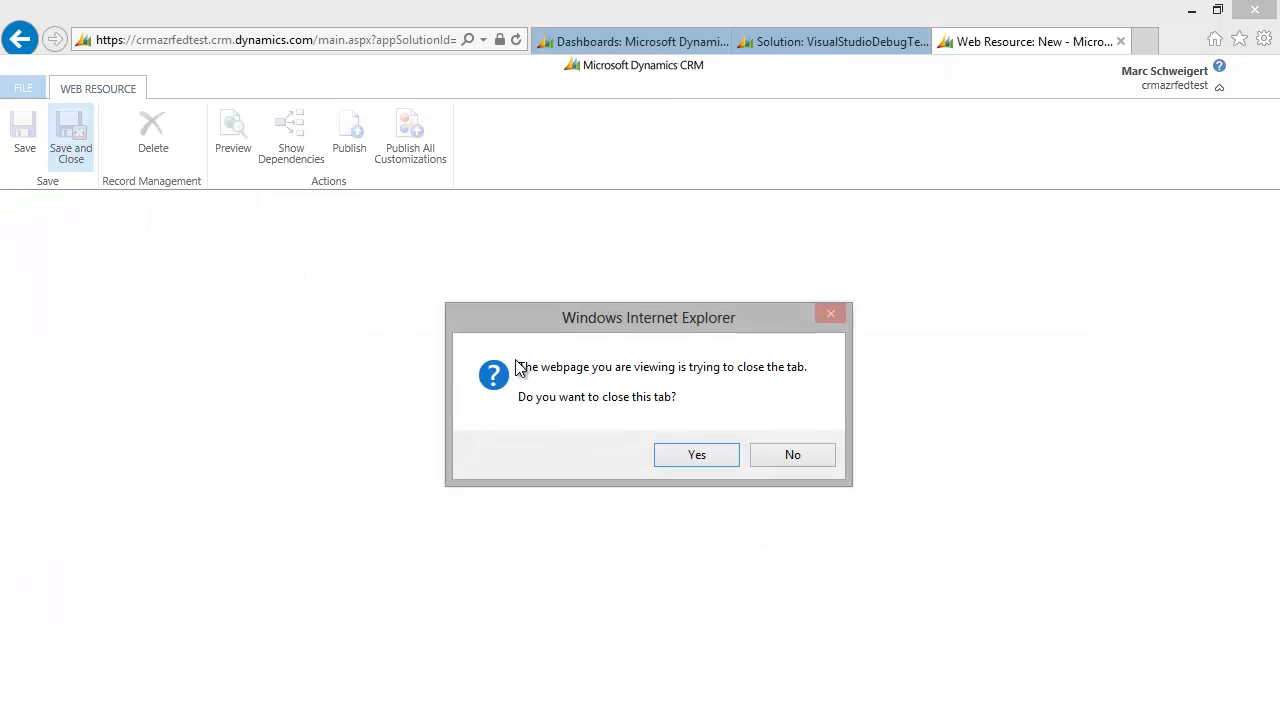
{"action": "left_click", "coordinate": [696, 454]}
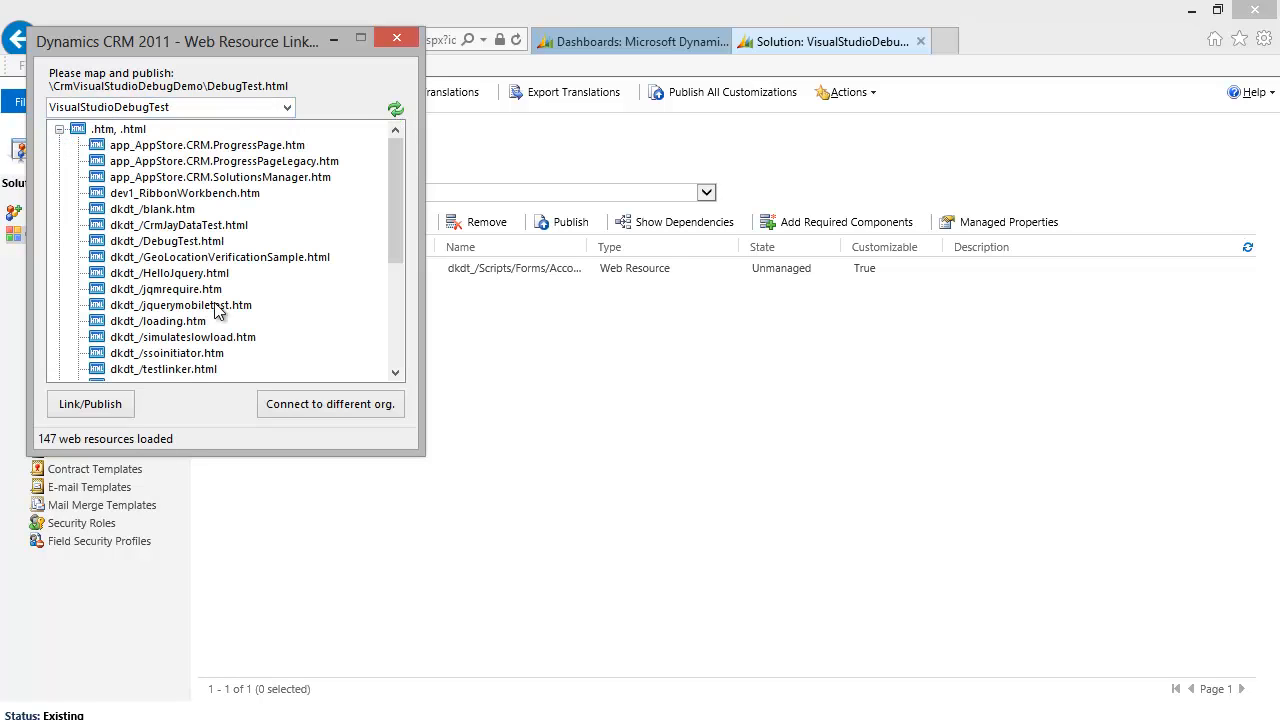
Link and publish DebugTest.html to dkdt_/DebugTest.html.
{"action": "left_click", "coordinate": [167, 241]}
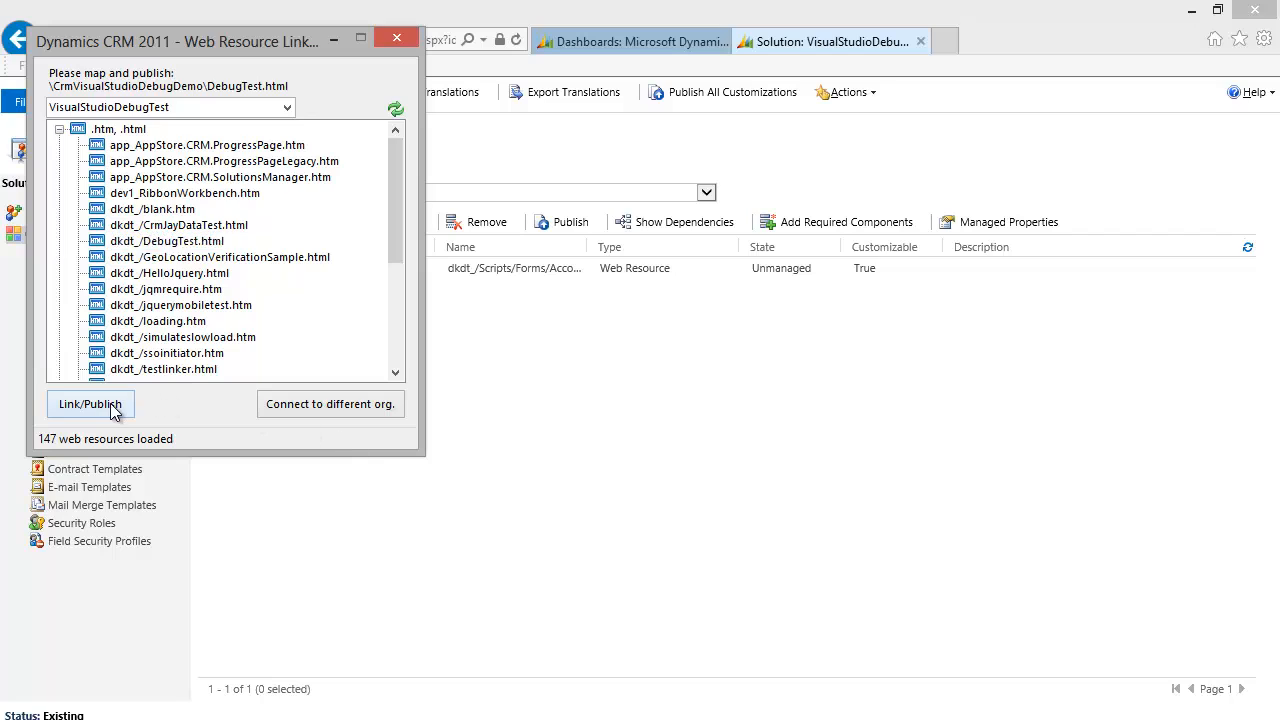
{"action": "left_click", "coordinate": [90, 404]}
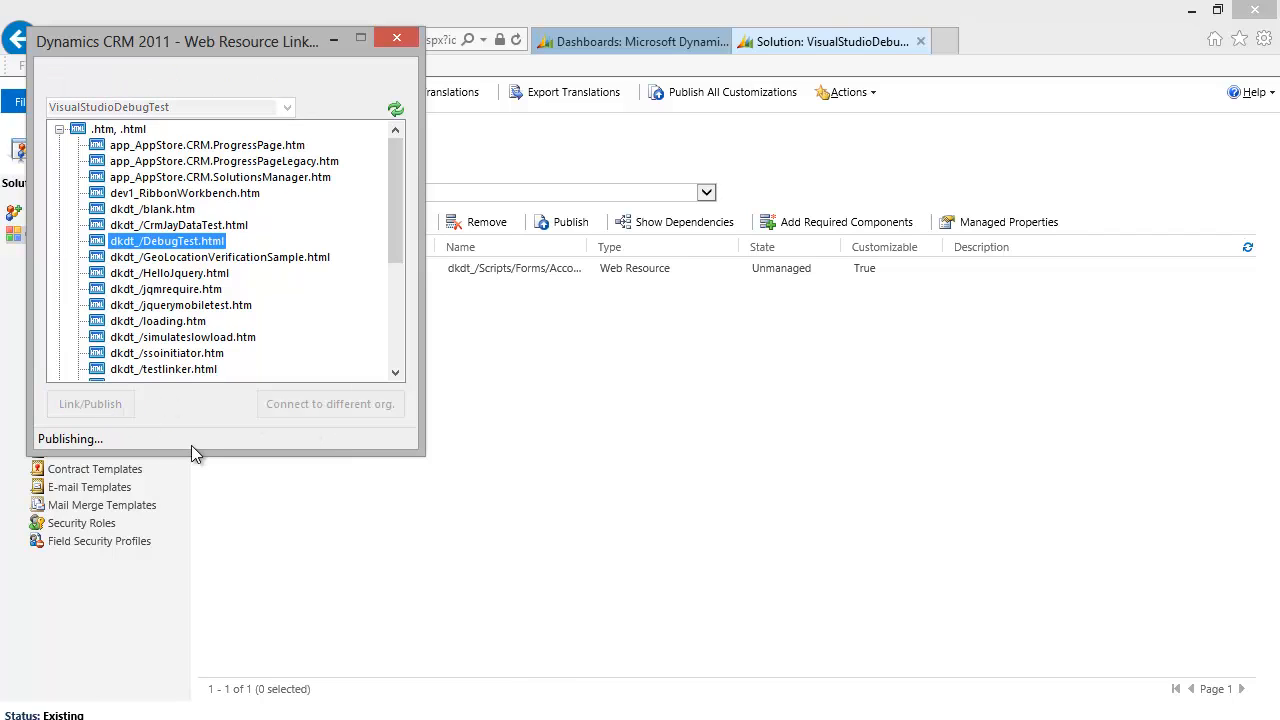
{"action": "mouse_move", "coordinate": [547, 697]}
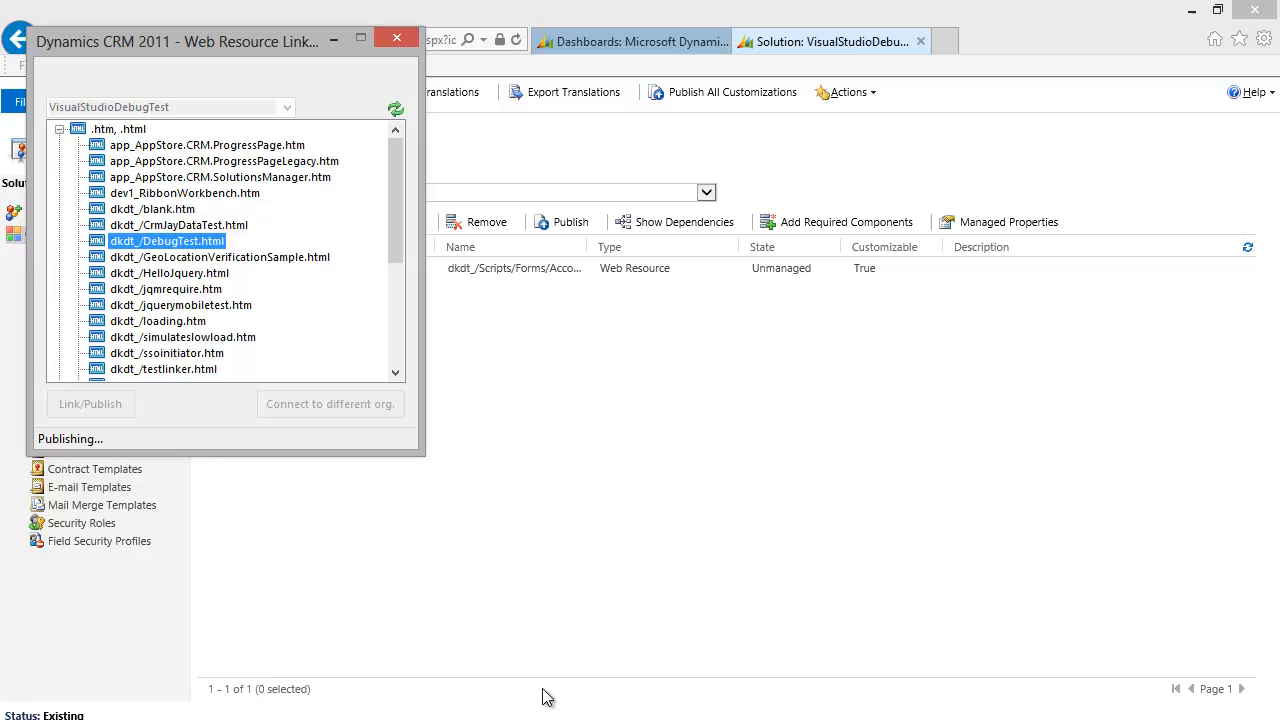
{"action": "left_click", "coordinate": [396, 38]}
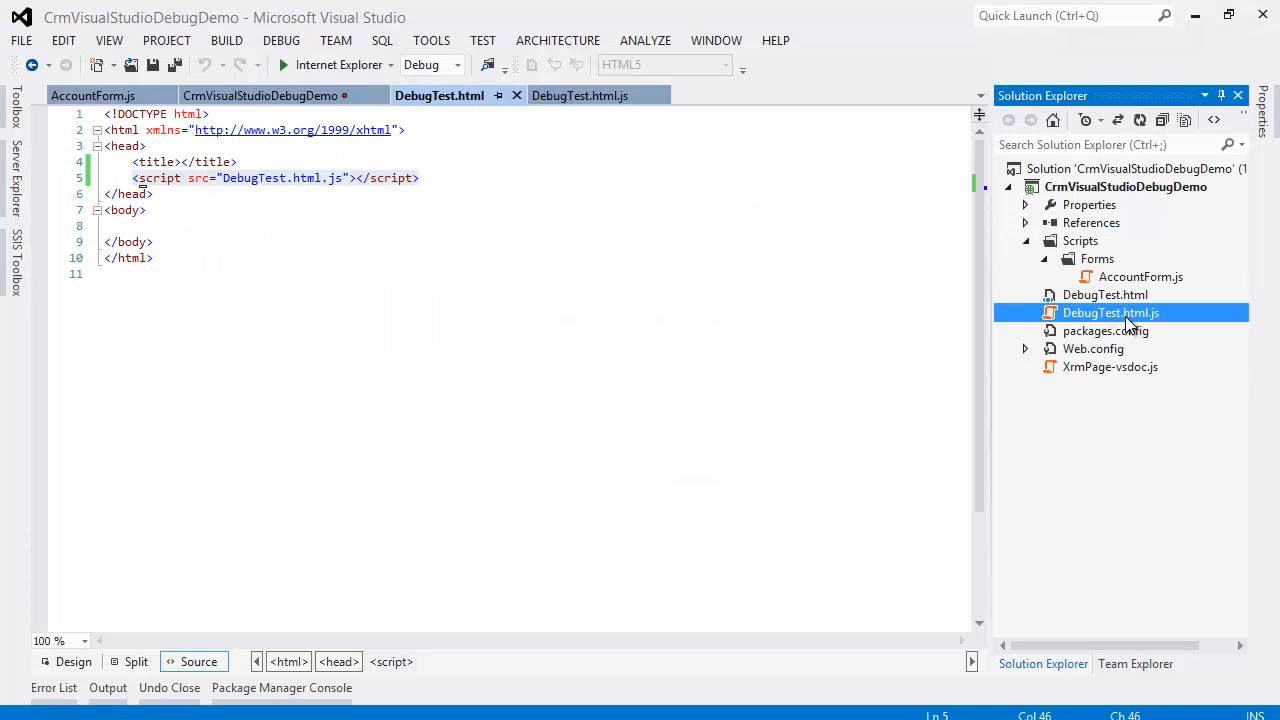
Open DebugTest.html.js and start creating a new web resource for it.
{"action": "left_click", "coordinate": [578, 95]}
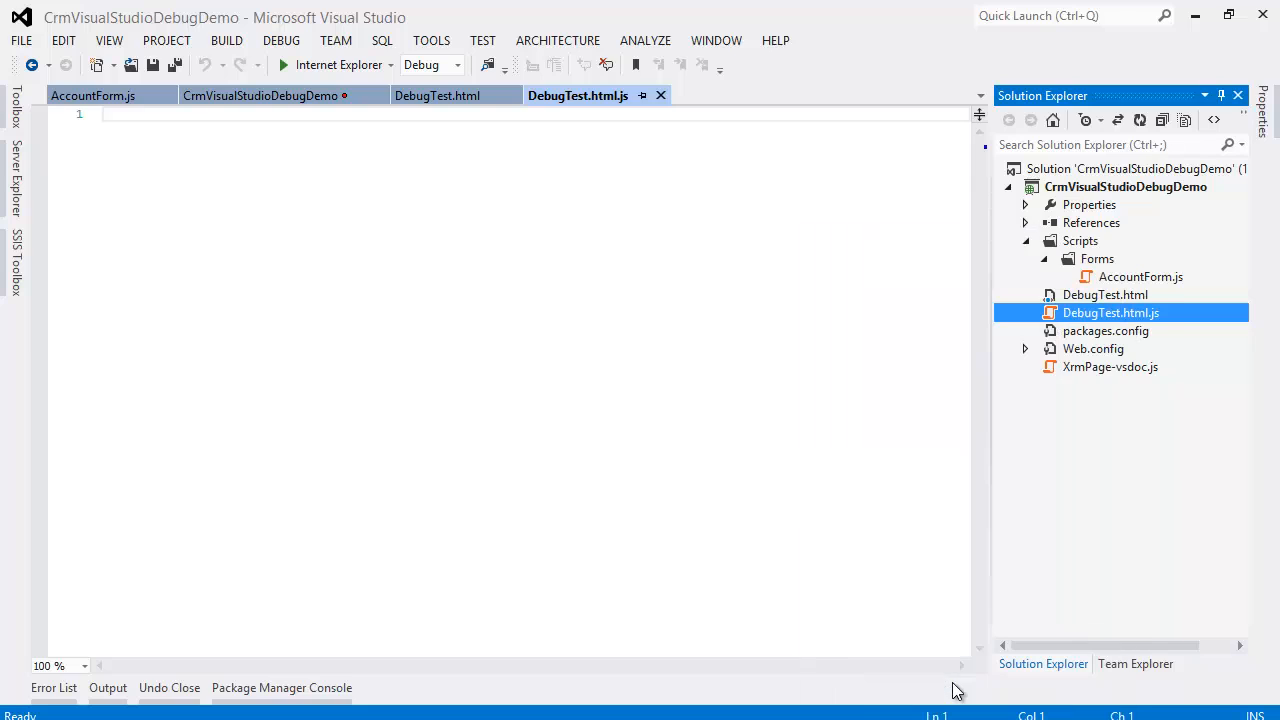
{"action": "mouse_move", "coordinate": [271, 243]}
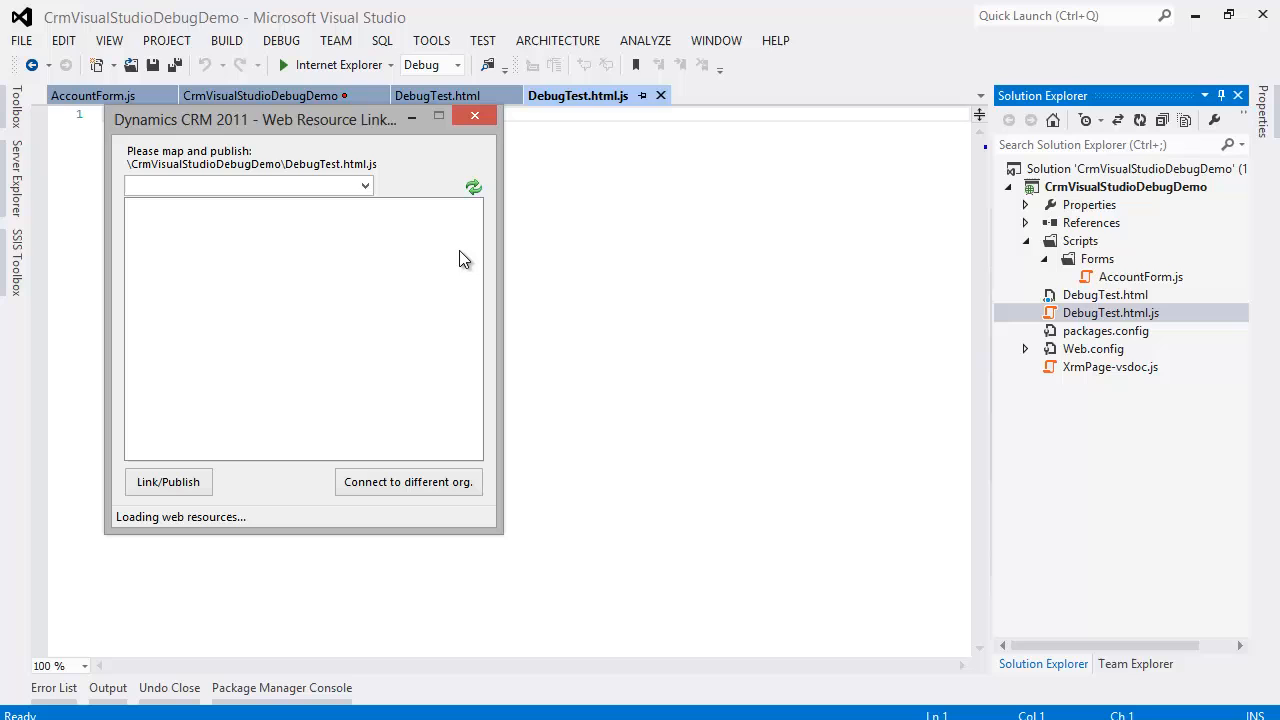
{"action": "left_click", "coordinate": [365, 185]}
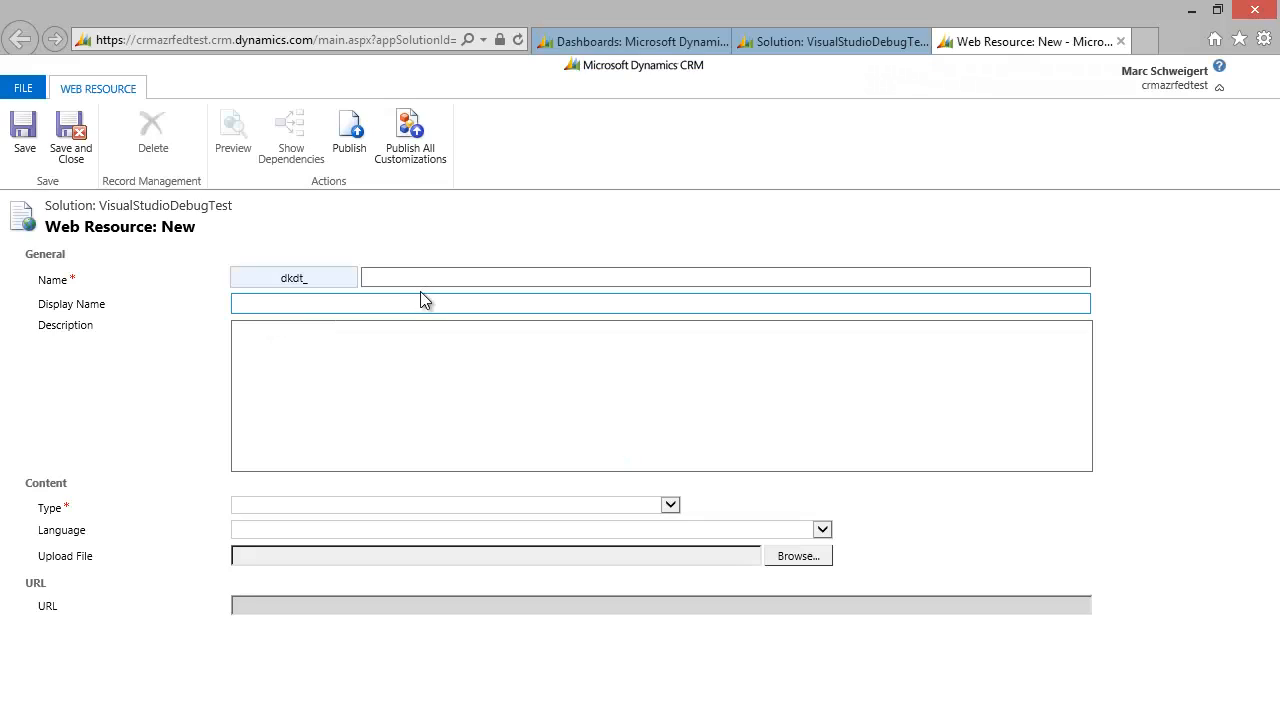
Save a Script (JScript) web resource named /DebugTest.html.js and close its tab.
{"action": "type", "text": "/DebugTest.html"}
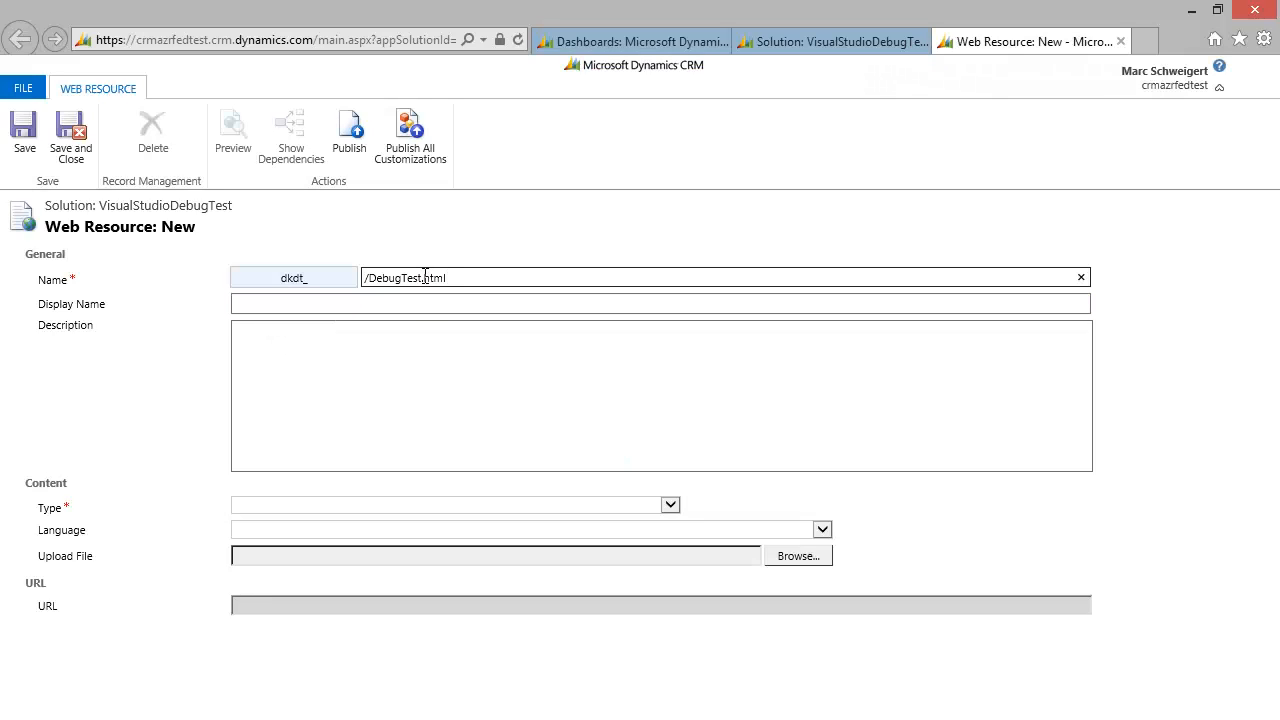
{"action": "type", "text": ".js"}
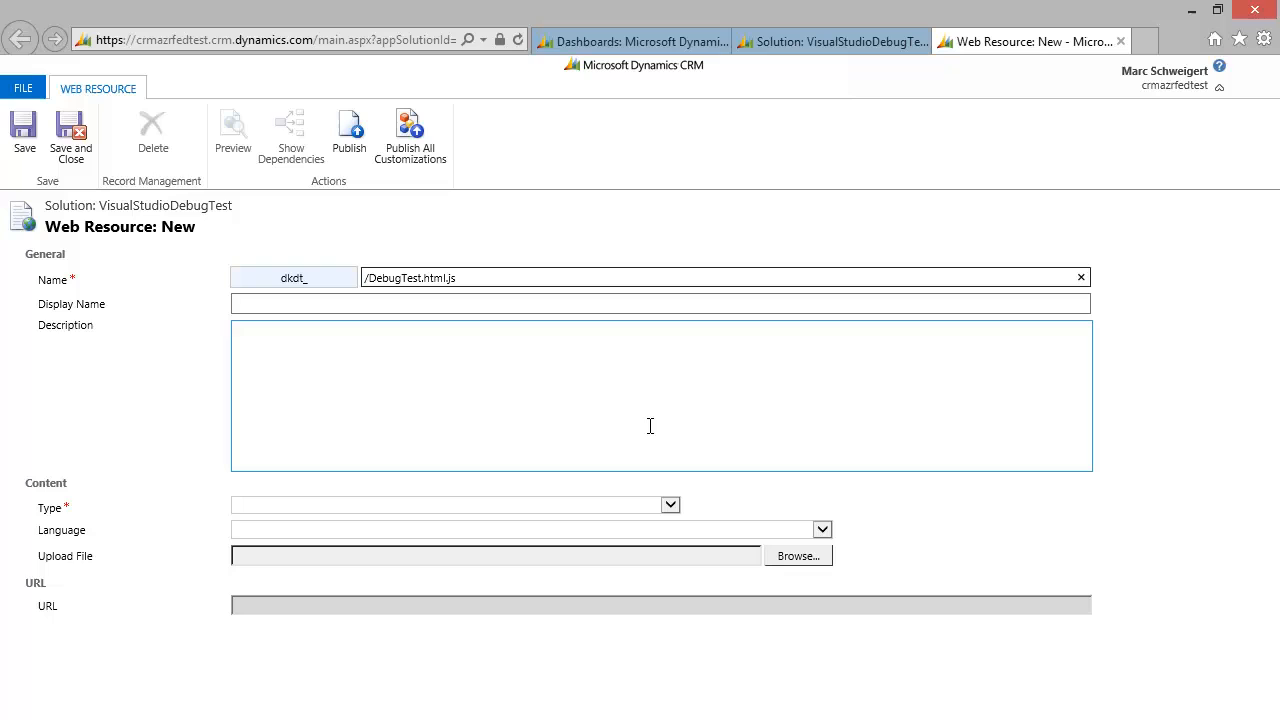
{"action": "left_click", "coordinate": [670, 504]}
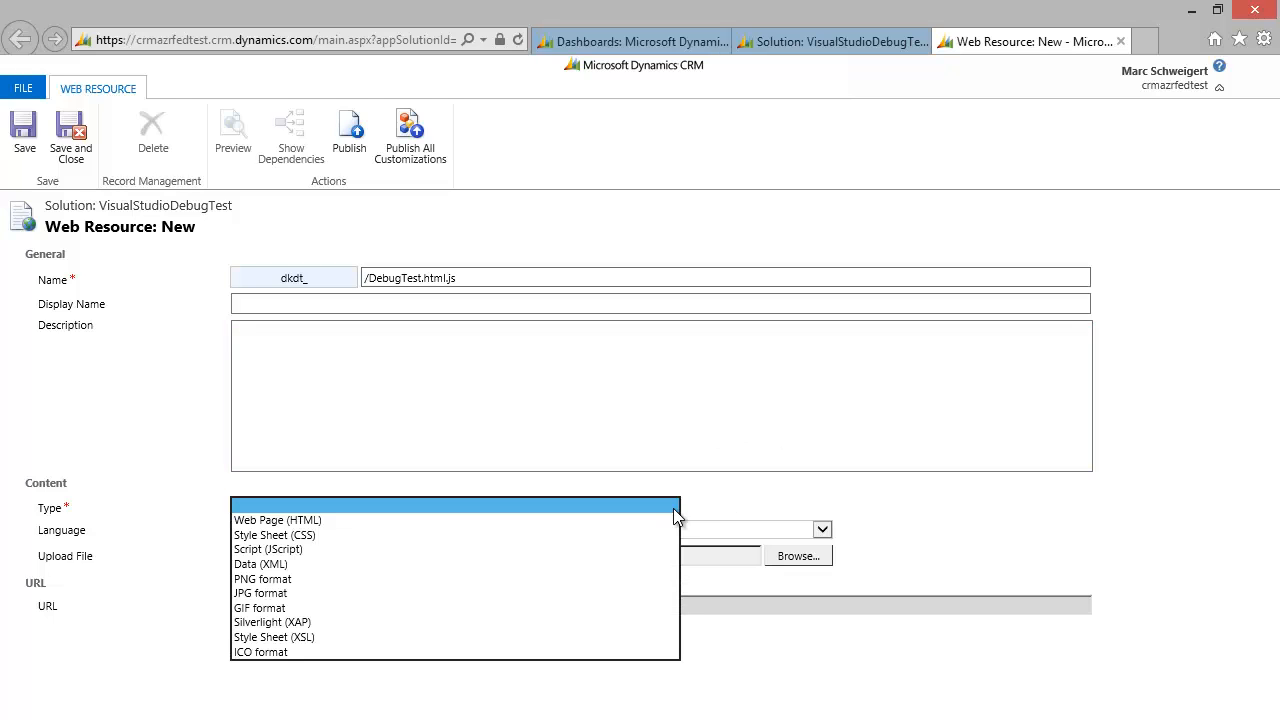
{"action": "mouse_move", "coordinate": [650, 549]}
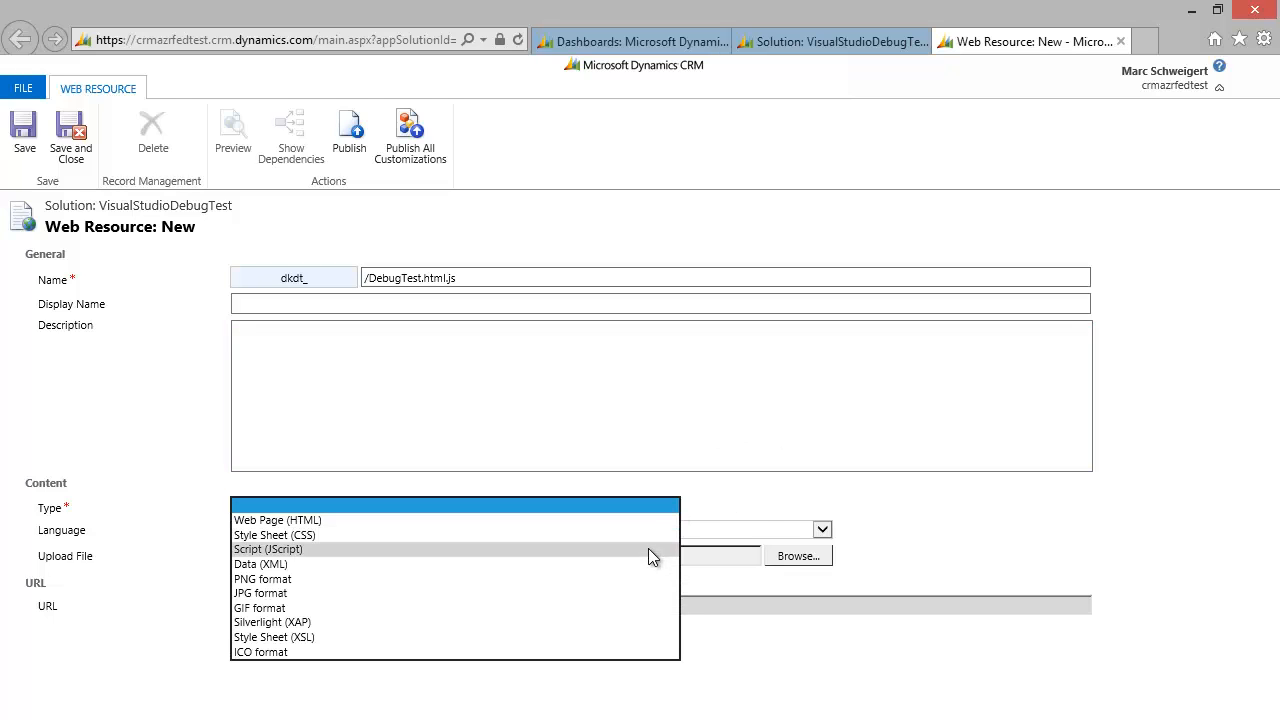
{"action": "left_click", "coordinate": [70, 135]}
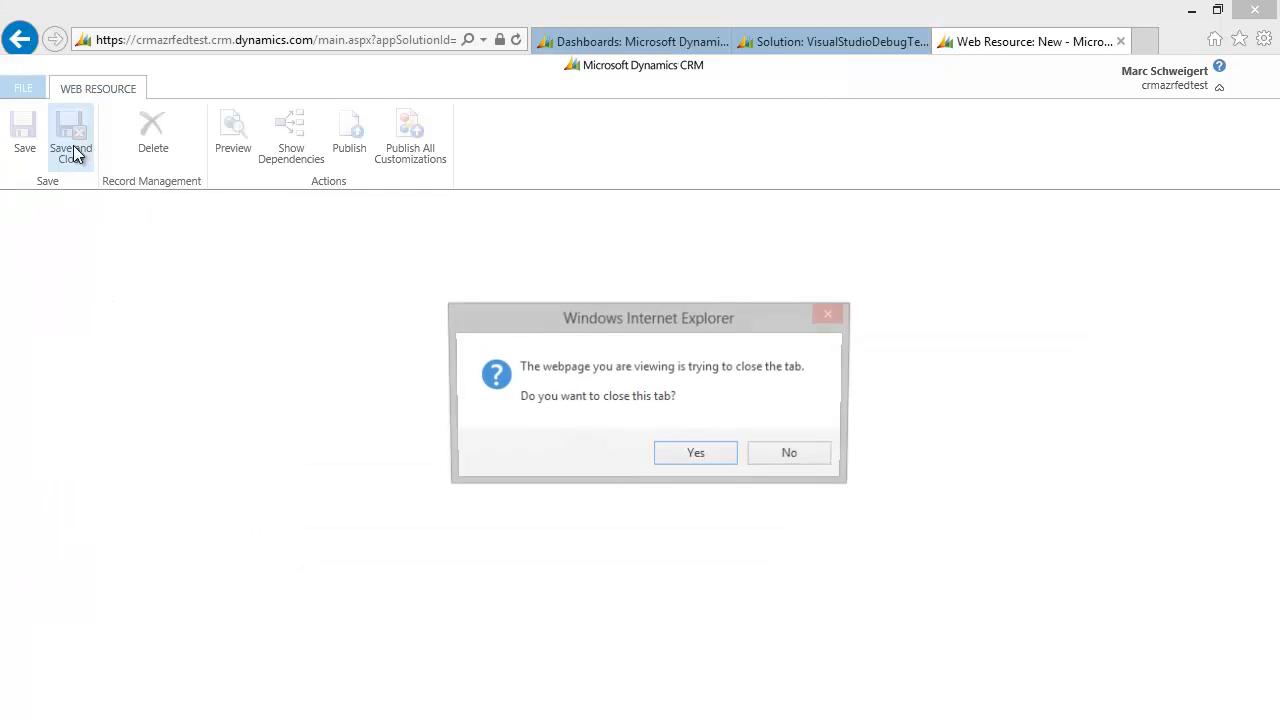
{"action": "left_click", "coordinate": [695, 452]}
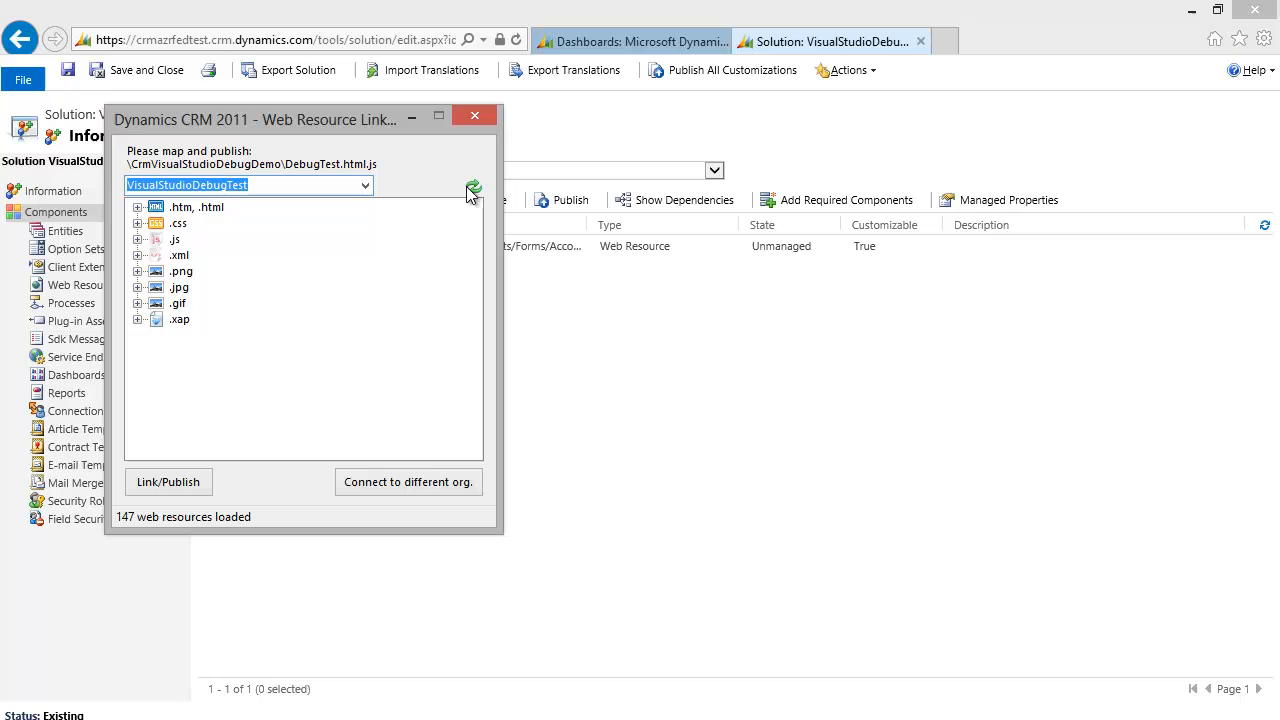
Refresh the linker list and publish DebugTest.html.js to dkdt_/DebugTest.html.js.
{"action": "left_click", "coordinate": [473, 187]}
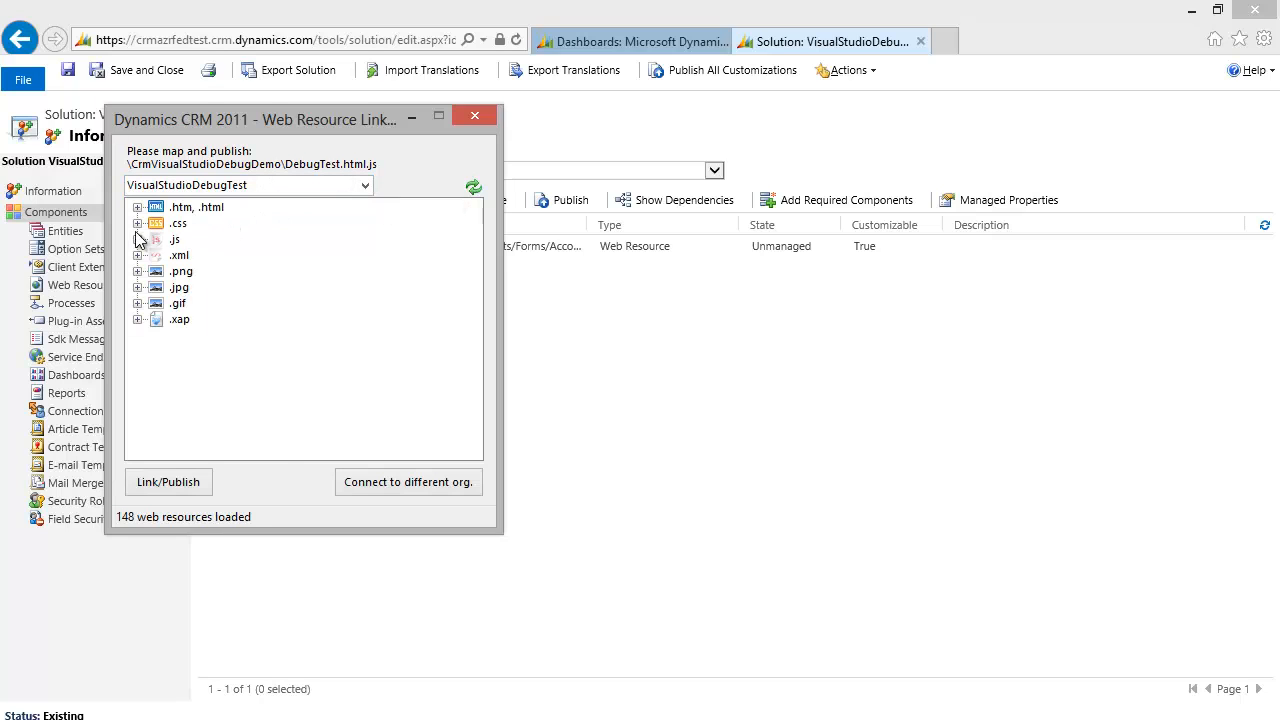
{"action": "left_click", "coordinate": [137, 239]}
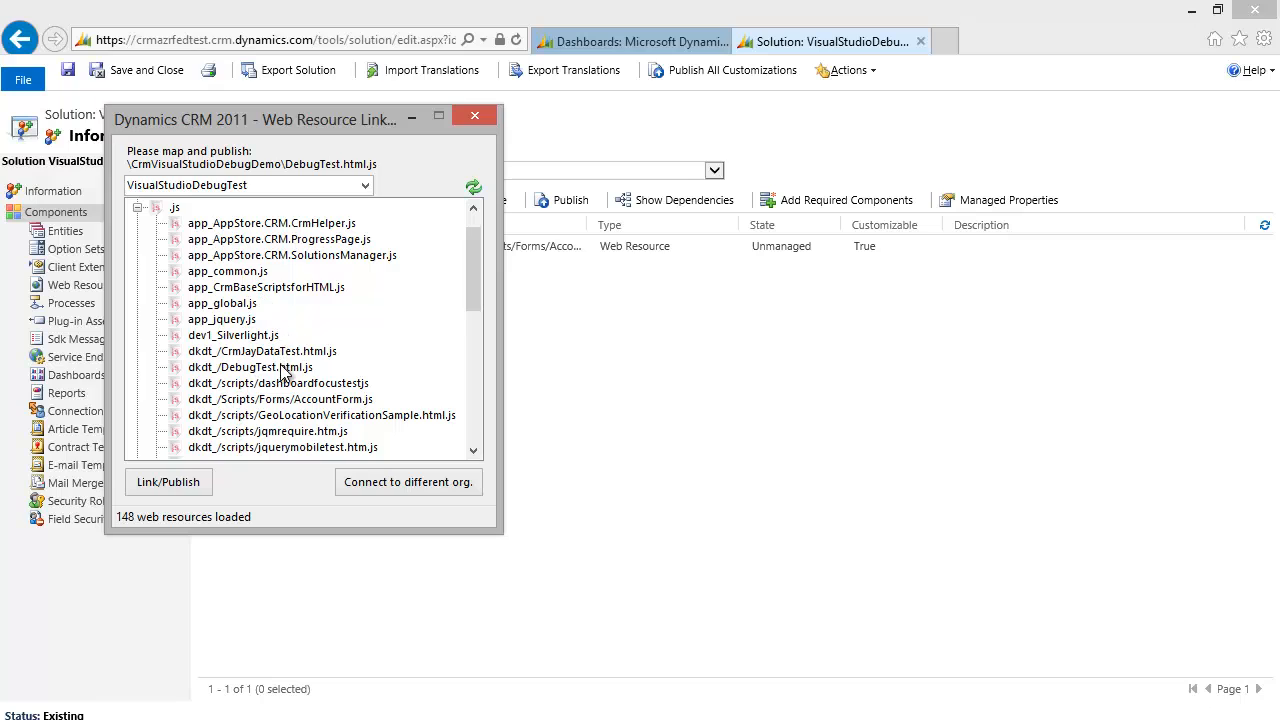
{"action": "left_click", "coordinate": [168, 482]}
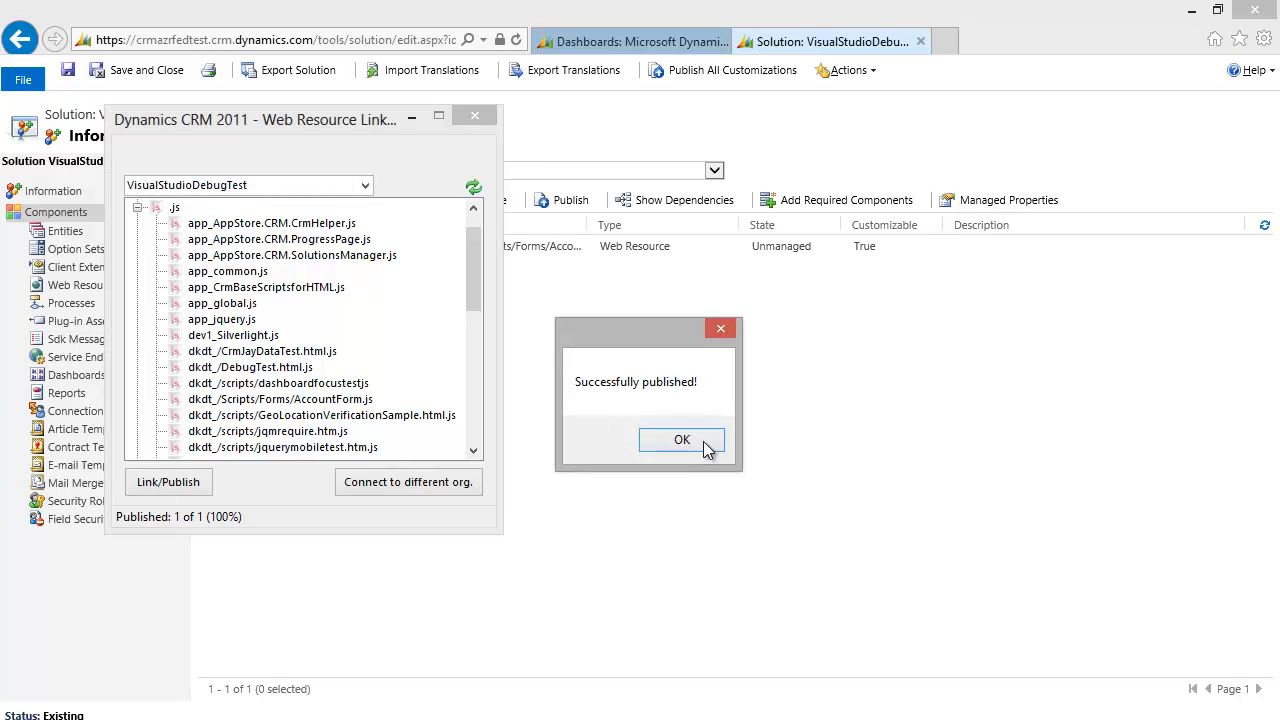
{"action": "left_click", "coordinate": [682, 440]}
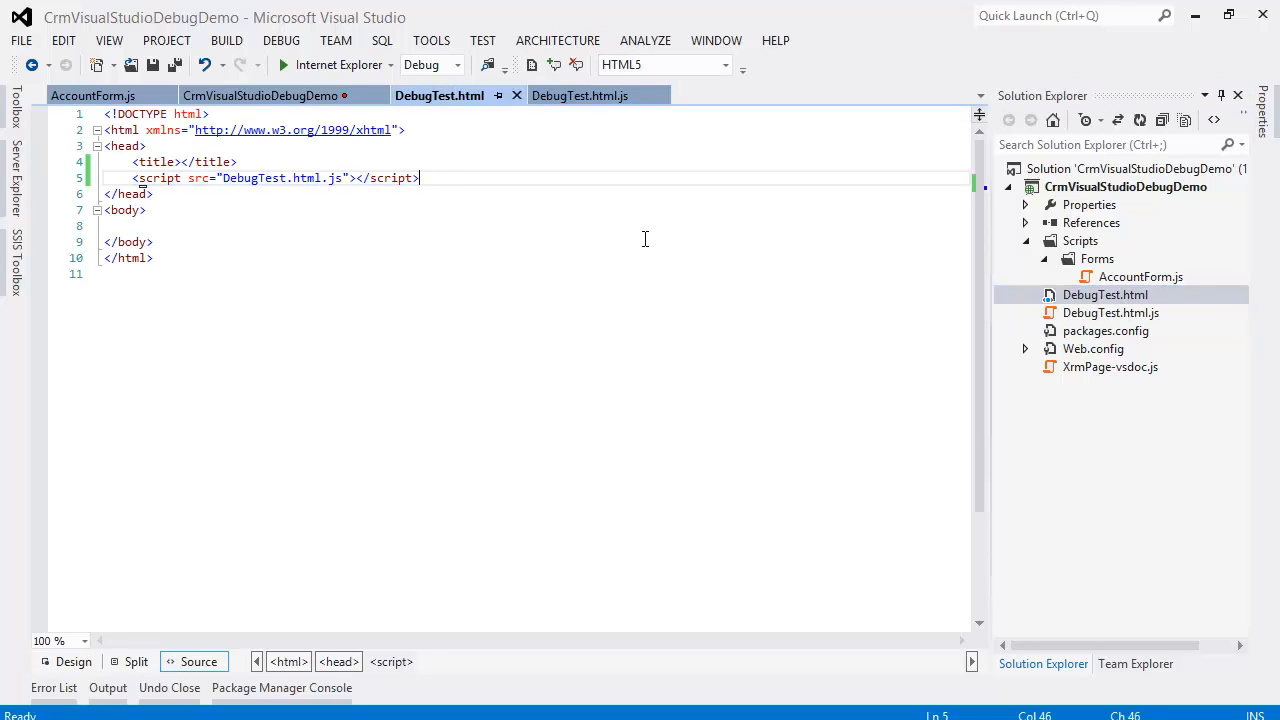
Add ClientGlobalContext.js.aspx and jQuery 1.9.0 script tags to DebugTest.html and save all.
{"action": "key", "text": "Return"}
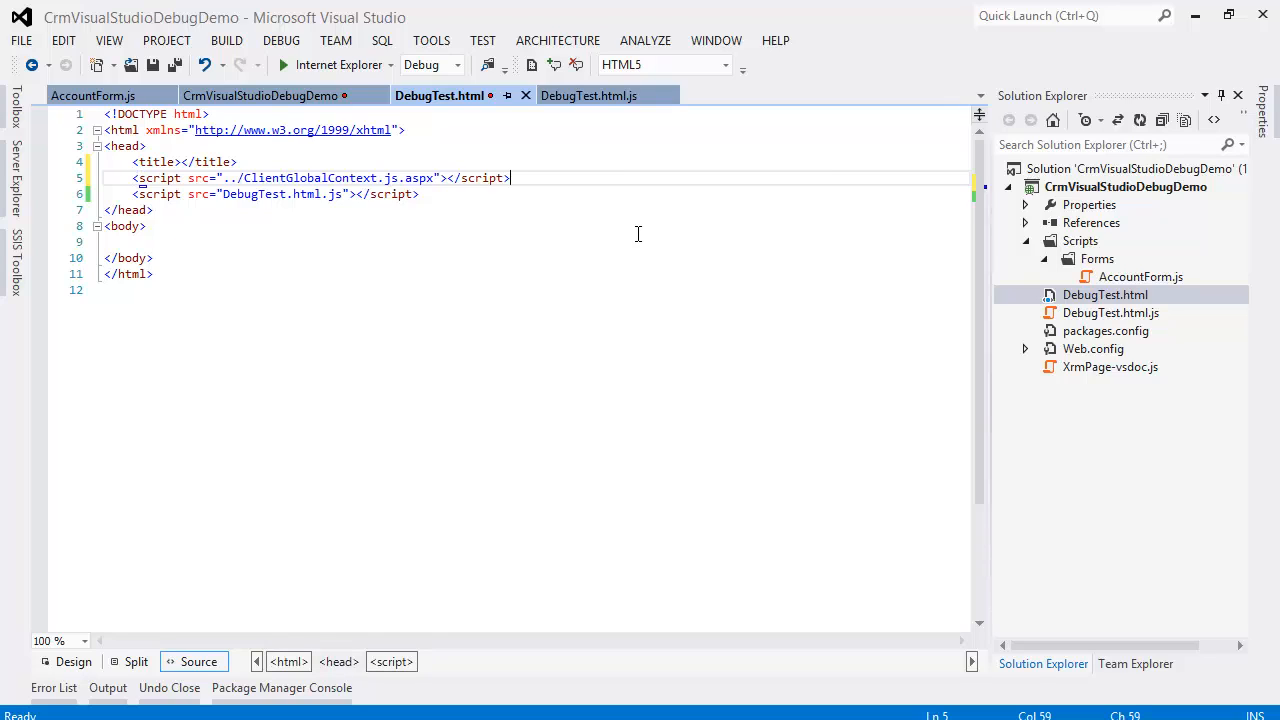
{"action": "key", "text": "Return"}
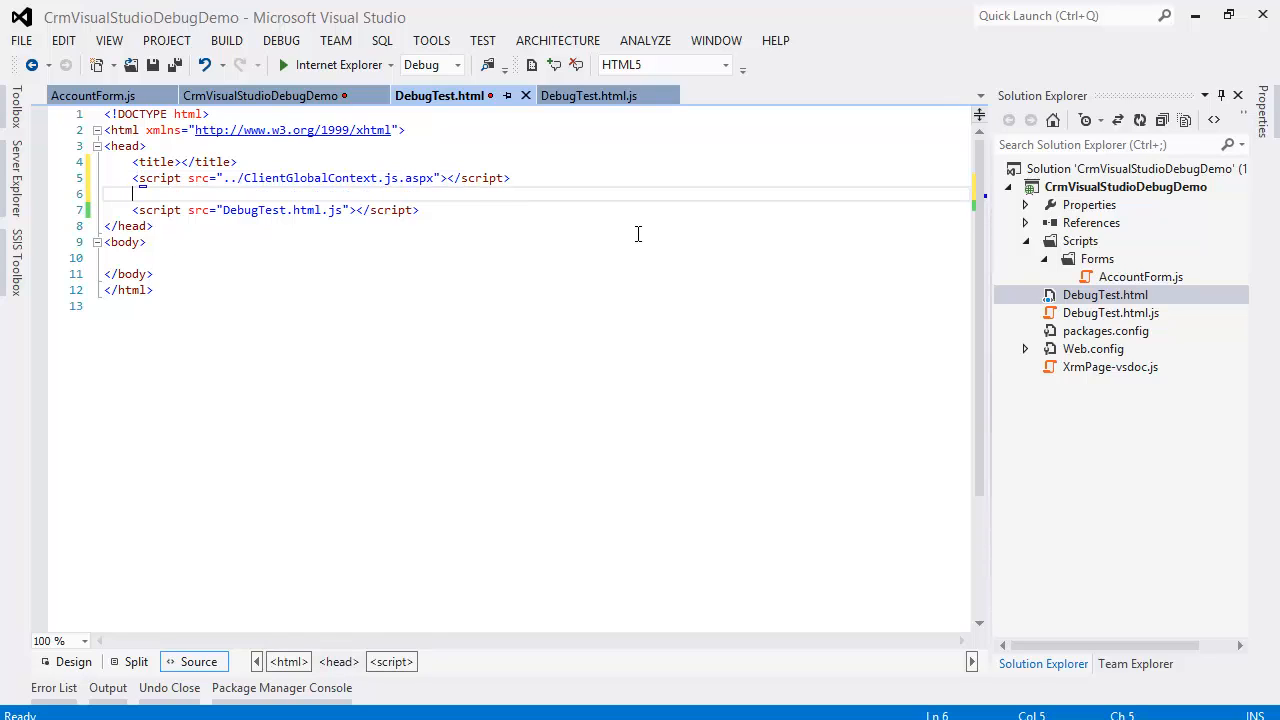
{"action": "type", "text": "jquery-1.9.0.min.js\"></script>"}
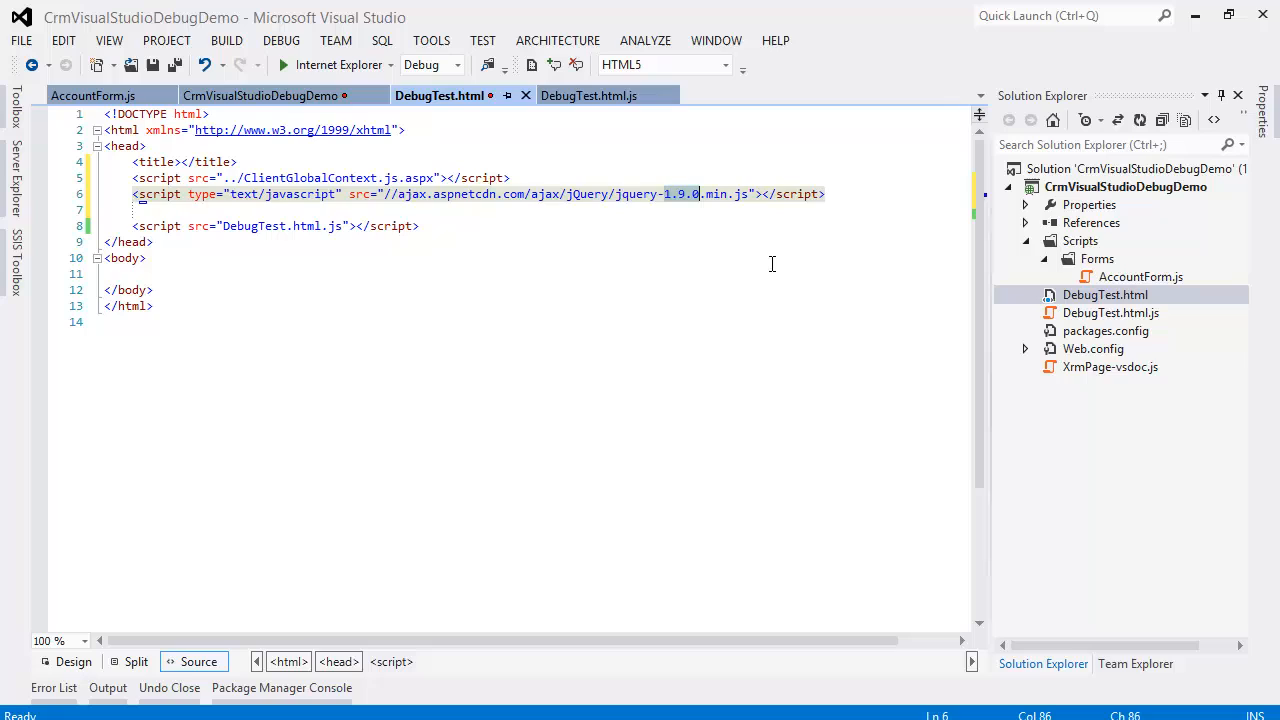
{"action": "key", "text": "Delete"}
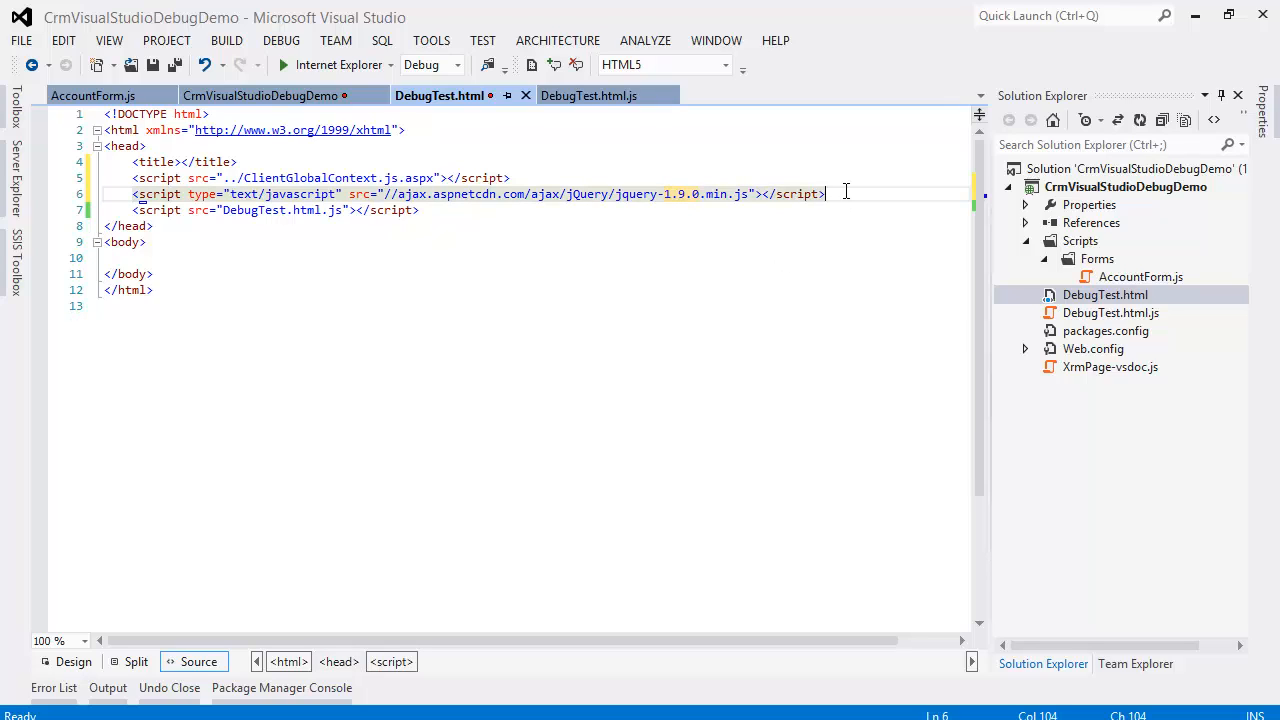
{"action": "left_click", "coordinate": [388, 194]}
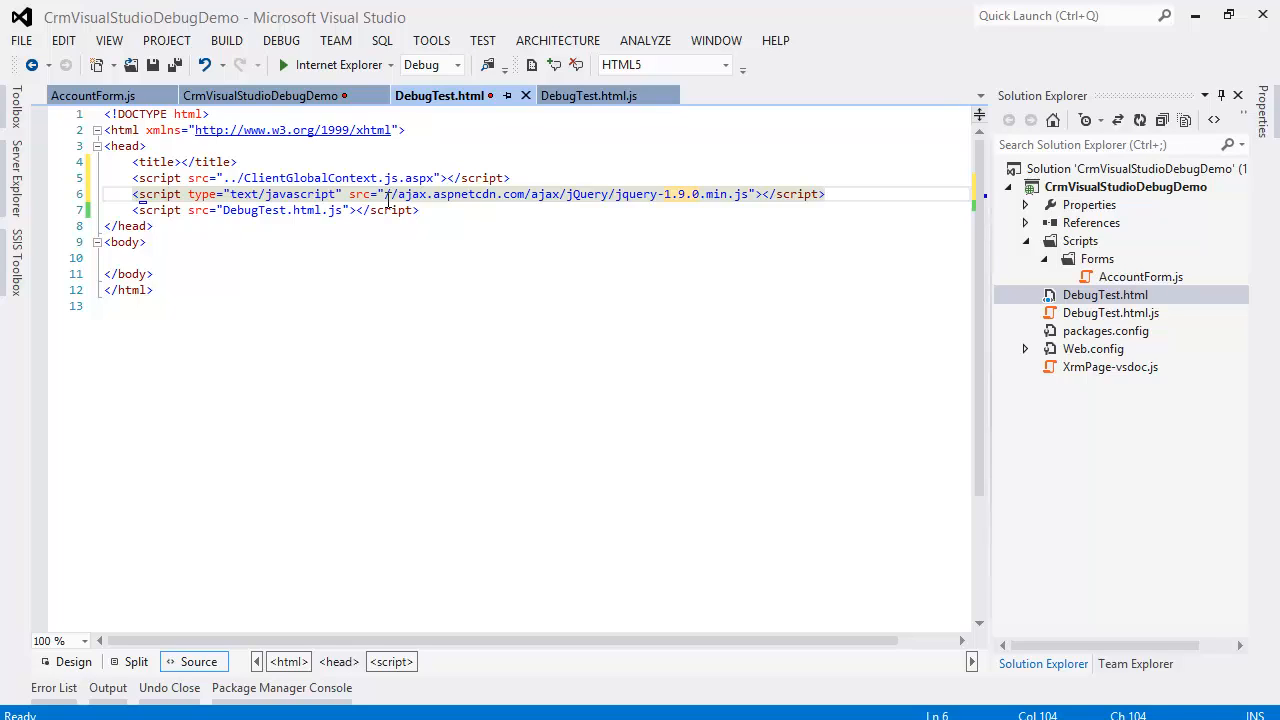
{"action": "mouse_move", "coordinate": [175, 65]}
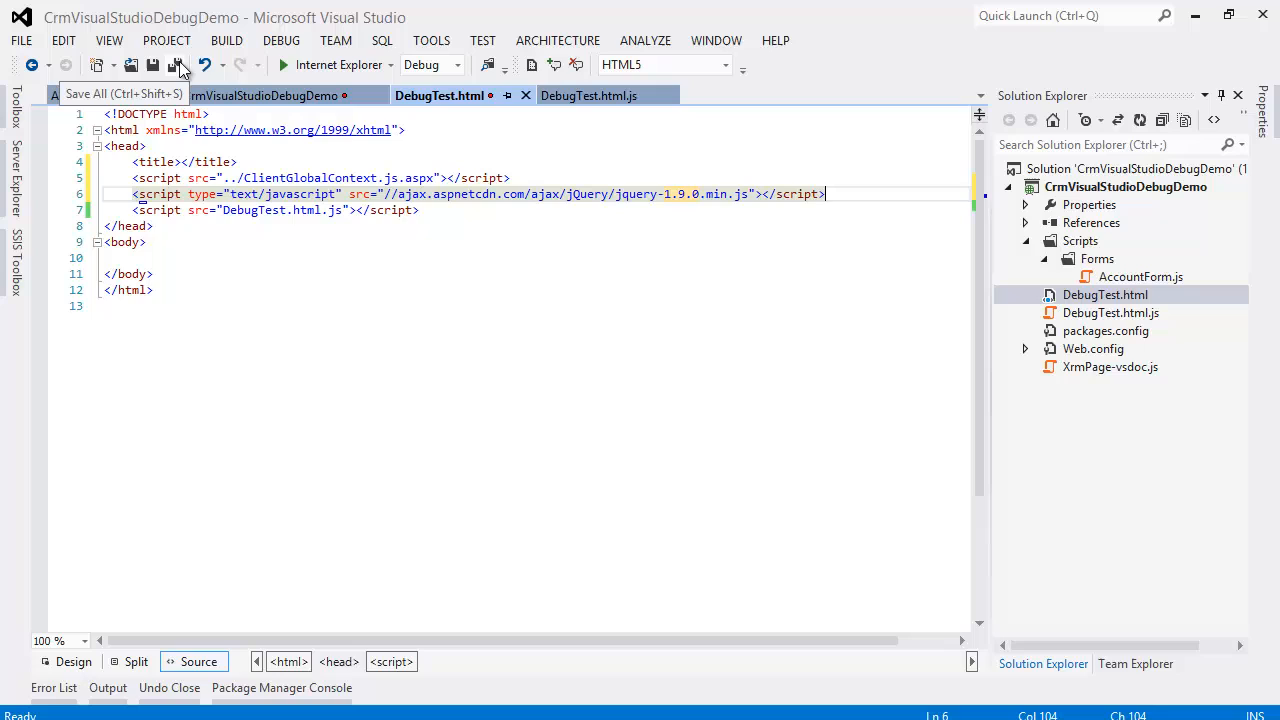
{"action": "left_click", "coordinate": [174, 64]}
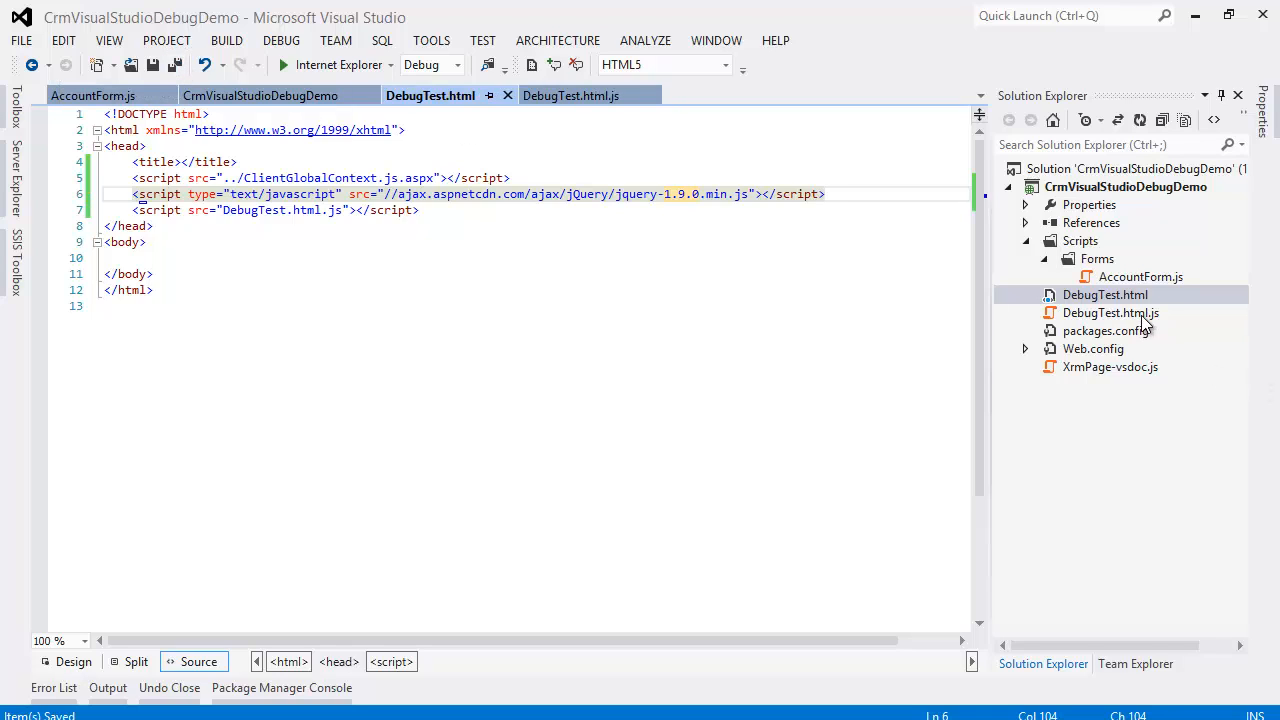
Add a reference comment to jquery-1.9.0.min.js at the top of DebugTest.html.js.
{"action": "left_click", "coordinate": [375, 194]}
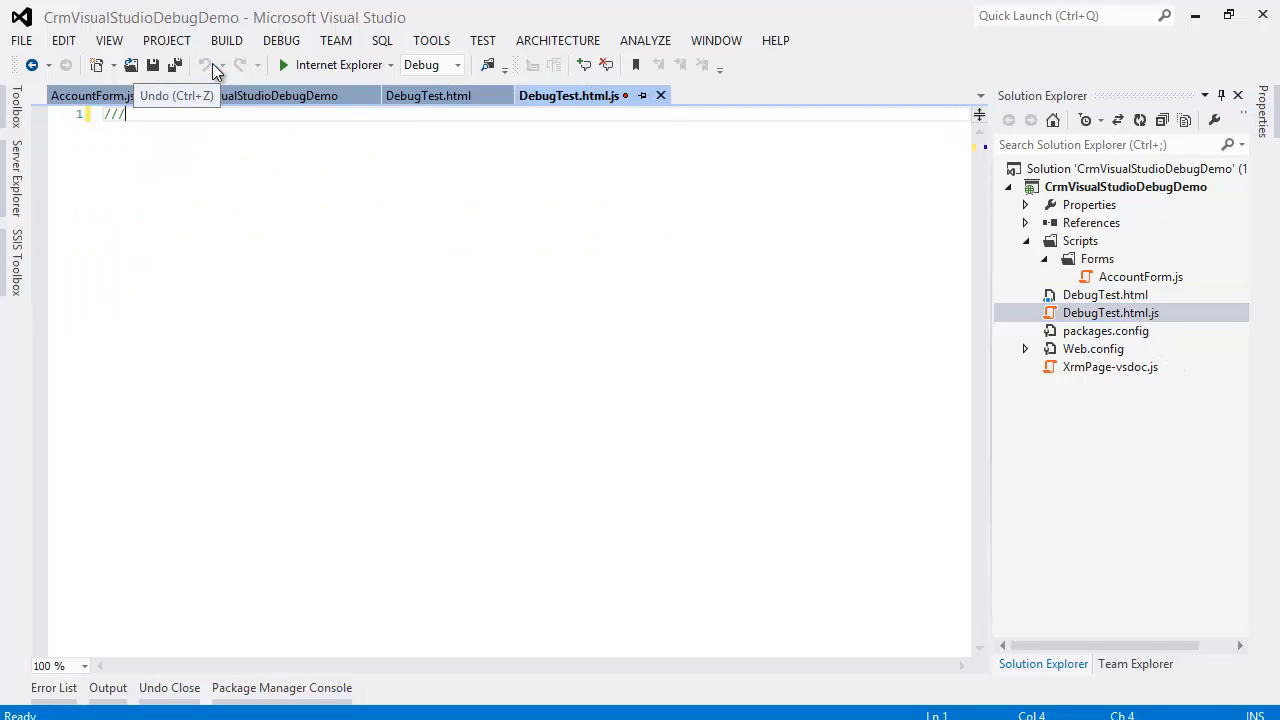
{"action": "type", "text": "<refe"}
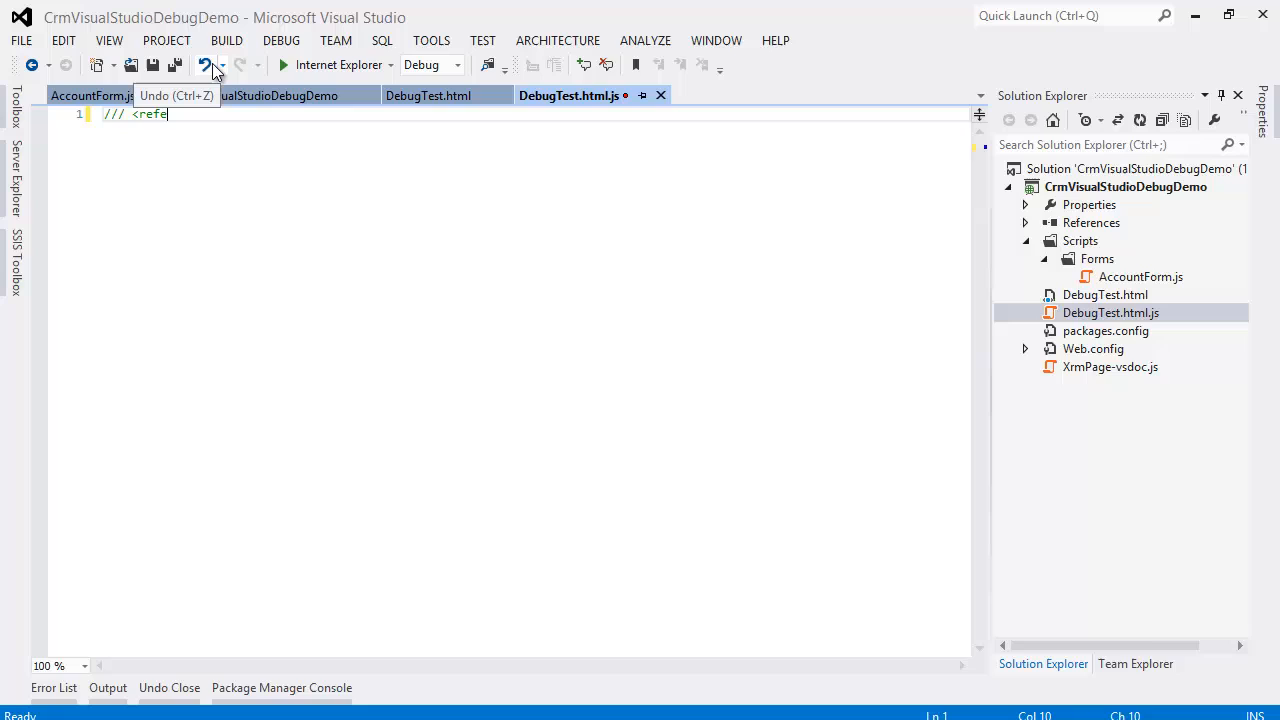
{"action": "type", "text": "rence pa"}
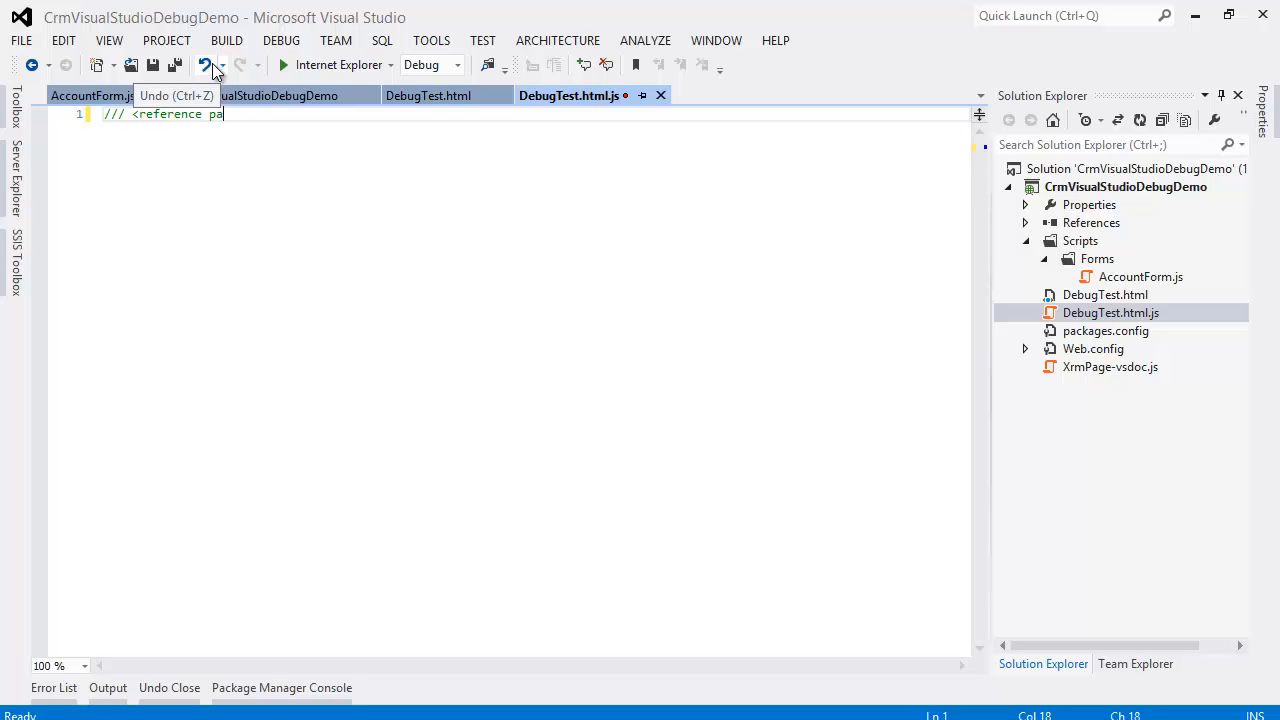
{"action": "type", "text": "th=\""}
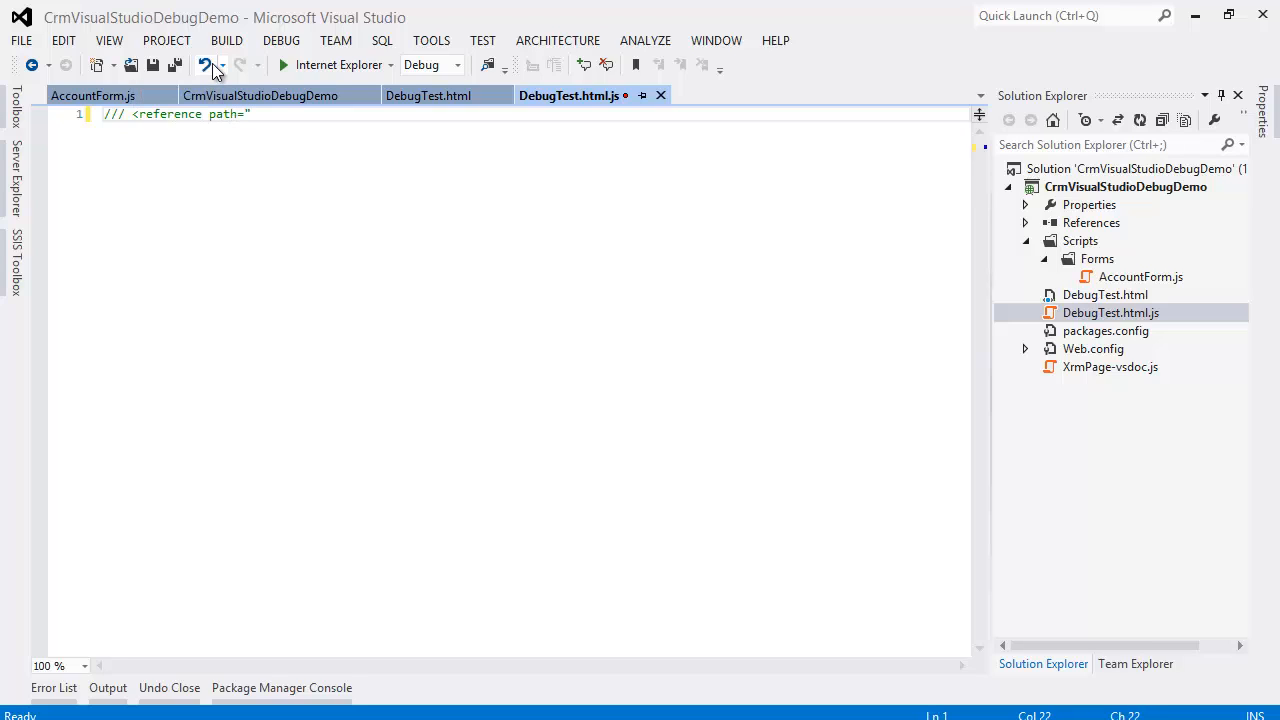
{"action": "type", "text": "//ajax.aspnetcdn.com/ajax/jQuery/jquery-1.9.0.min.js\"/>"}
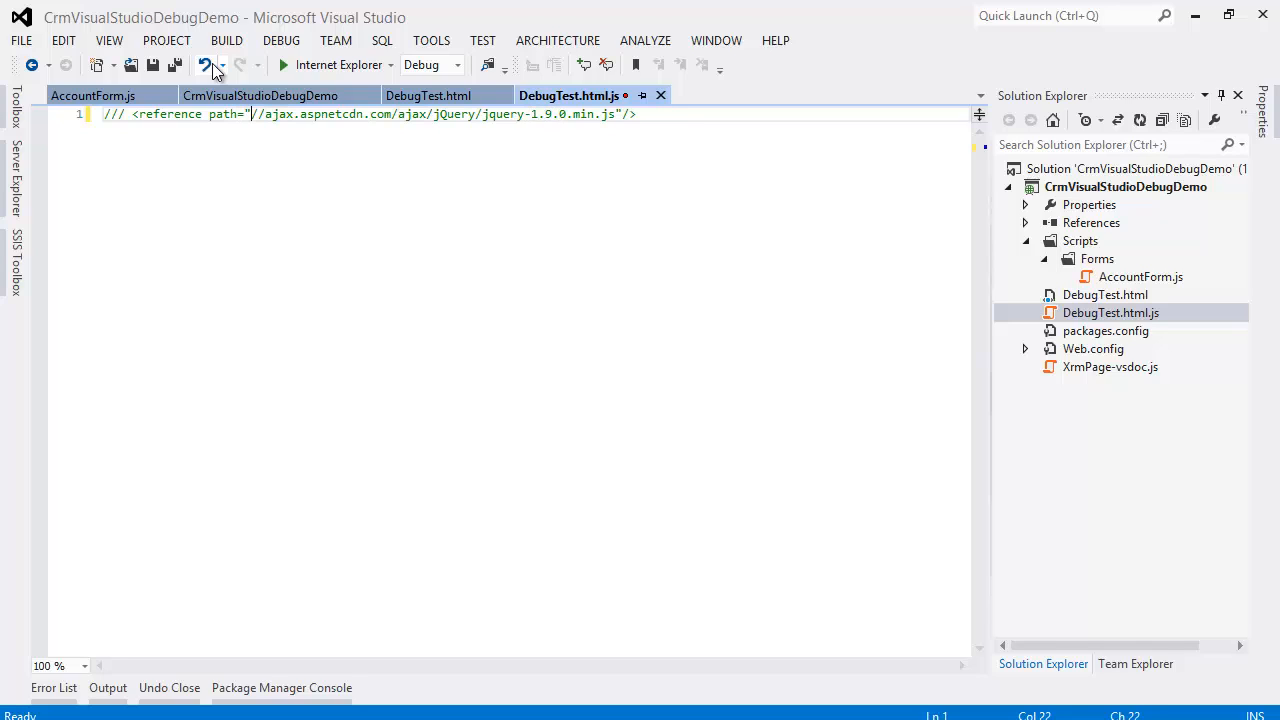
{"action": "type", "text": "htpp"}
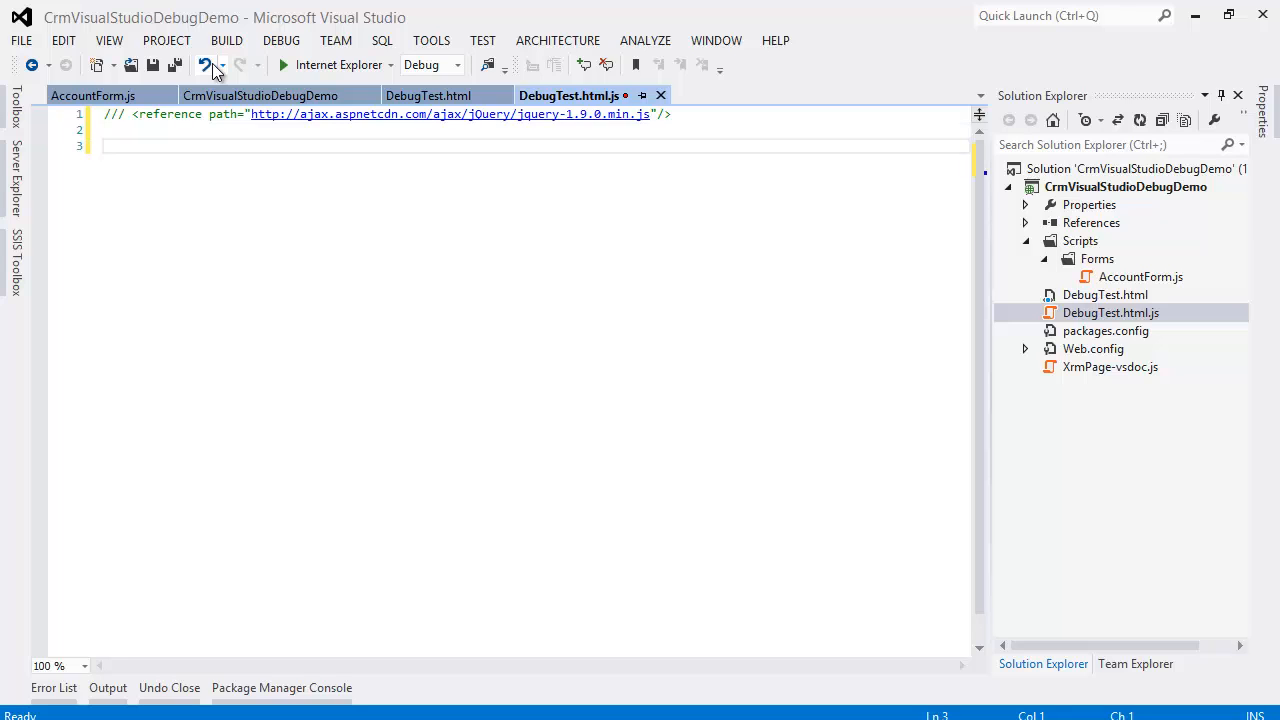
Insert a jQuery document-ready function and begin a ctx variable inside it.
{"action": "type", "text": "jq"}
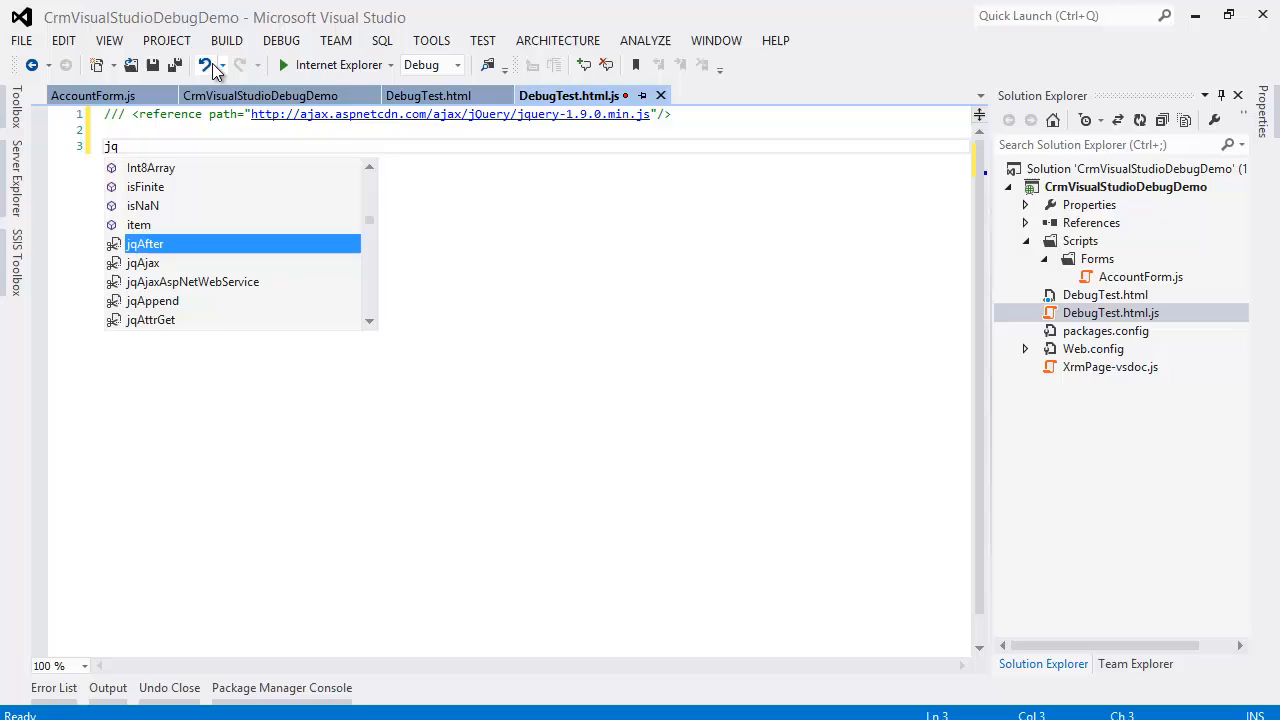
{"action": "type", "text": "doc"}
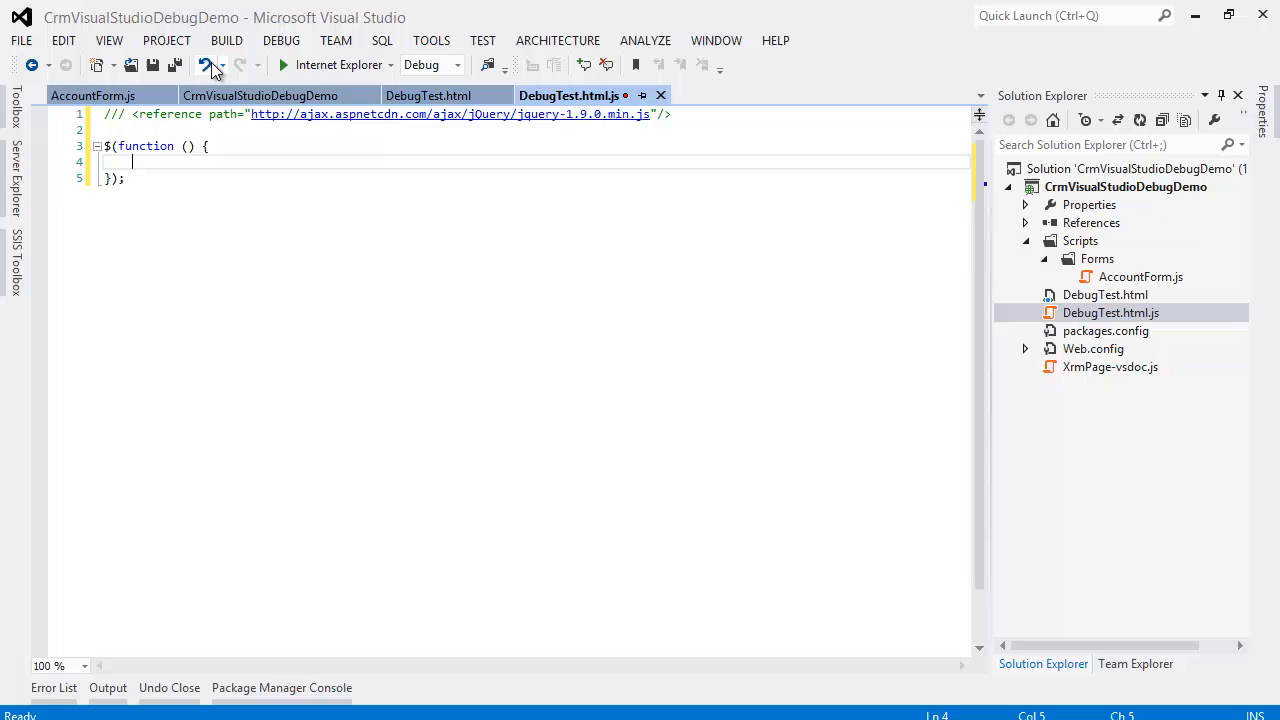
{"action": "left_click", "coordinate": [430, 95]}
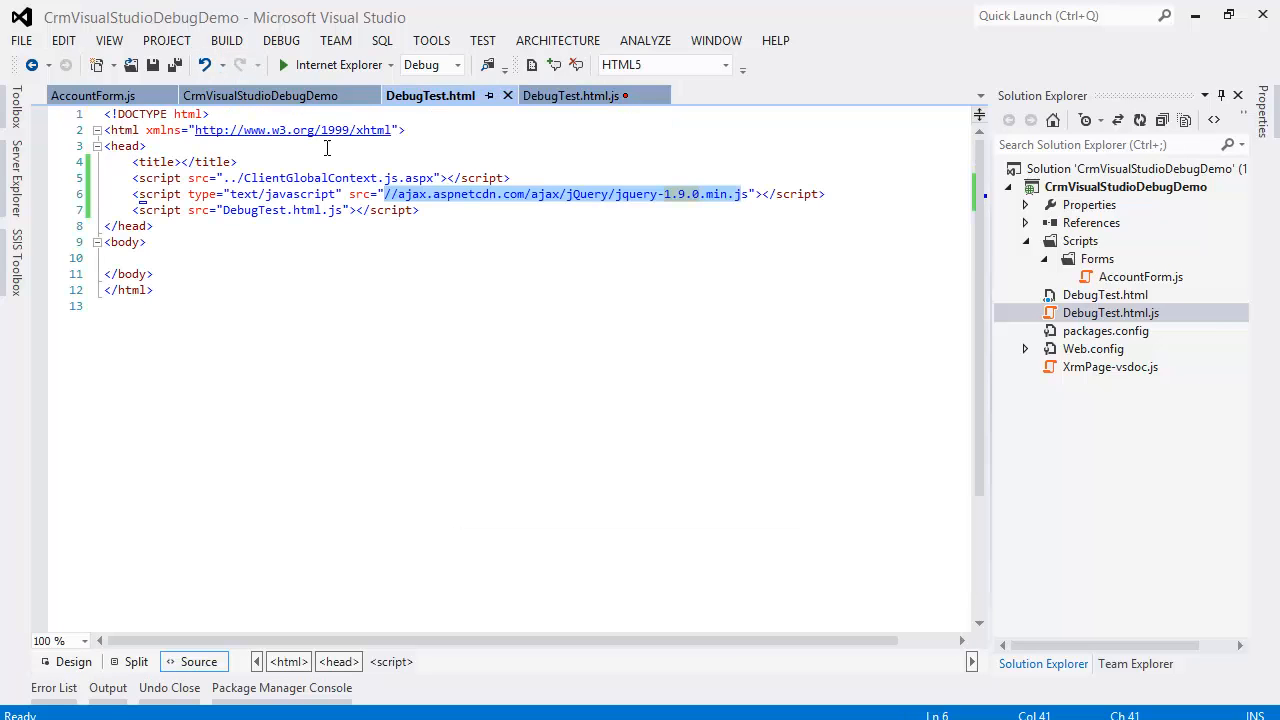
{"action": "mouse_move", "coordinate": [298, 182]}
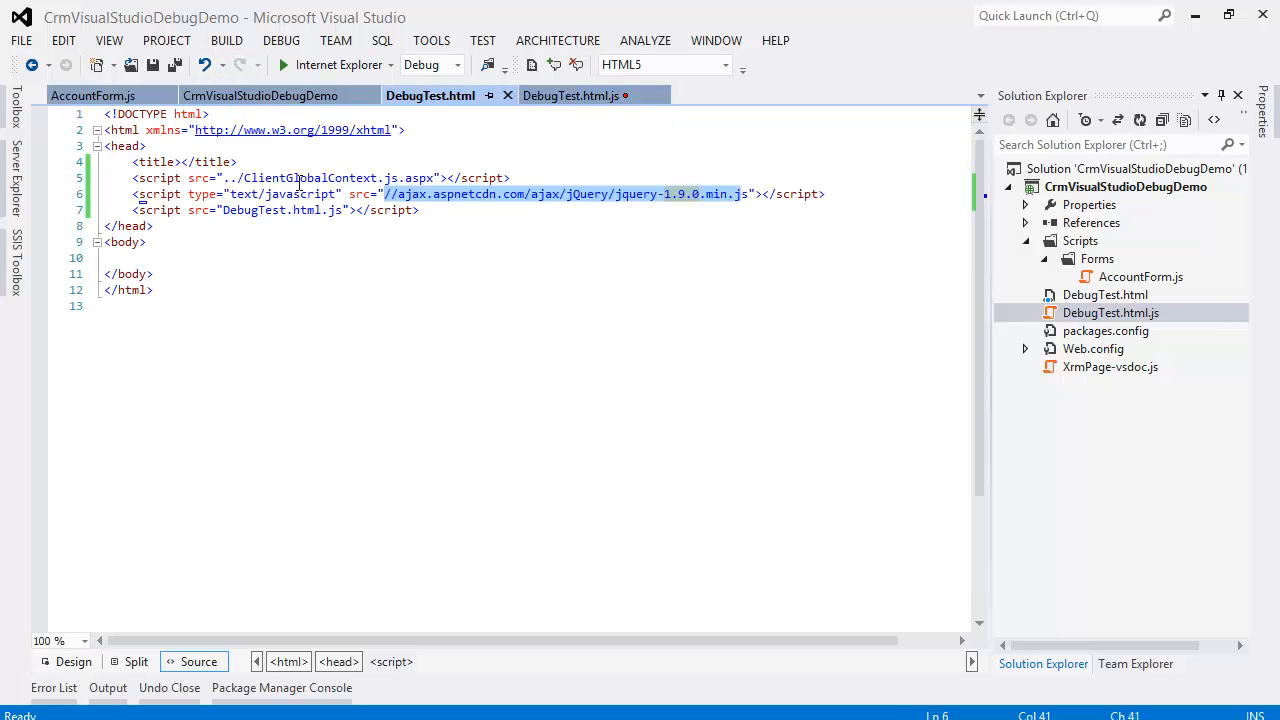
{"action": "left_click", "coordinate": [570, 95]}
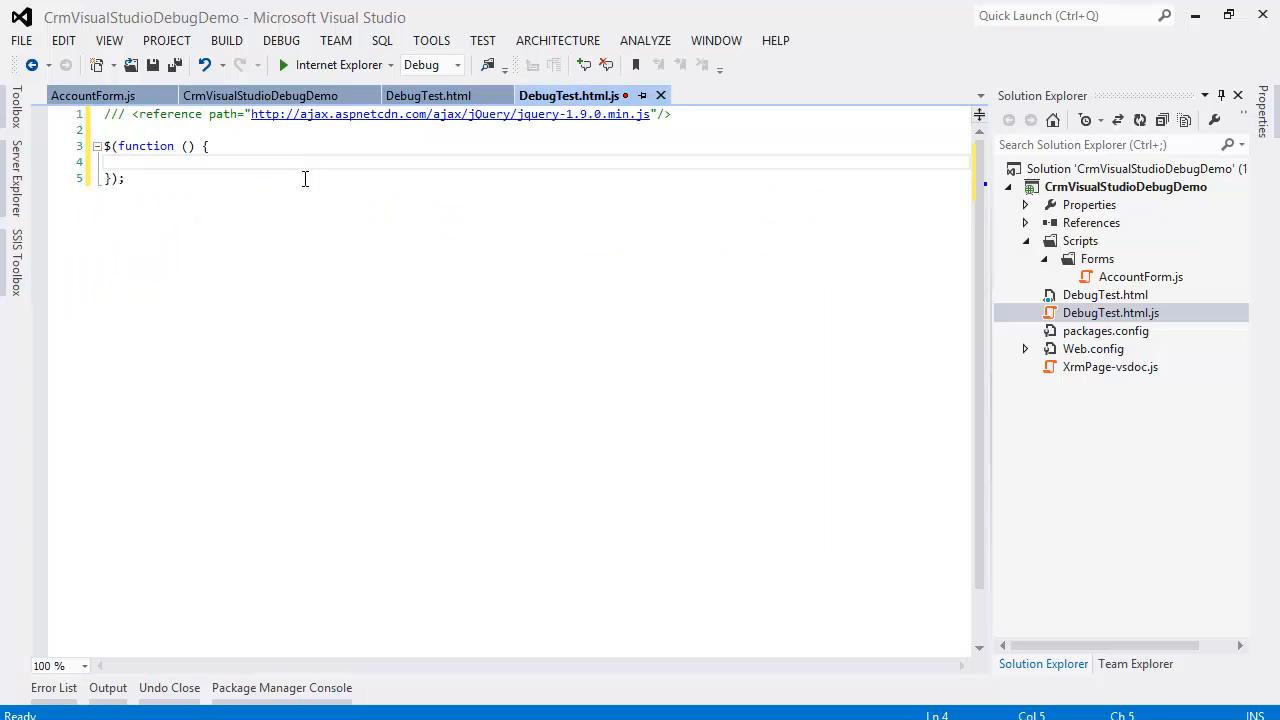
{"action": "type", "text": "var ctx = Get"}
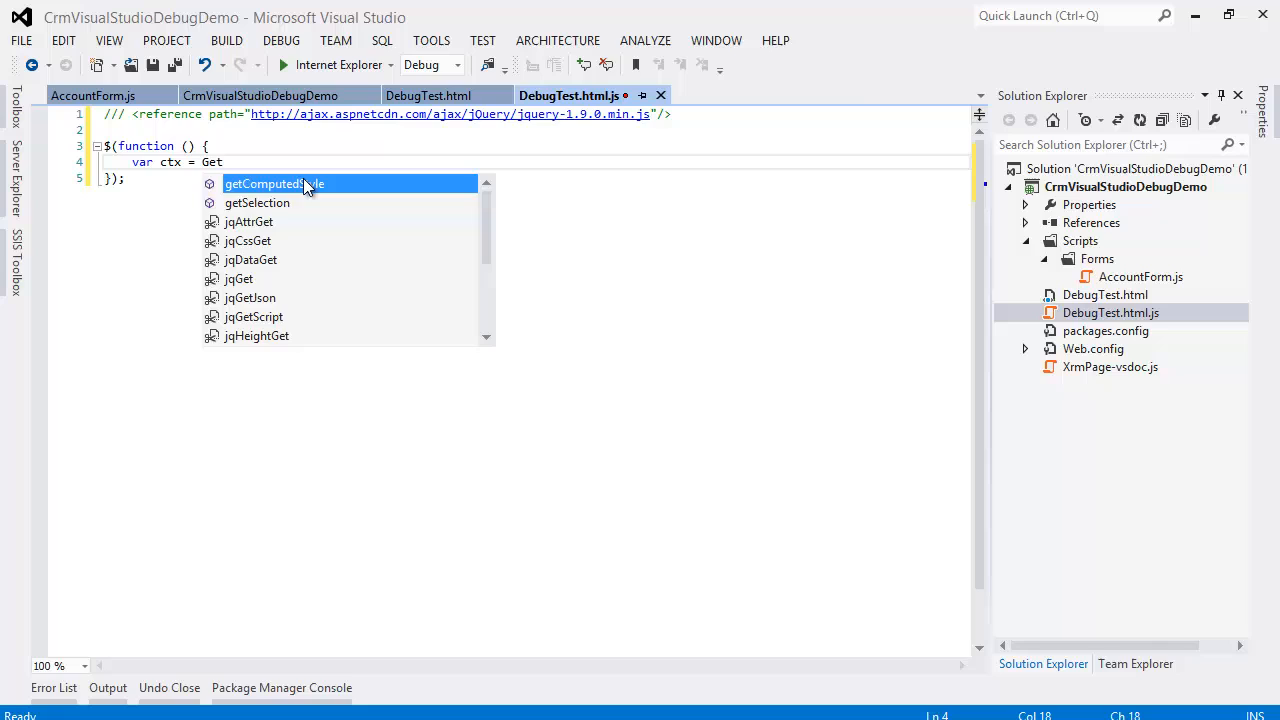
{"action": "type", "text": "C"}
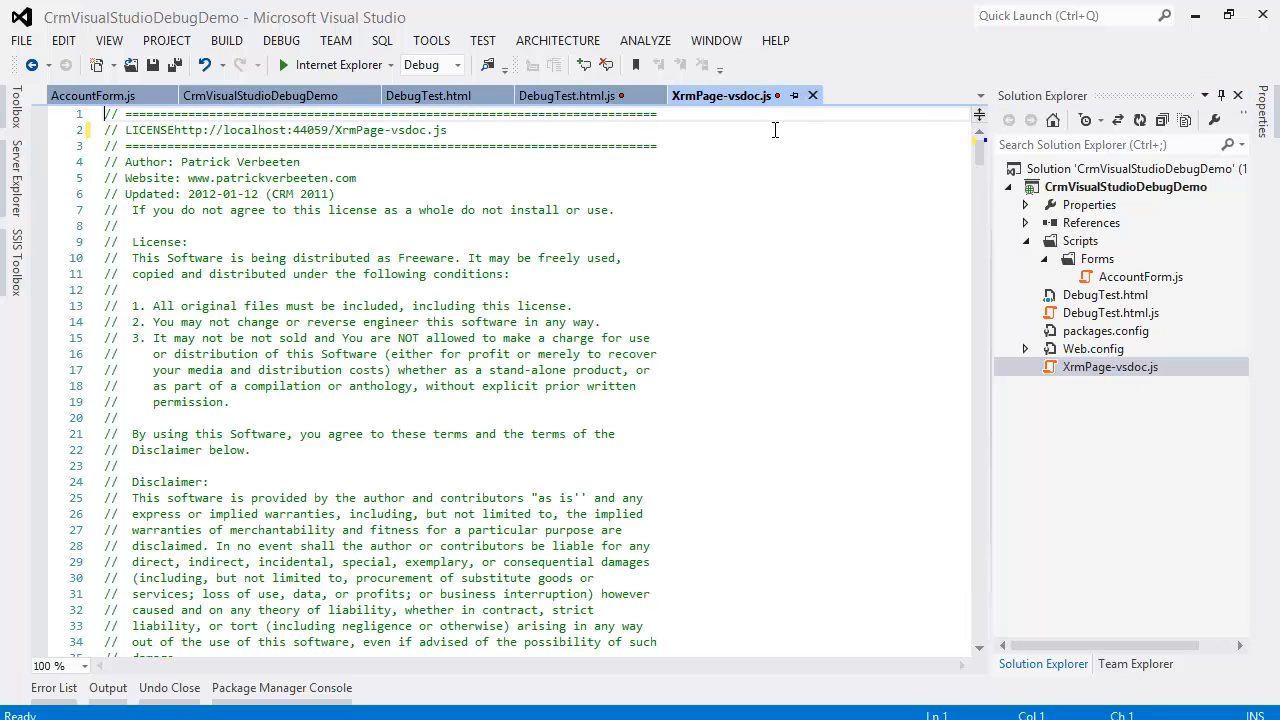
Assign GetGlobalContext() to ctx and add alert(ctx.getClientUrl()) in DebugTest.html.js.
{"action": "left_click", "coordinate": [570, 95]}
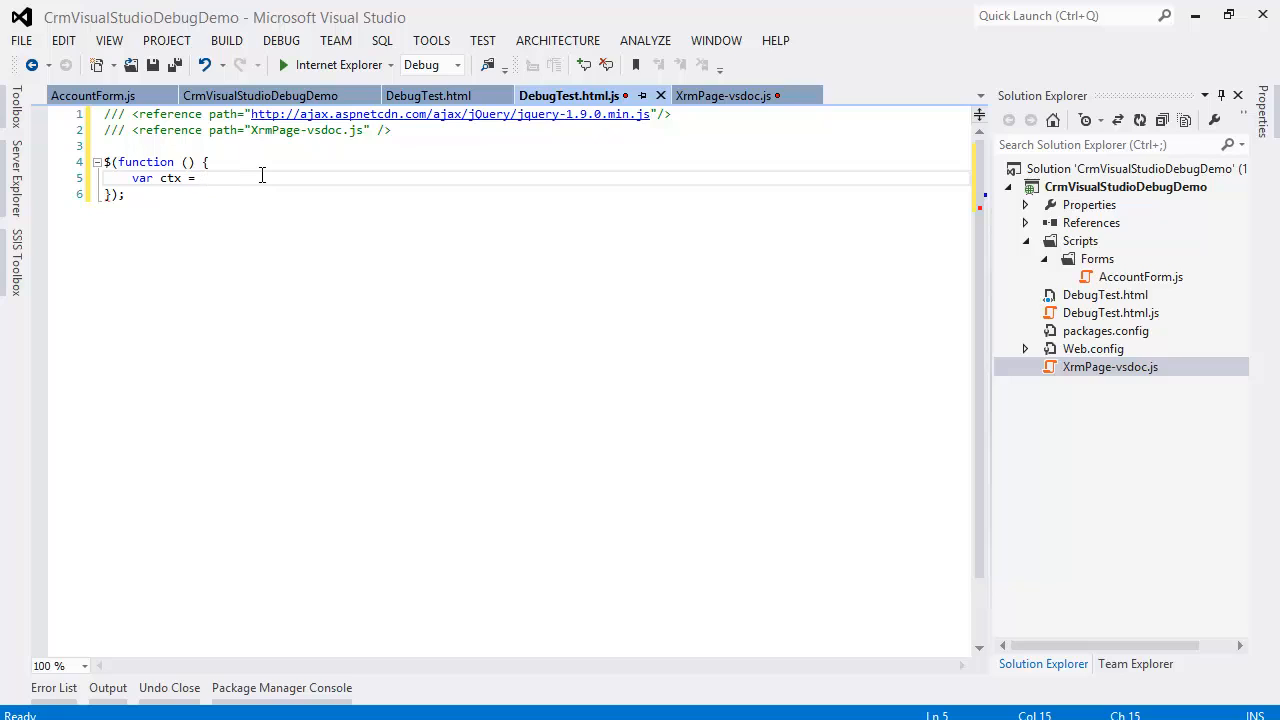
{"action": "type", "text": "GetGlobalContext"}
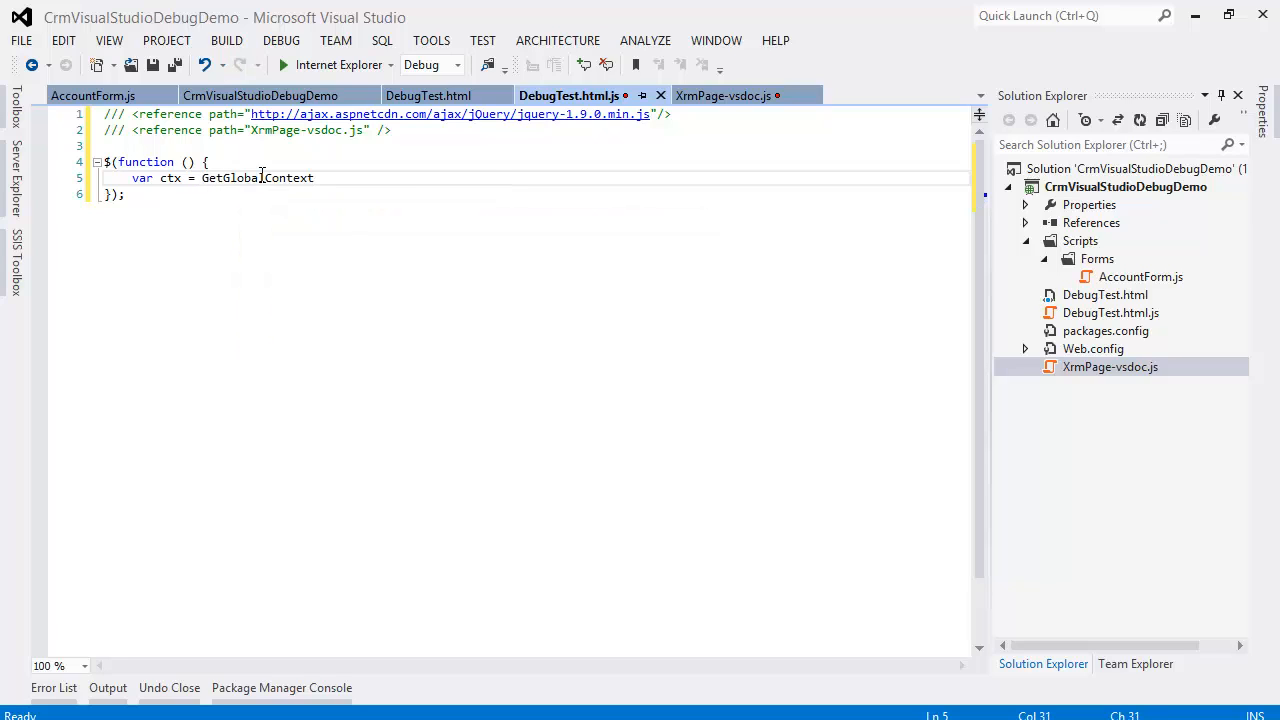
{"action": "type", "text": "();"}
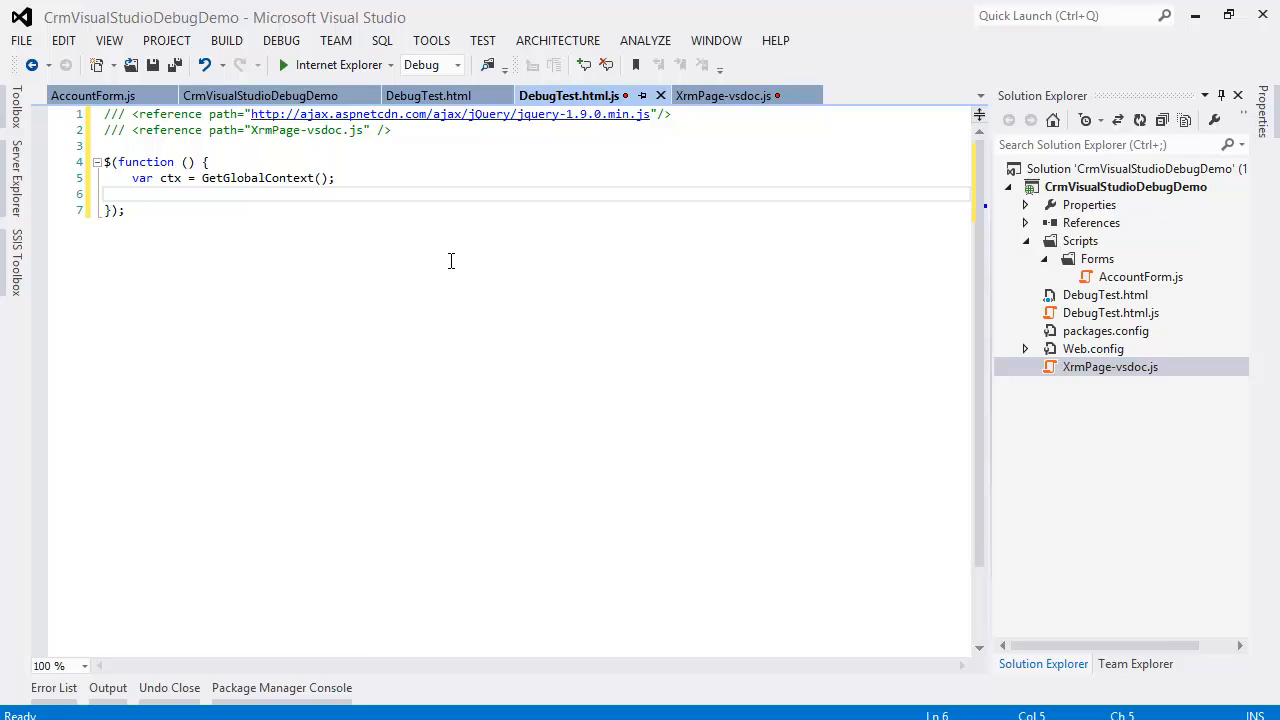
{"action": "type", "text": "alert("}
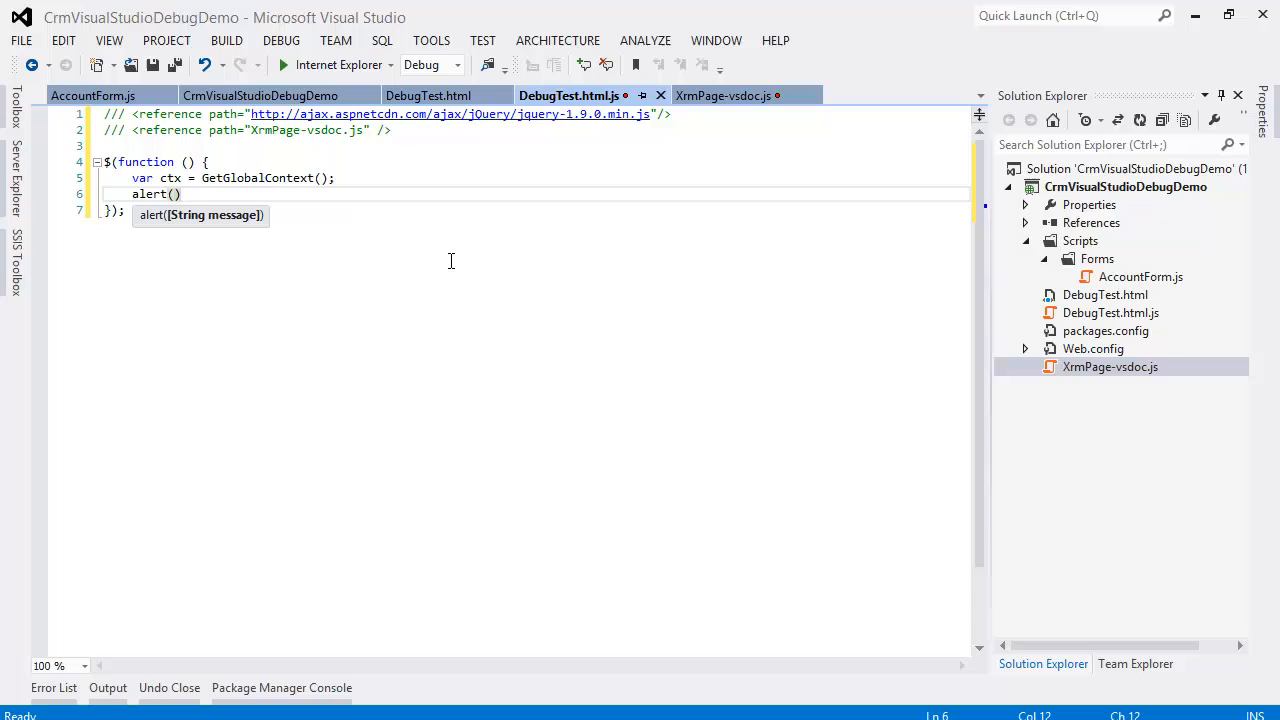
{"action": "type", "text": "ctx.get"}
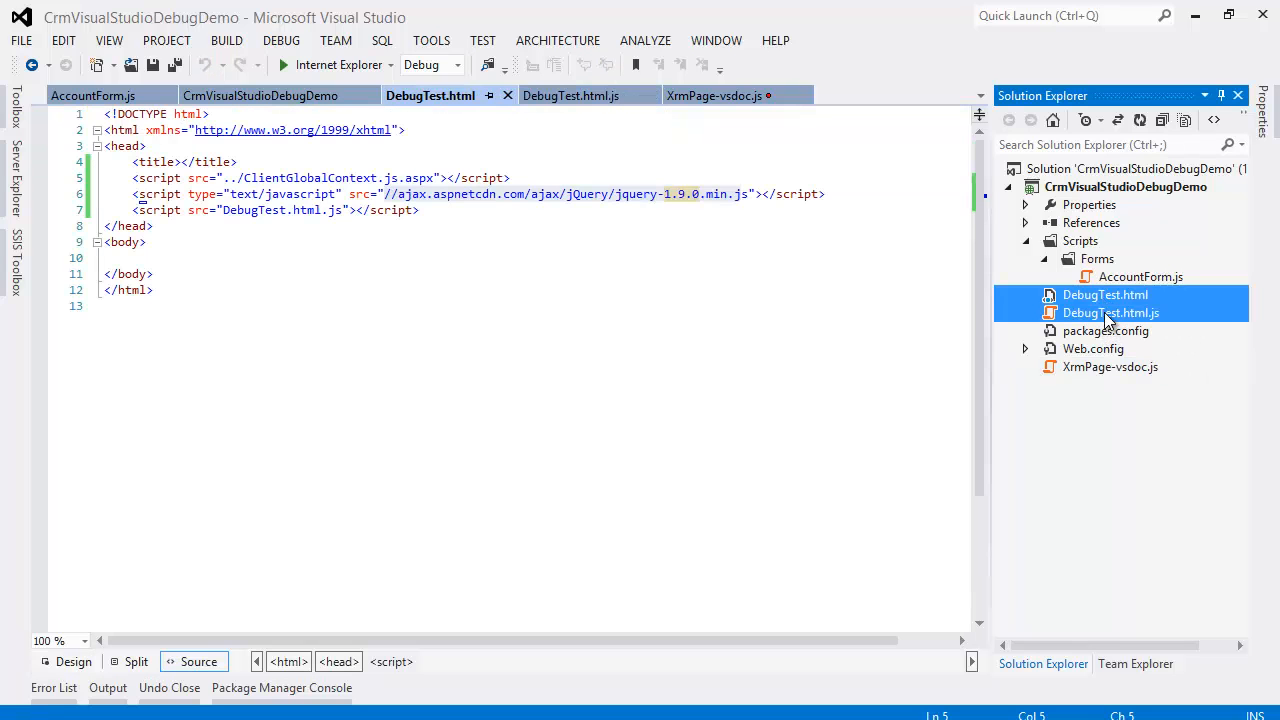
Republish both DebugTest files, showing the Web Resource Linker output log.
{"action": "right_click", "coordinate": [1105, 313]}
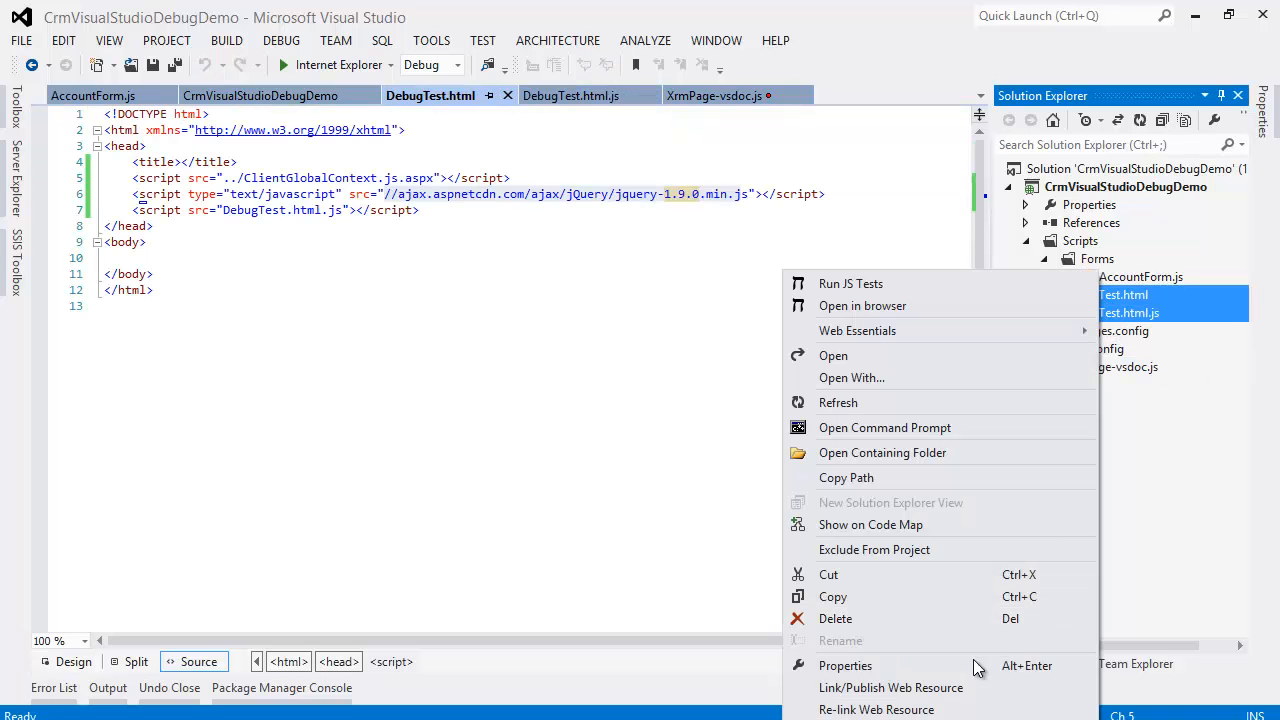
{"action": "mouse_move", "coordinate": [960, 687]}
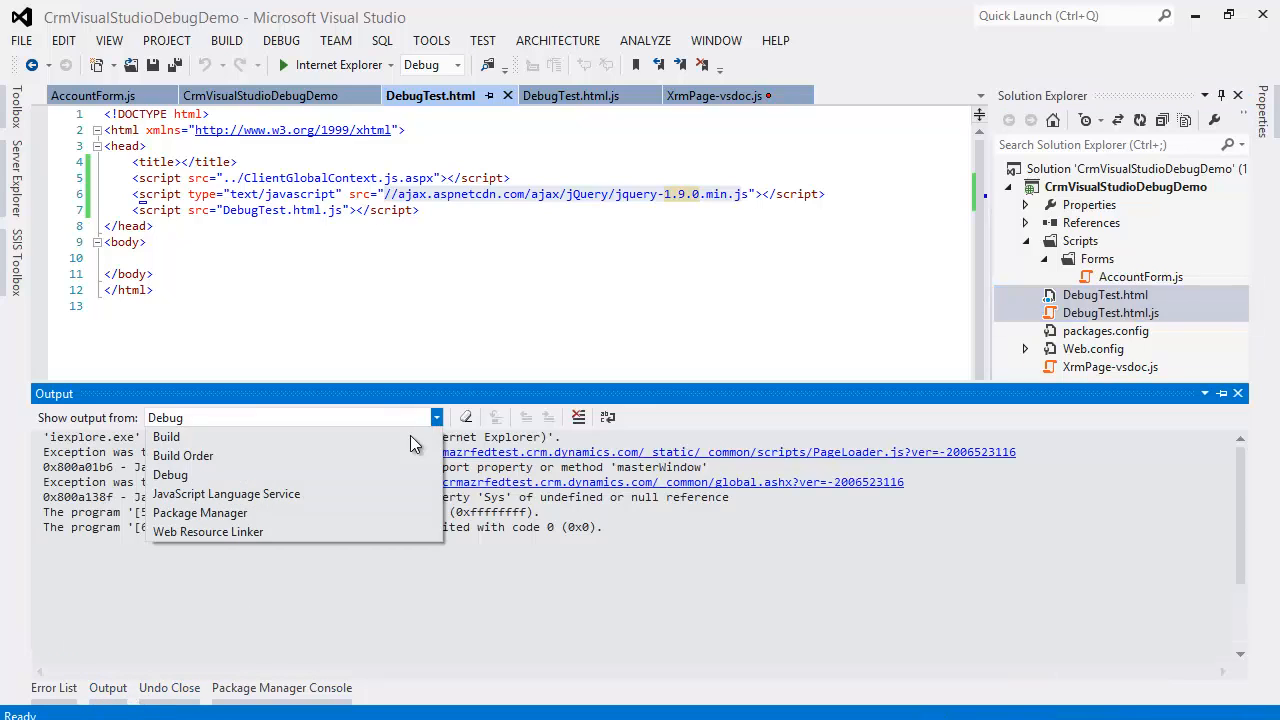
{"action": "left_click", "coordinate": [208, 531]}
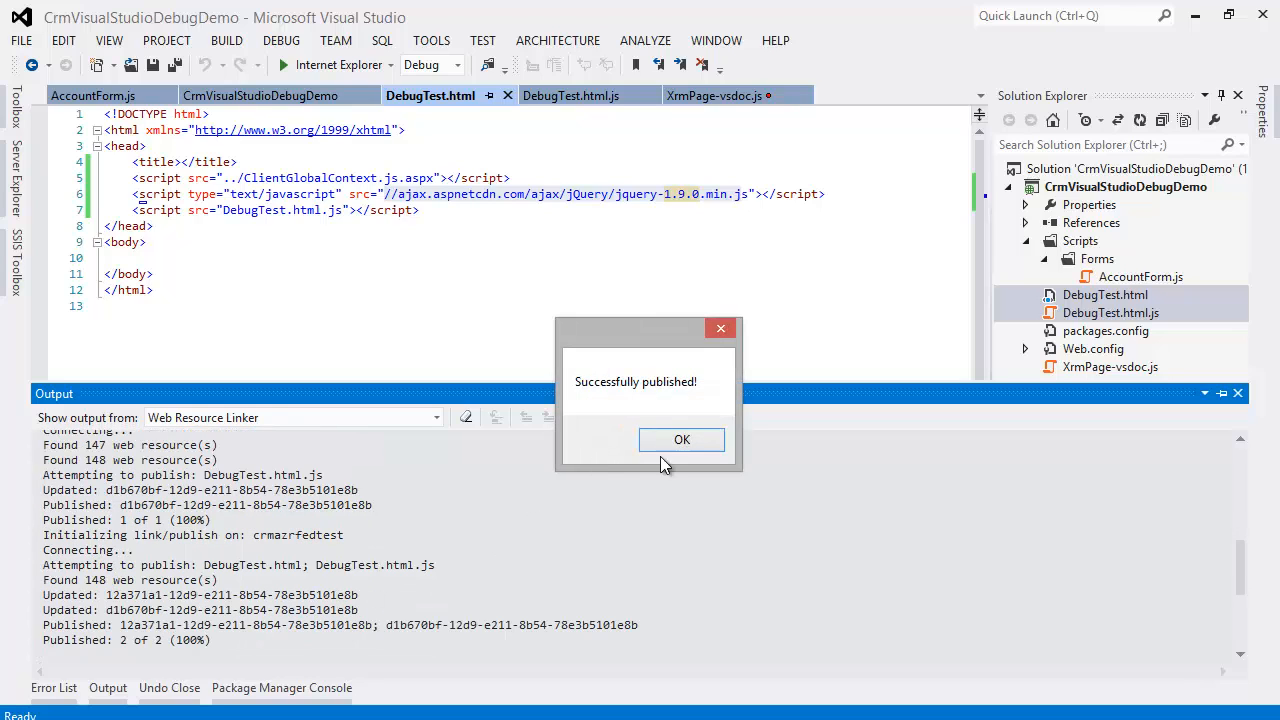
{"action": "left_click", "coordinate": [682, 440]}
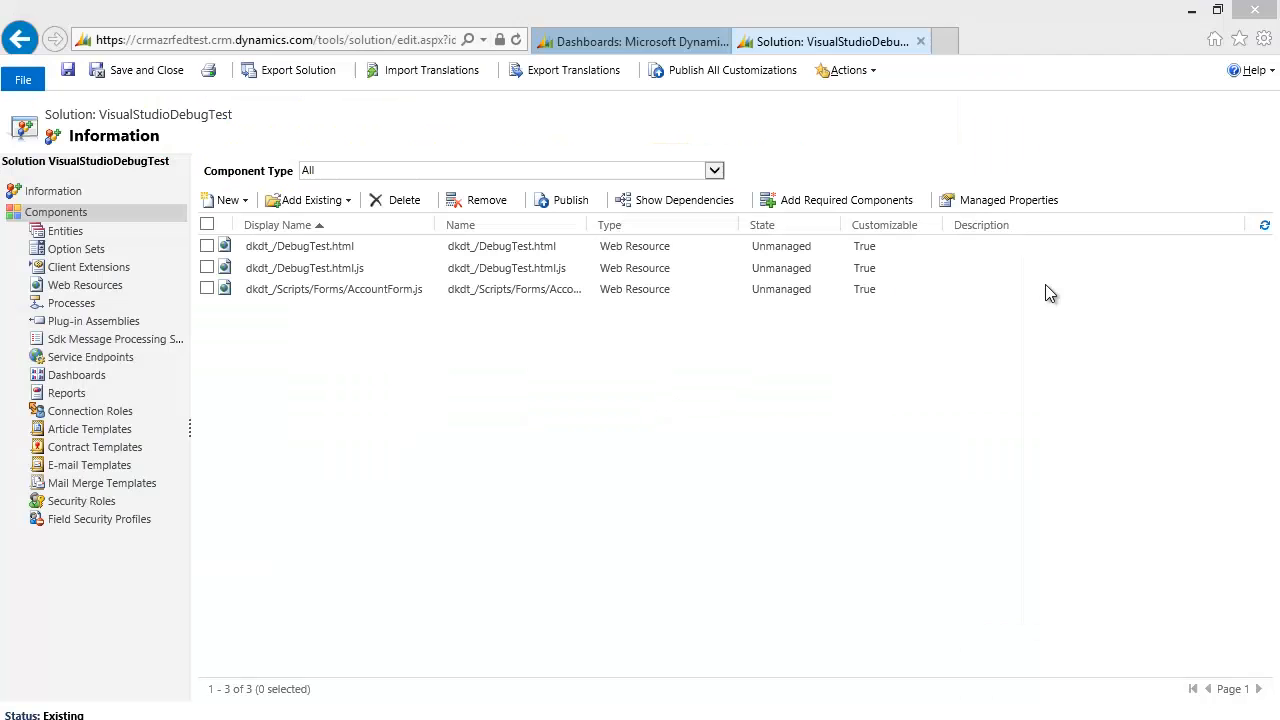
{"action": "mouse_move", "coordinate": [345, 252]}
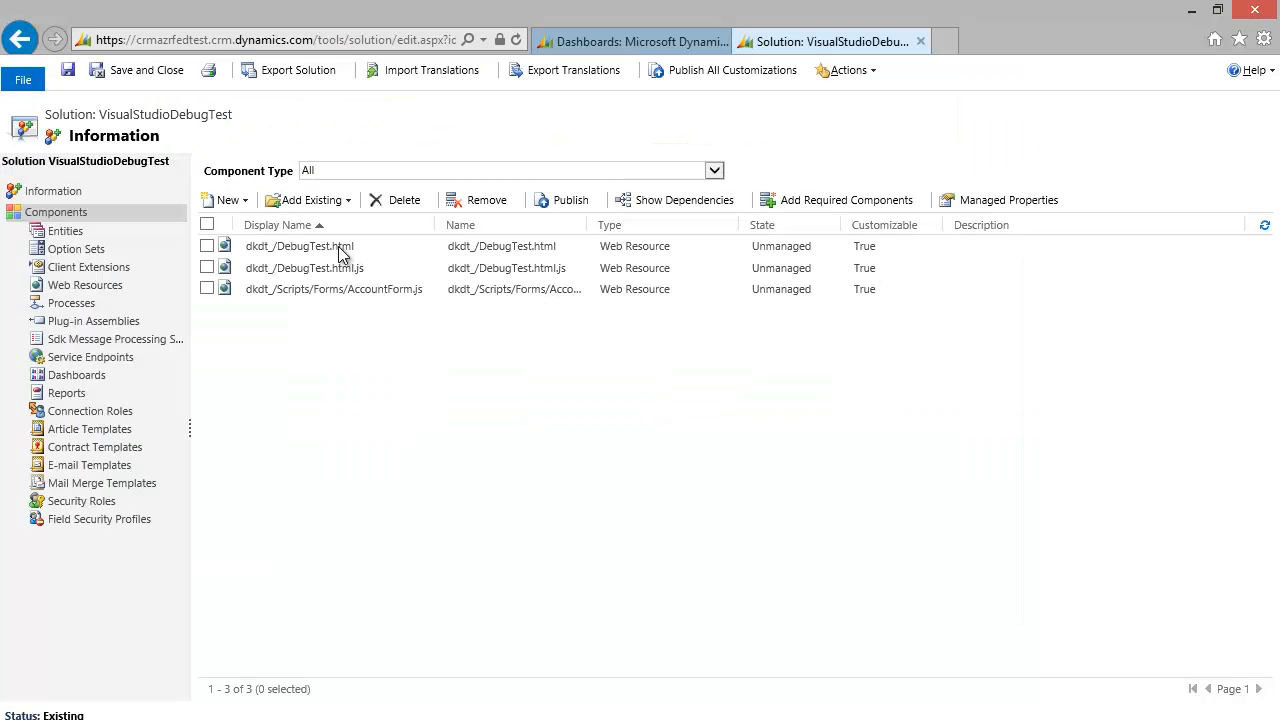
Open the dkdt_/DebugTest.html web resource from the solution's Components list.
{"action": "double_click", "coordinate": [299, 246]}
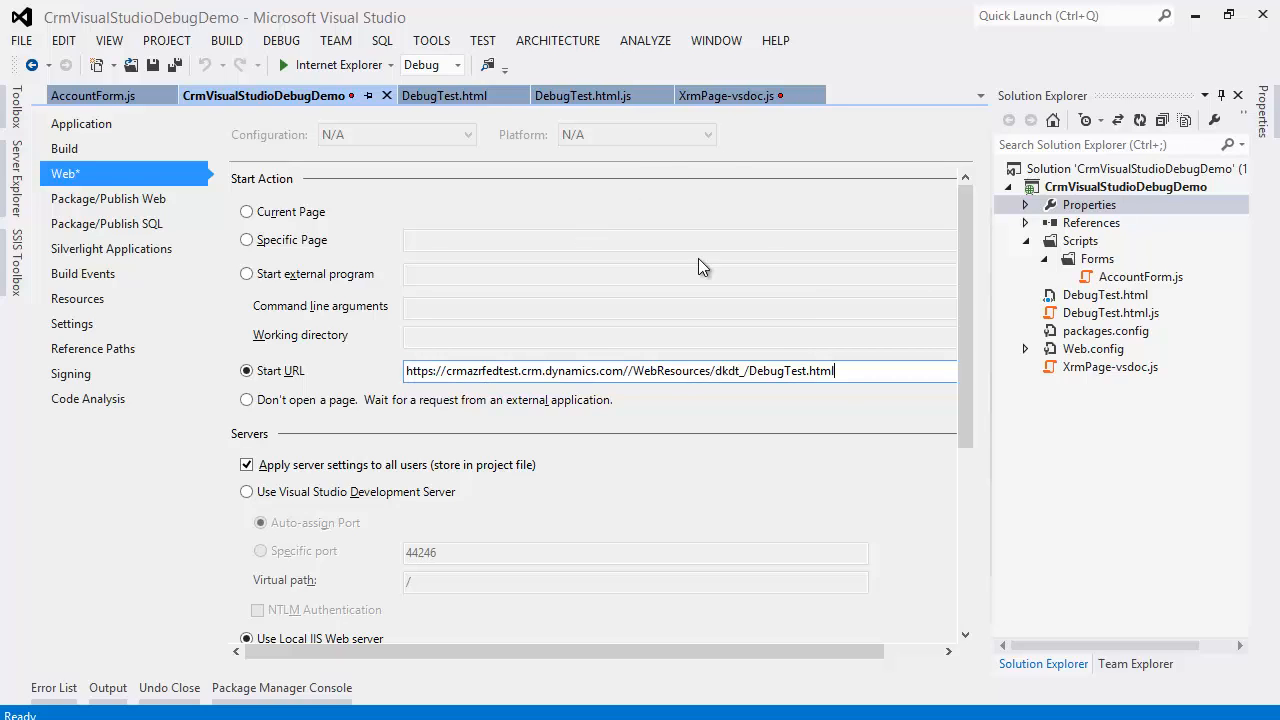
{"action": "mouse_move", "coordinate": [665, 418]}
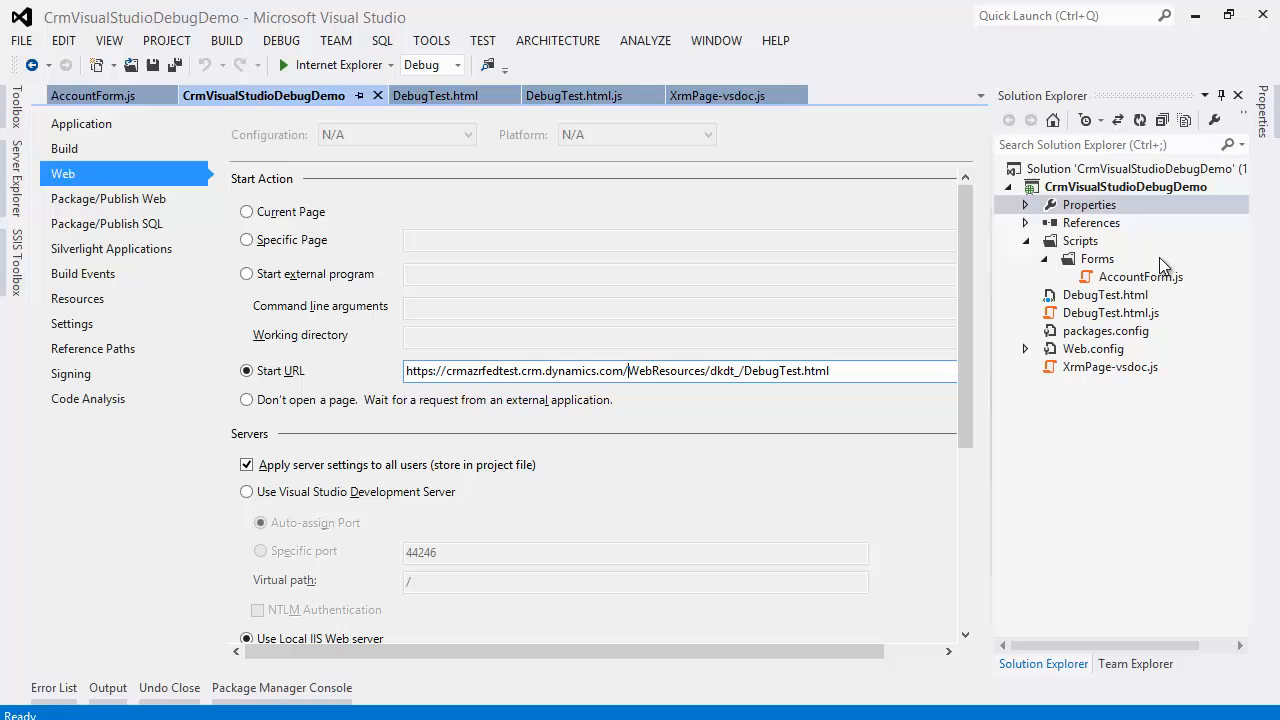
Start debugging DebugTest.html in Internet Explorer from Visual Studio.
{"action": "left_click", "coordinate": [568, 95]}
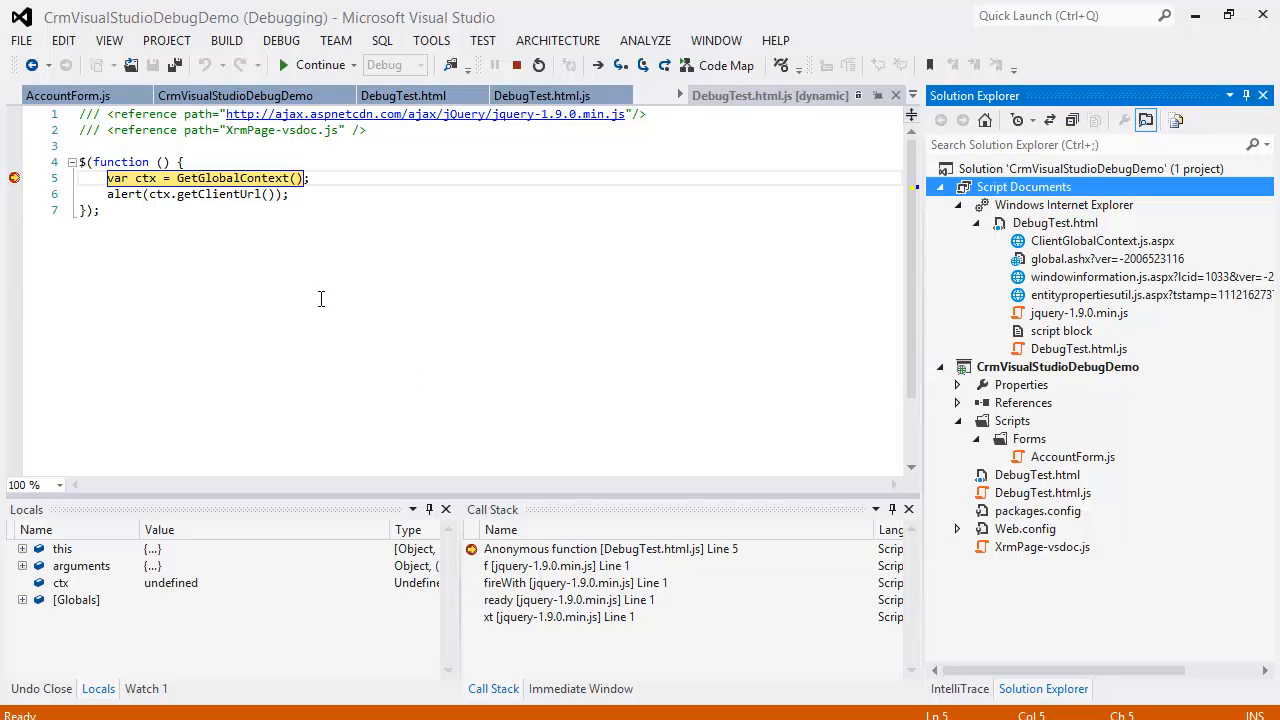
{"action": "mouse_move", "coordinate": [325, 205]}
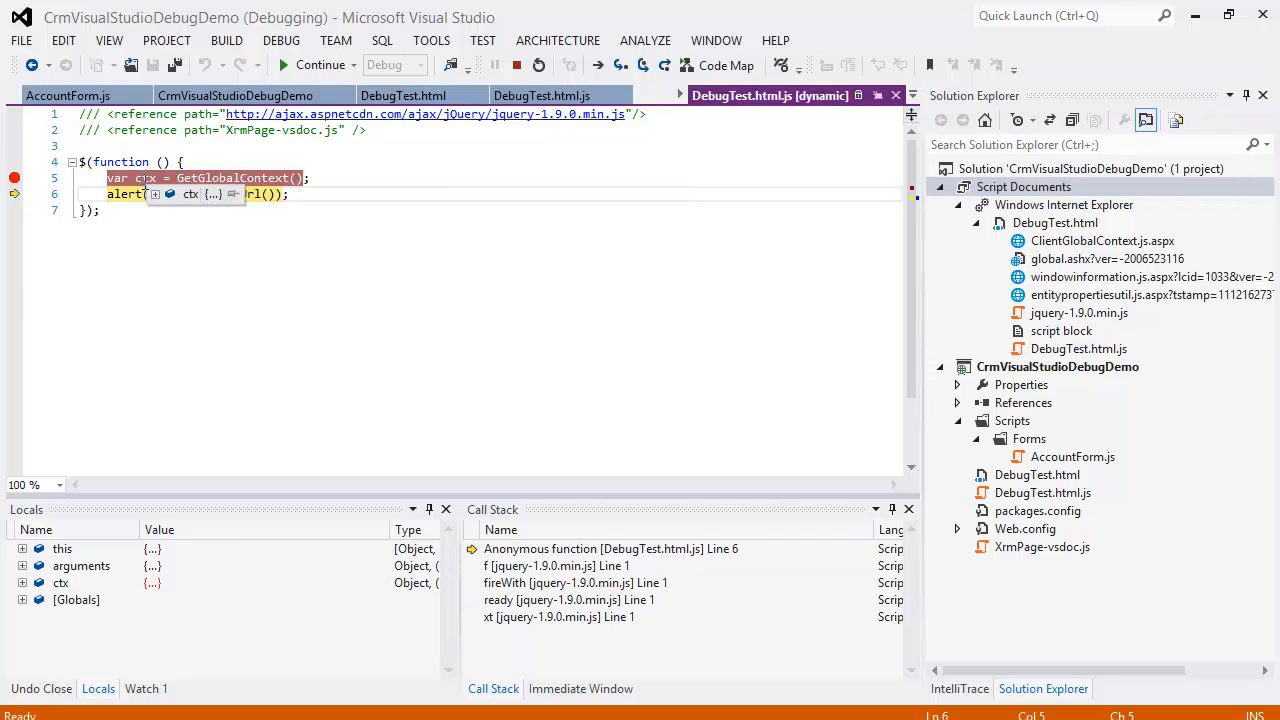
Step past GetGlobalContext, continue, and dismiss the crmazrfedtest URL alert.
{"action": "left_click", "coordinate": [172, 212]}
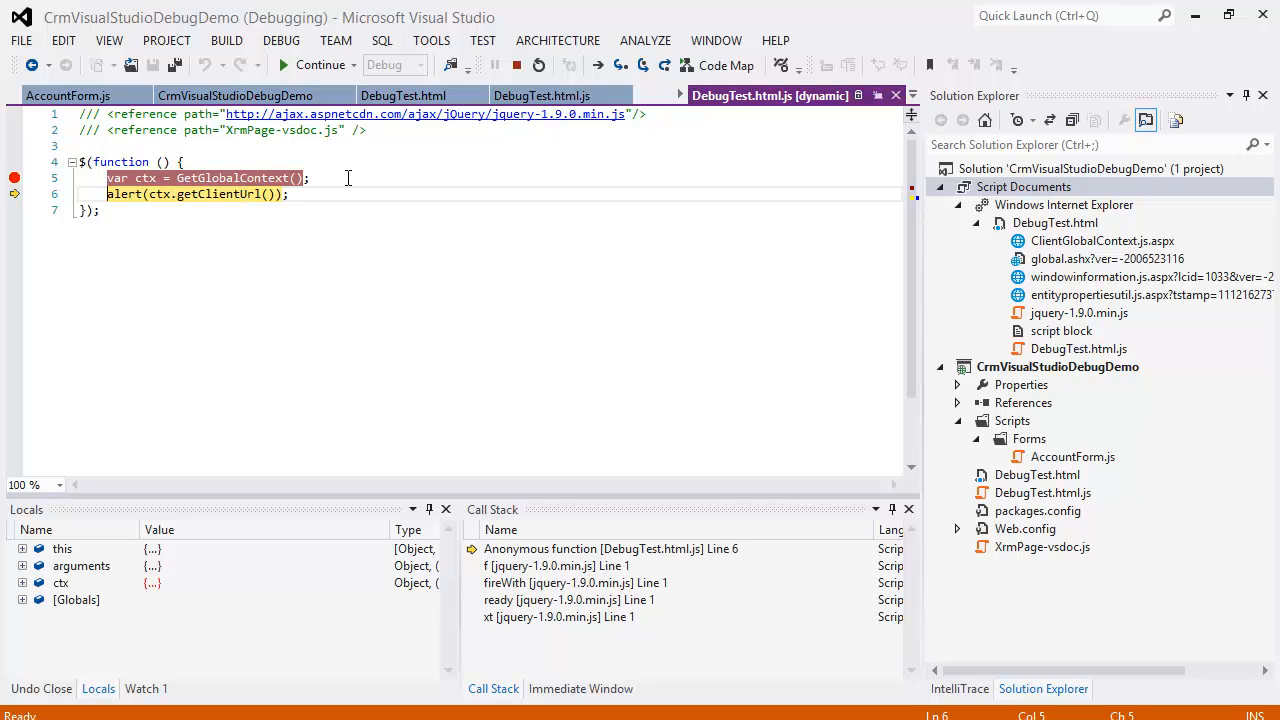
{"action": "left_click", "coordinate": [318, 65]}
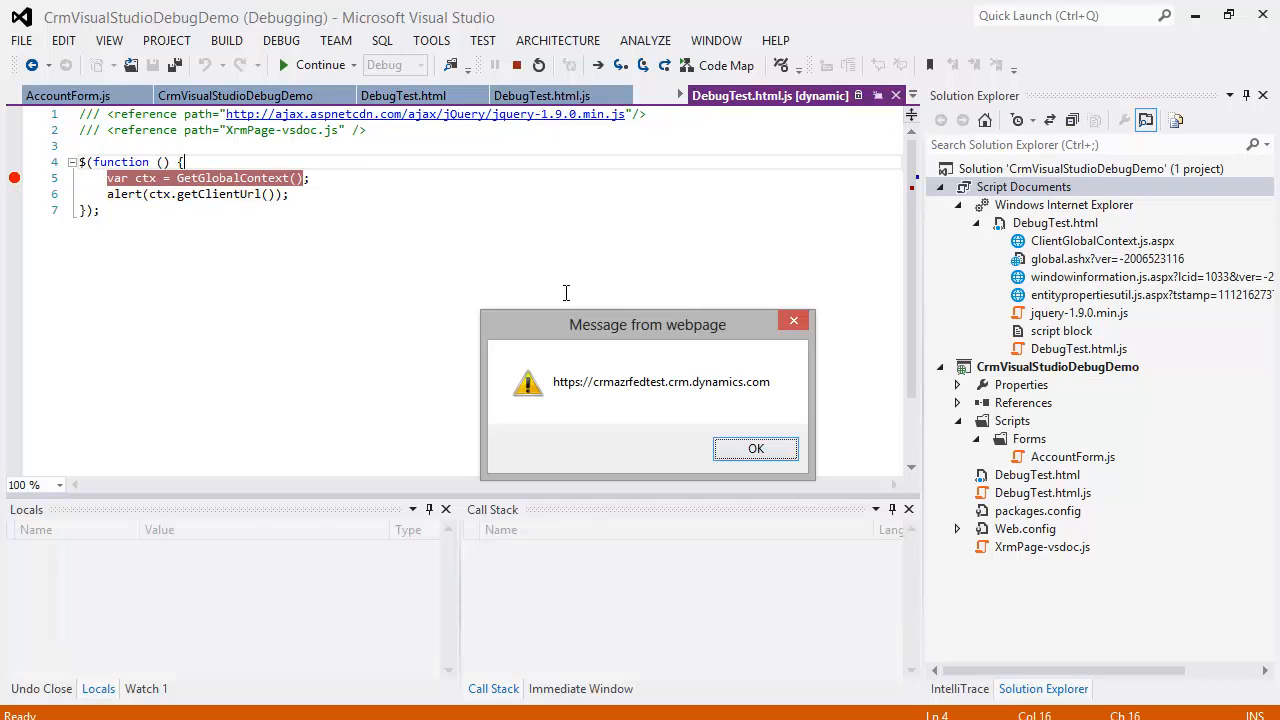
{"action": "left_click", "coordinate": [755, 448]}
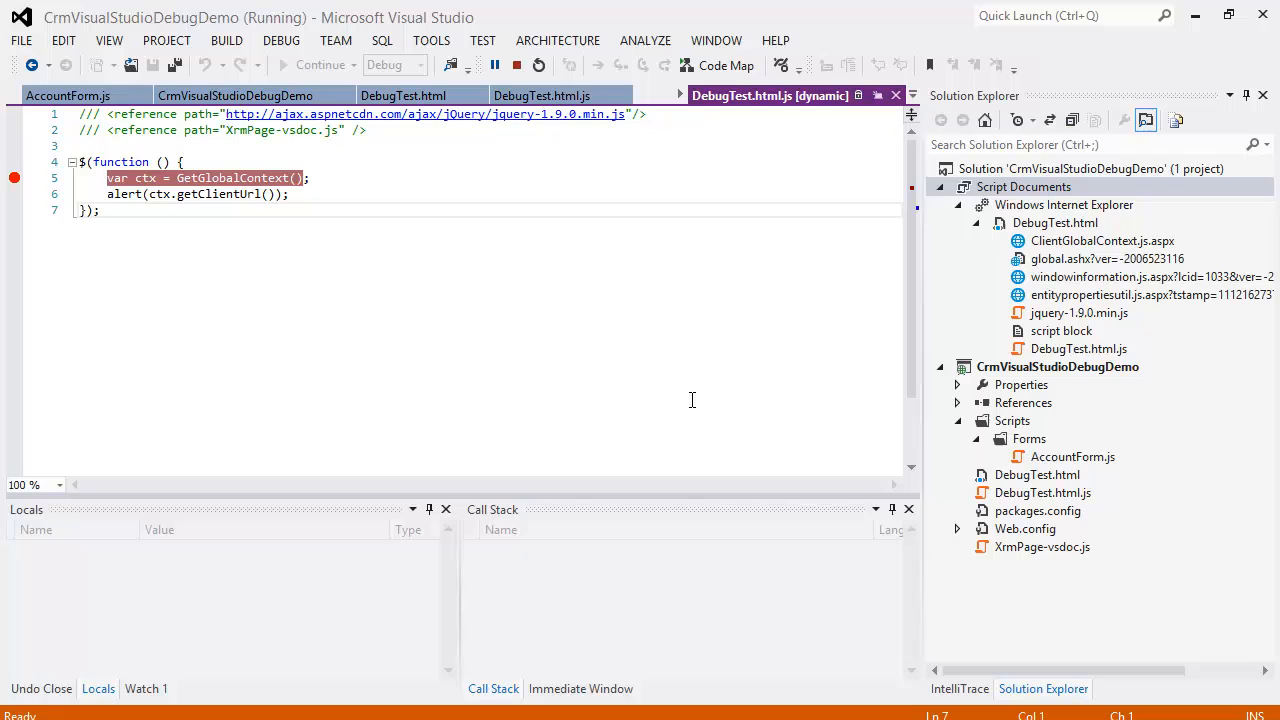